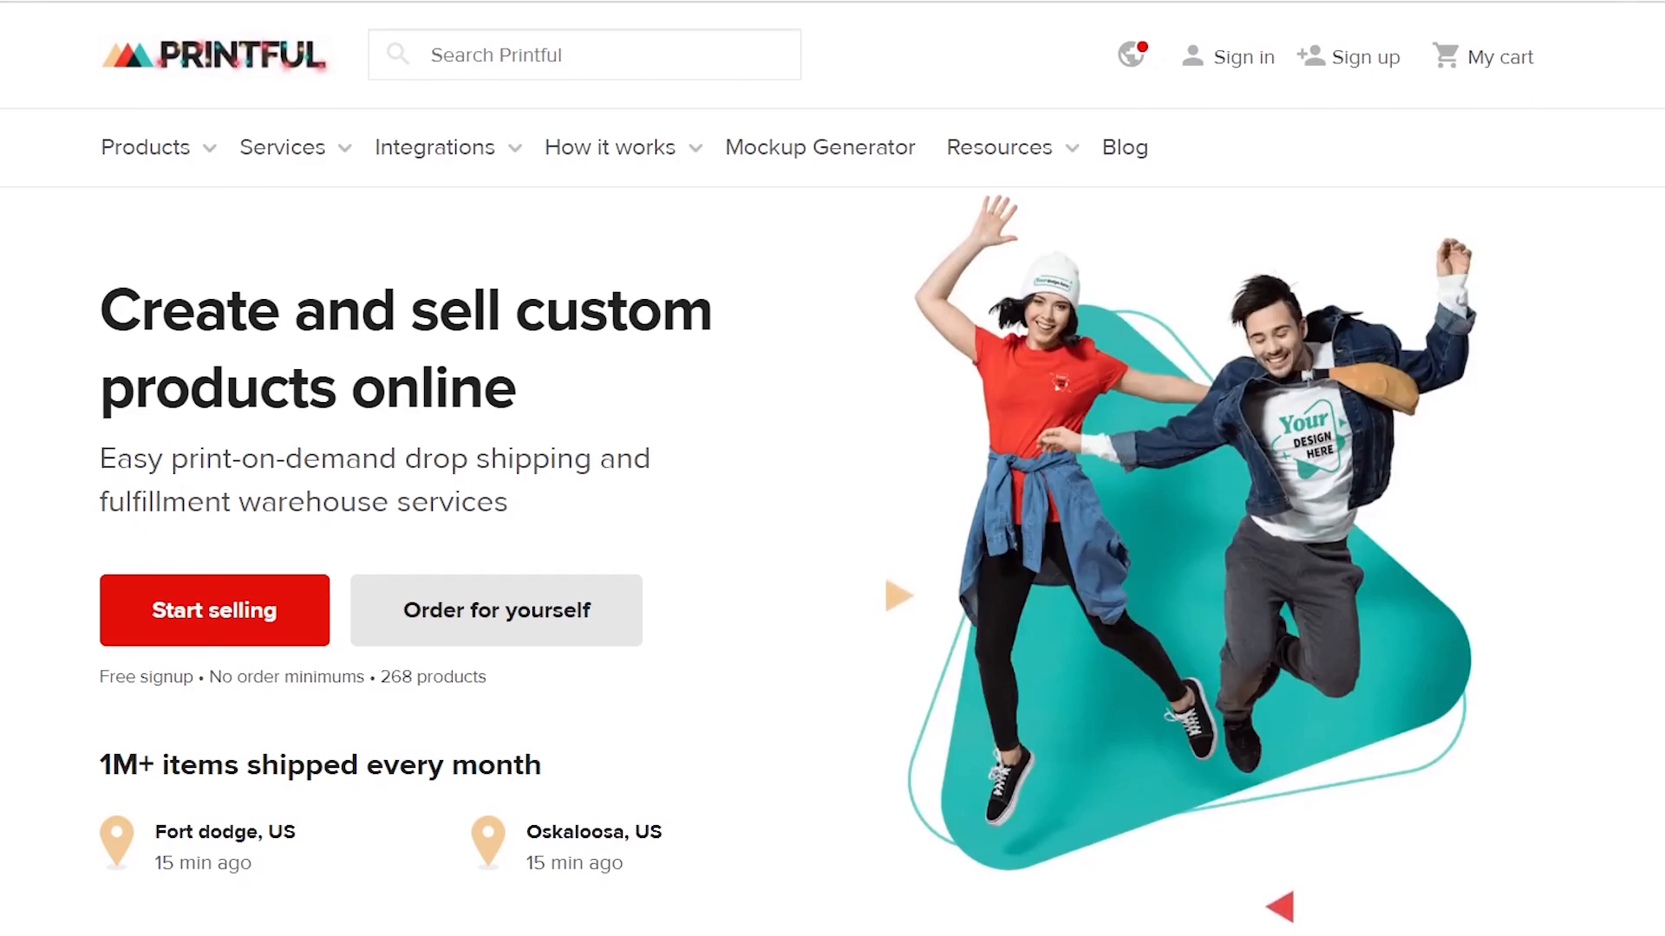
# Scroll down the Printful homepage through the product grid and the How it works section
pyautogui.scroll(-3)
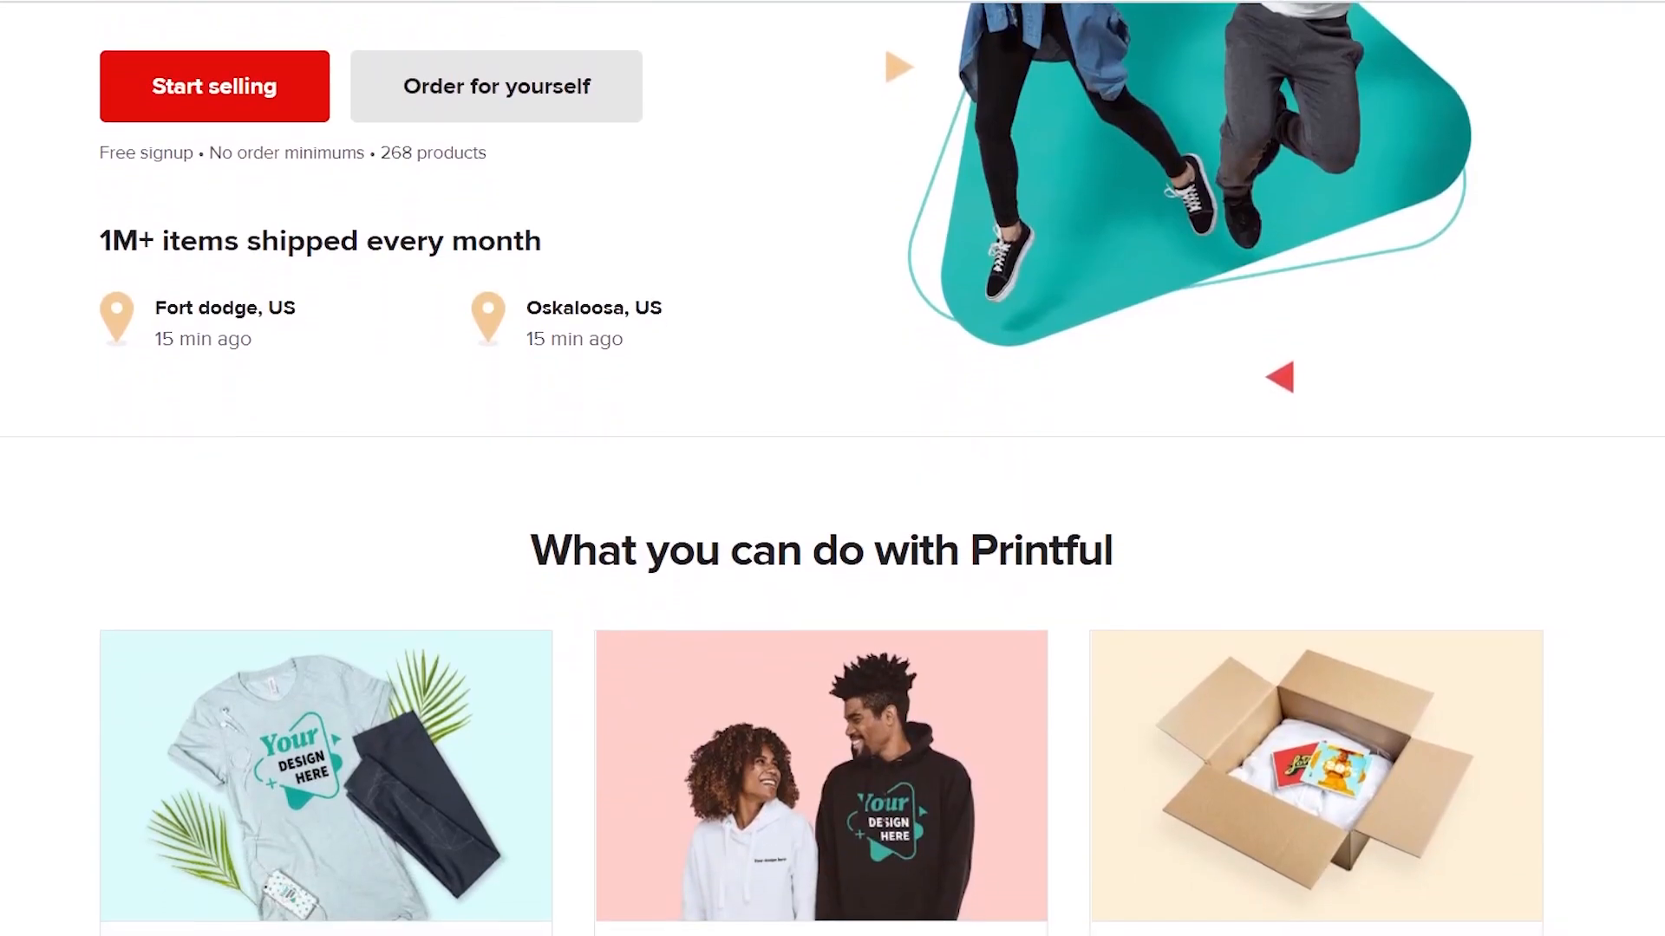
pyautogui.scroll(-3)
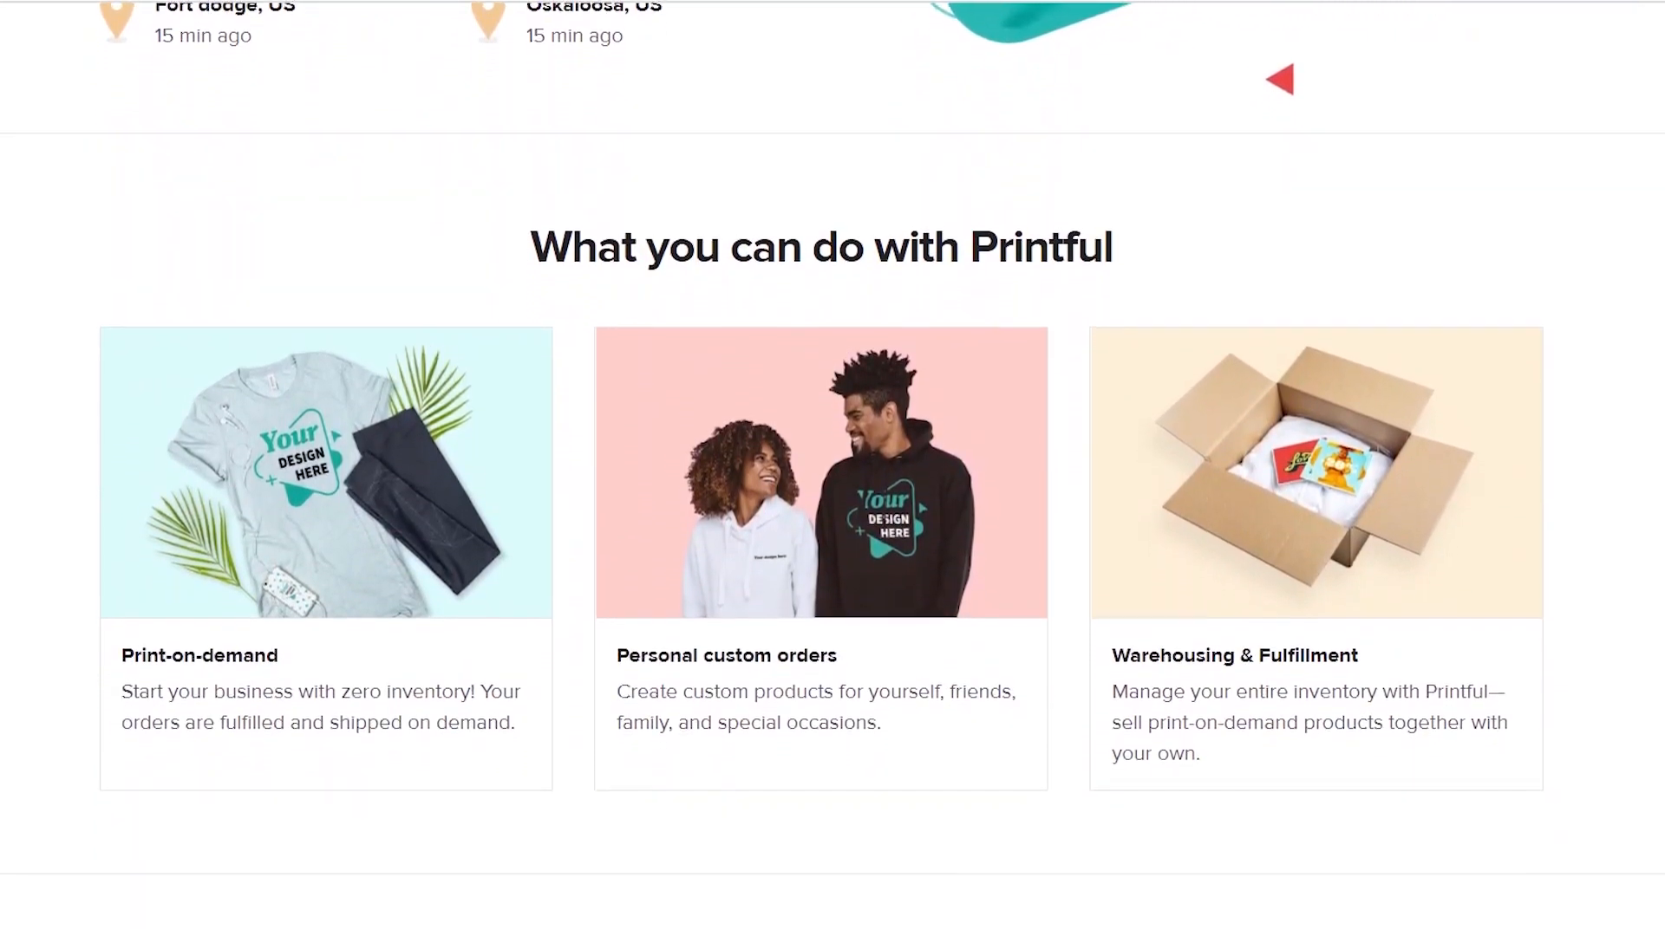
pyautogui.scroll(-3)
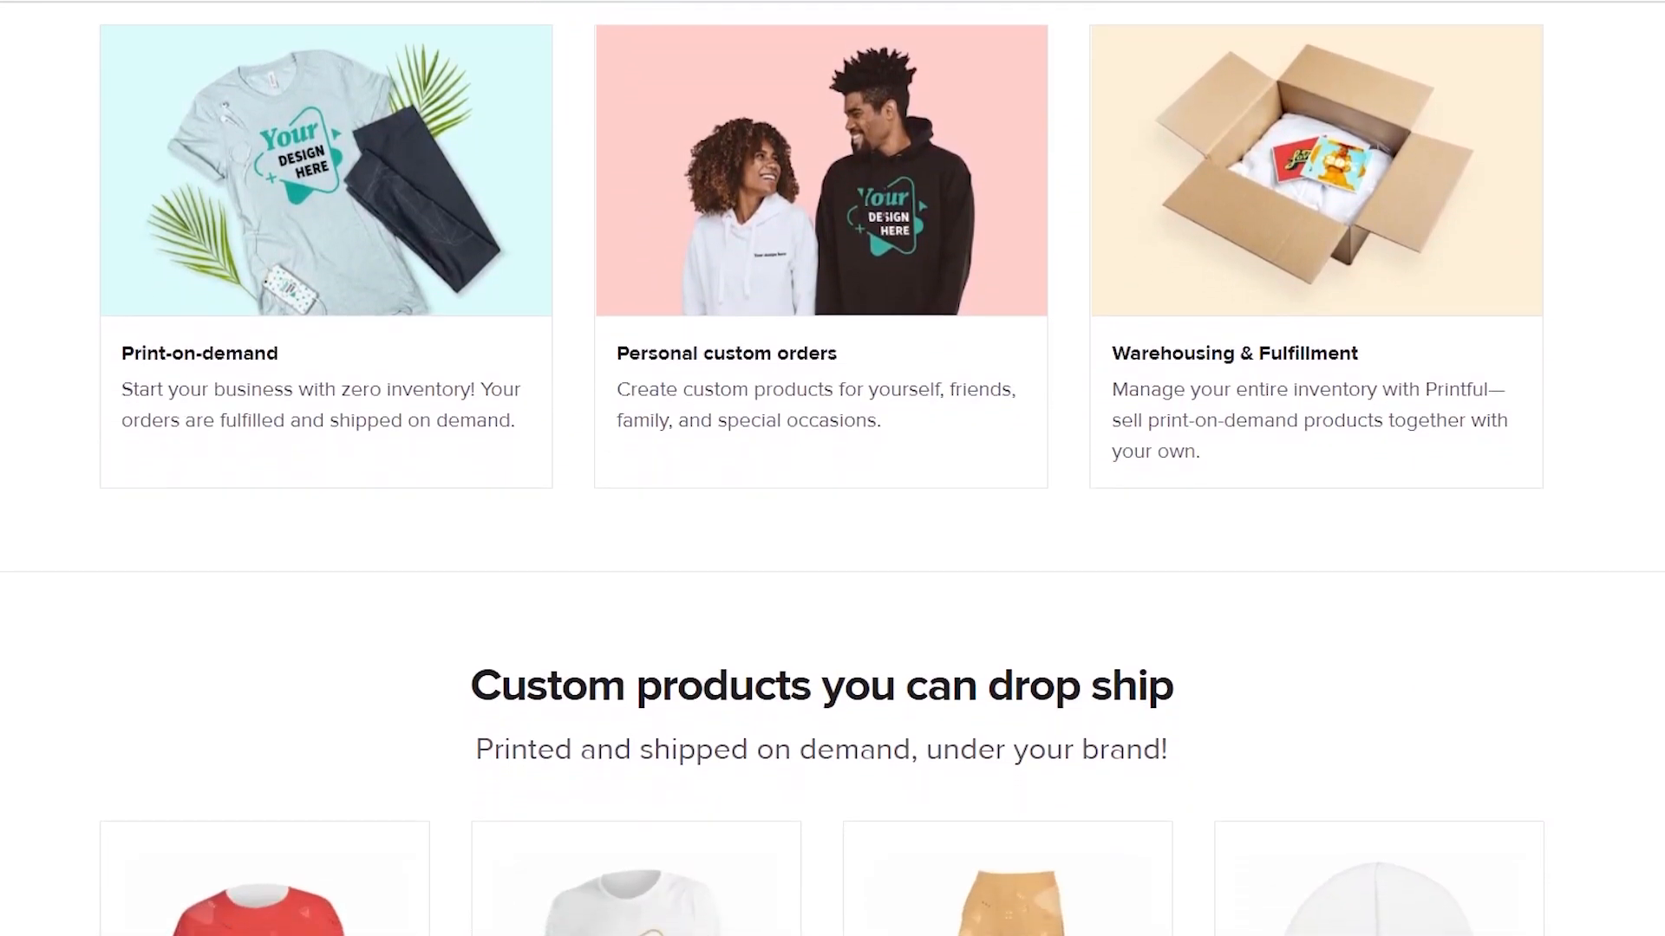
pyautogui.scroll(-3)
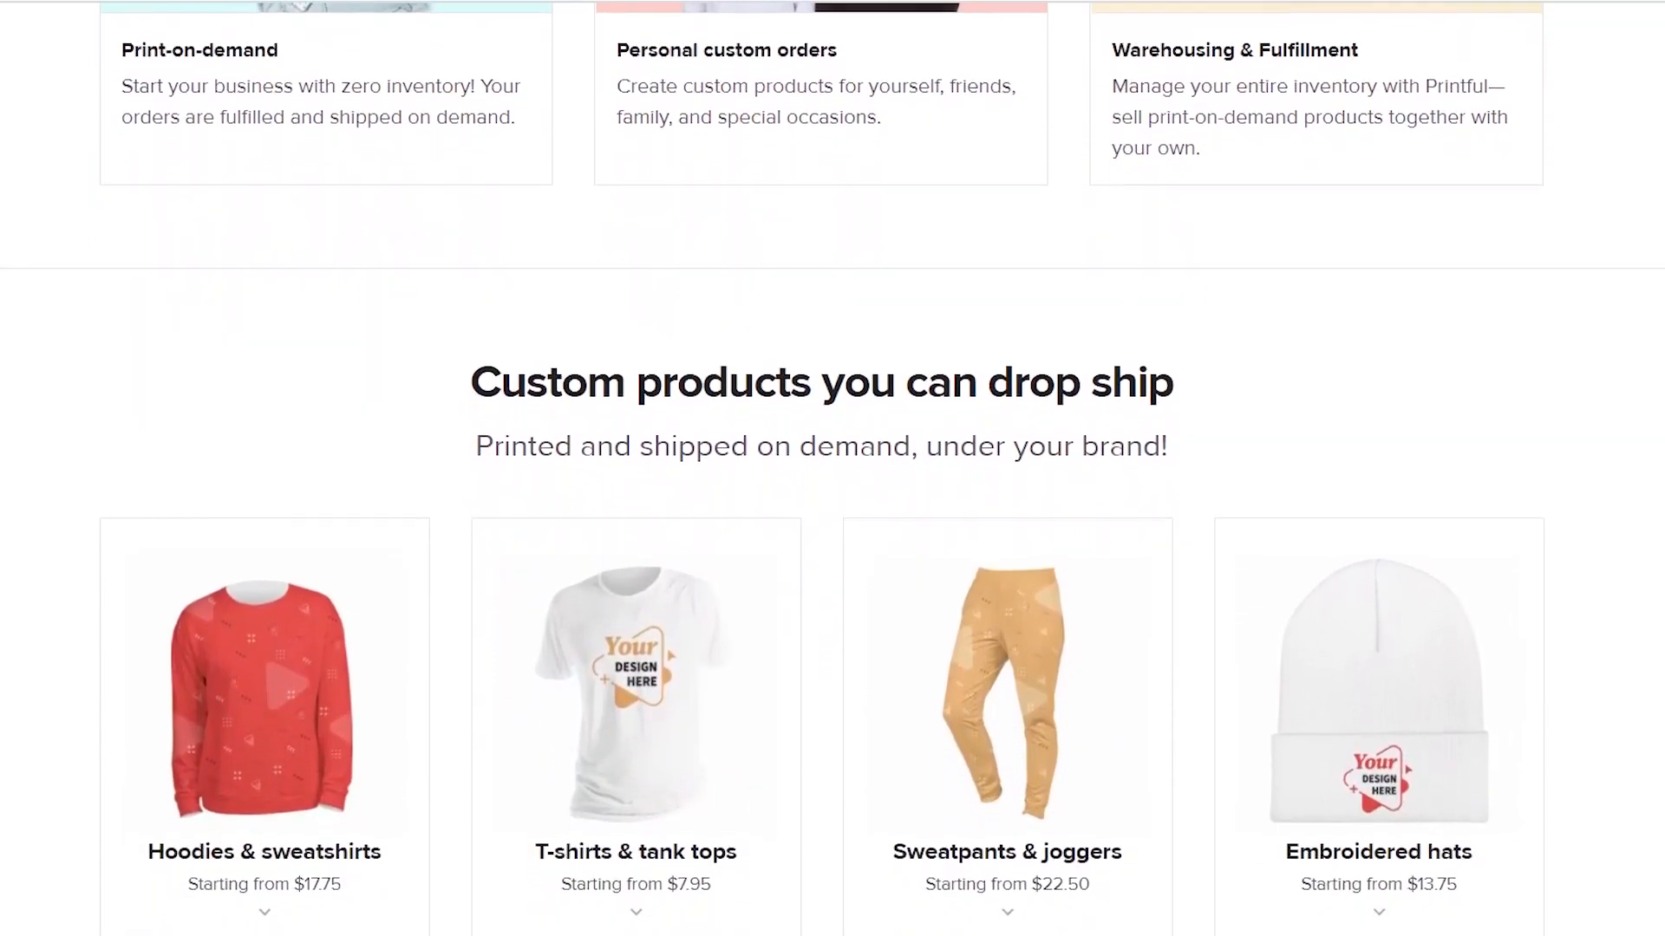
pyautogui.scroll(-3)
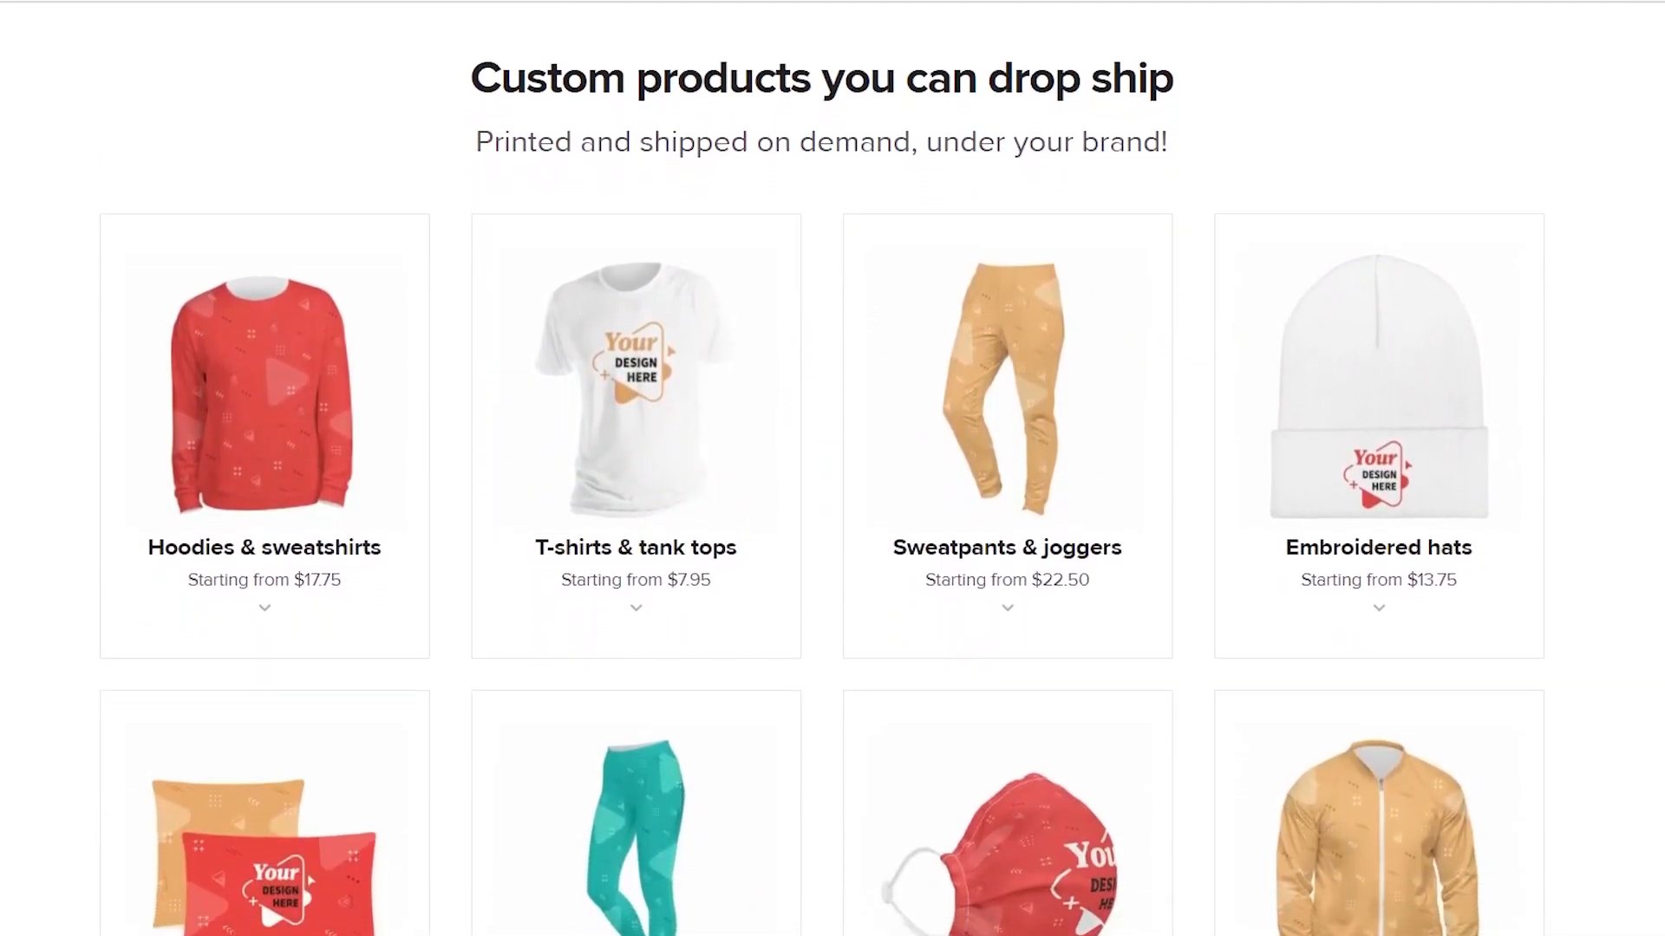
pyautogui.scroll(-3)
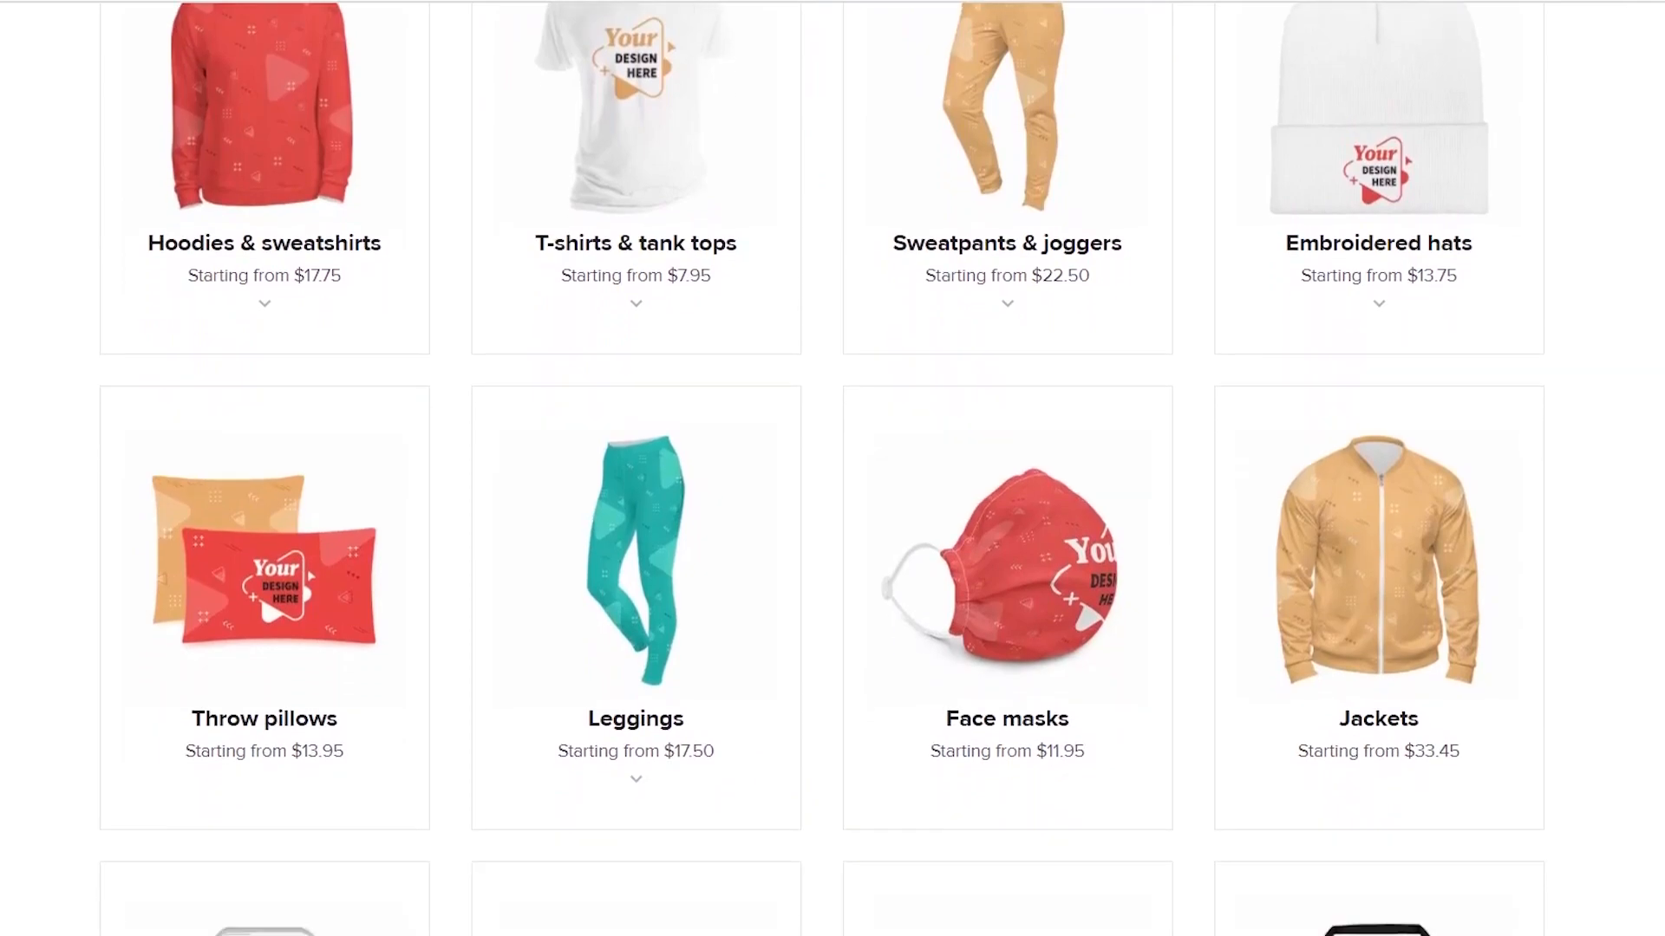
pyautogui.scroll(-3)
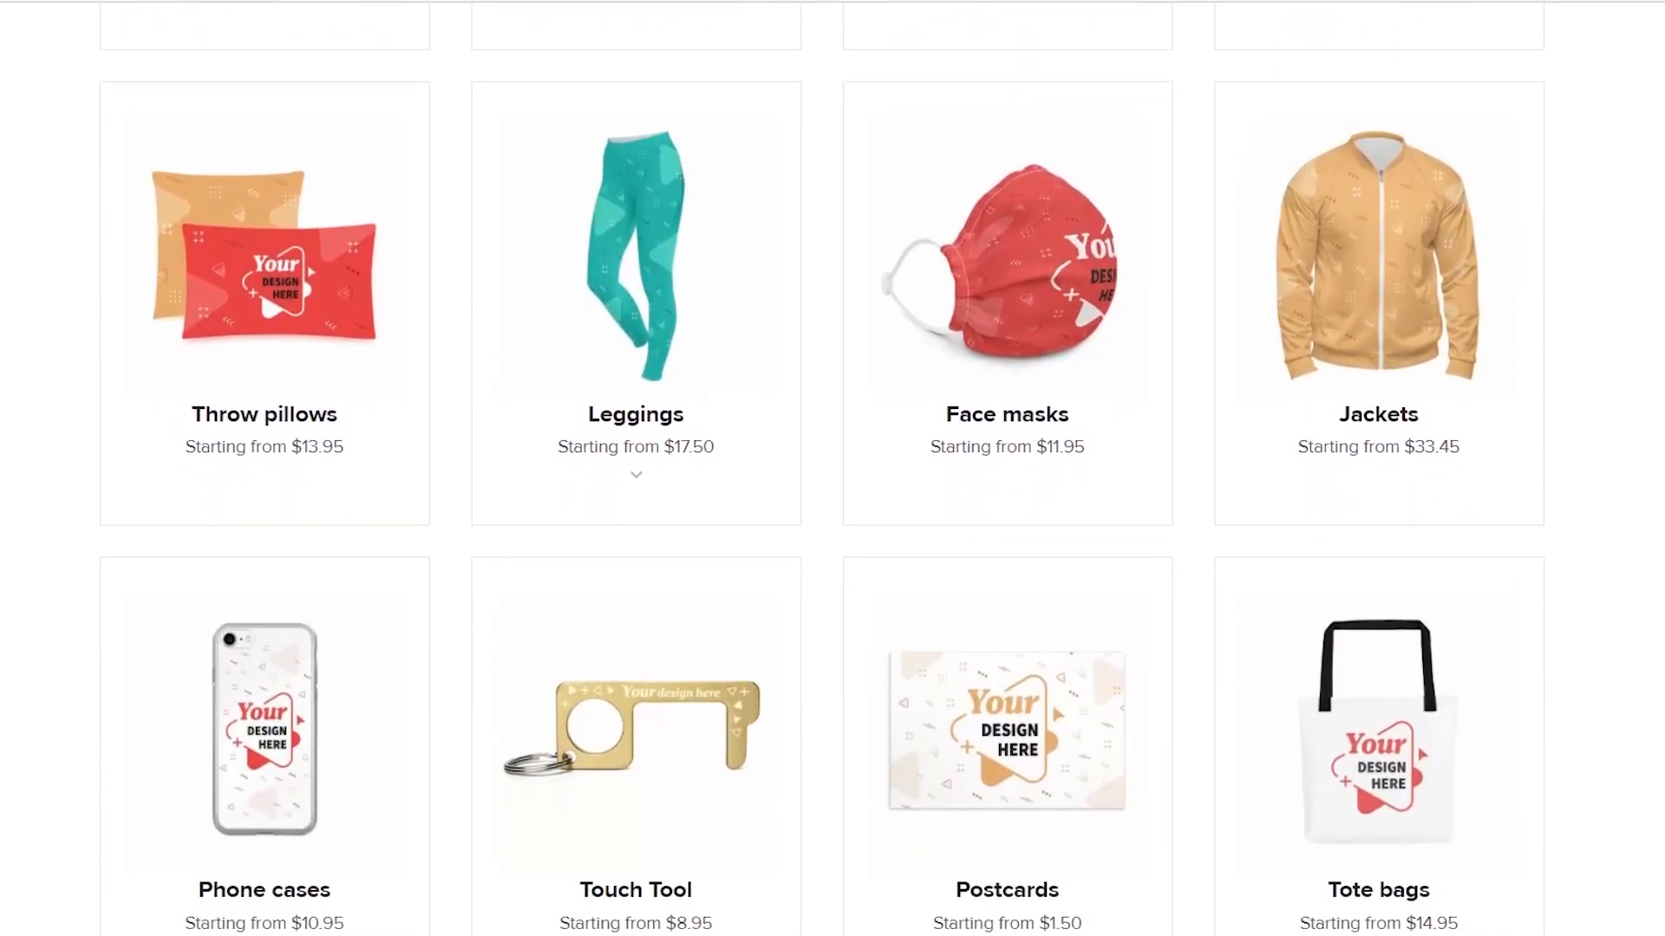
pyautogui.scroll(-3)
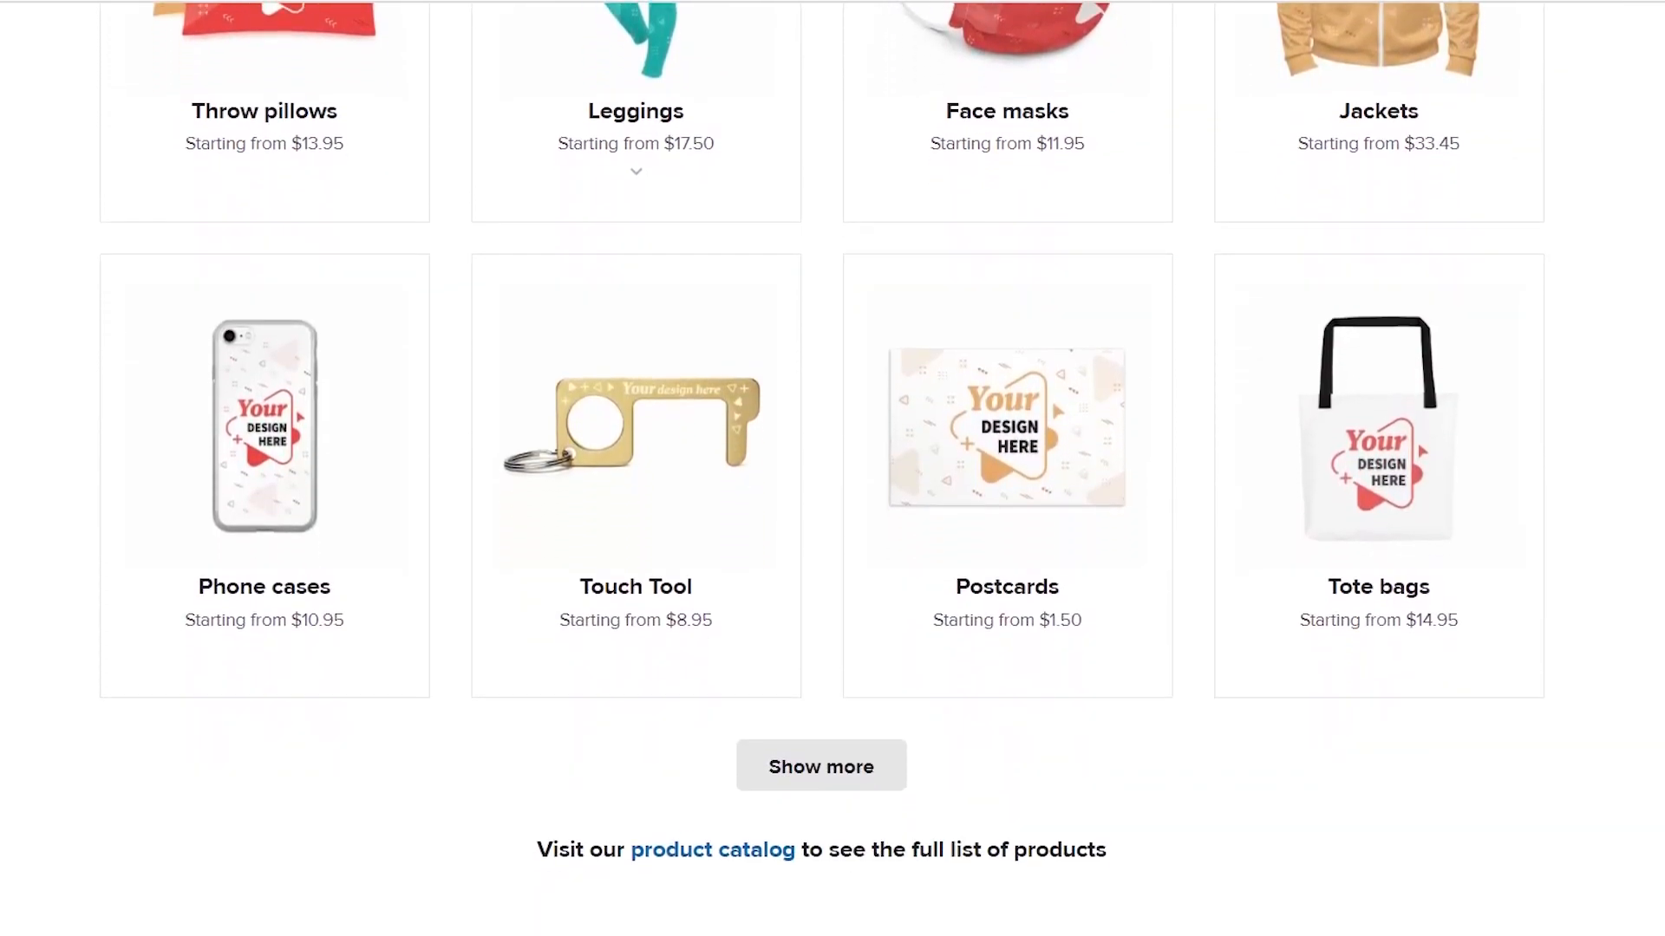
# Continue down to the supported ecommerce platforms and marketplaces integration logos
pyautogui.scroll(-3)
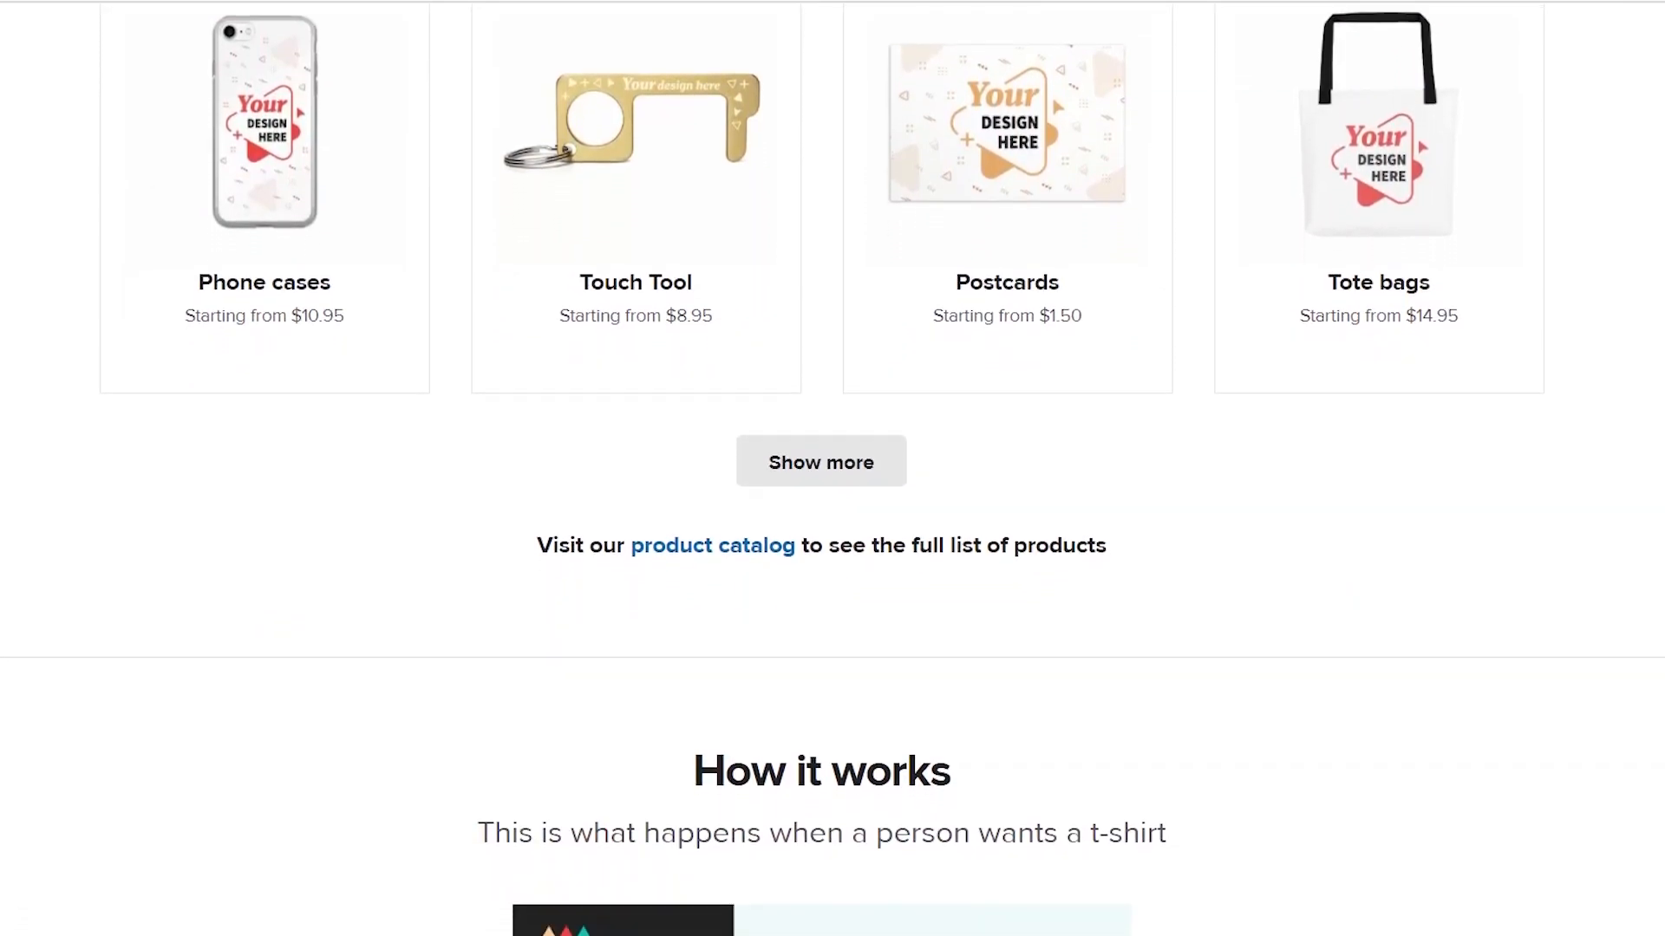
pyautogui.scroll(-3)
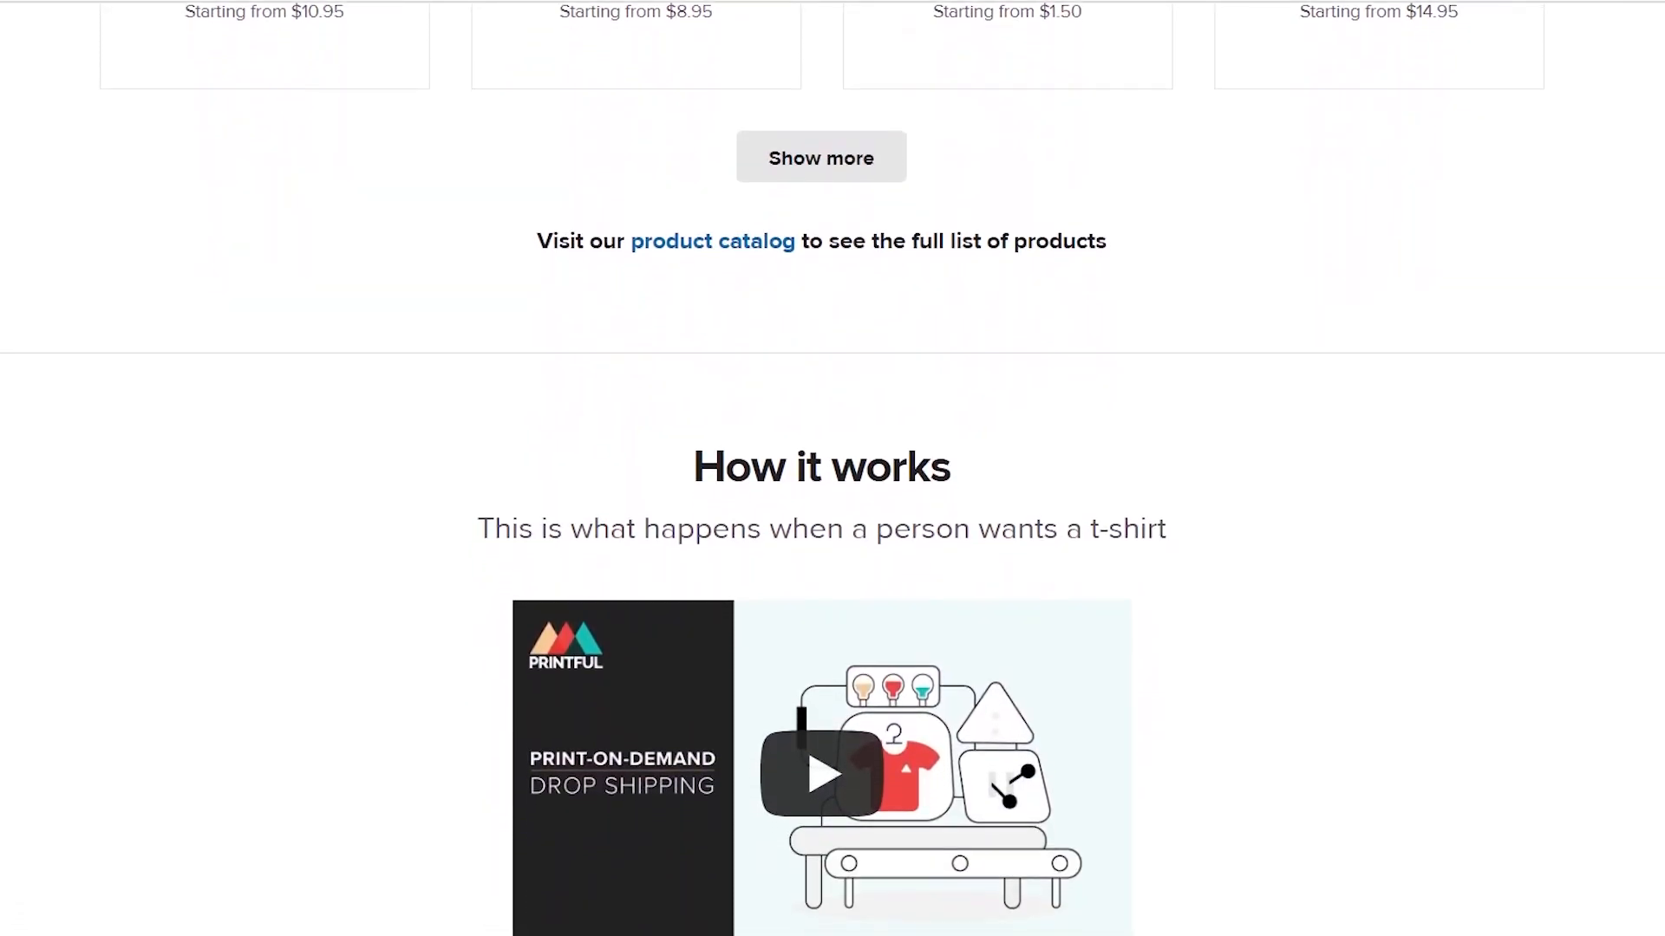
pyautogui.scroll(-3)
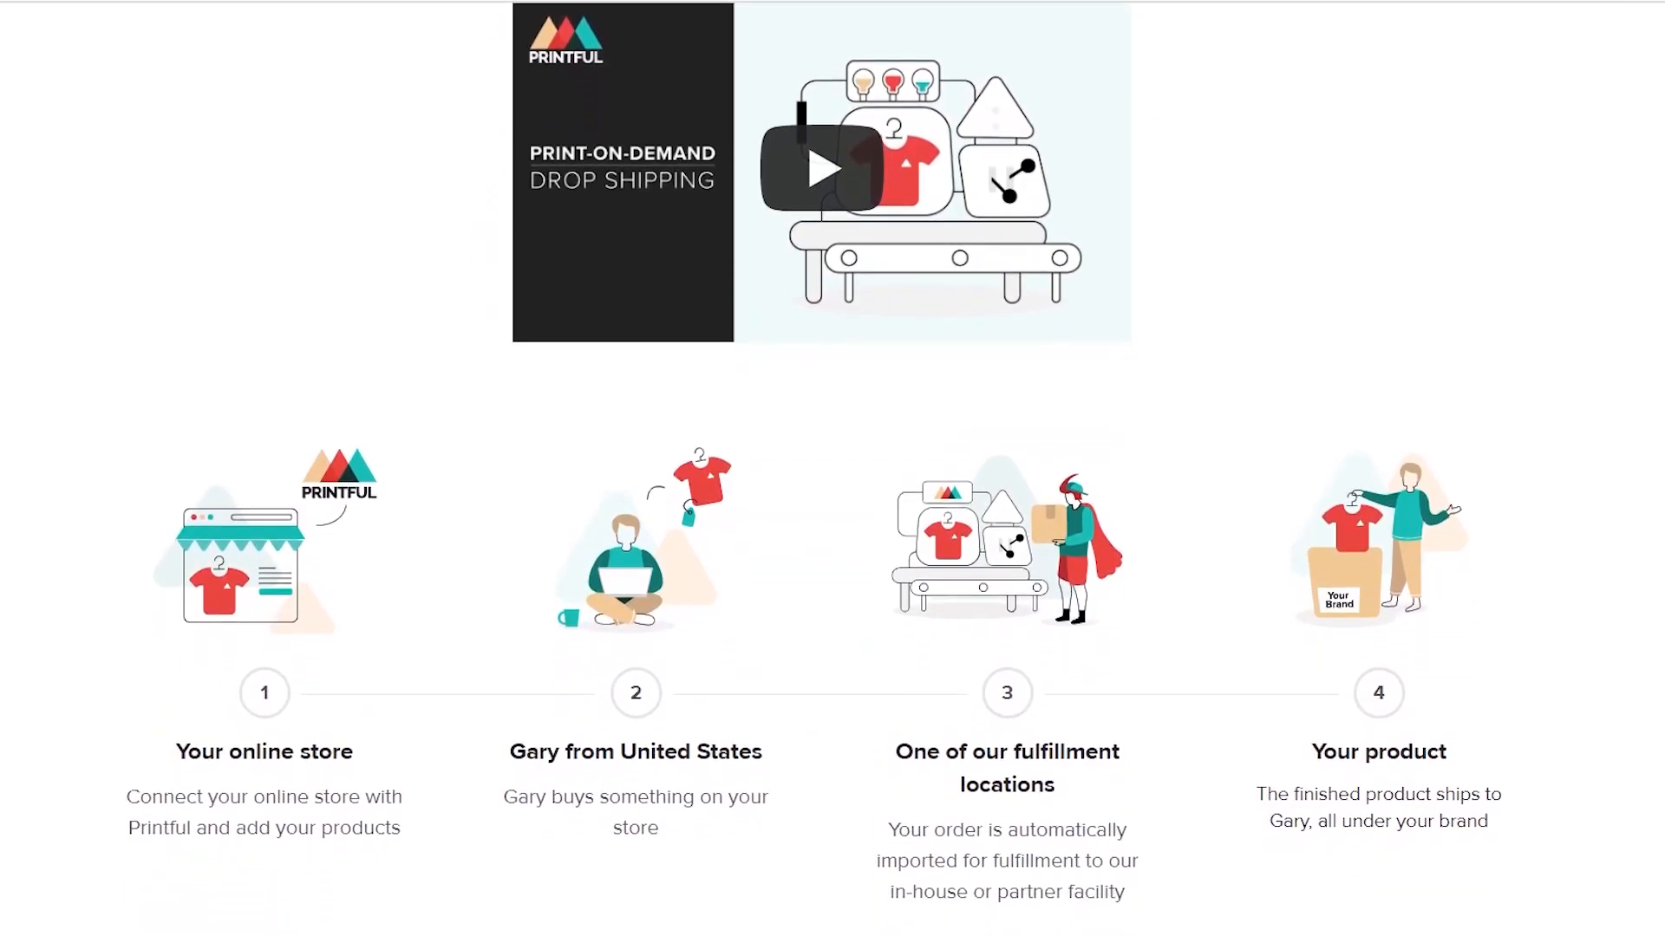
pyautogui.scroll(-3)
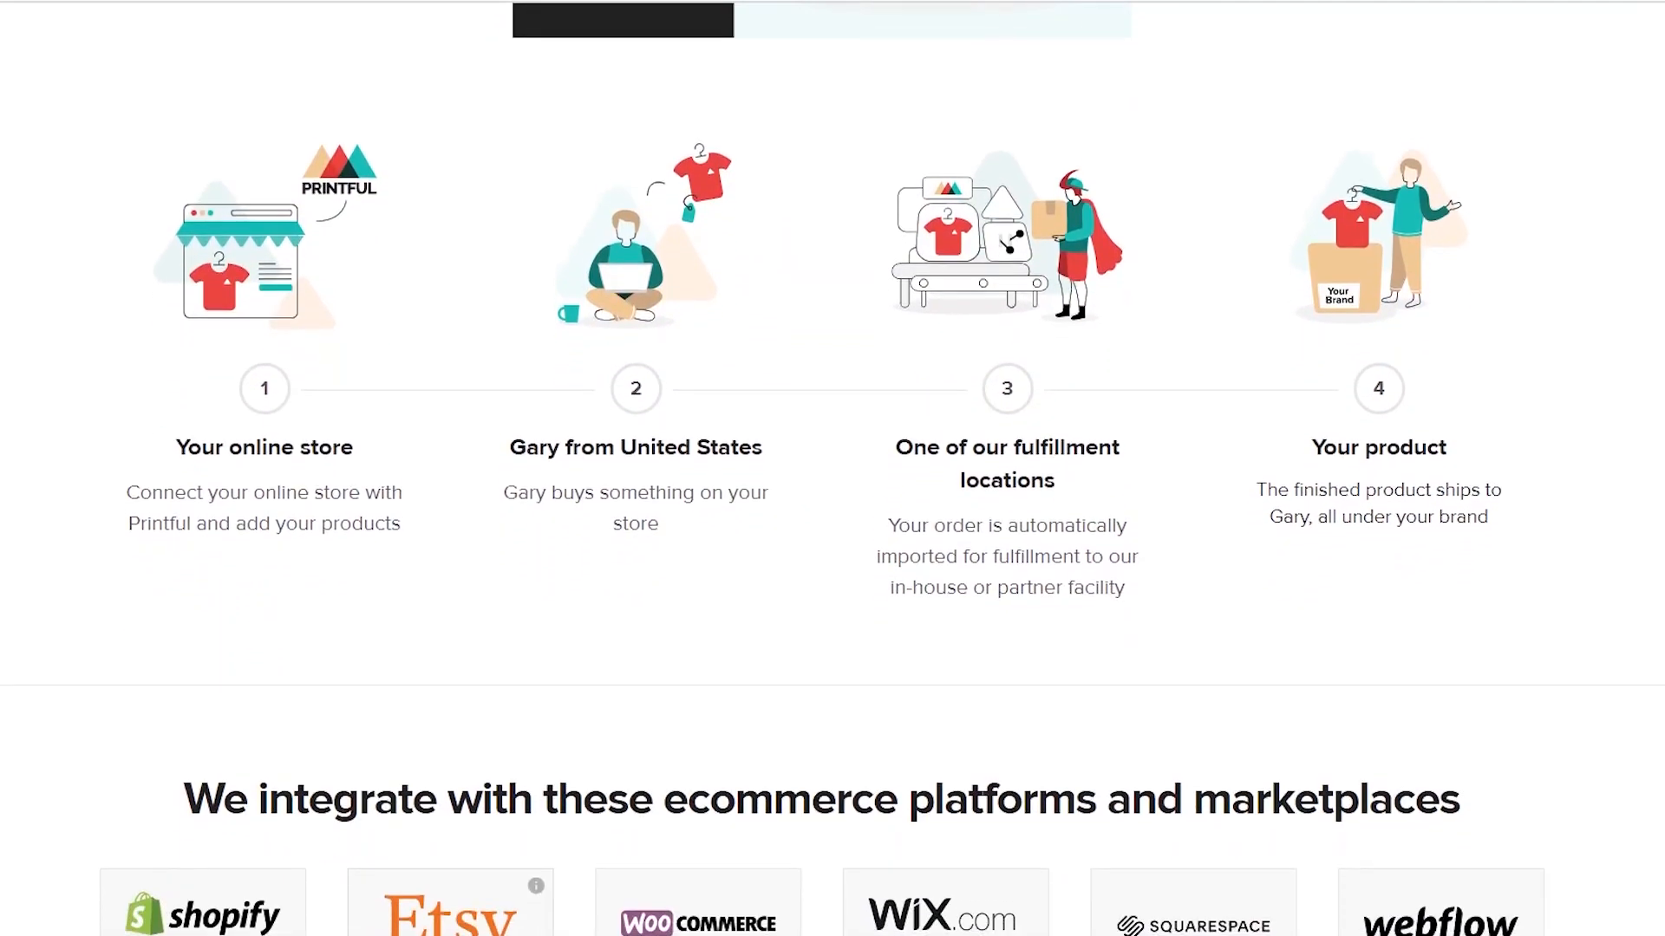
pyautogui.scroll(-3)
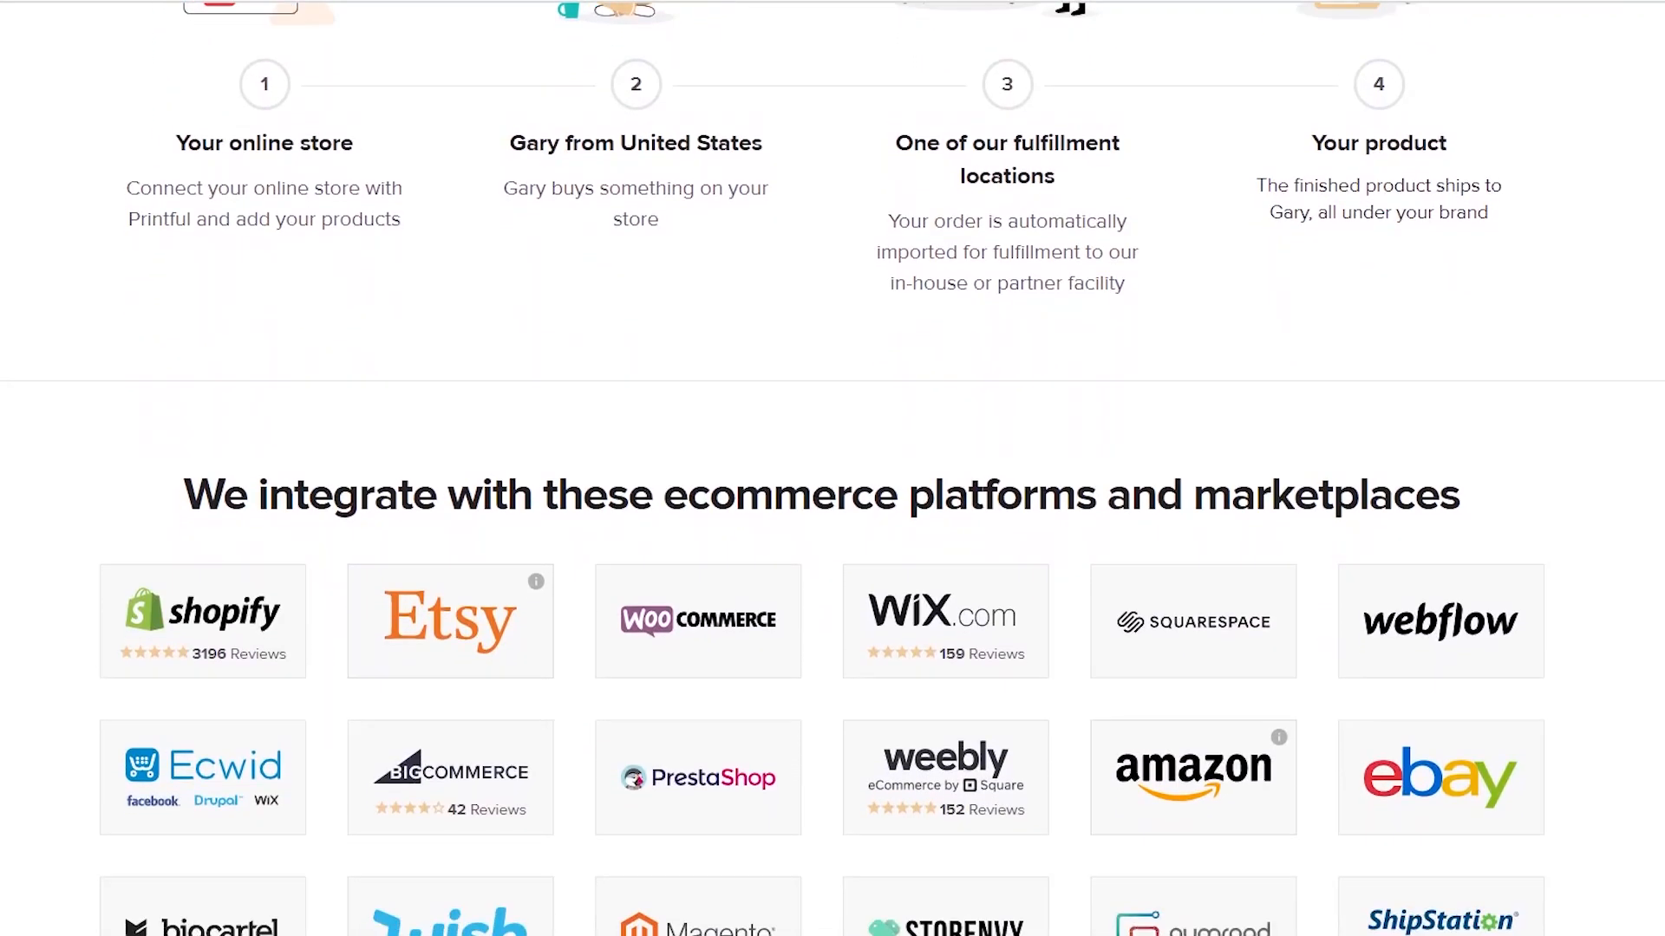
pyautogui.scroll(-3)
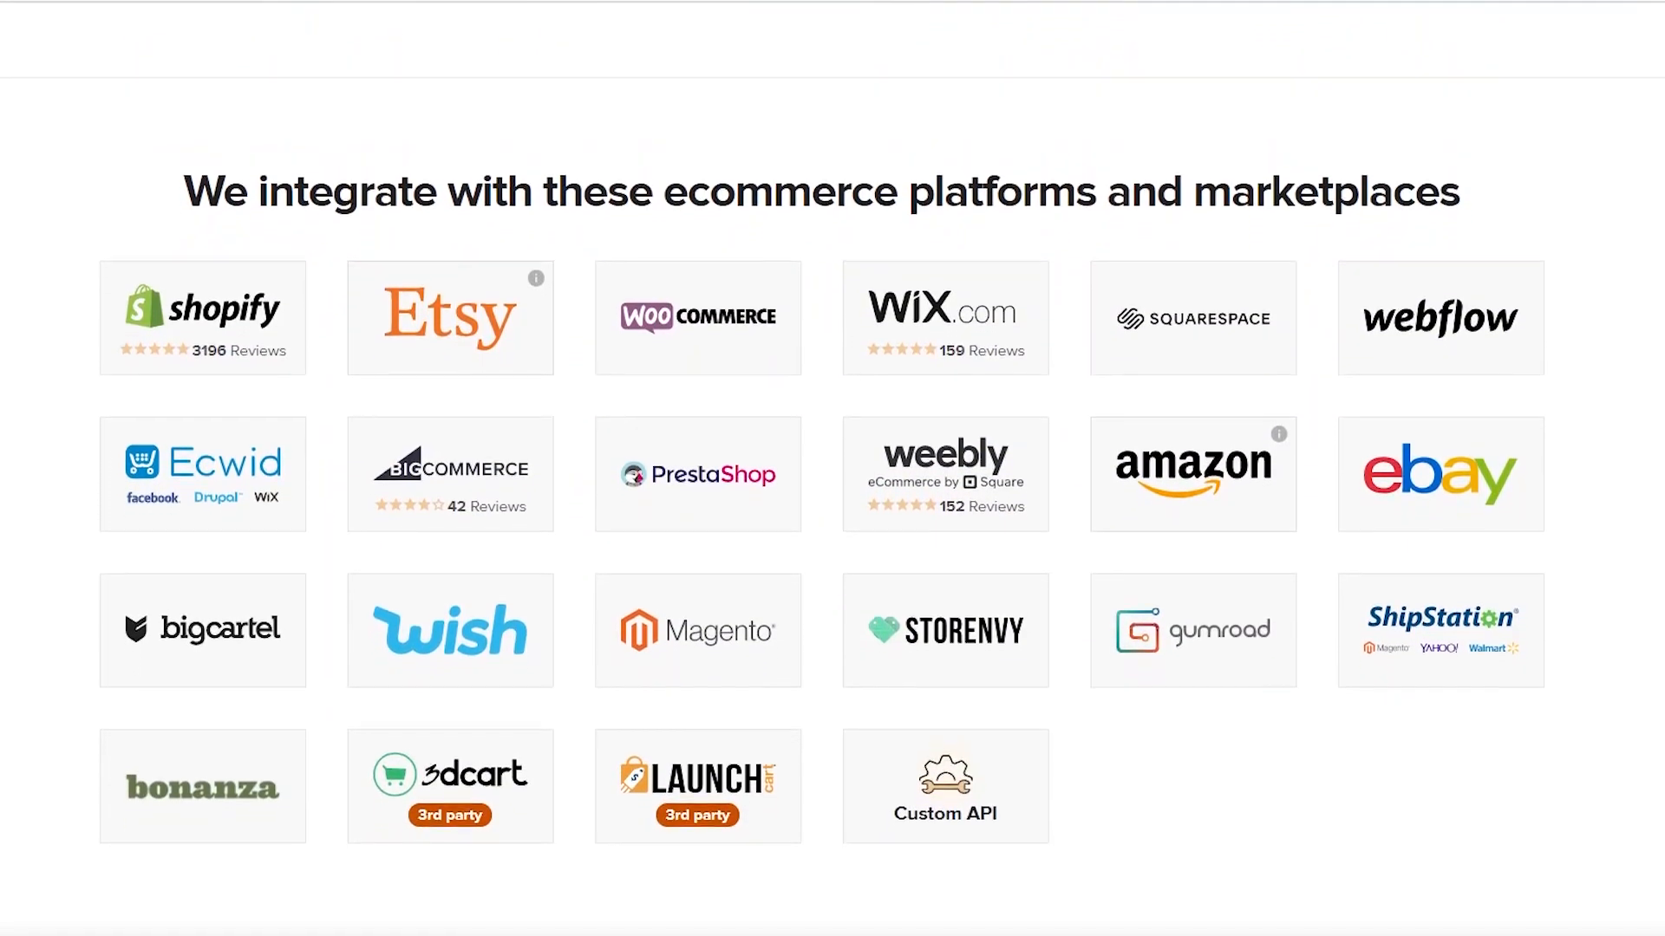
pyautogui.scroll(-3)
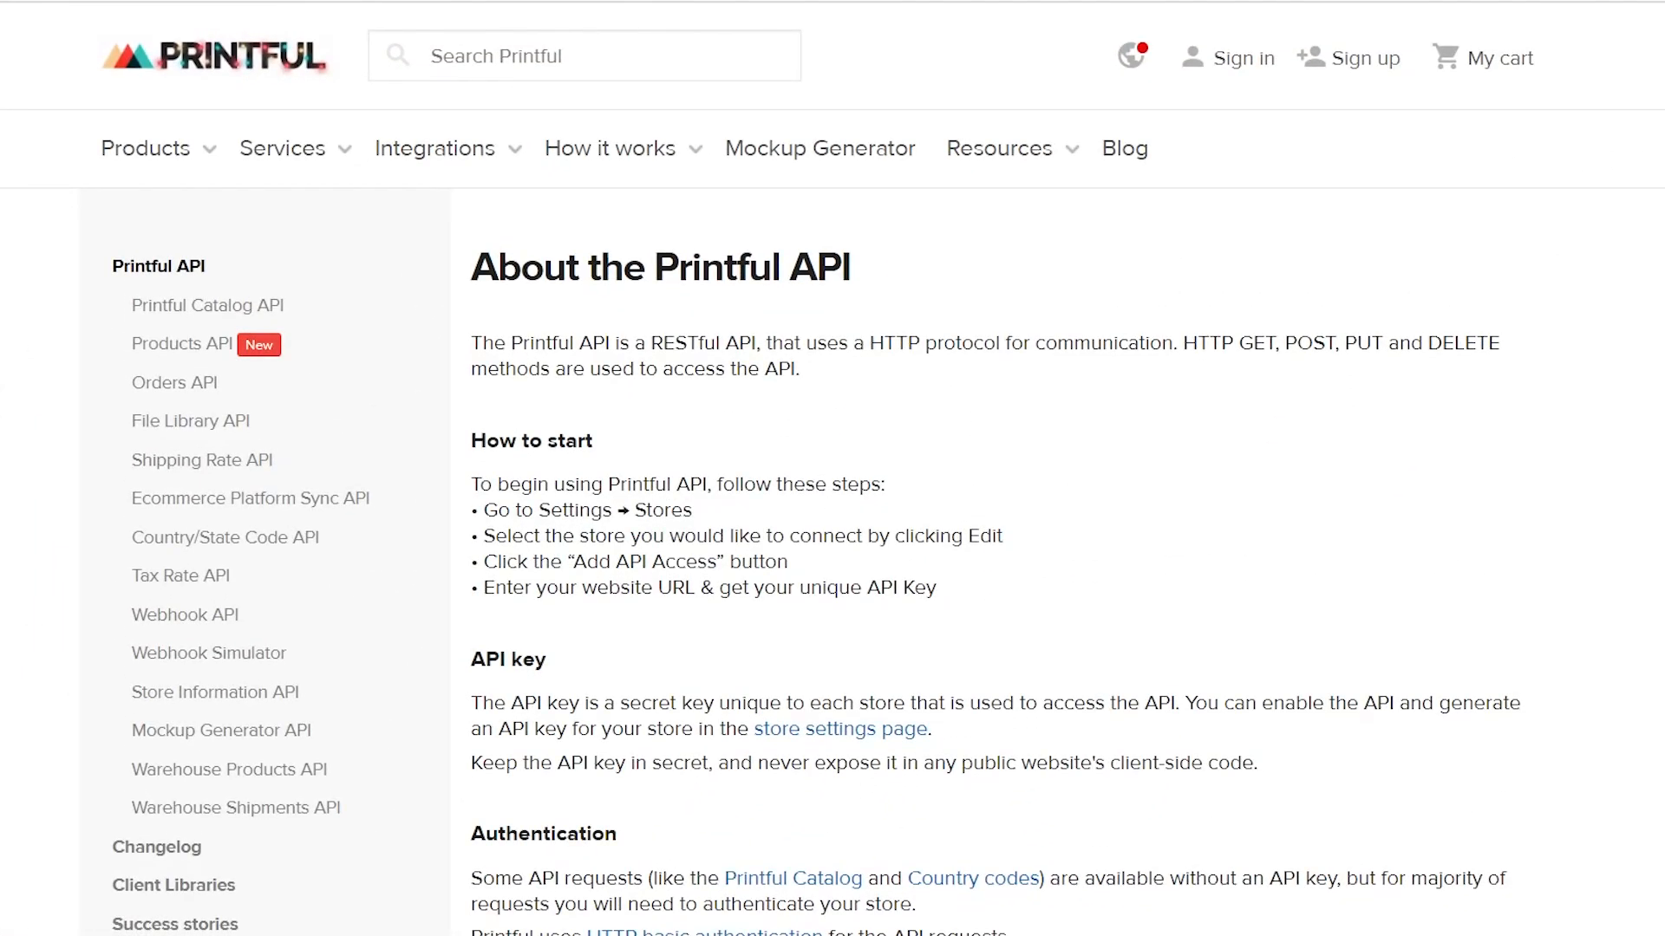
# Scroll the Printful API docs past Authentication and Request endpoint to the parameters and Response body
pyautogui.scroll(-3)
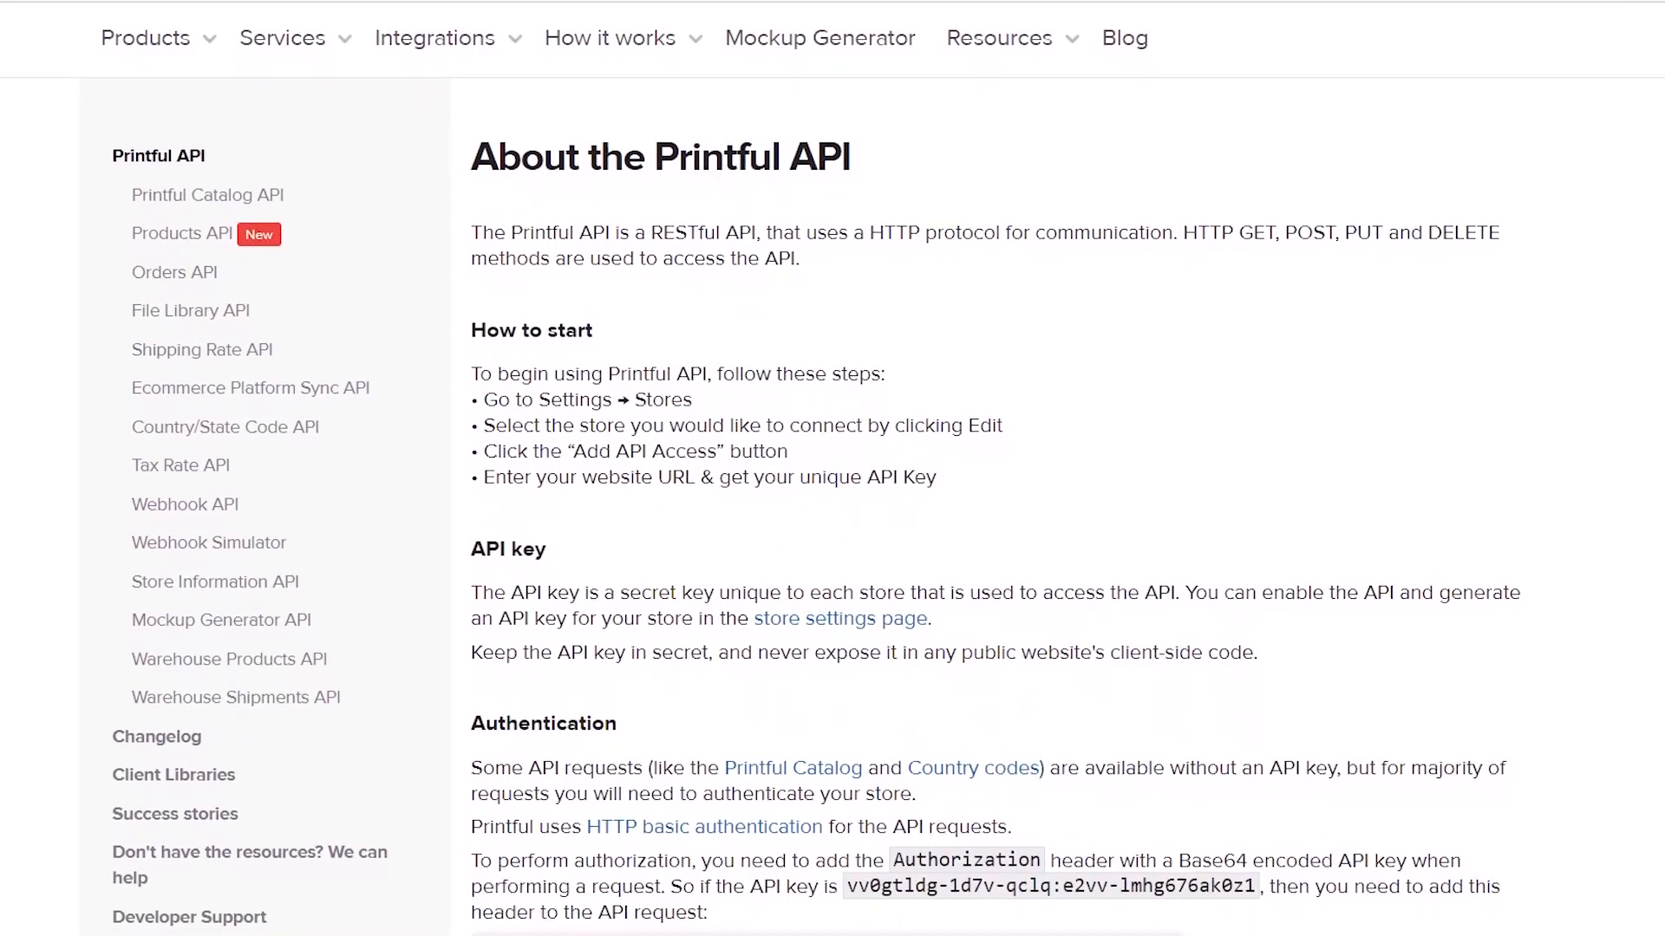
pyautogui.scroll(-3)
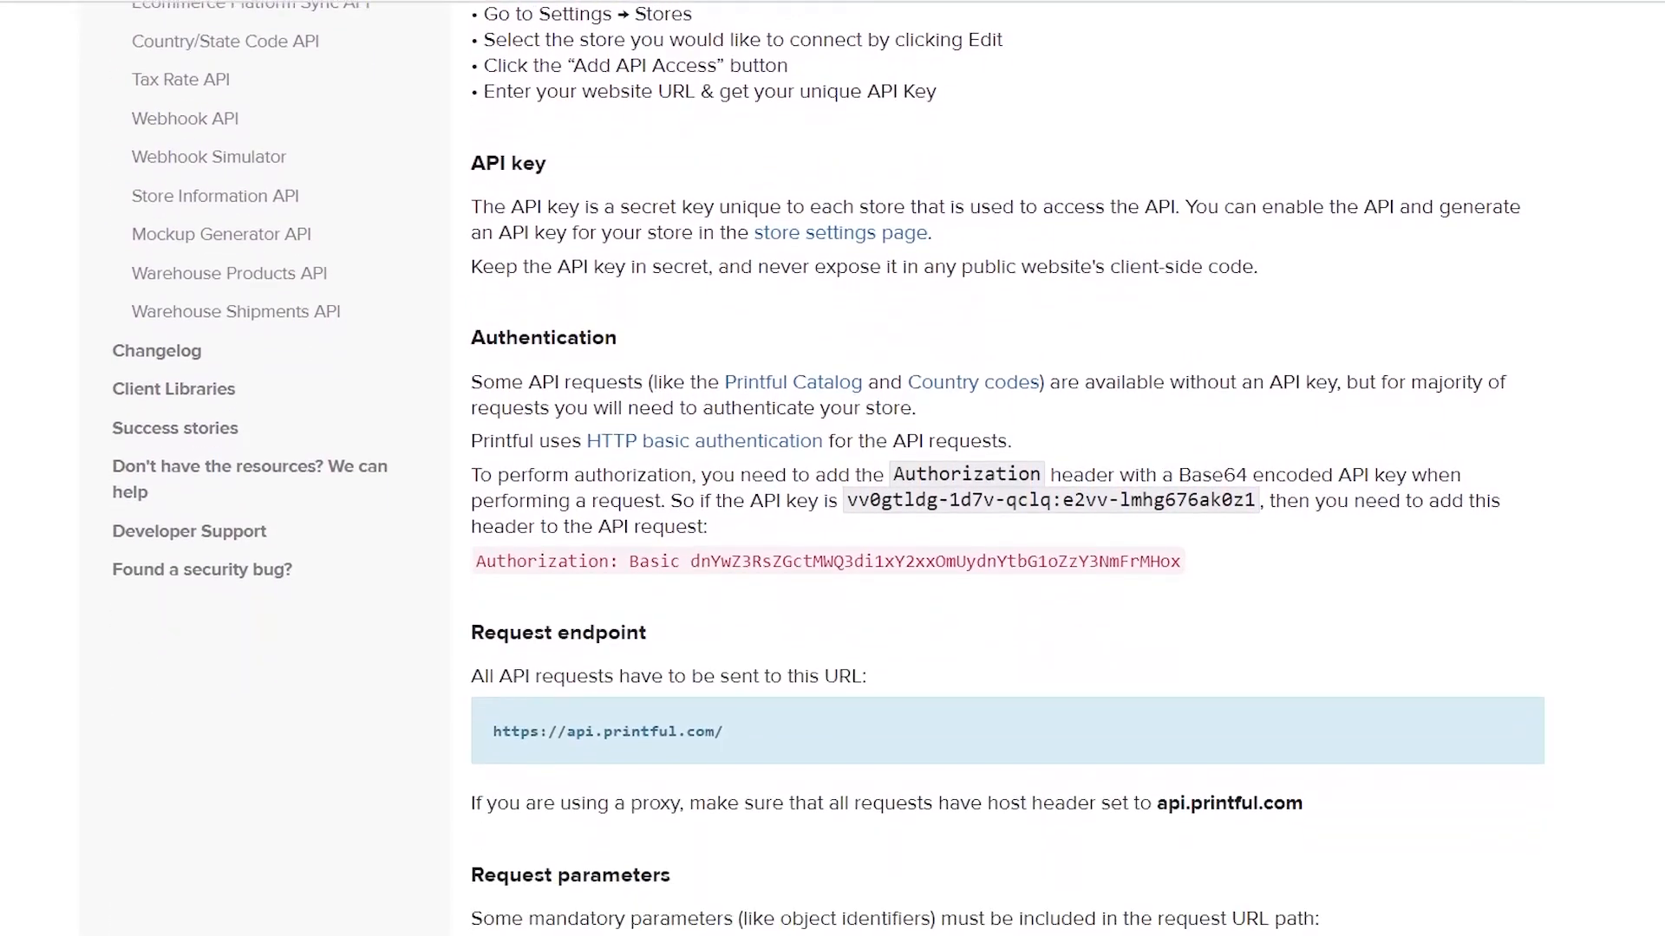
pyautogui.scroll(-3)
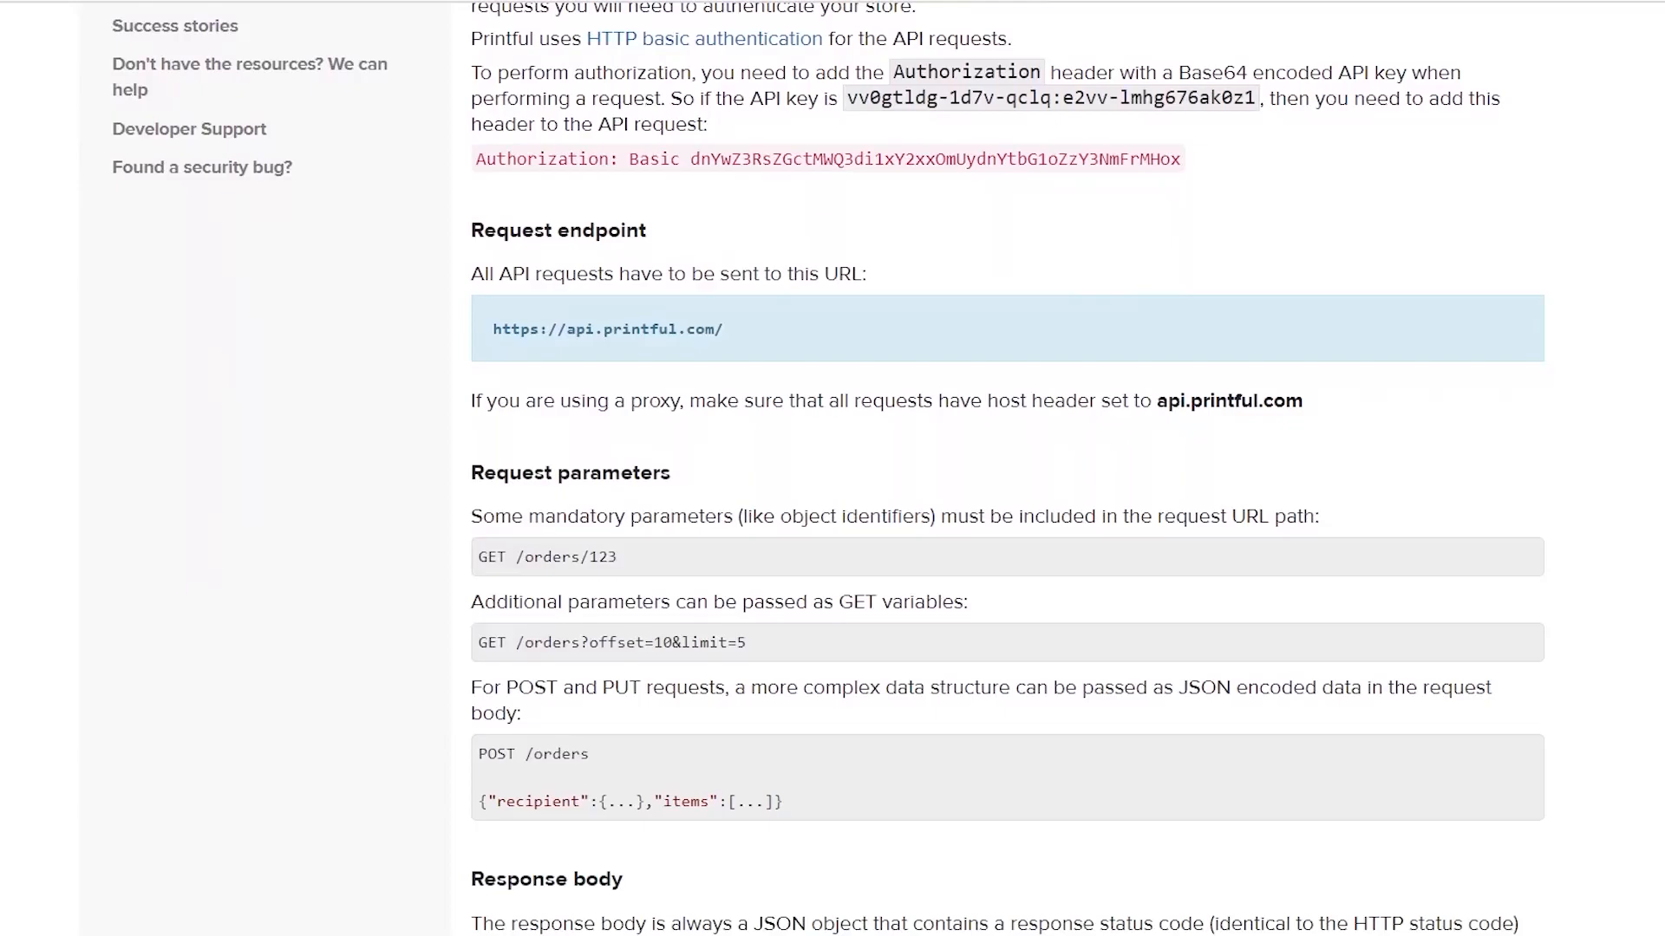
pyautogui.scroll(-3)
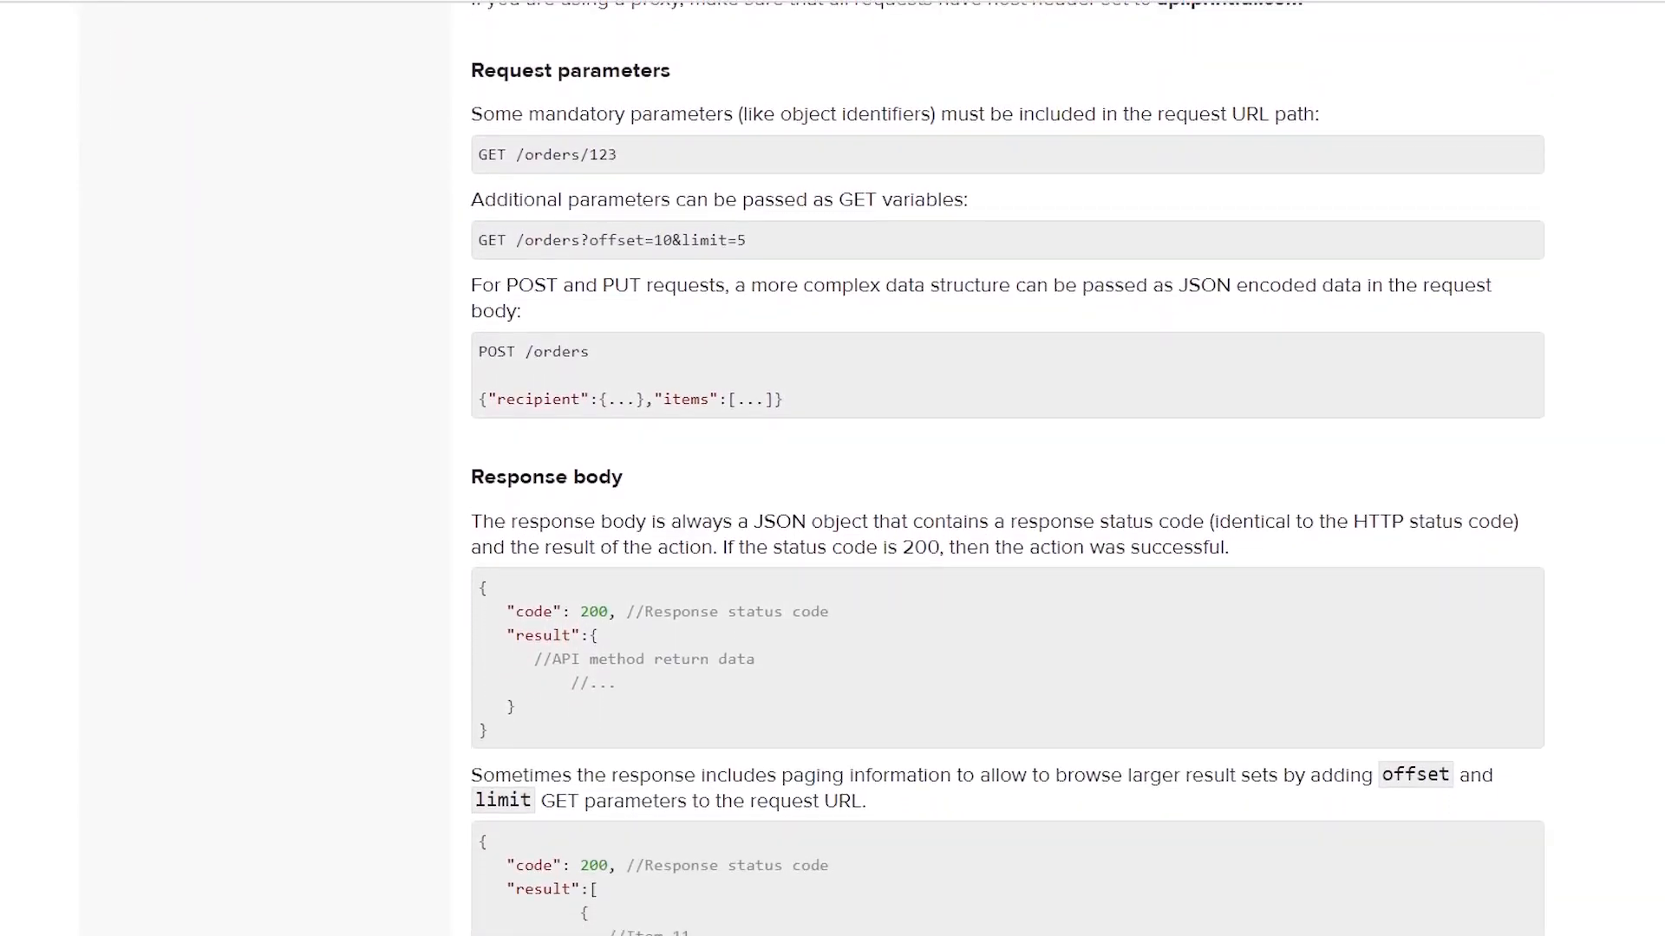
pyautogui.scroll(-3)
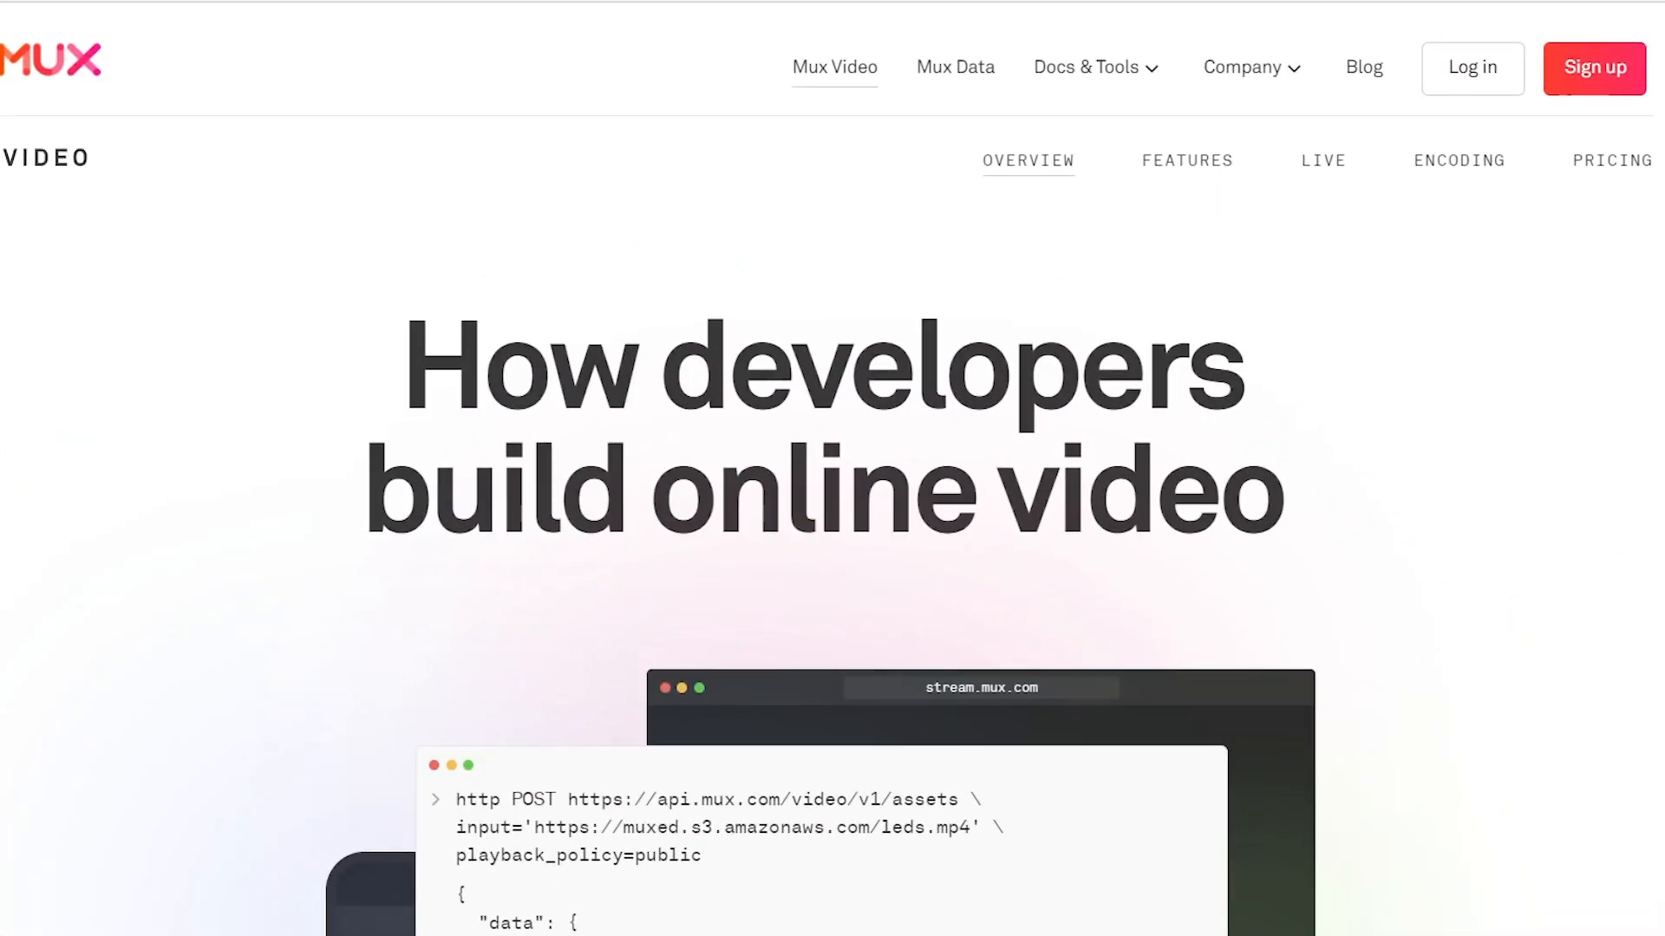
# Scroll down the Mux homepage through the POST-a-video demo and the video features grid
pyautogui.scroll(-3)
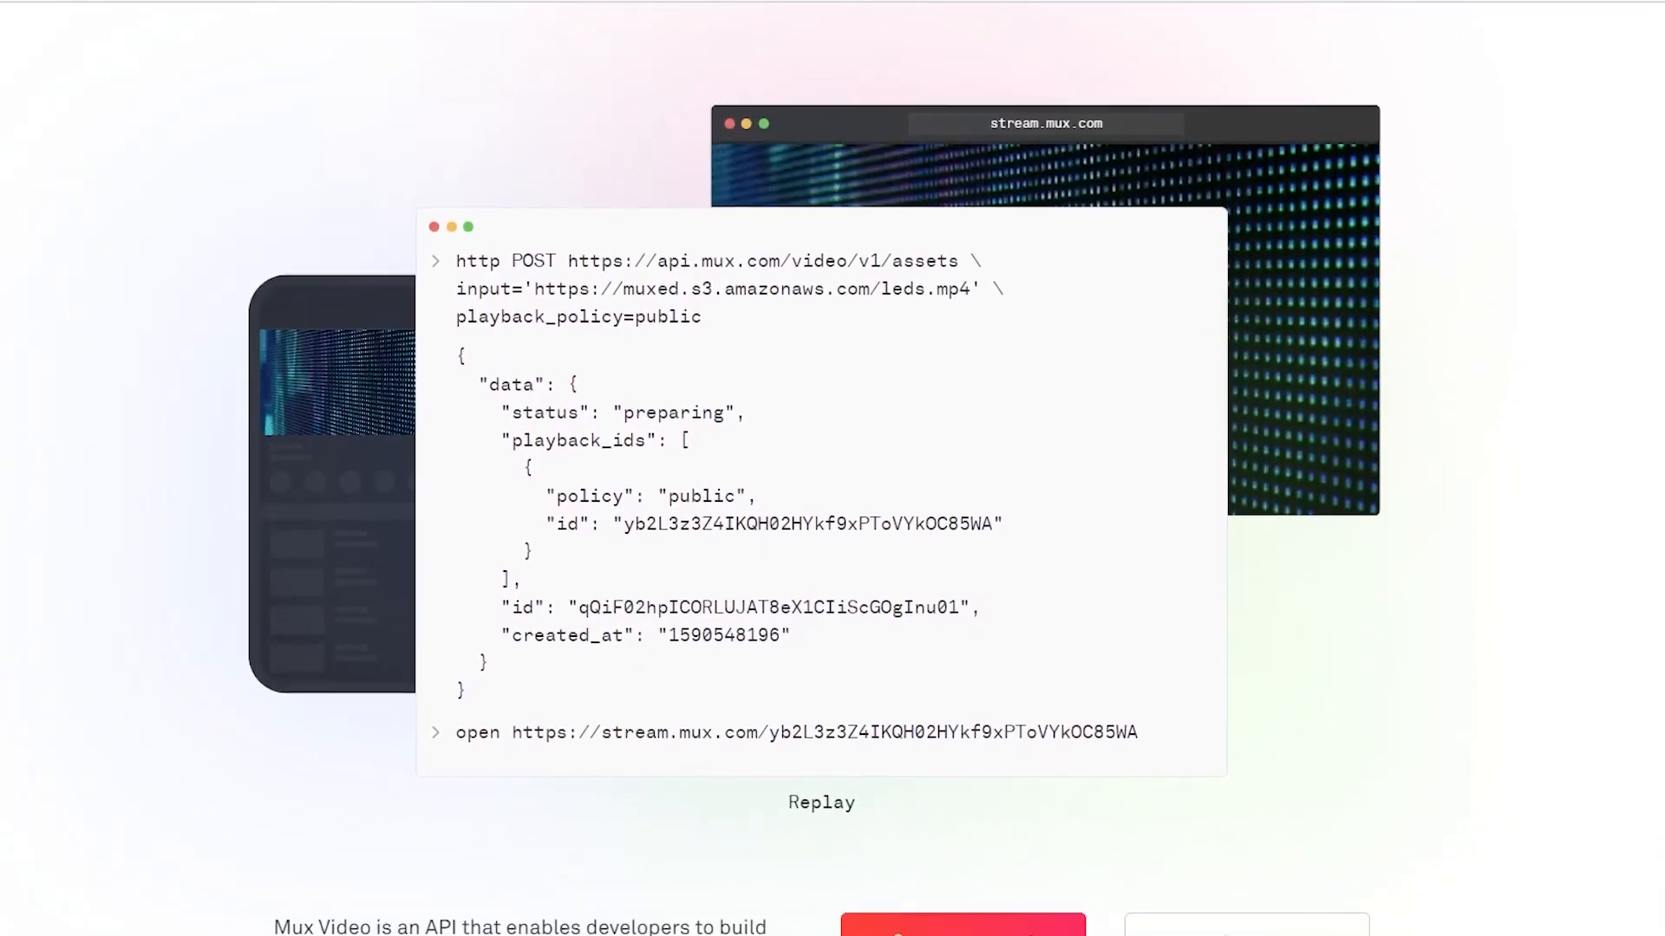
pyautogui.scroll(-3)
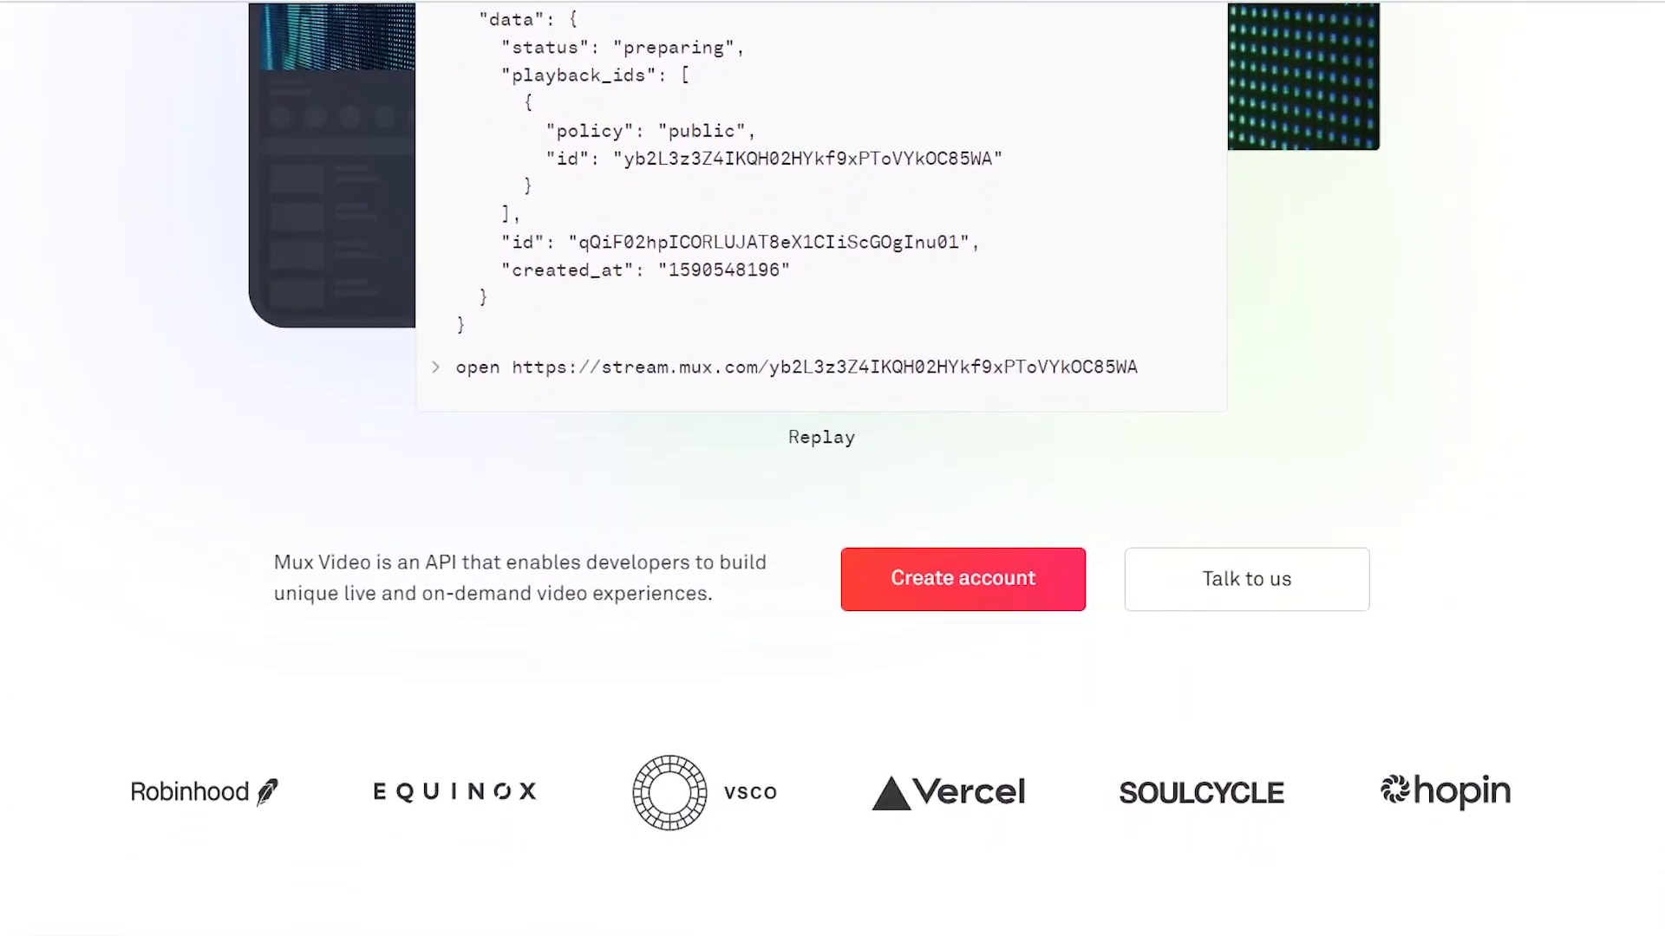
pyautogui.scroll(-3)
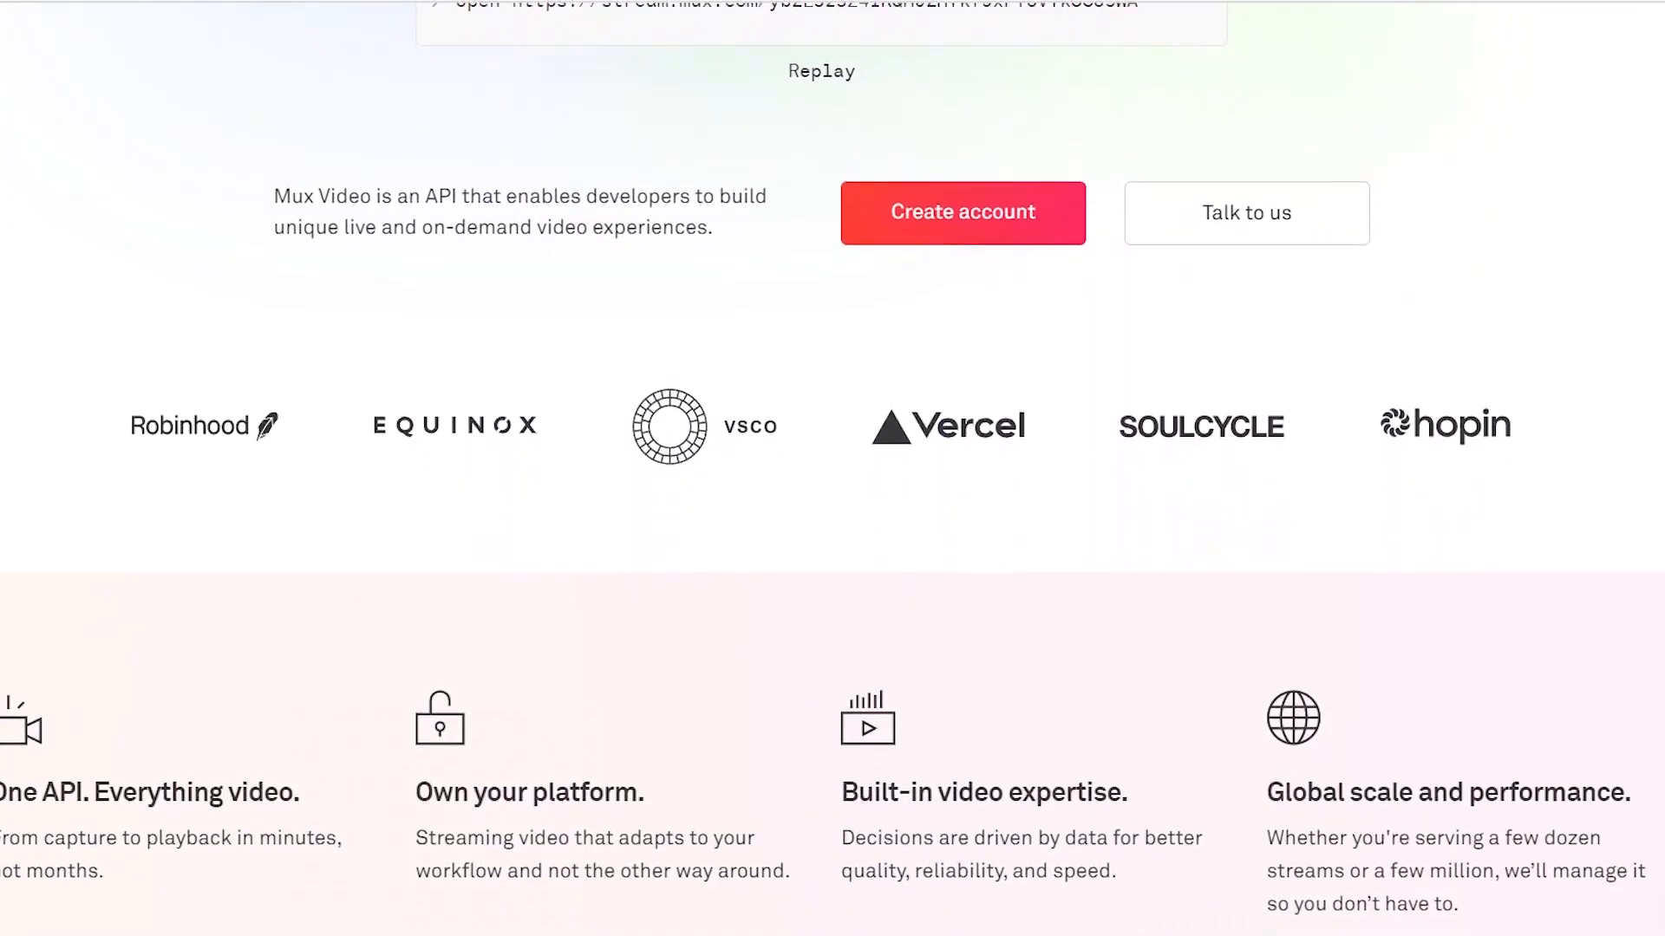
pyautogui.scroll(-3)
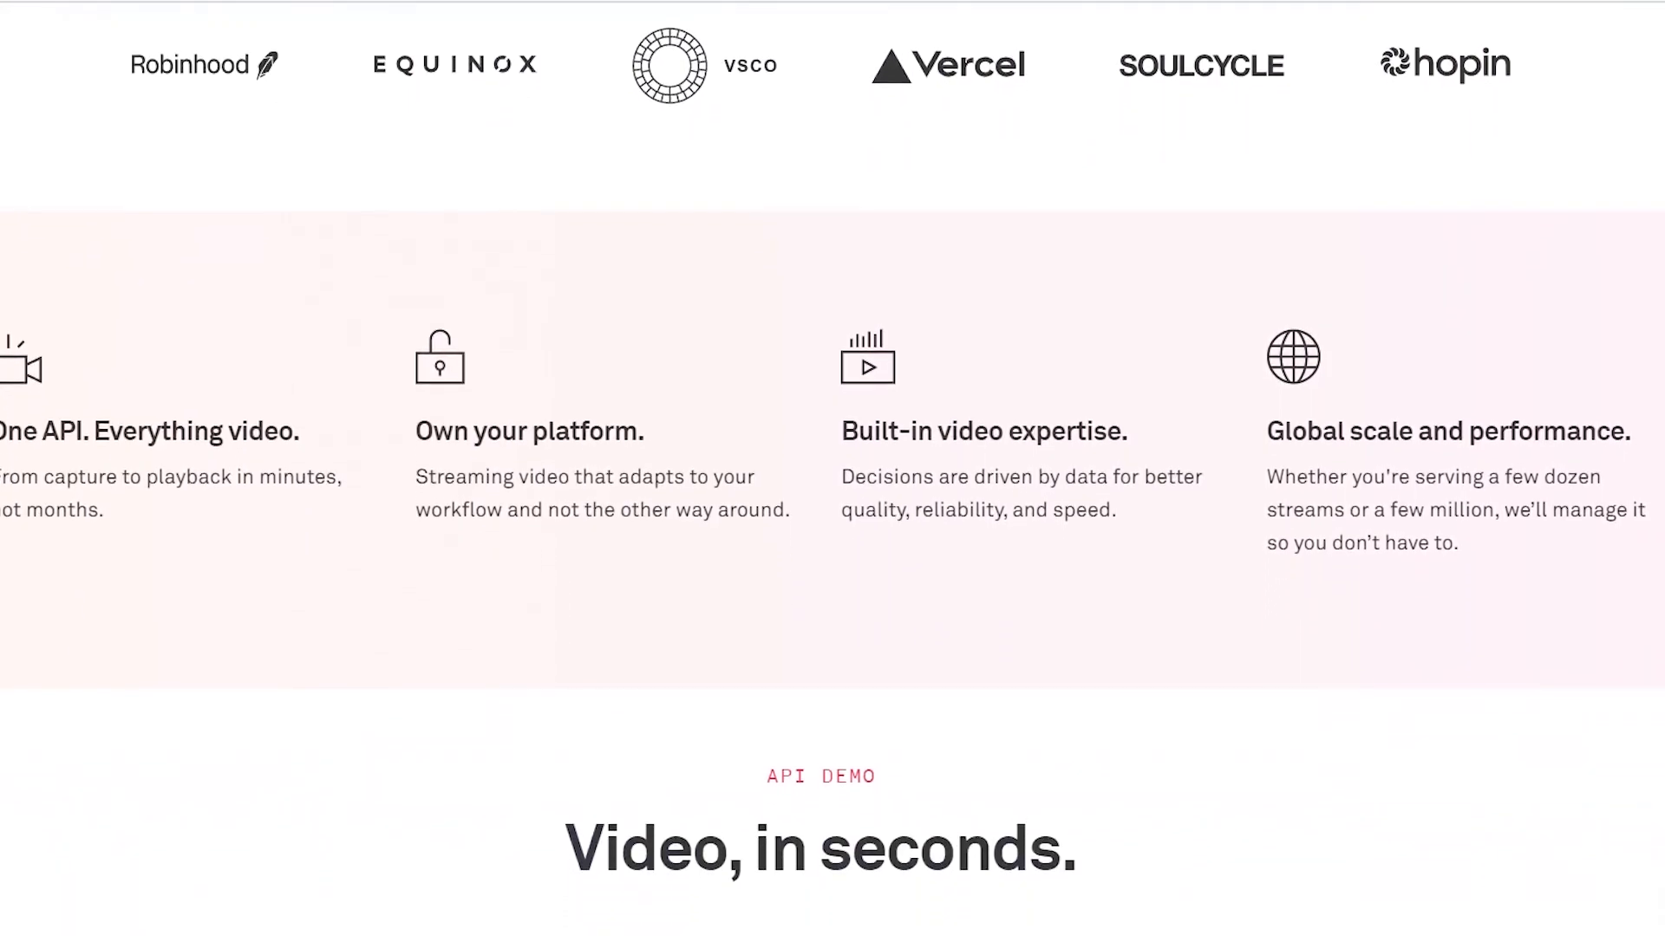
pyautogui.scroll(-3)
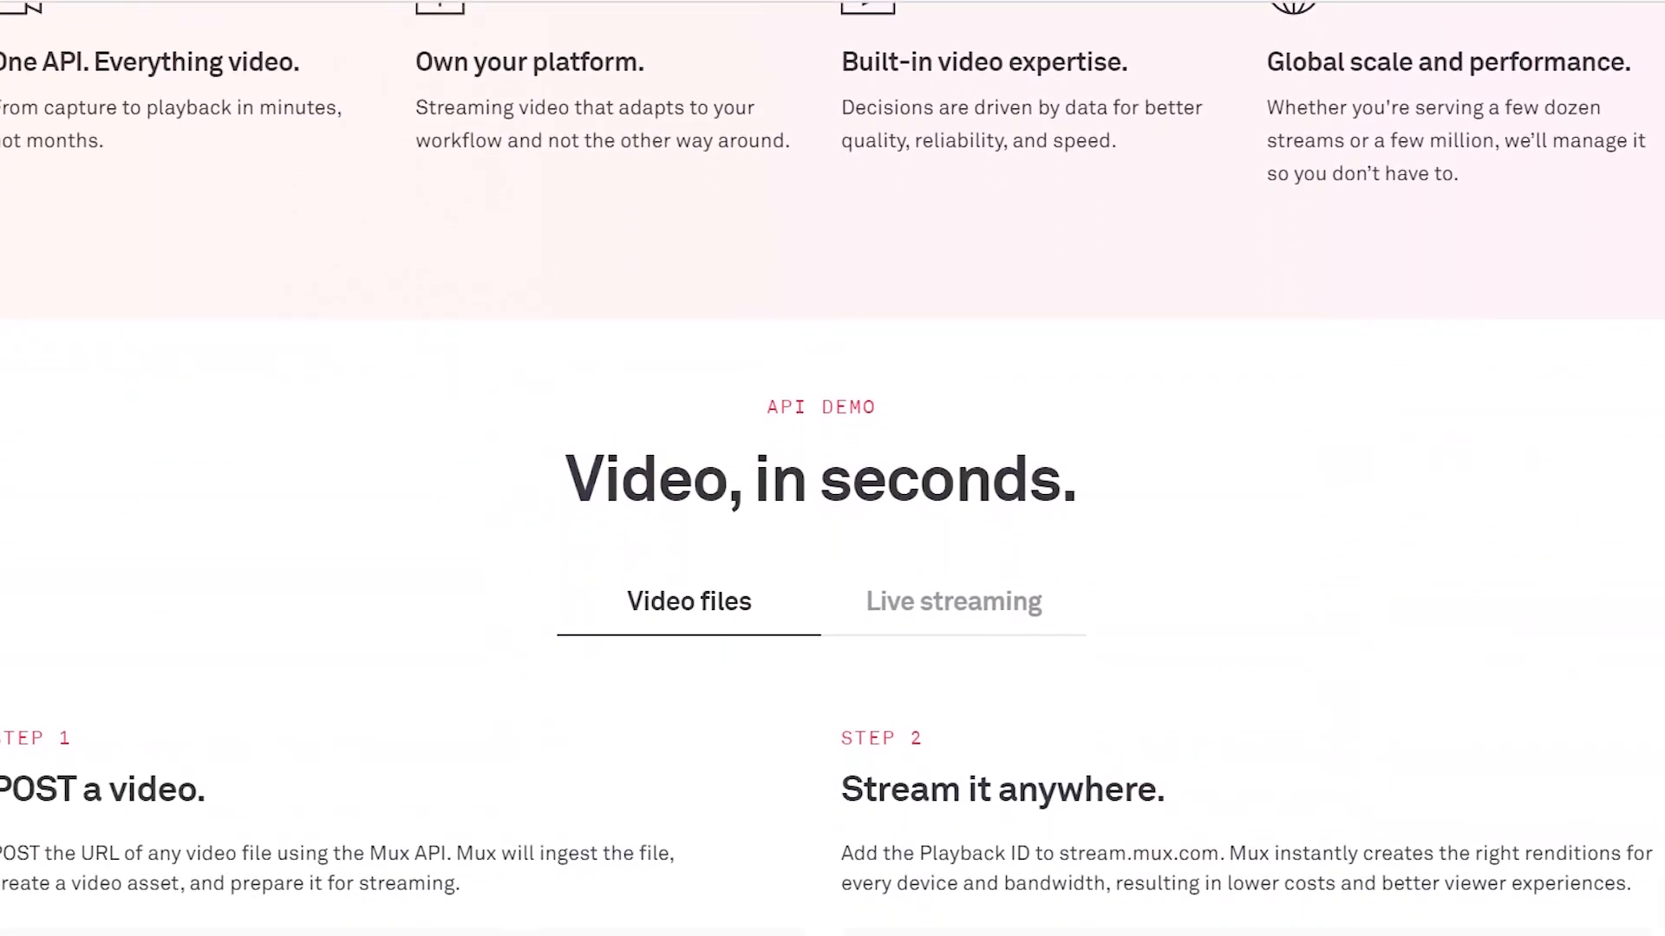
pyautogui.scroll(-3)
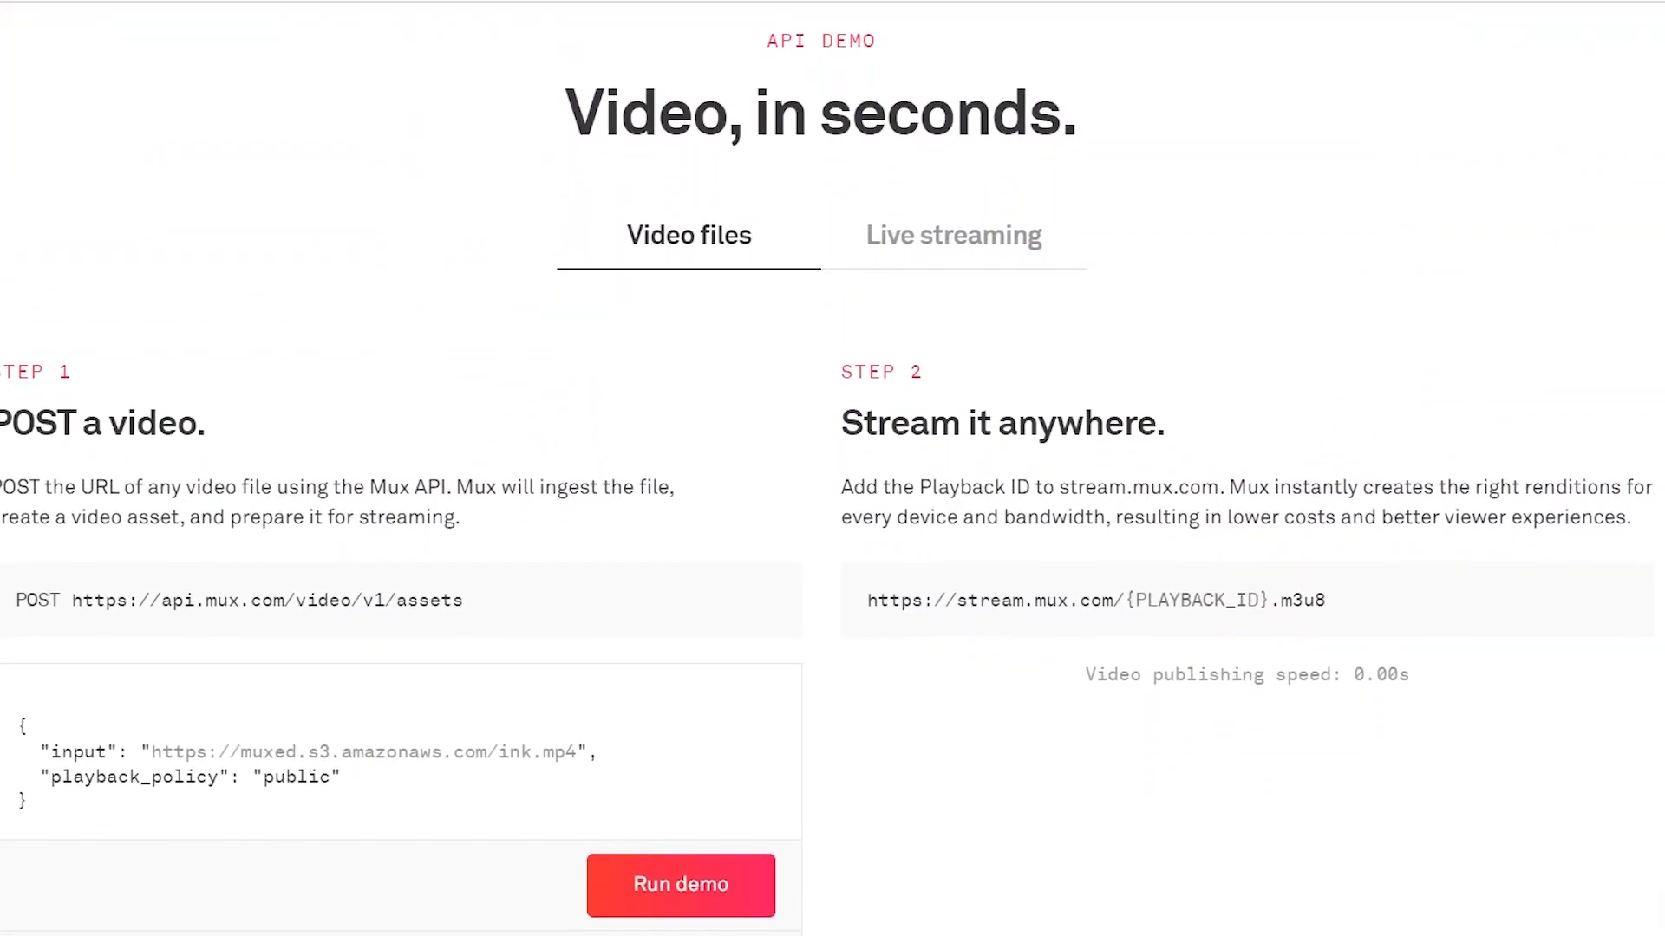
pyautogui.scroll(-3)
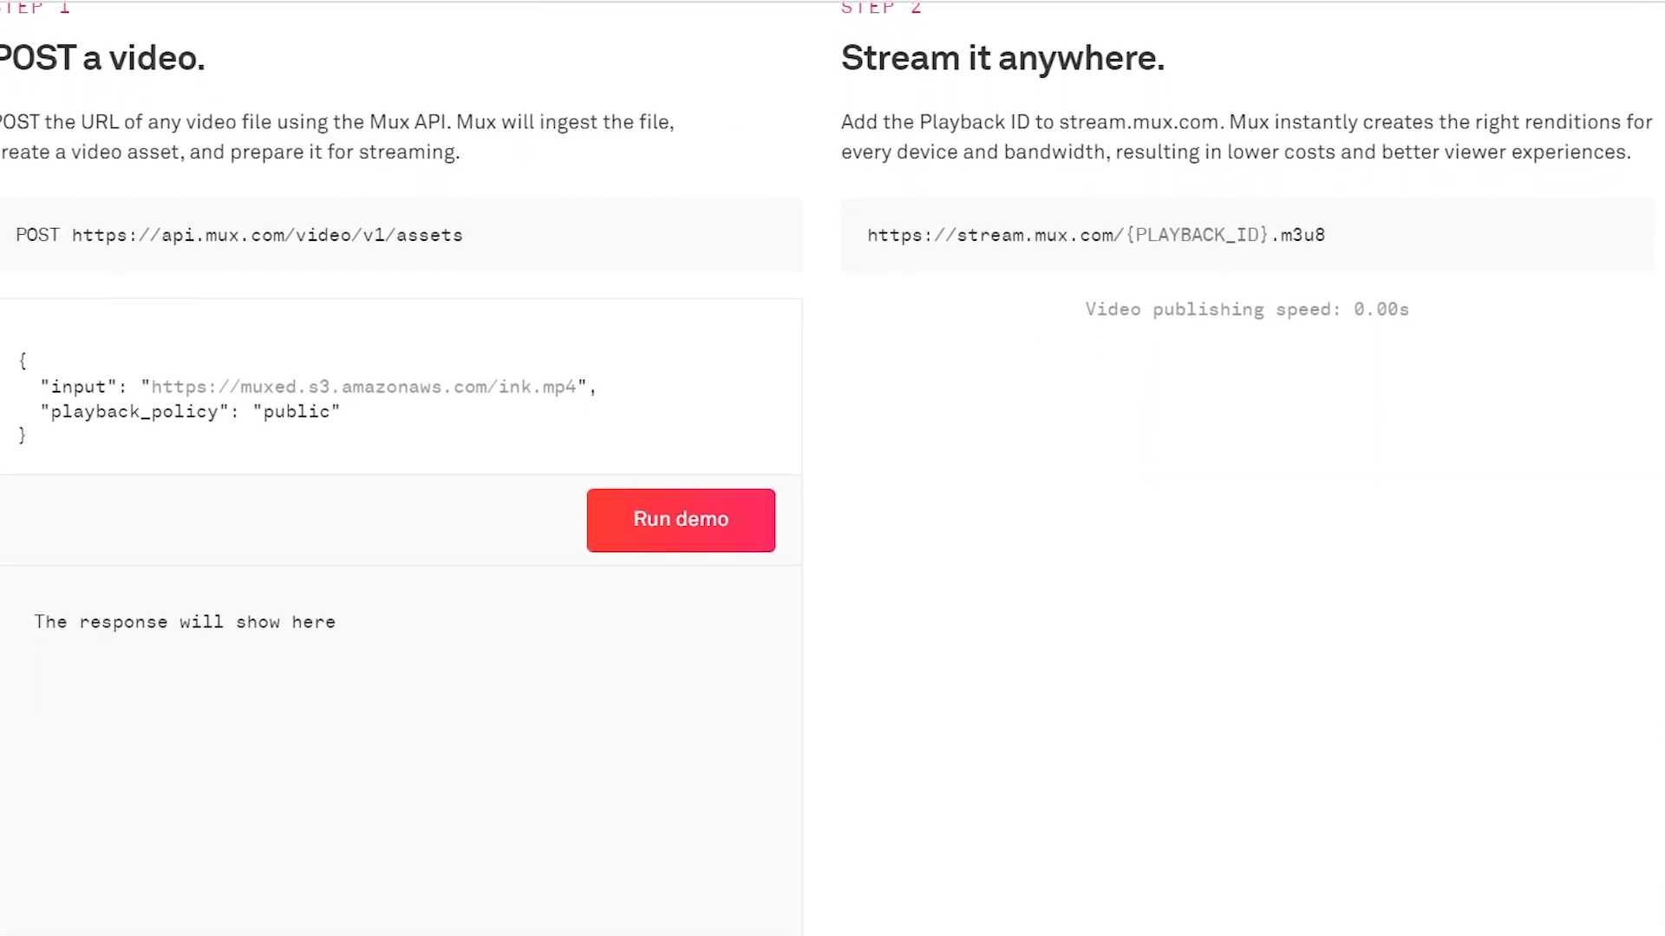
pyautogui.scroll(-3)
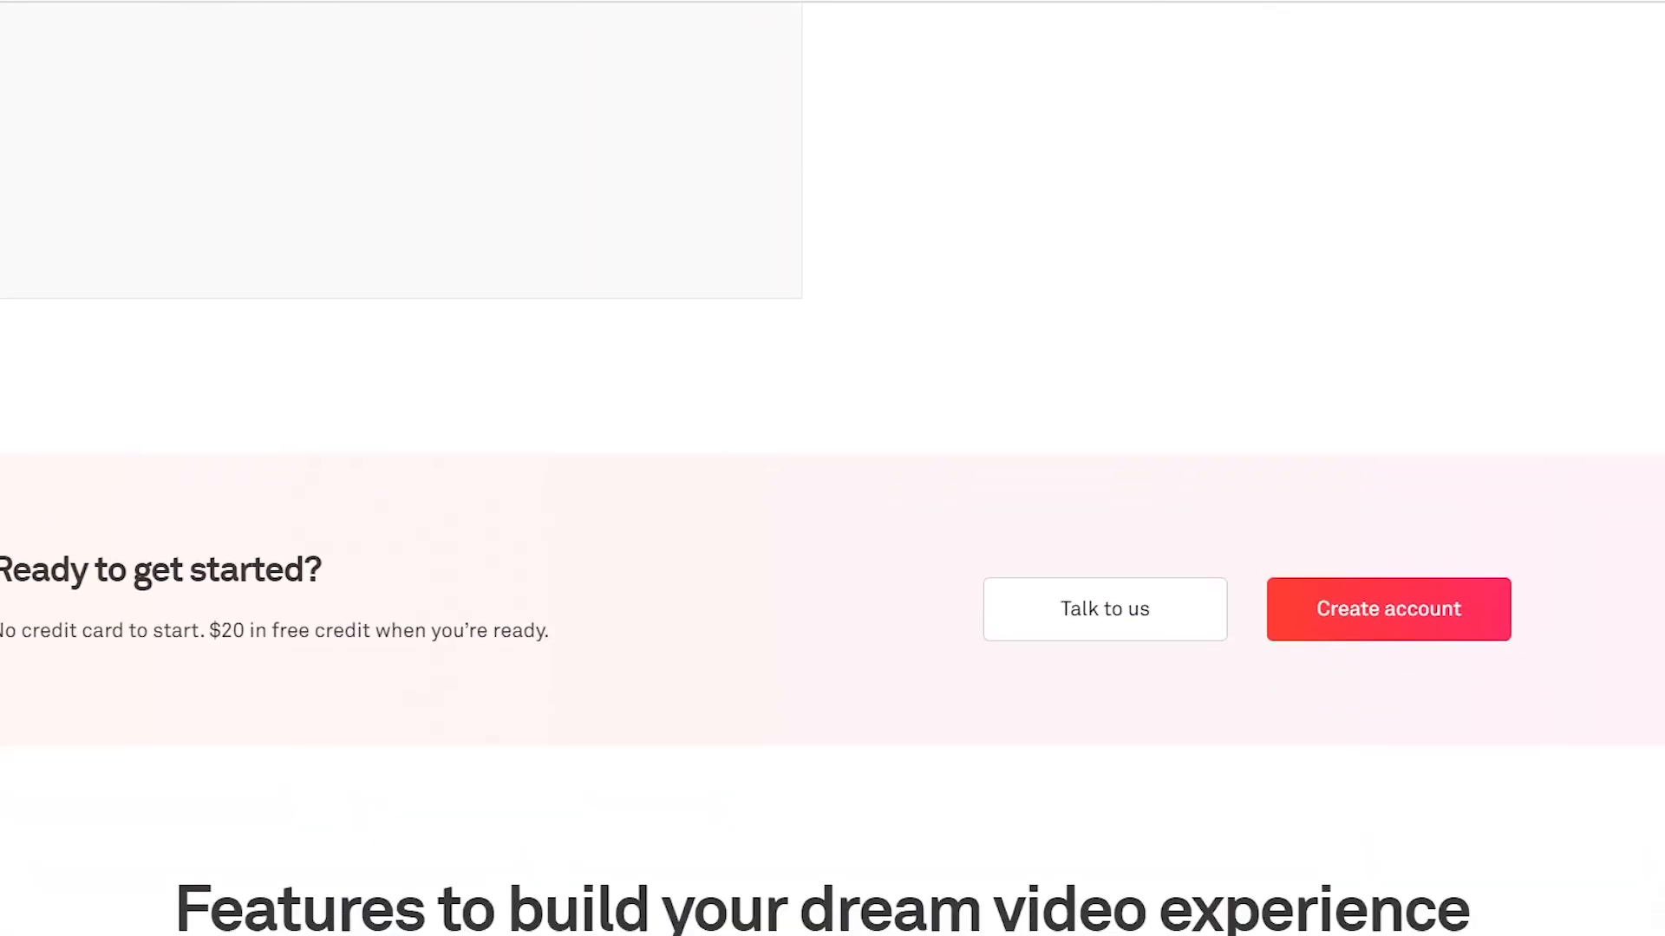
# Continue down to the Mux Data quality analytics section
pyautogui.scroll(-3)
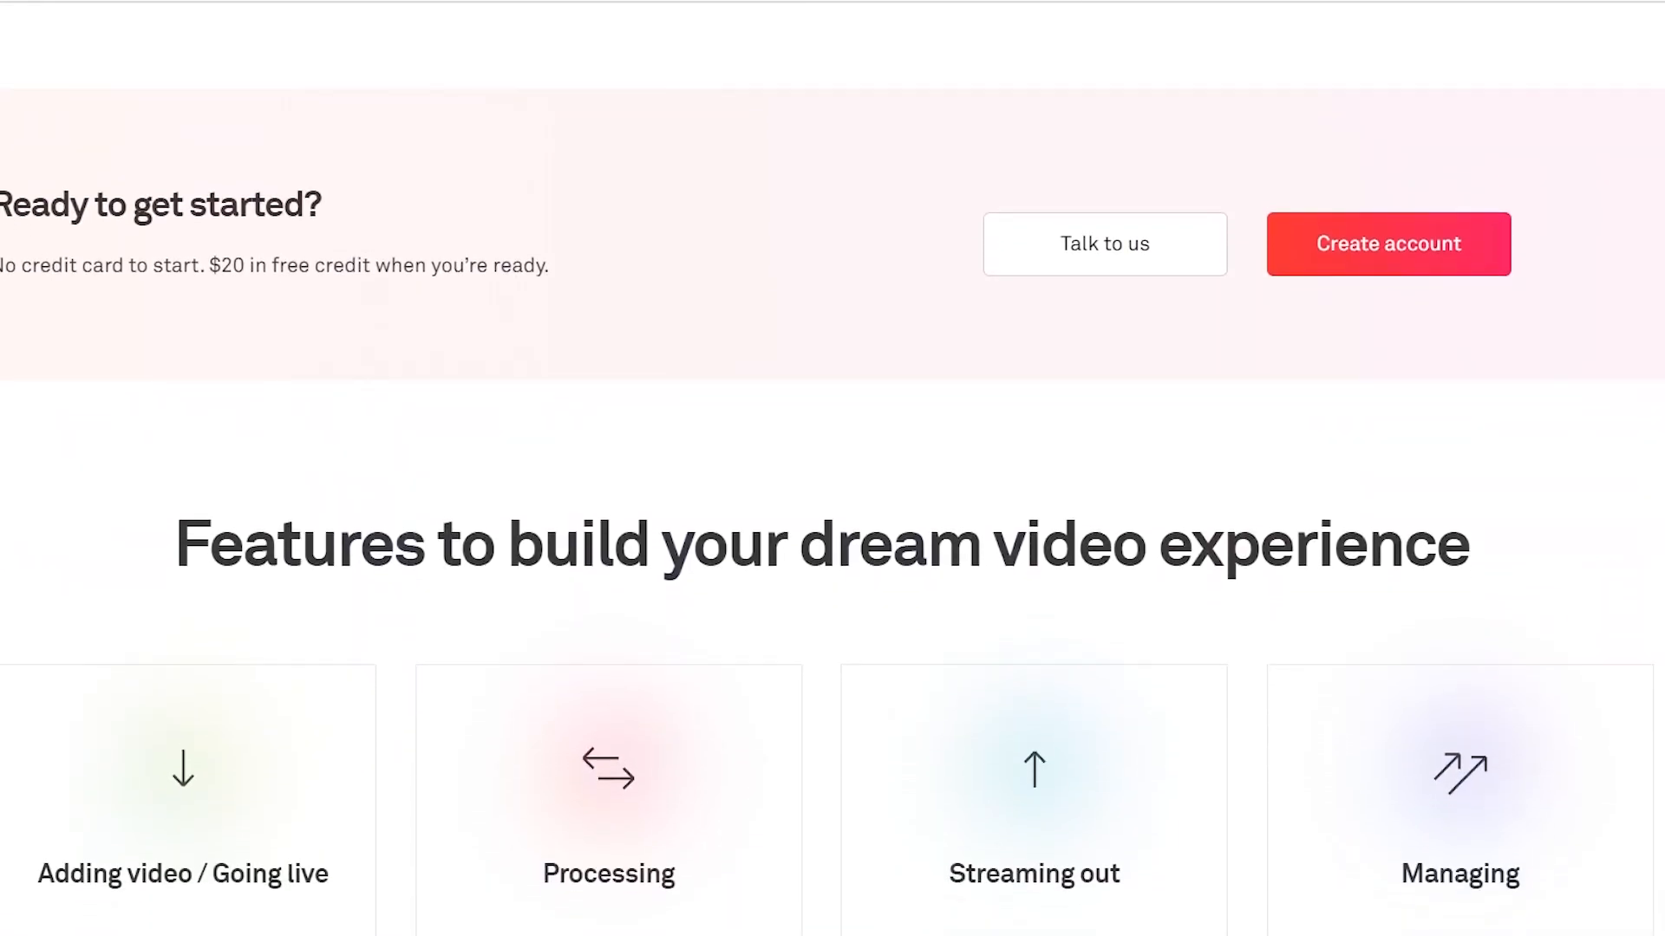
pyautogui.scroll(-3)
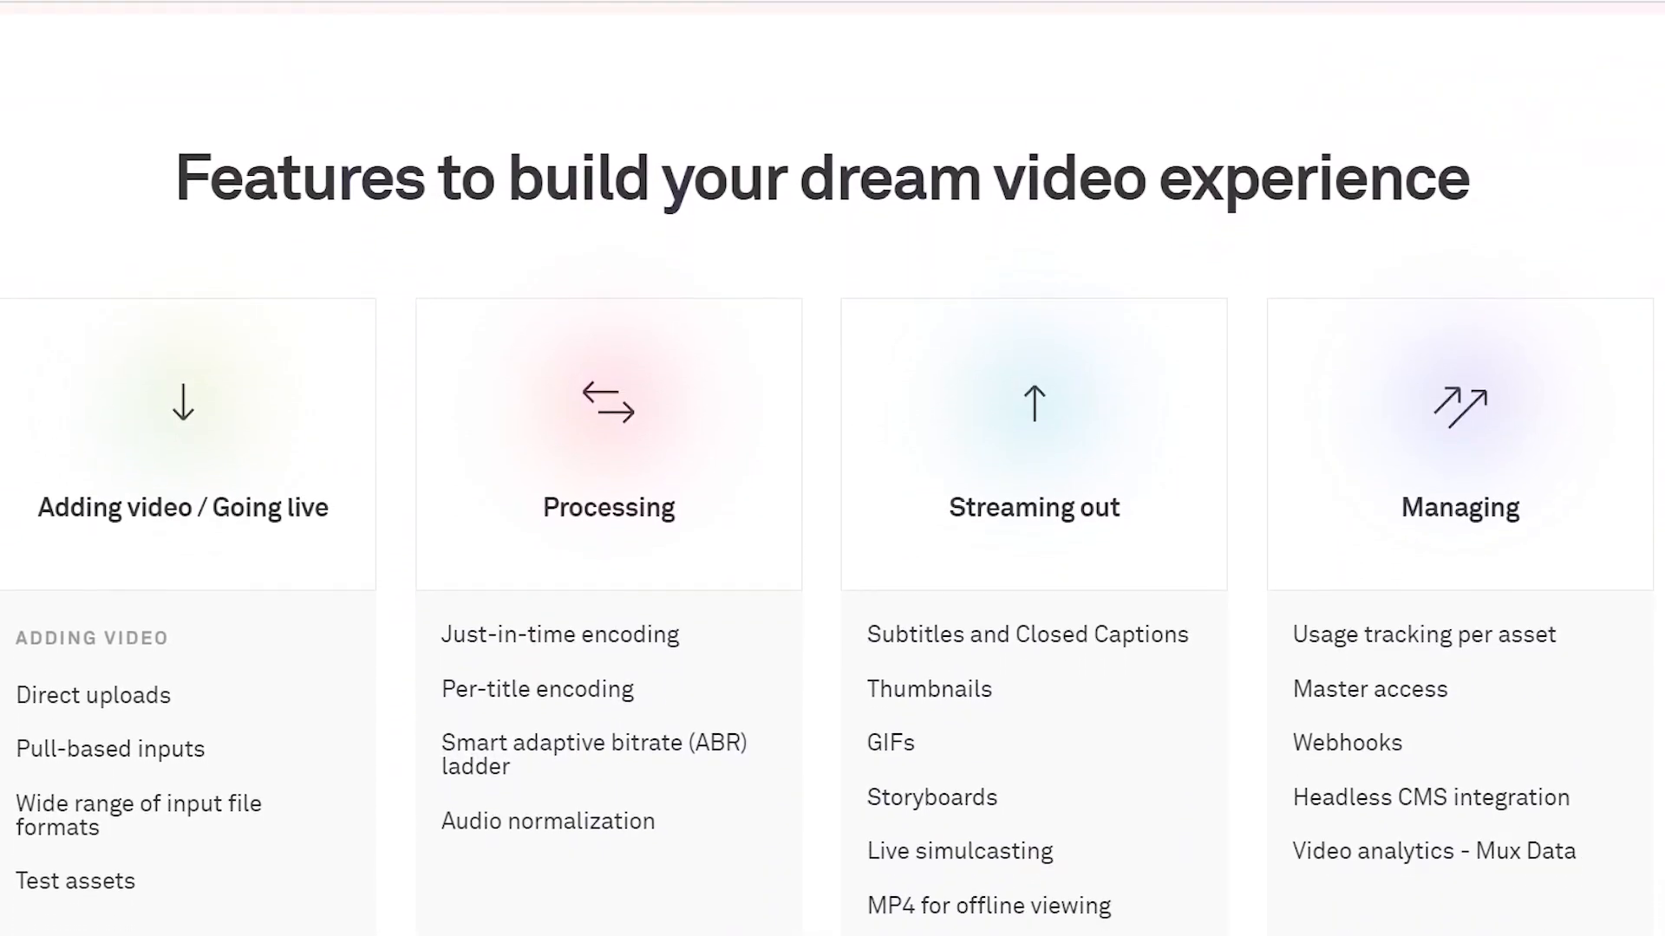
pyautogui.scroll(-3)
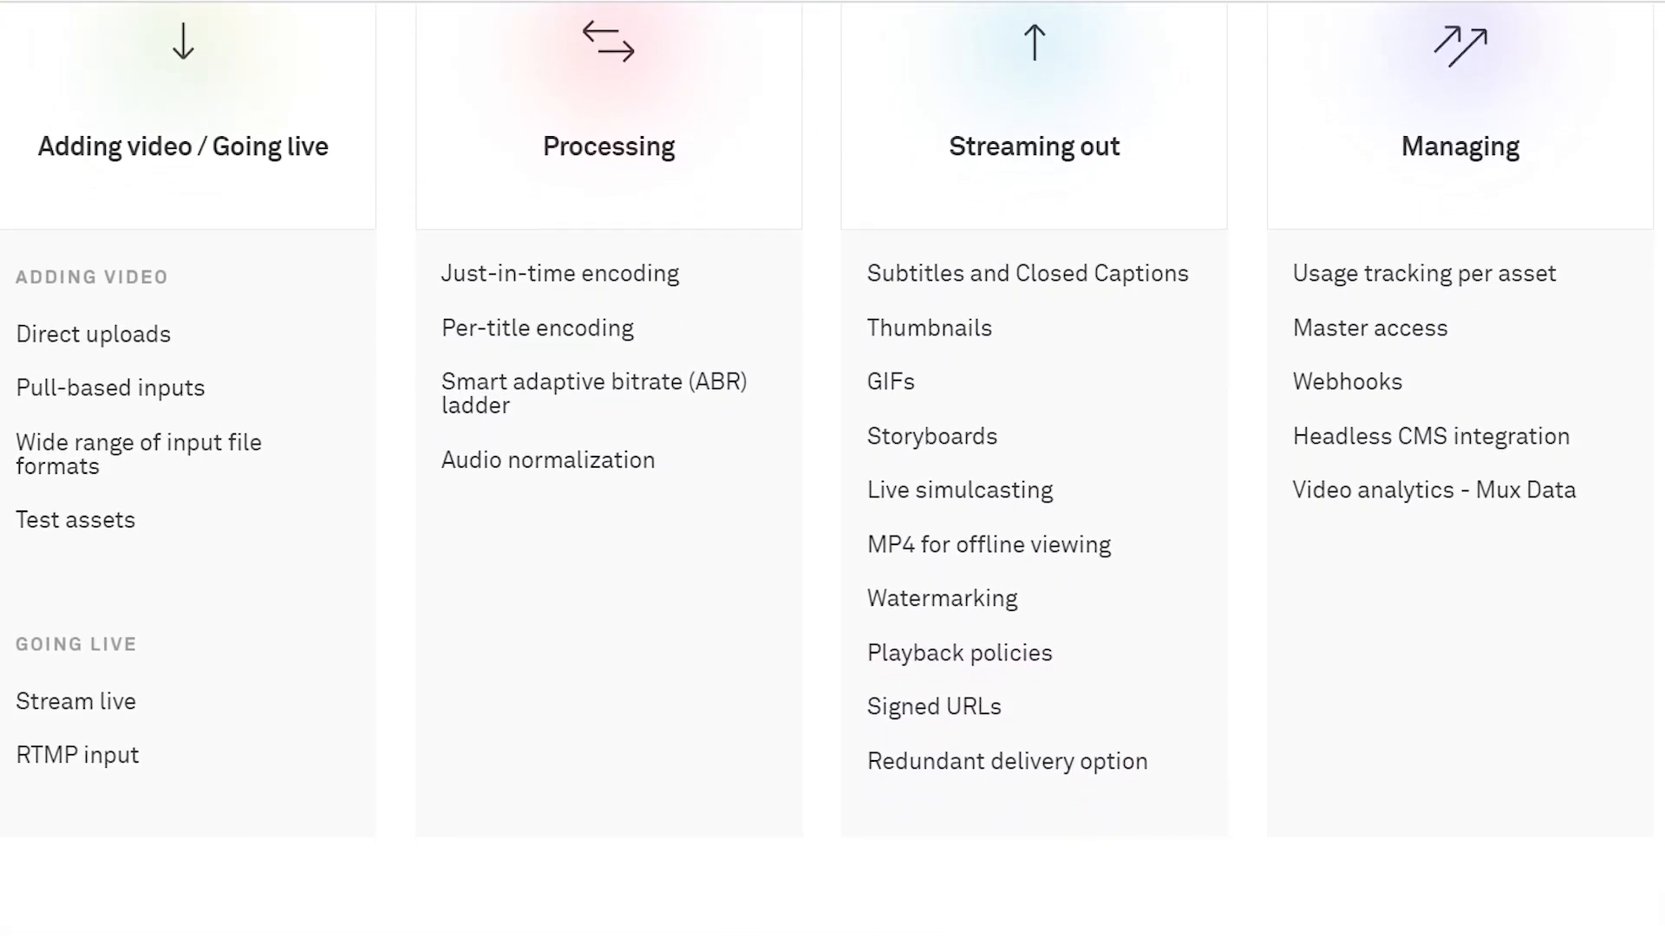
pyautogui.scroll(-3)
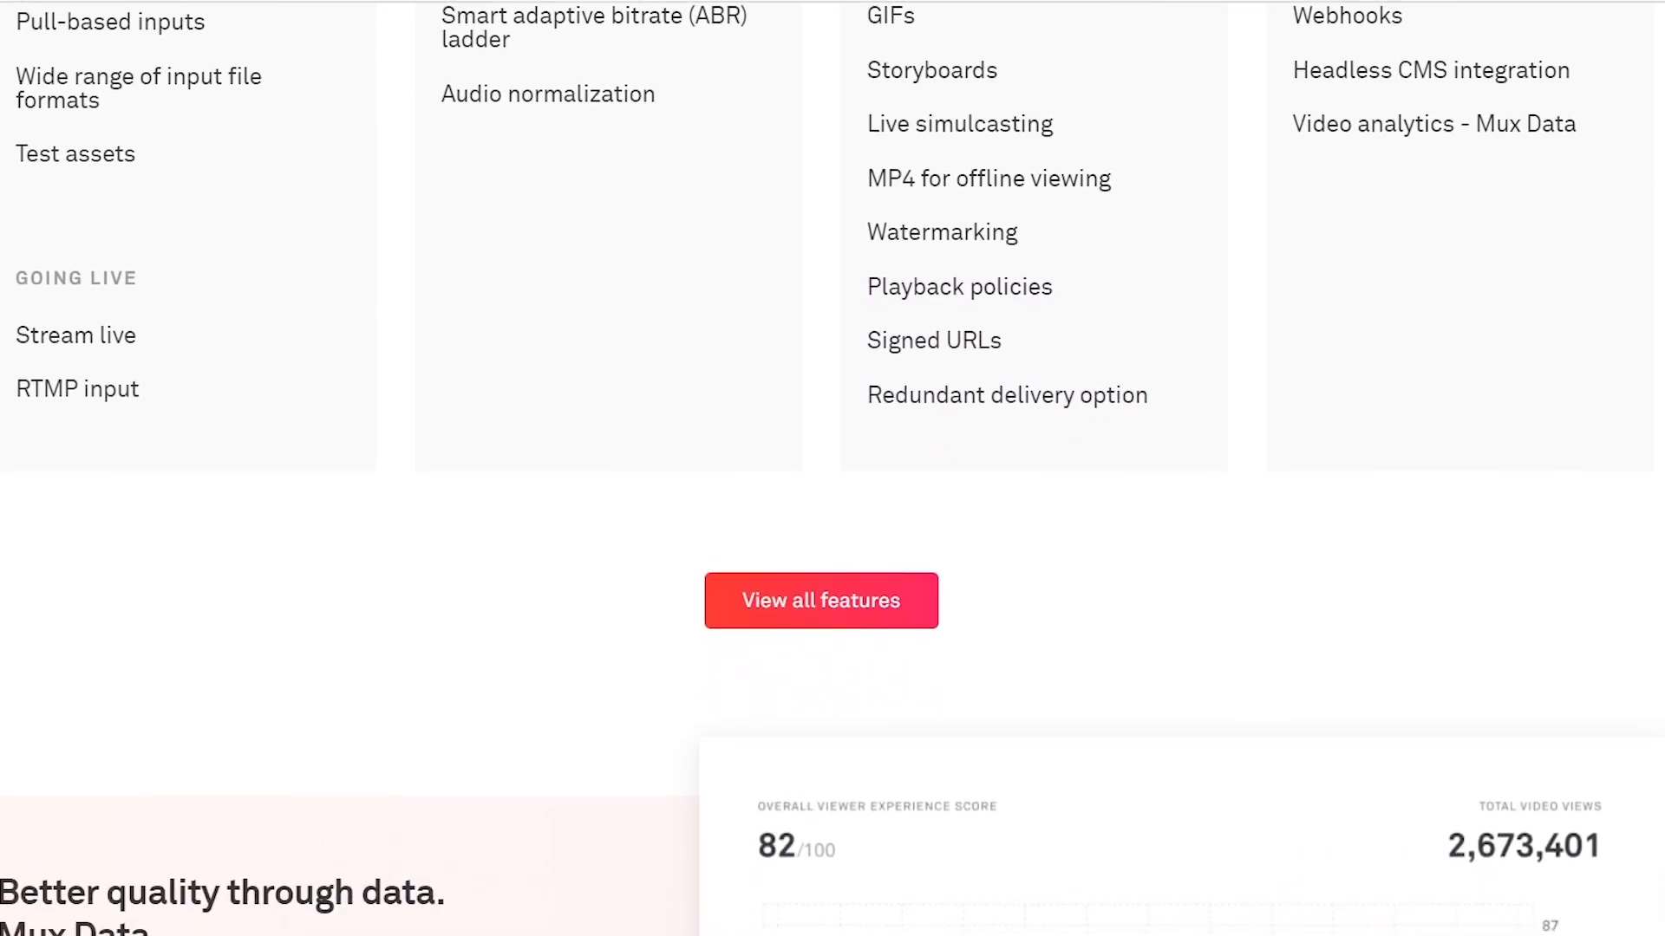
pyautogui.scroll(-3)
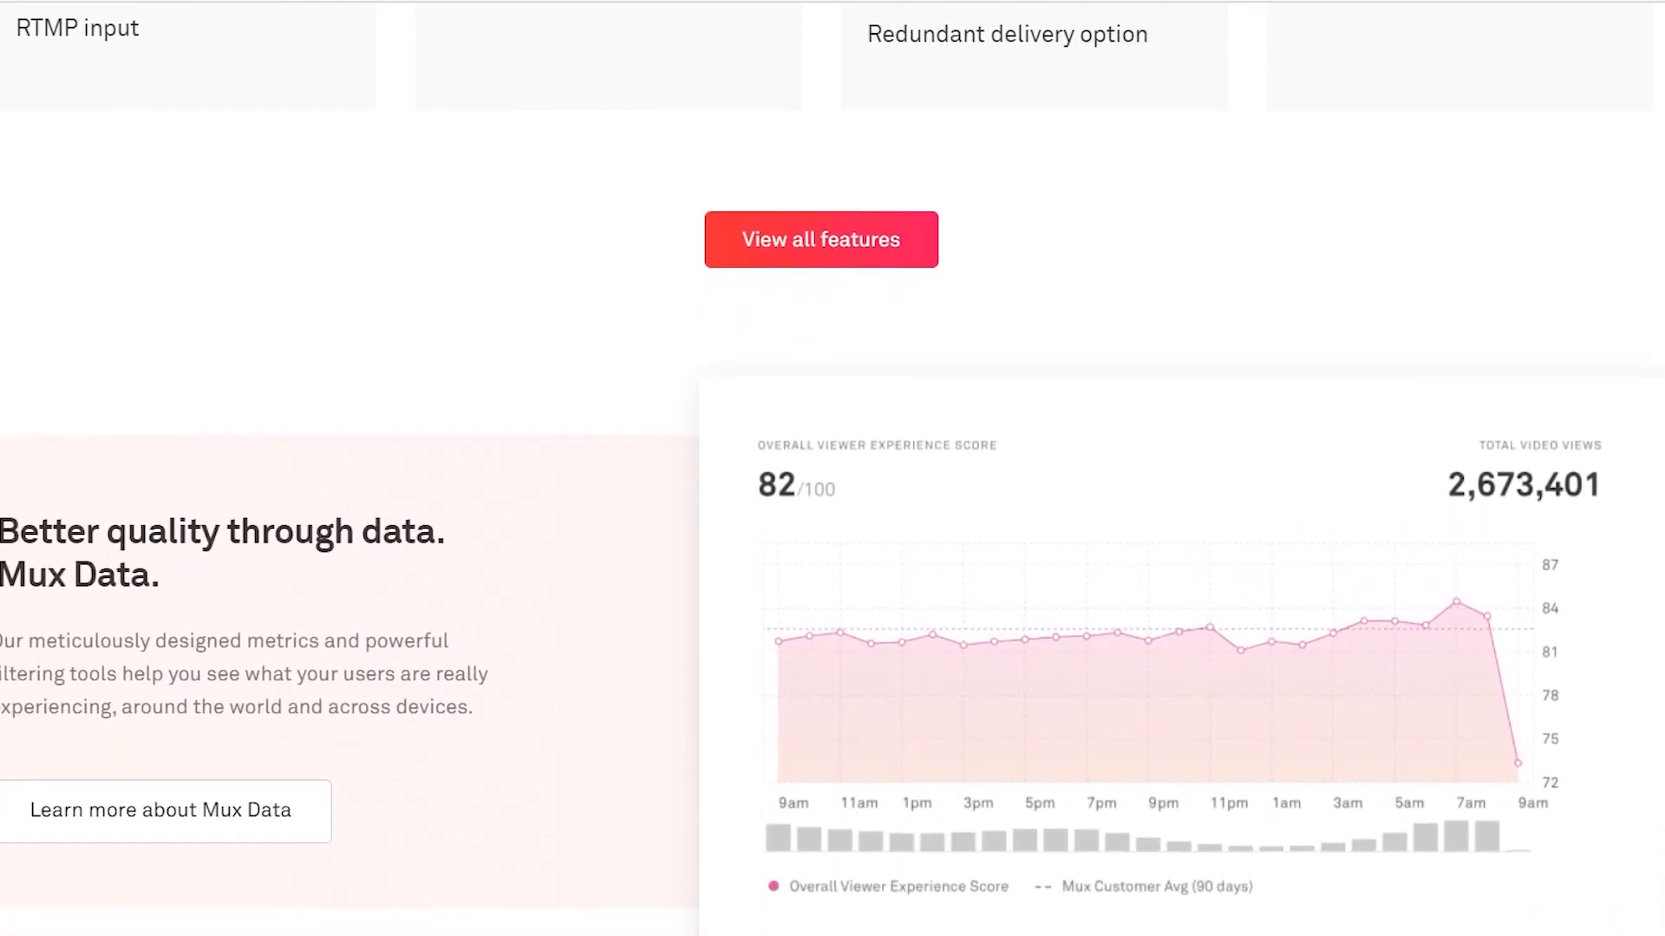
pyautogui.scroll(-3)
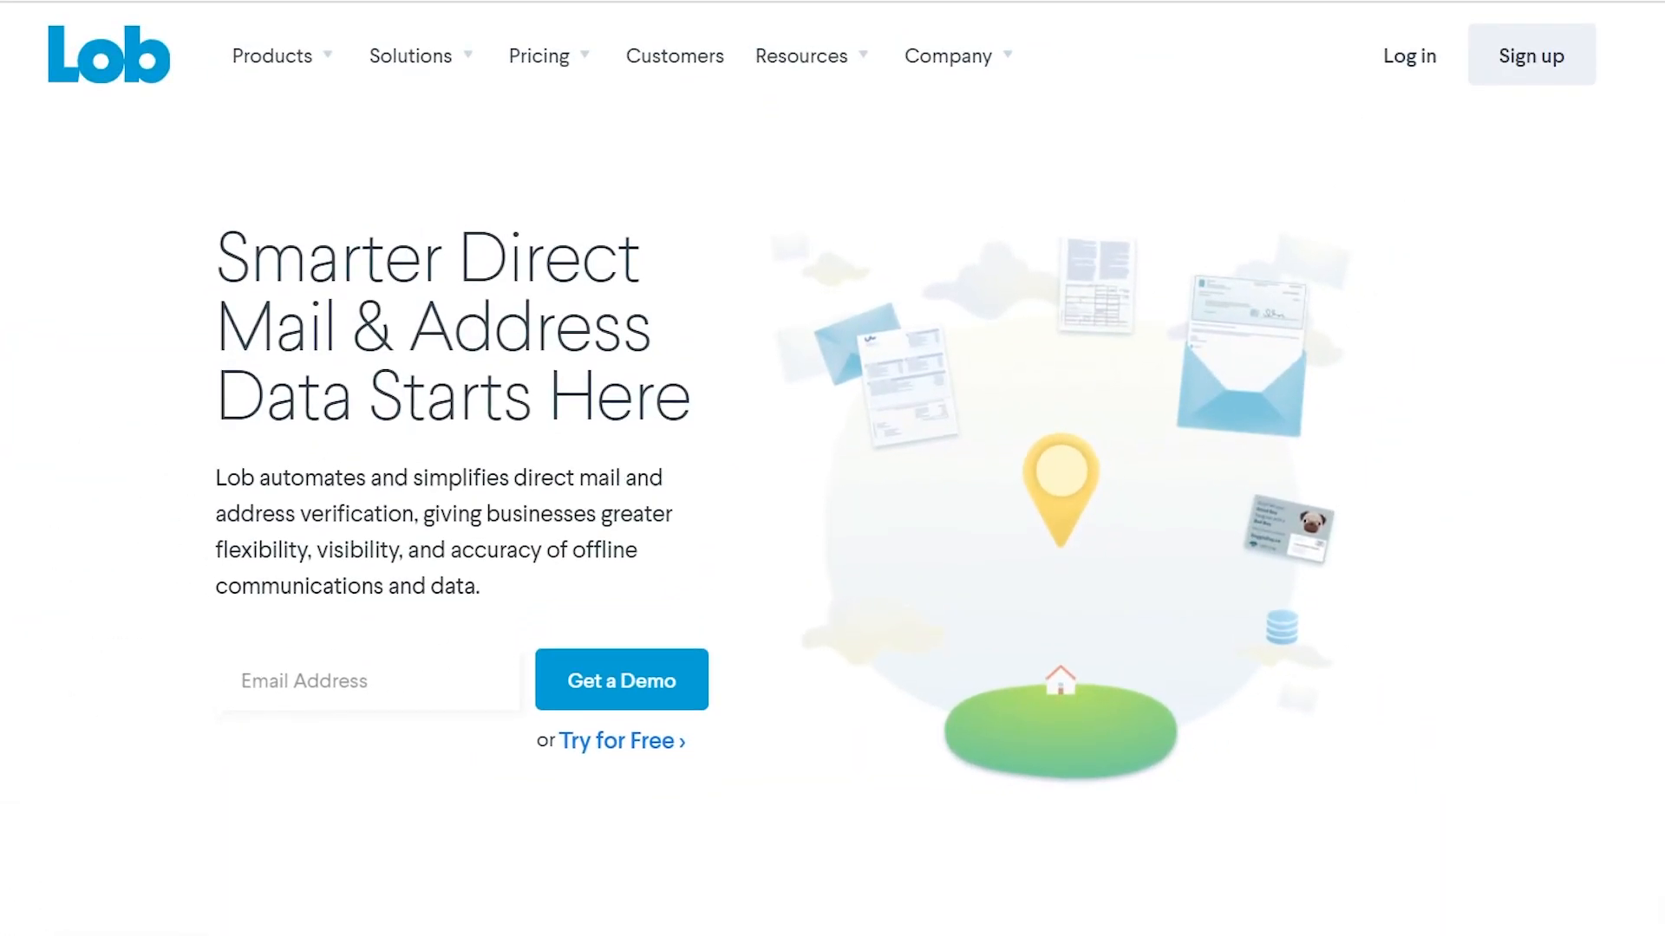
# Scroll down the Lob homepage through direct mail, address verification, tracking and customer stories
pyautogui.scroll(-3)
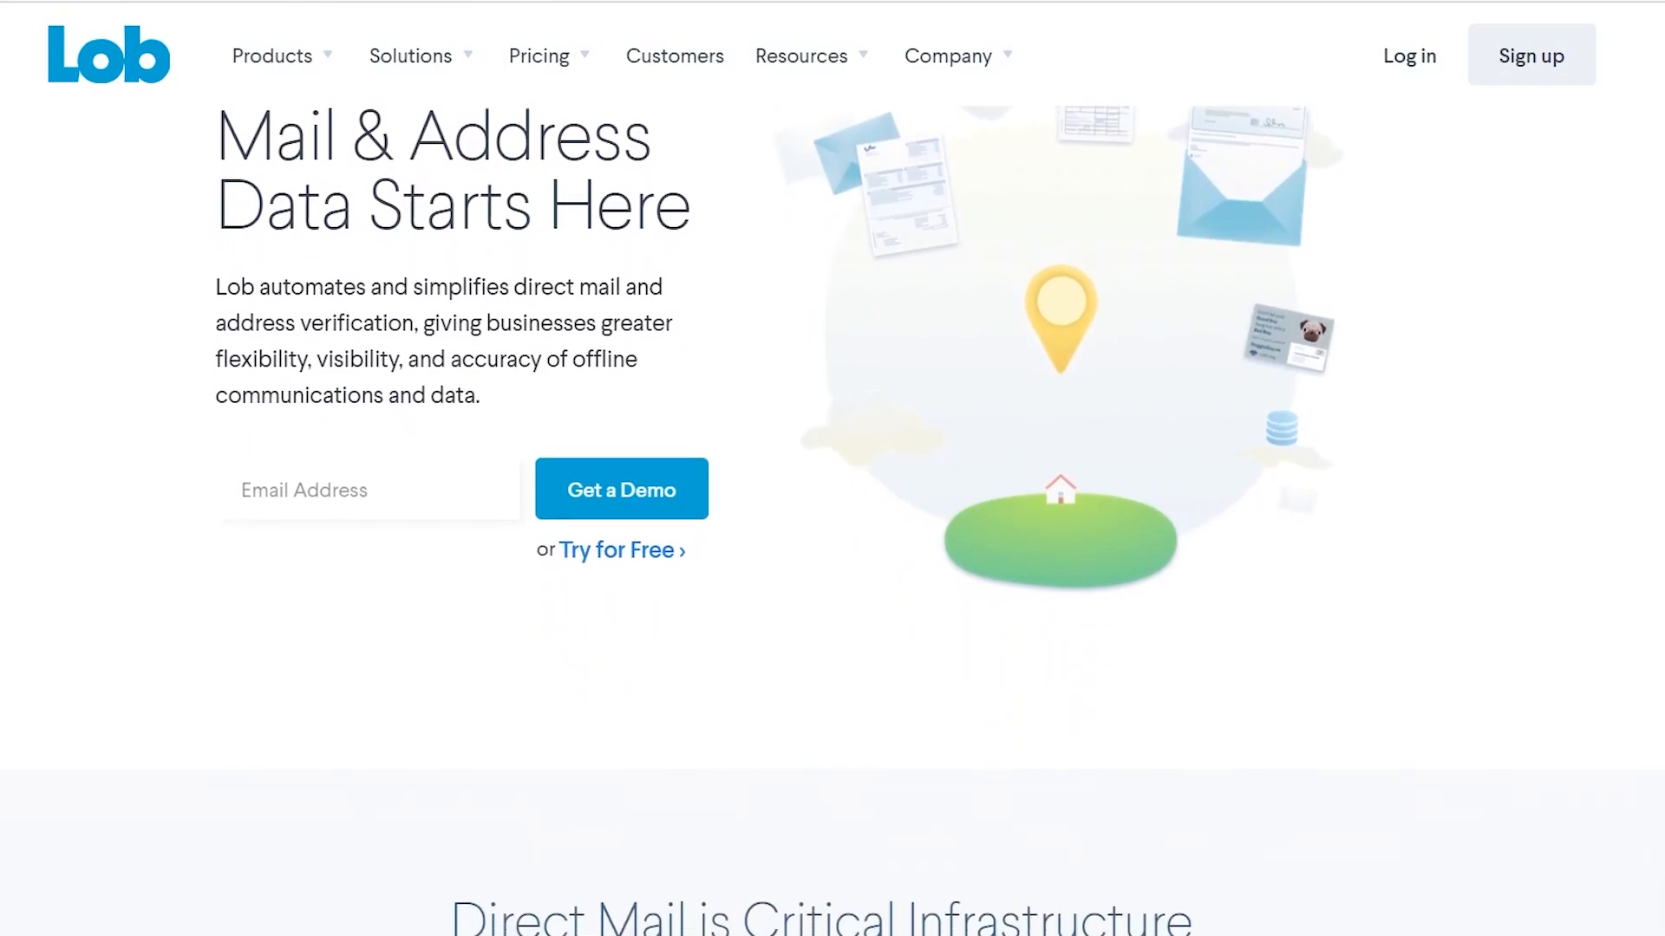
pyautogui.scroll(-3)
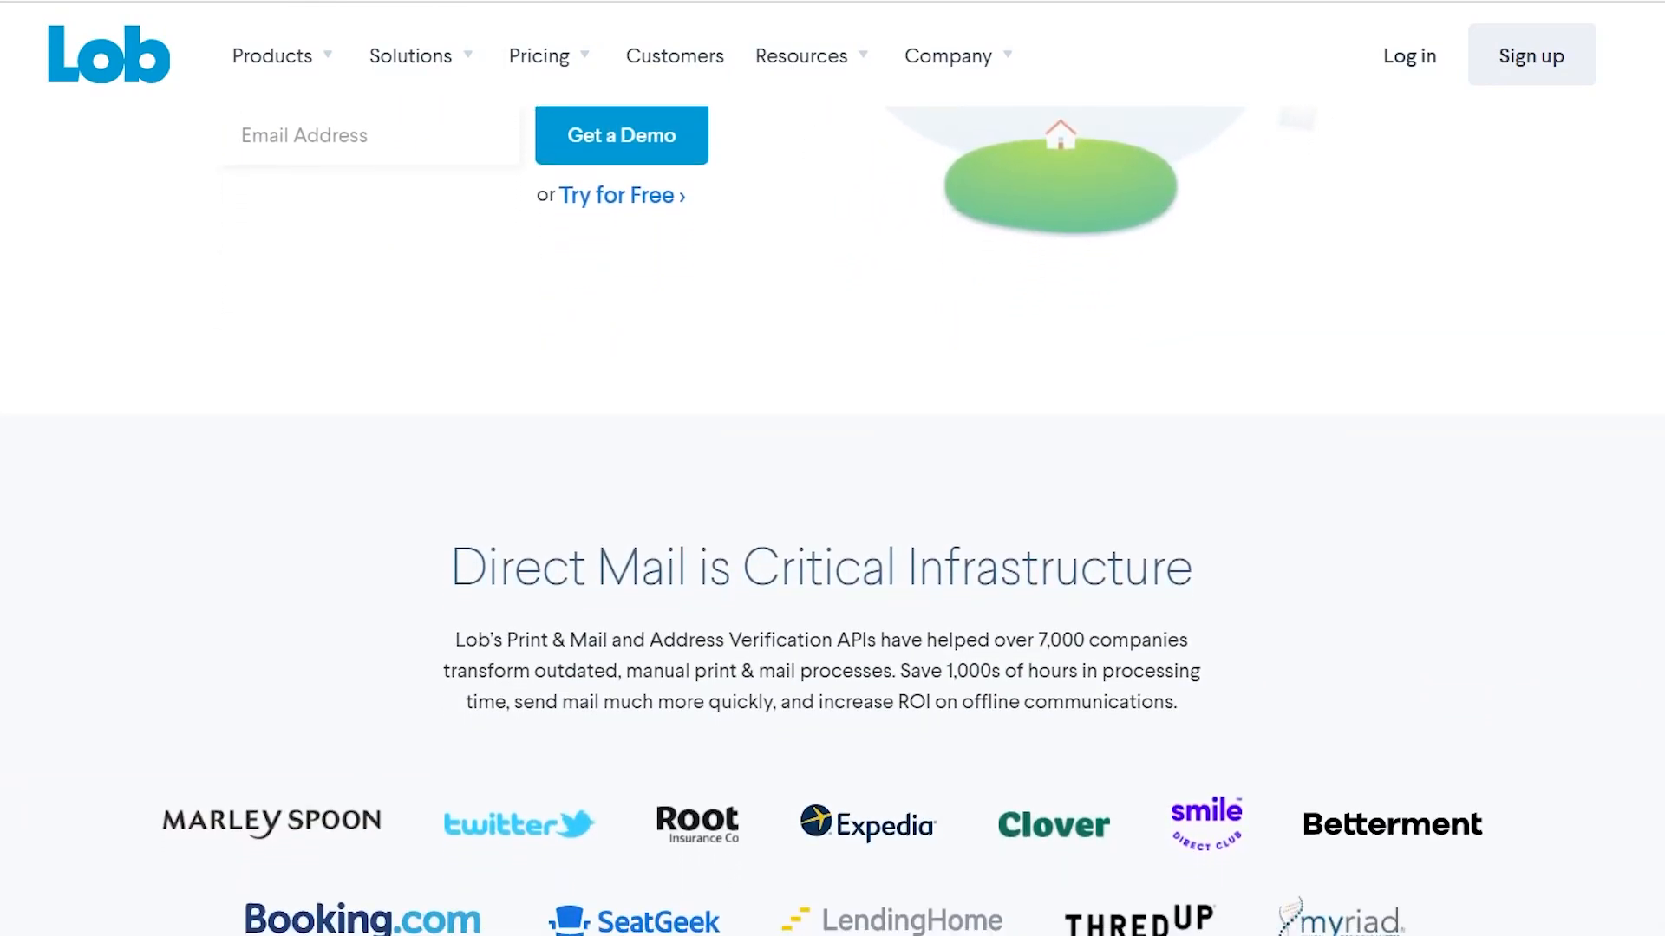
pyautogui.scroll(-3)
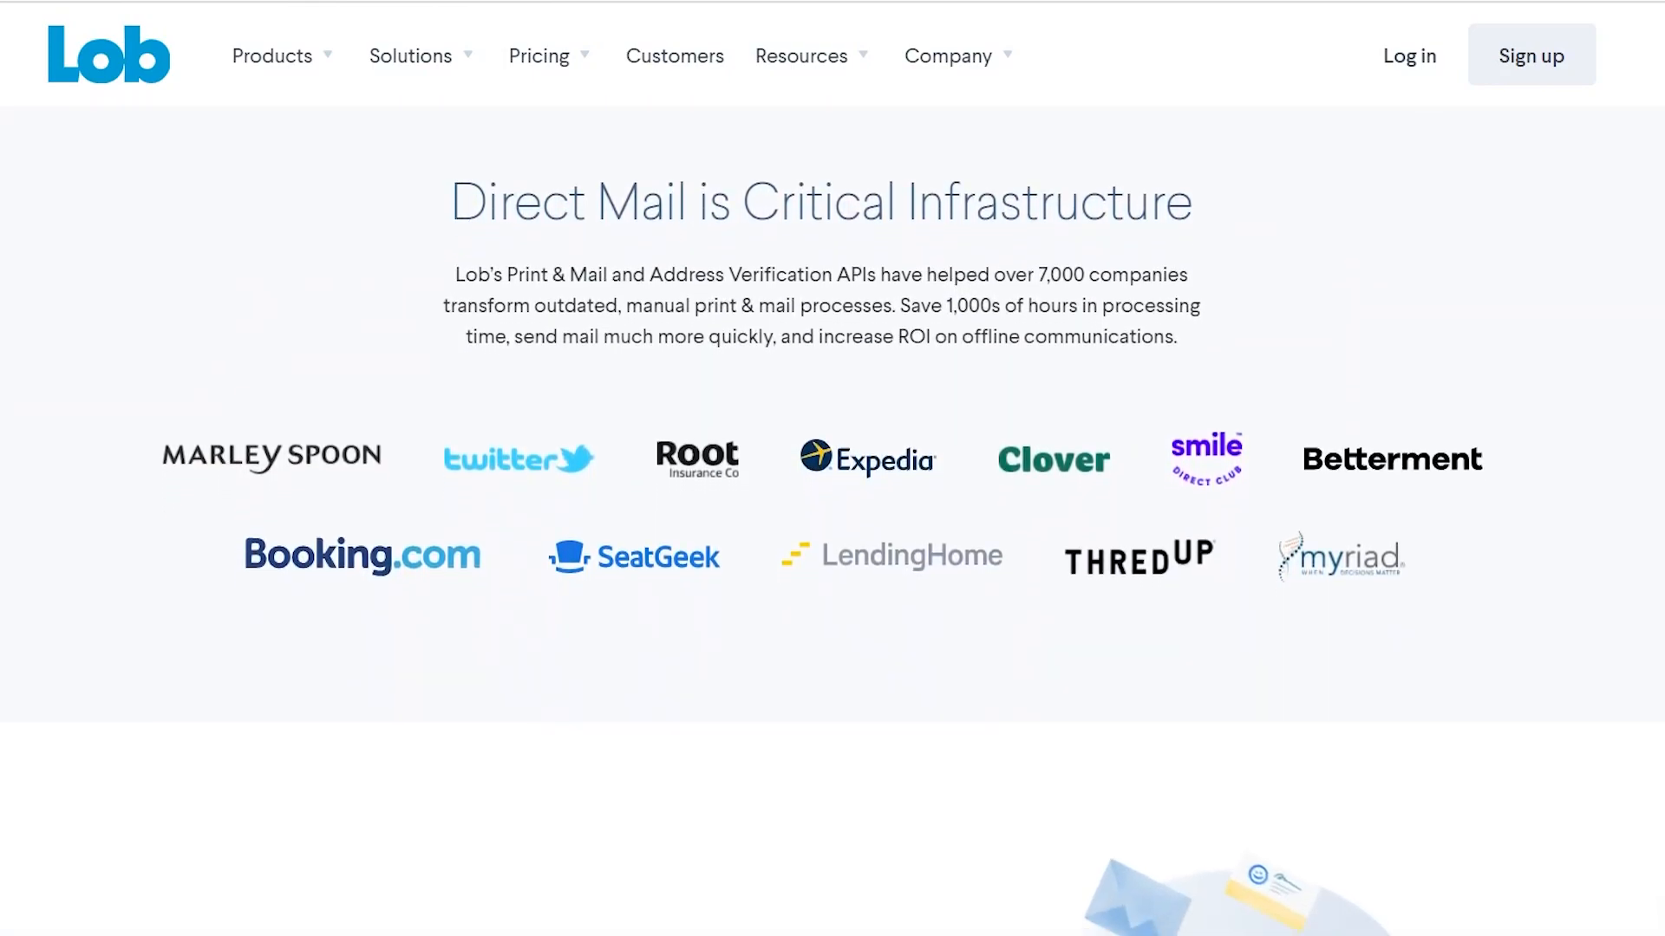
pyautogui.scroll(-3)
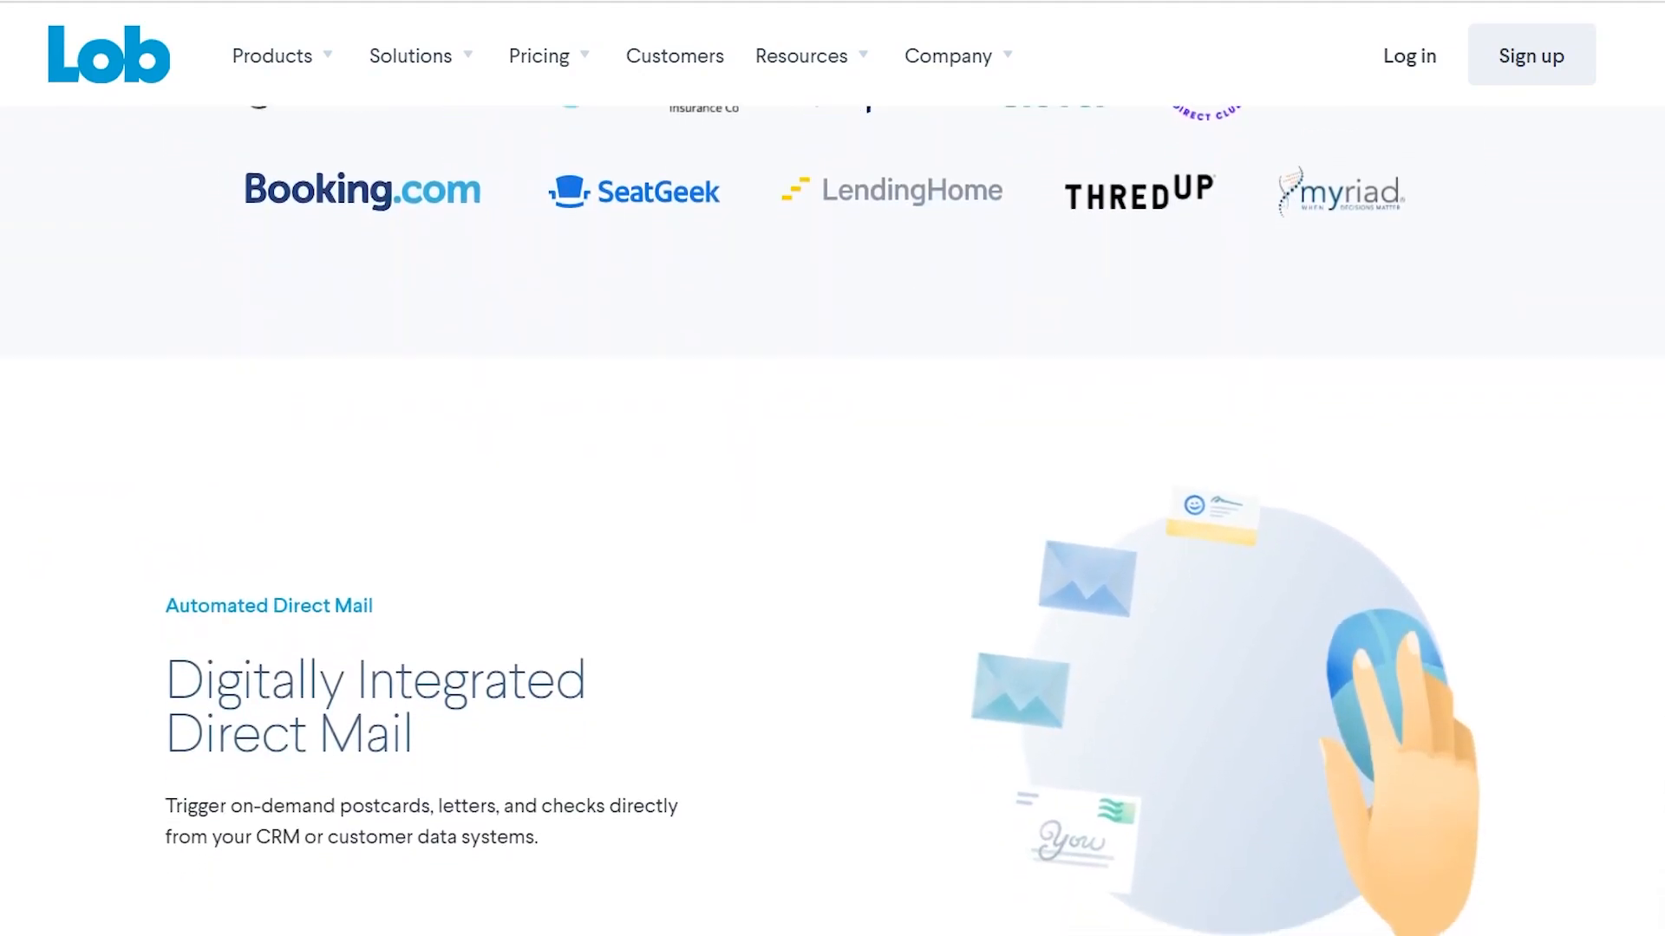
pyautogui.scroll(-3)
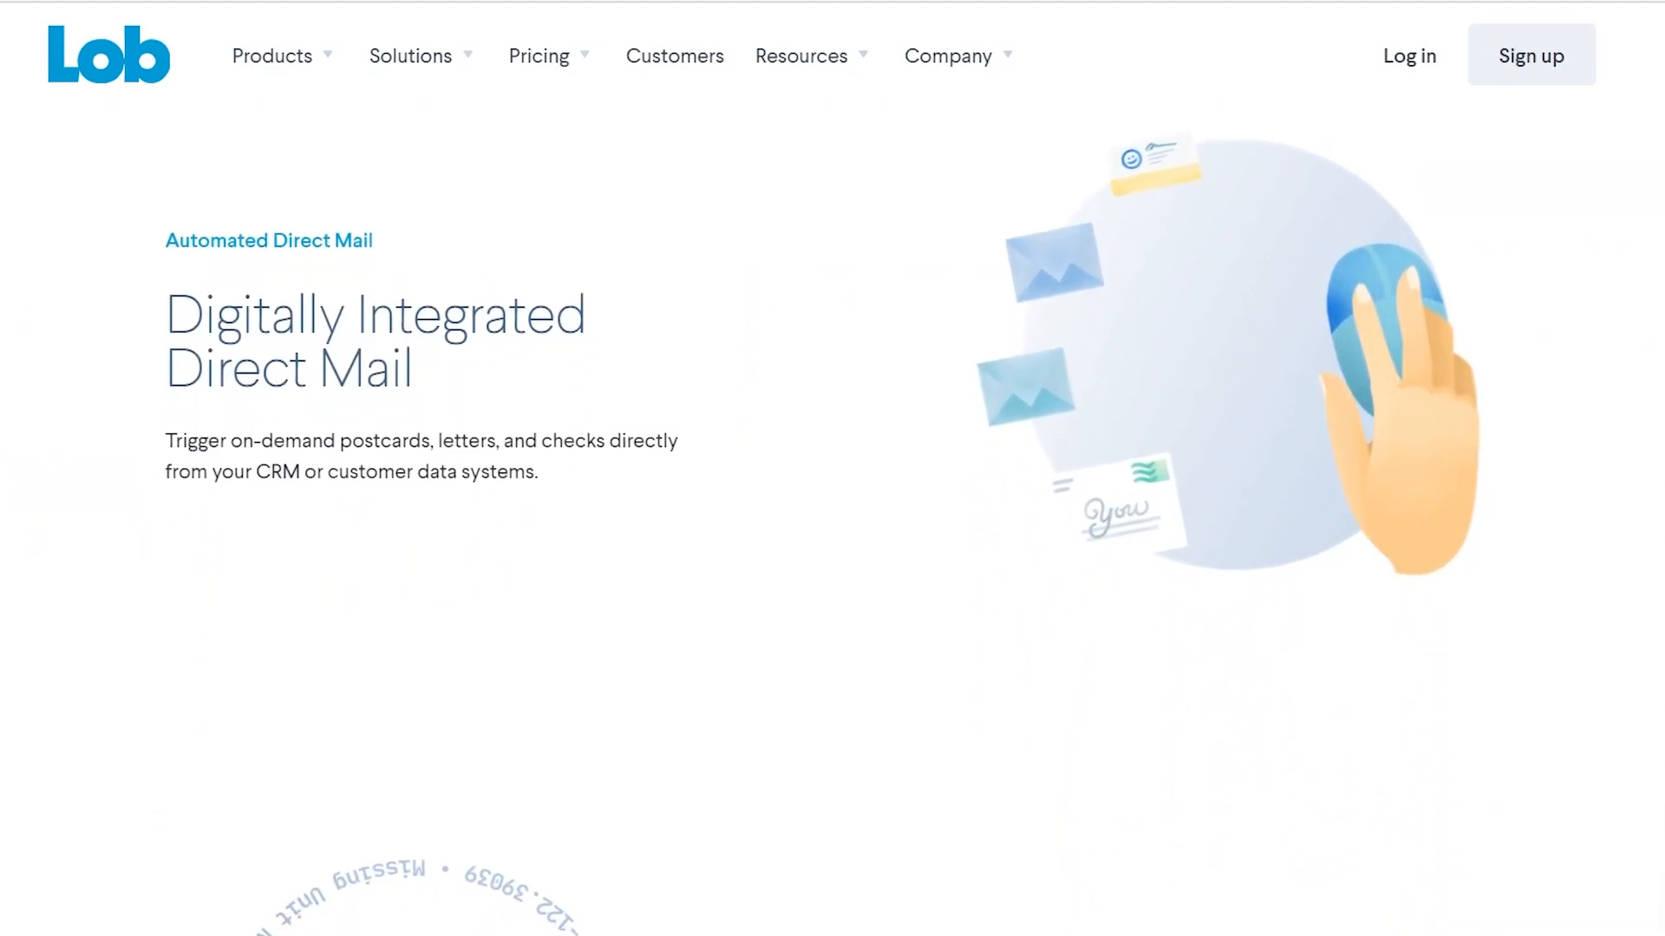
pyautogui.scroll(-3)
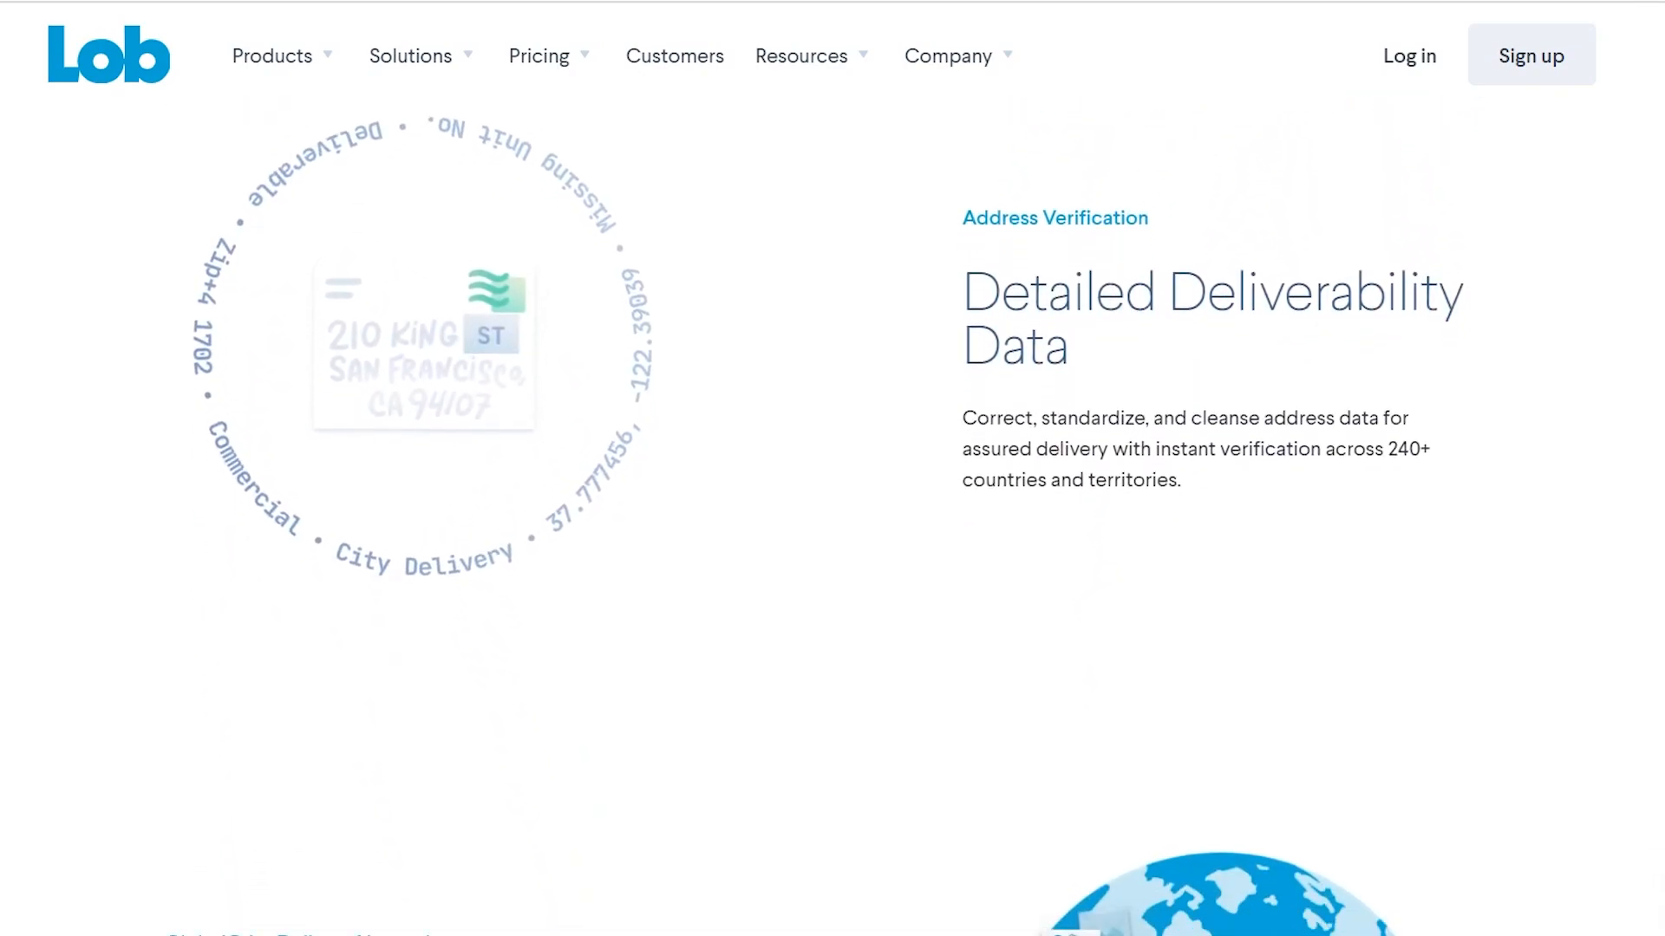
pyautogui.scroll(-3)
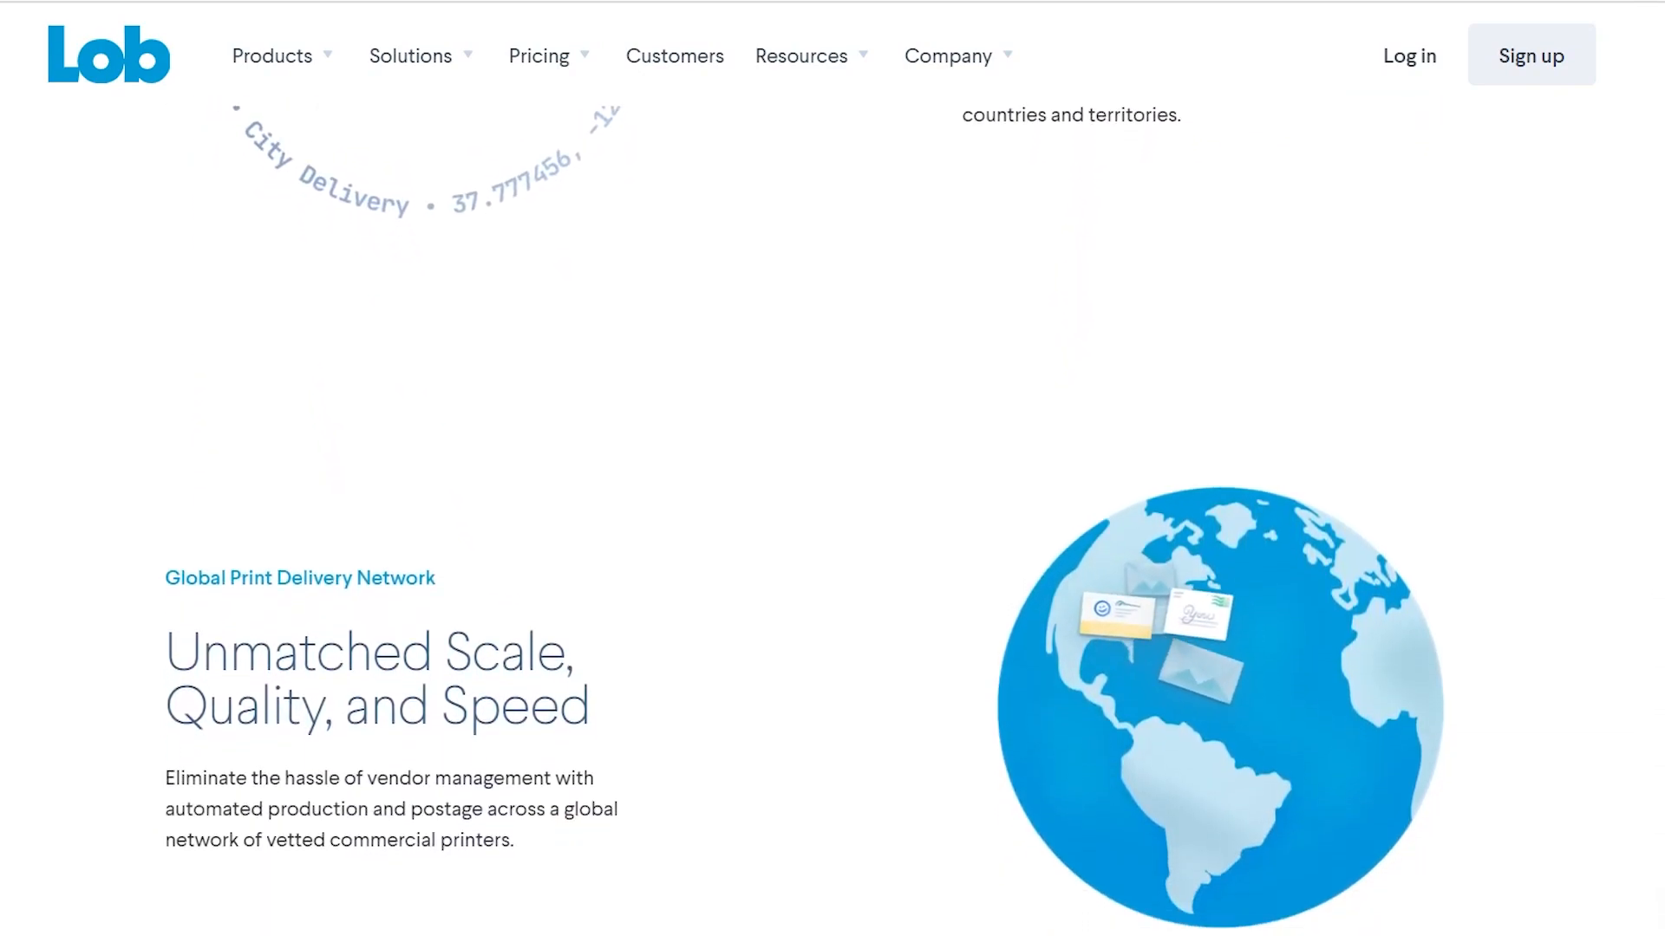
pyautogui.scroll(-3)
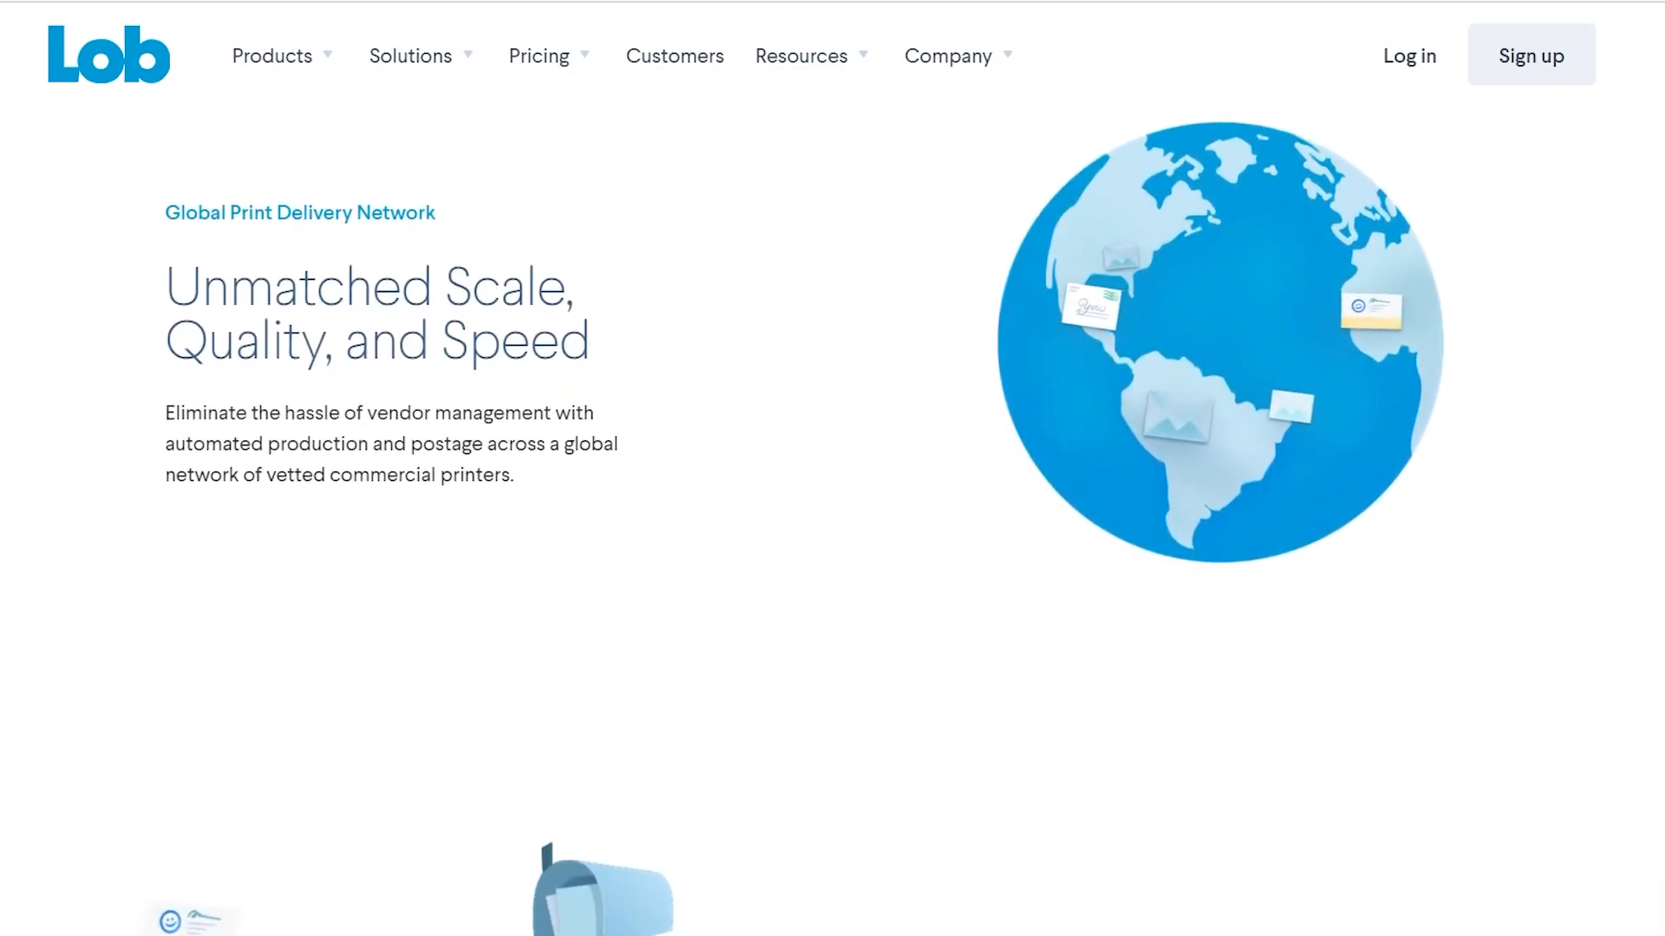
pyautogui.scroll(-3)
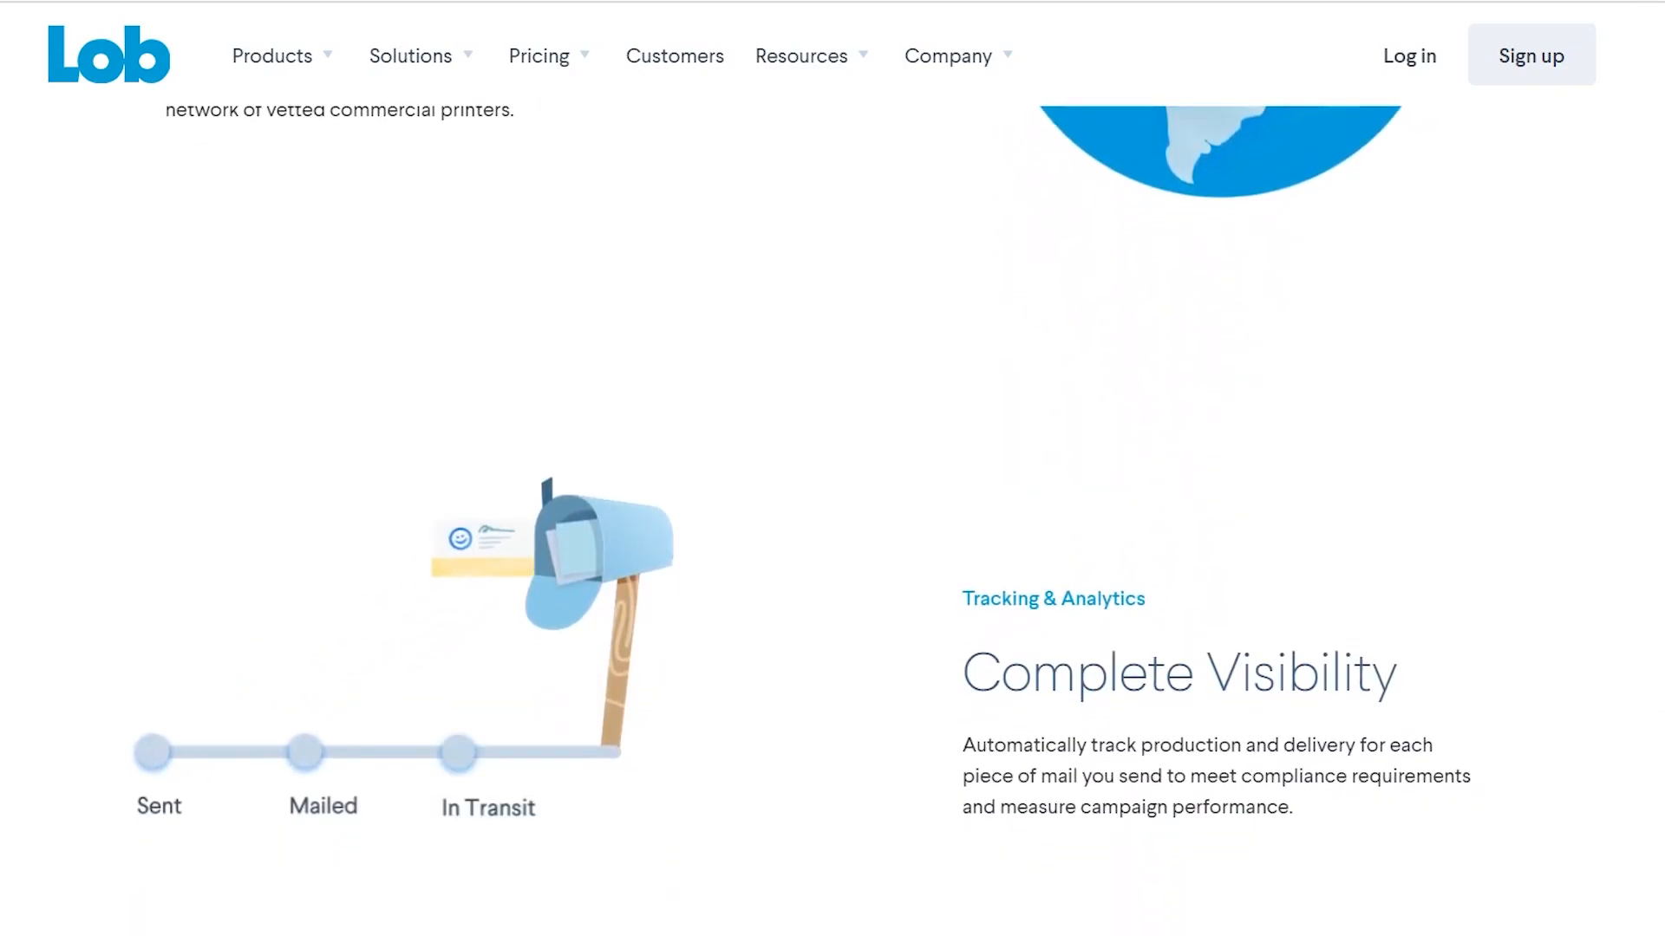
# Continue to the developer API code sample and settle the view on it
pyautogui.scroll(-3)
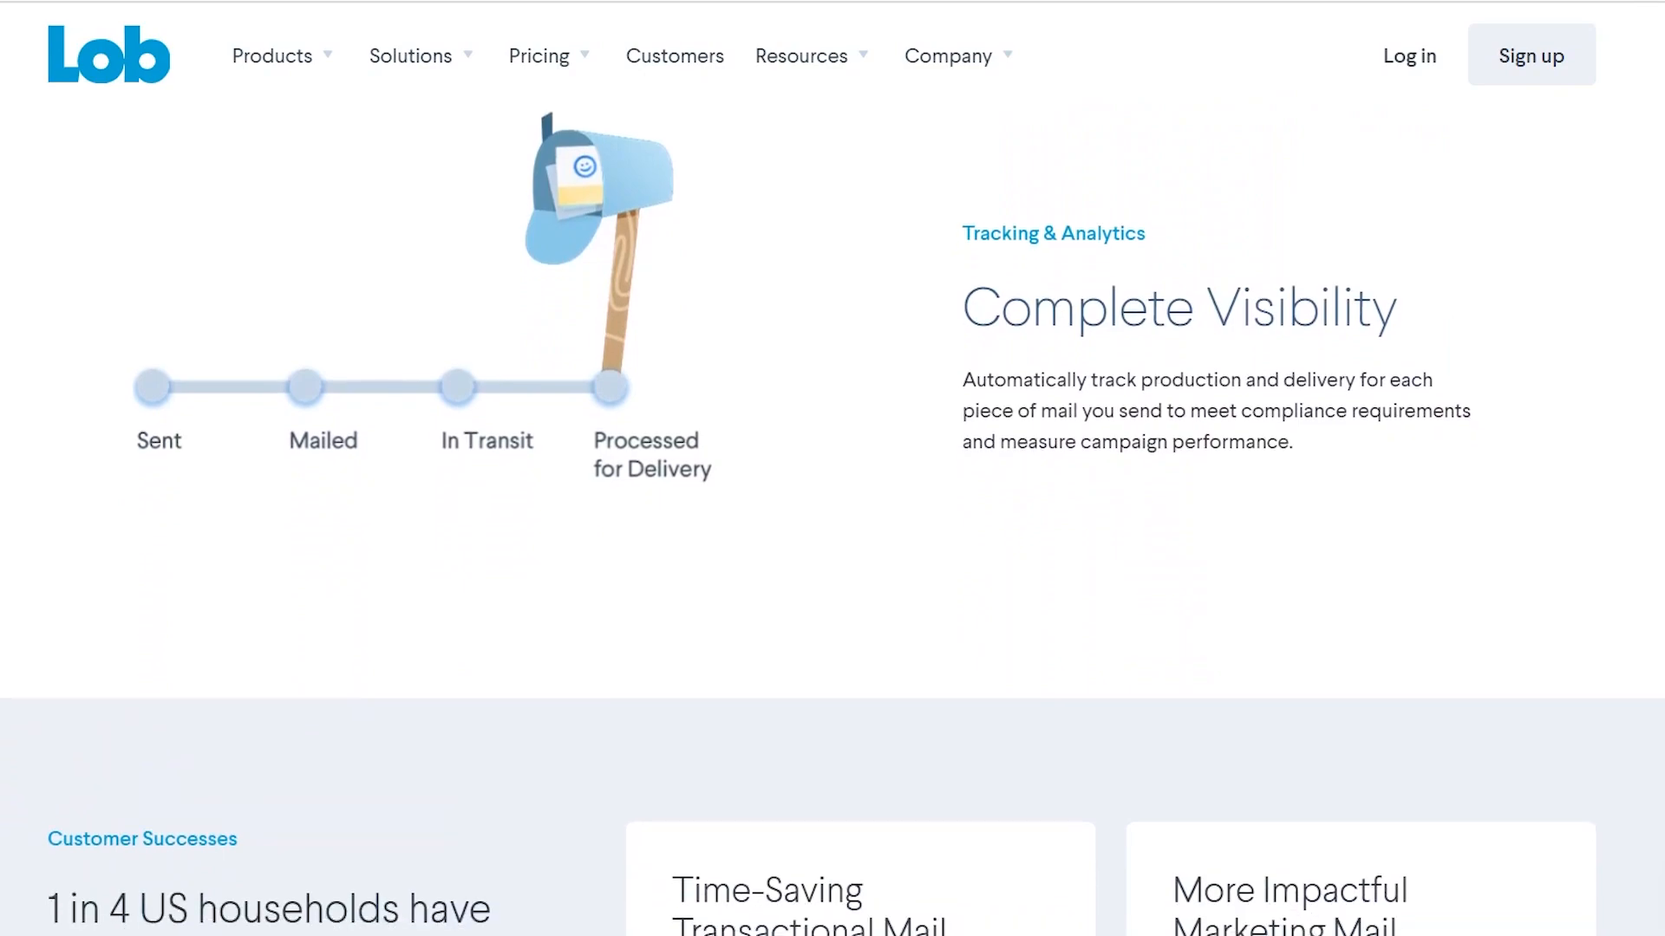
pyautogui.scroll(-3)
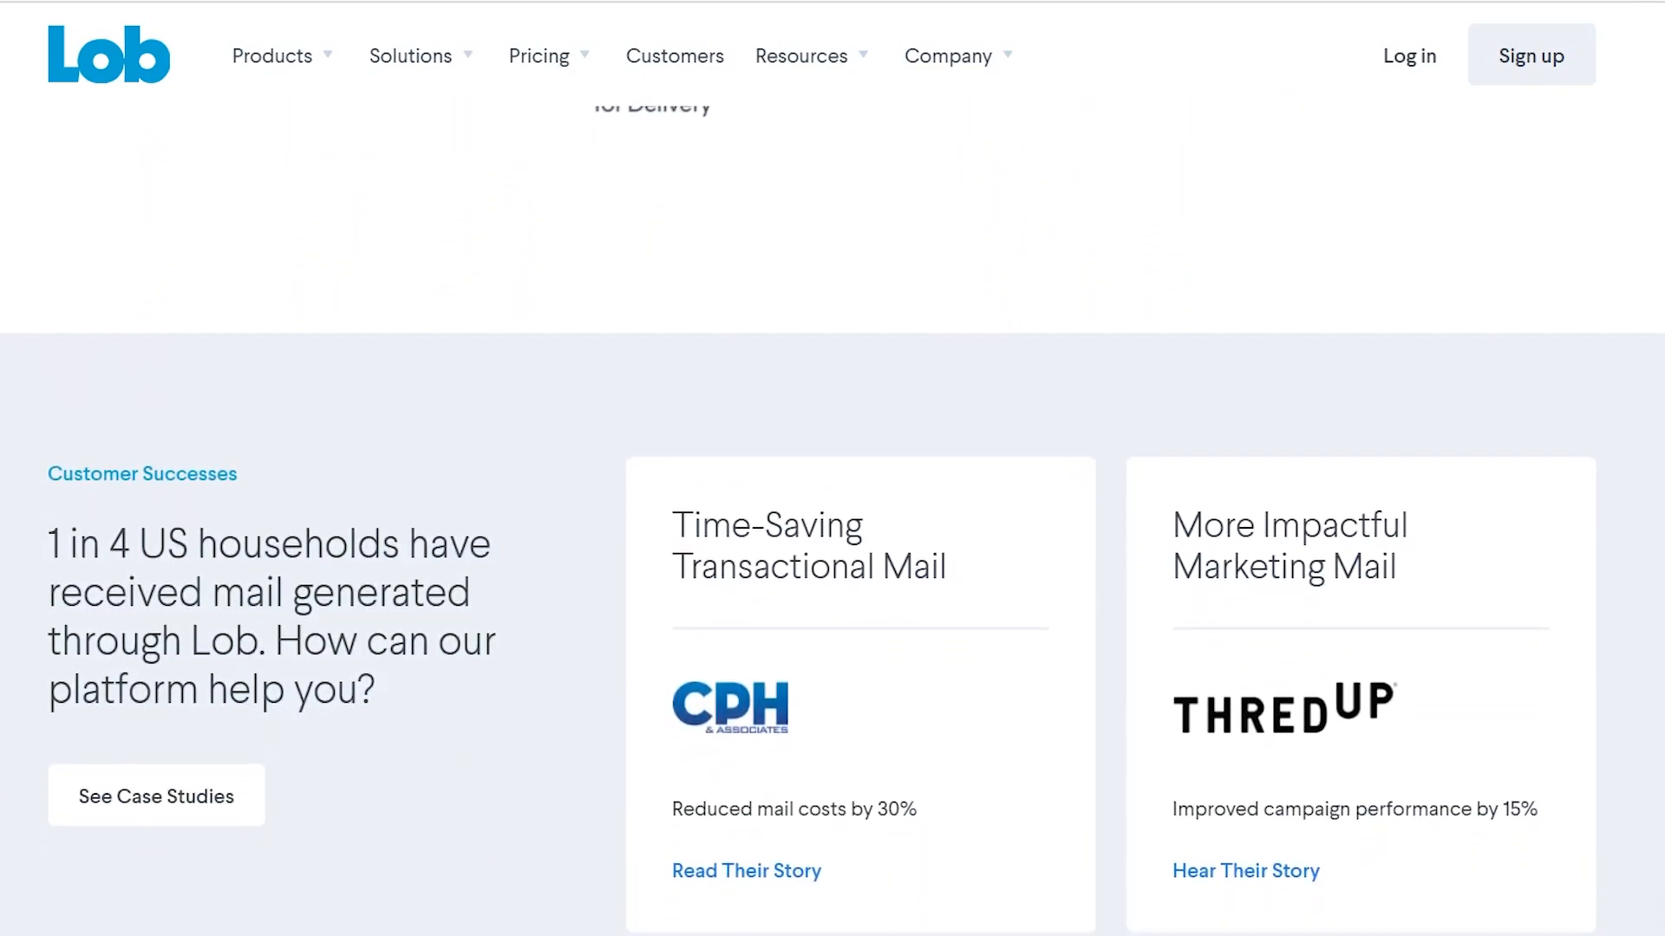
pyautogui.scroll(-3)
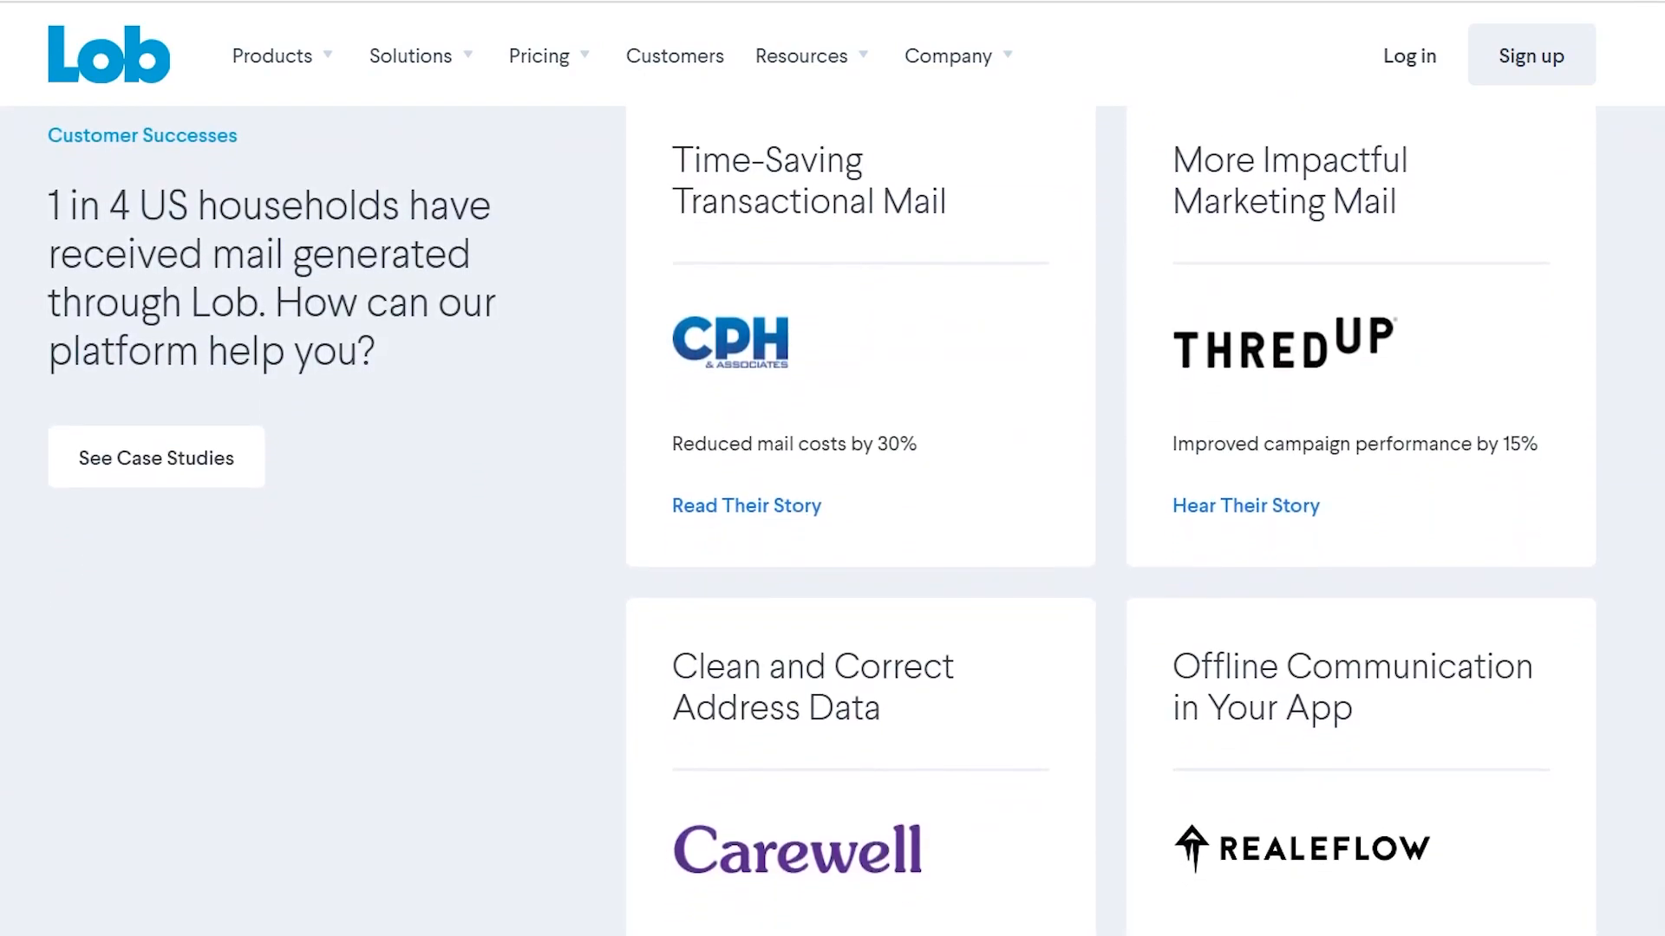
pyautogui.scroll(-3)
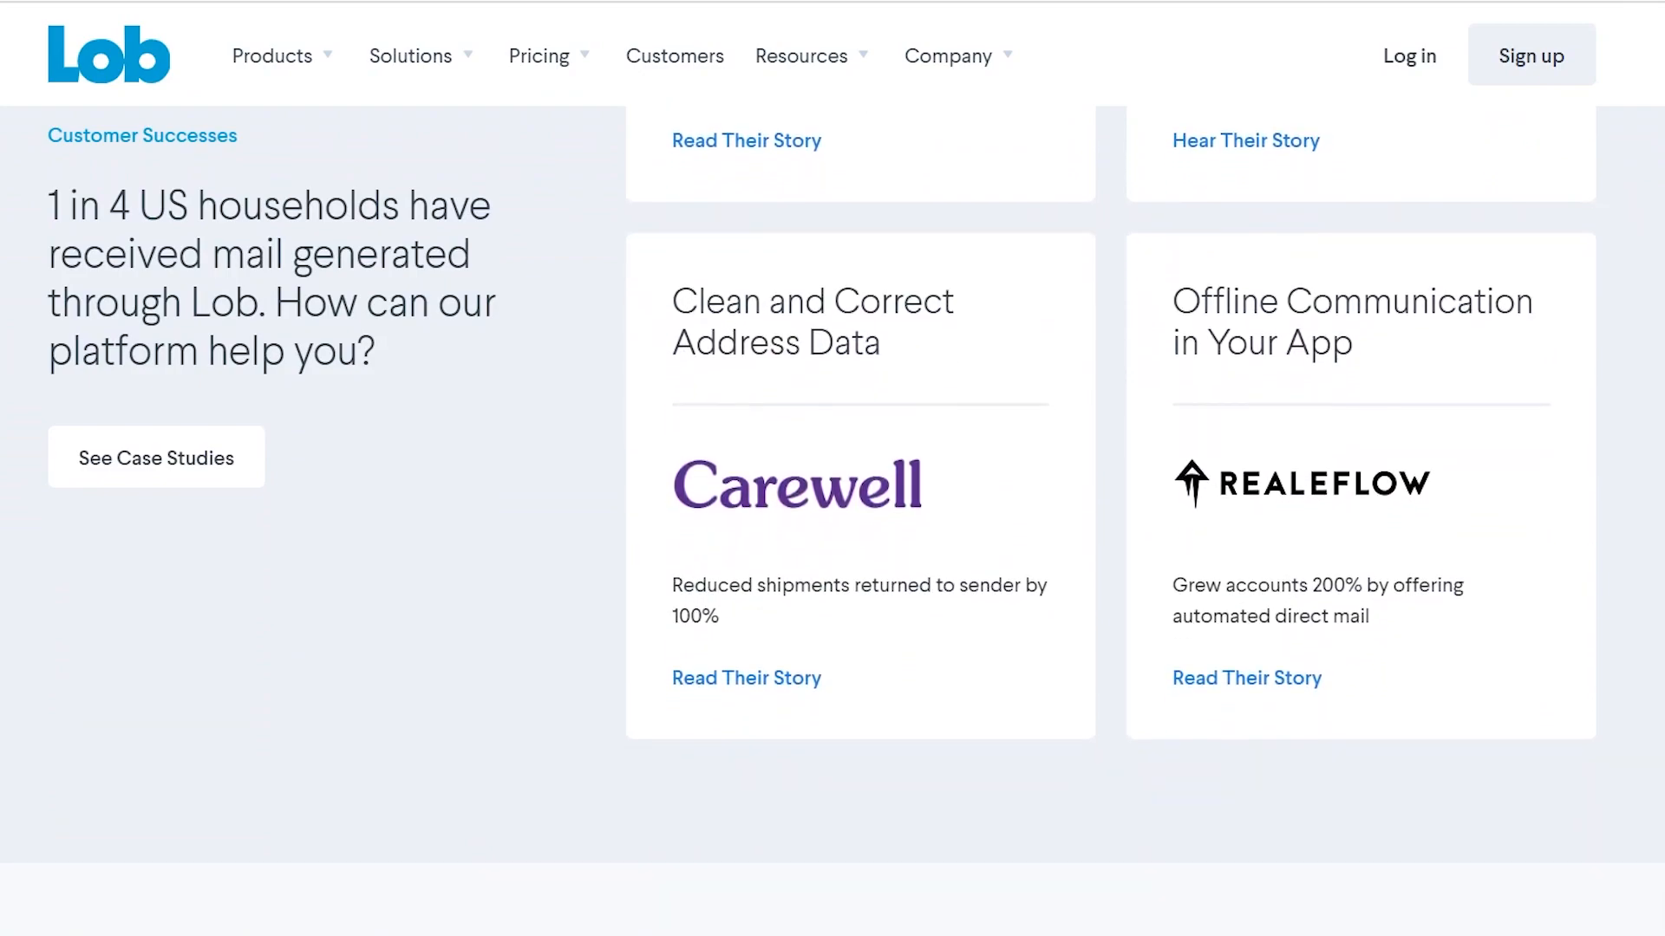
pyautogui.scroll(-3)
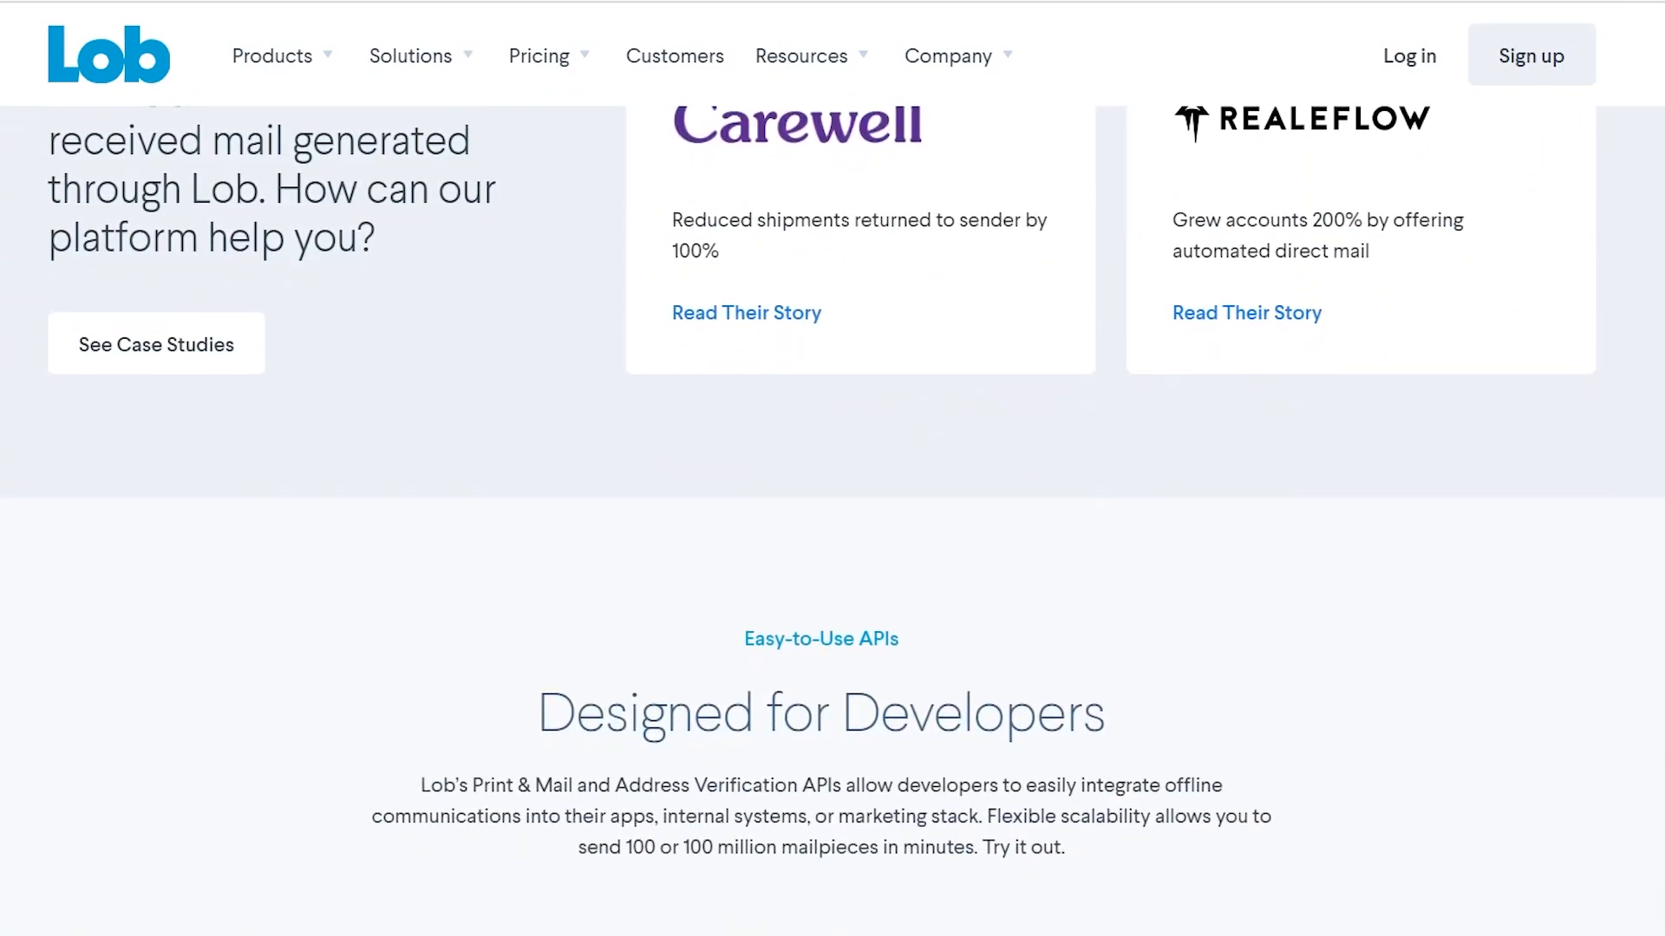
pyautogui.scroll(-3)
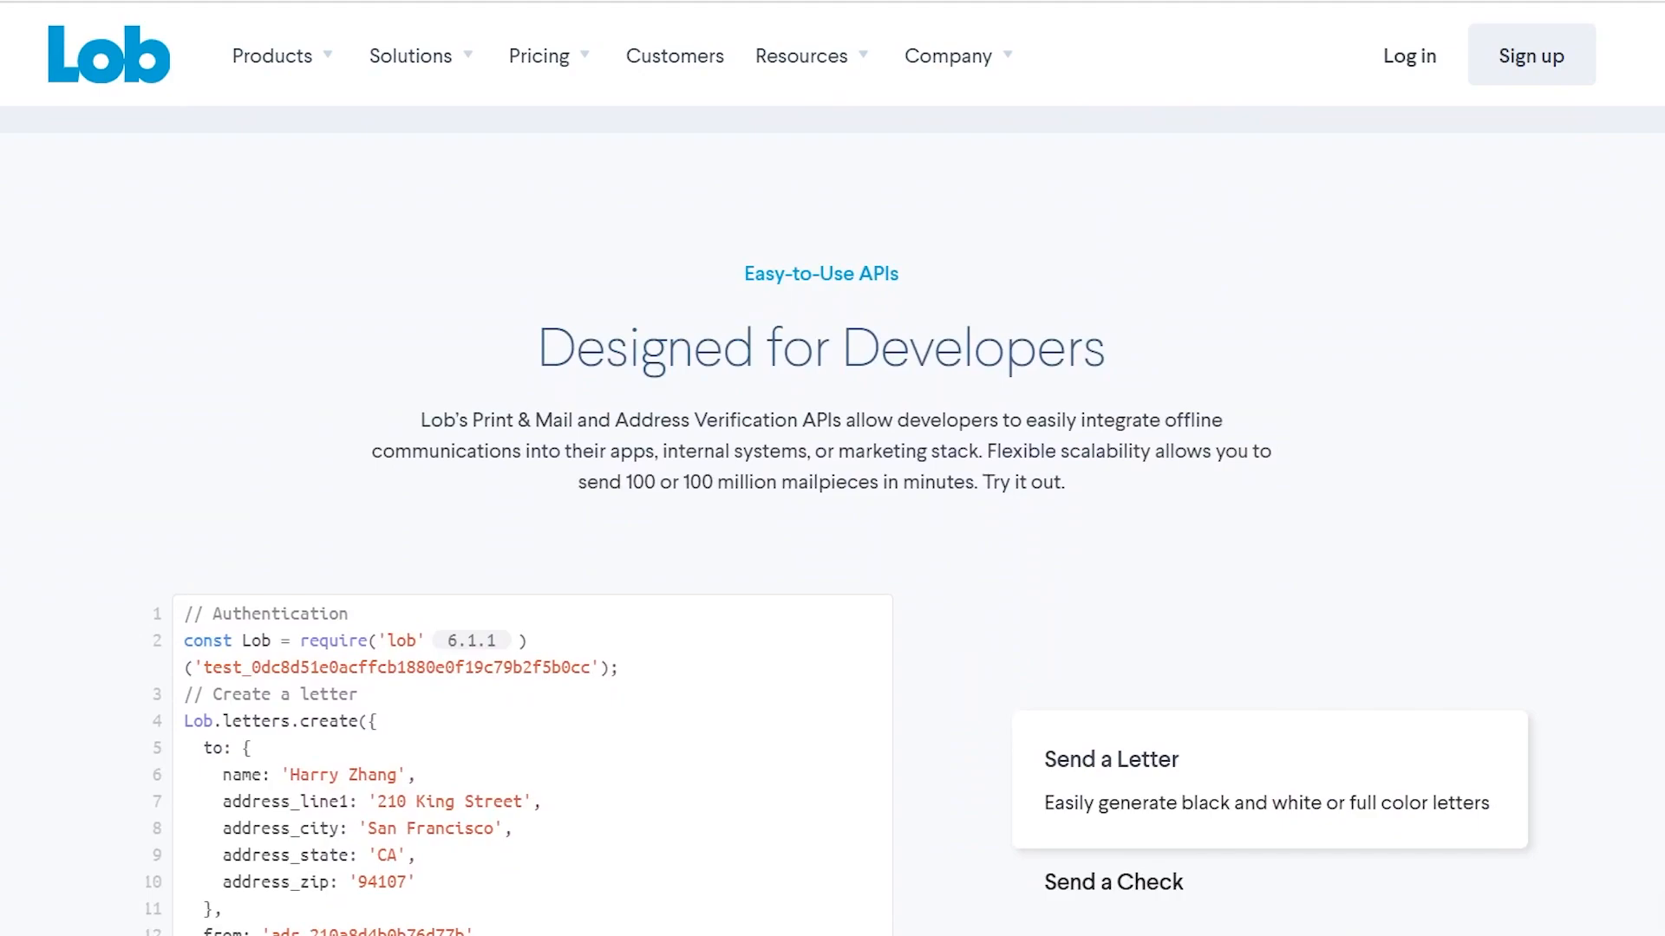
pyautogui.scroll(-3)
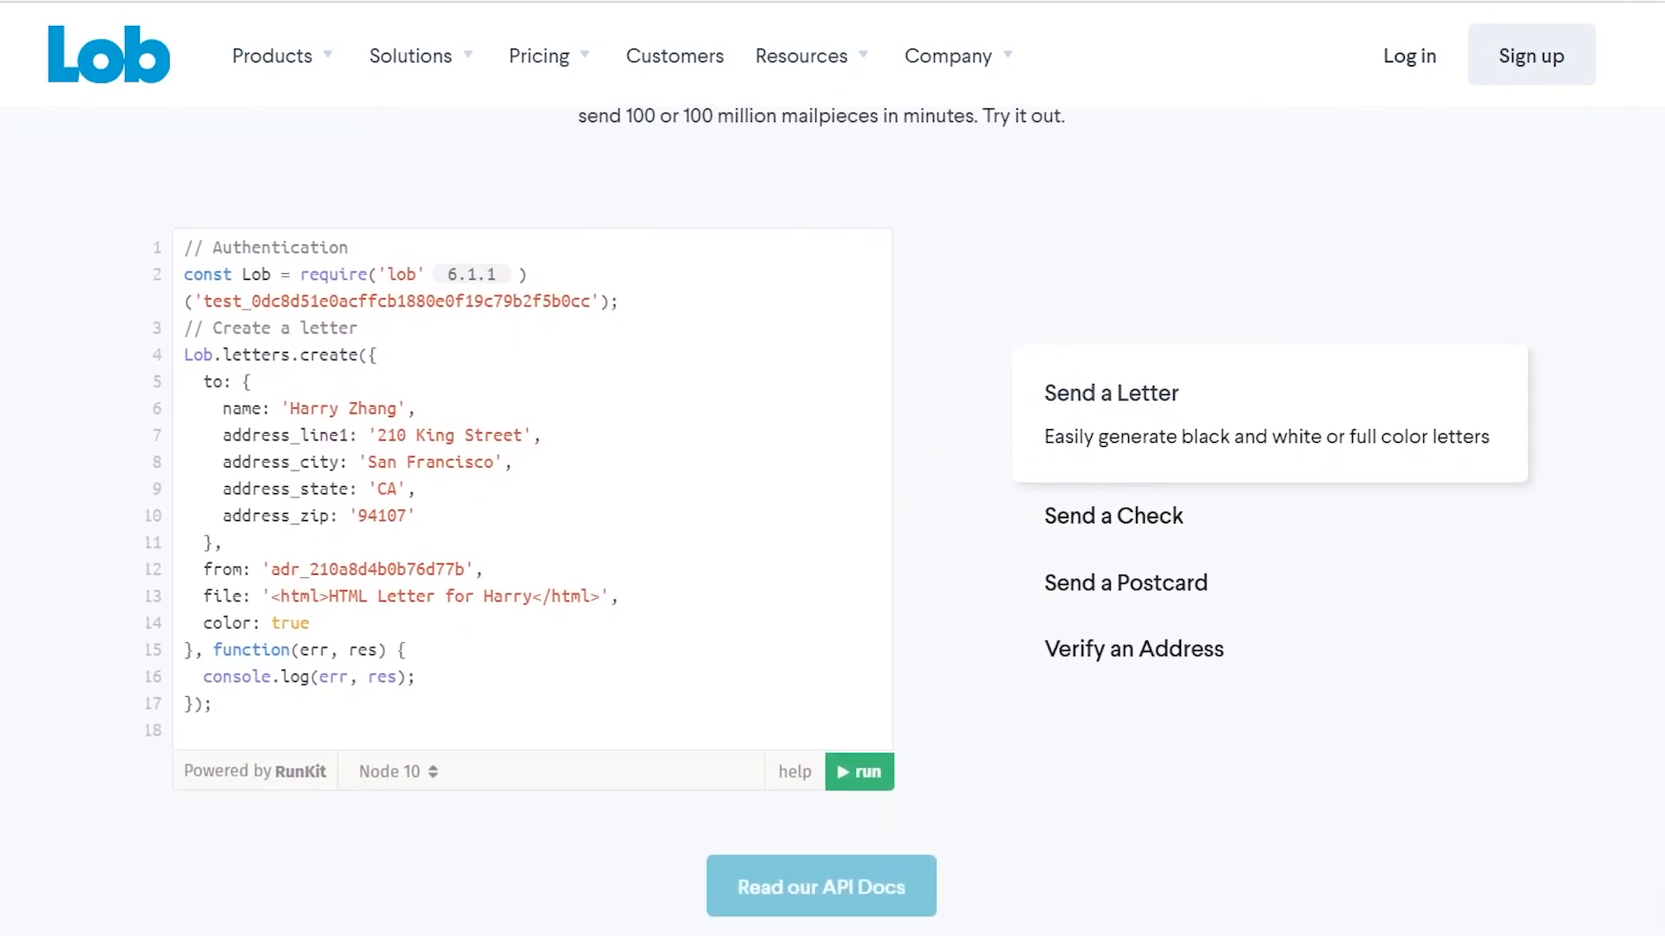
pyautogui.scroll(3)
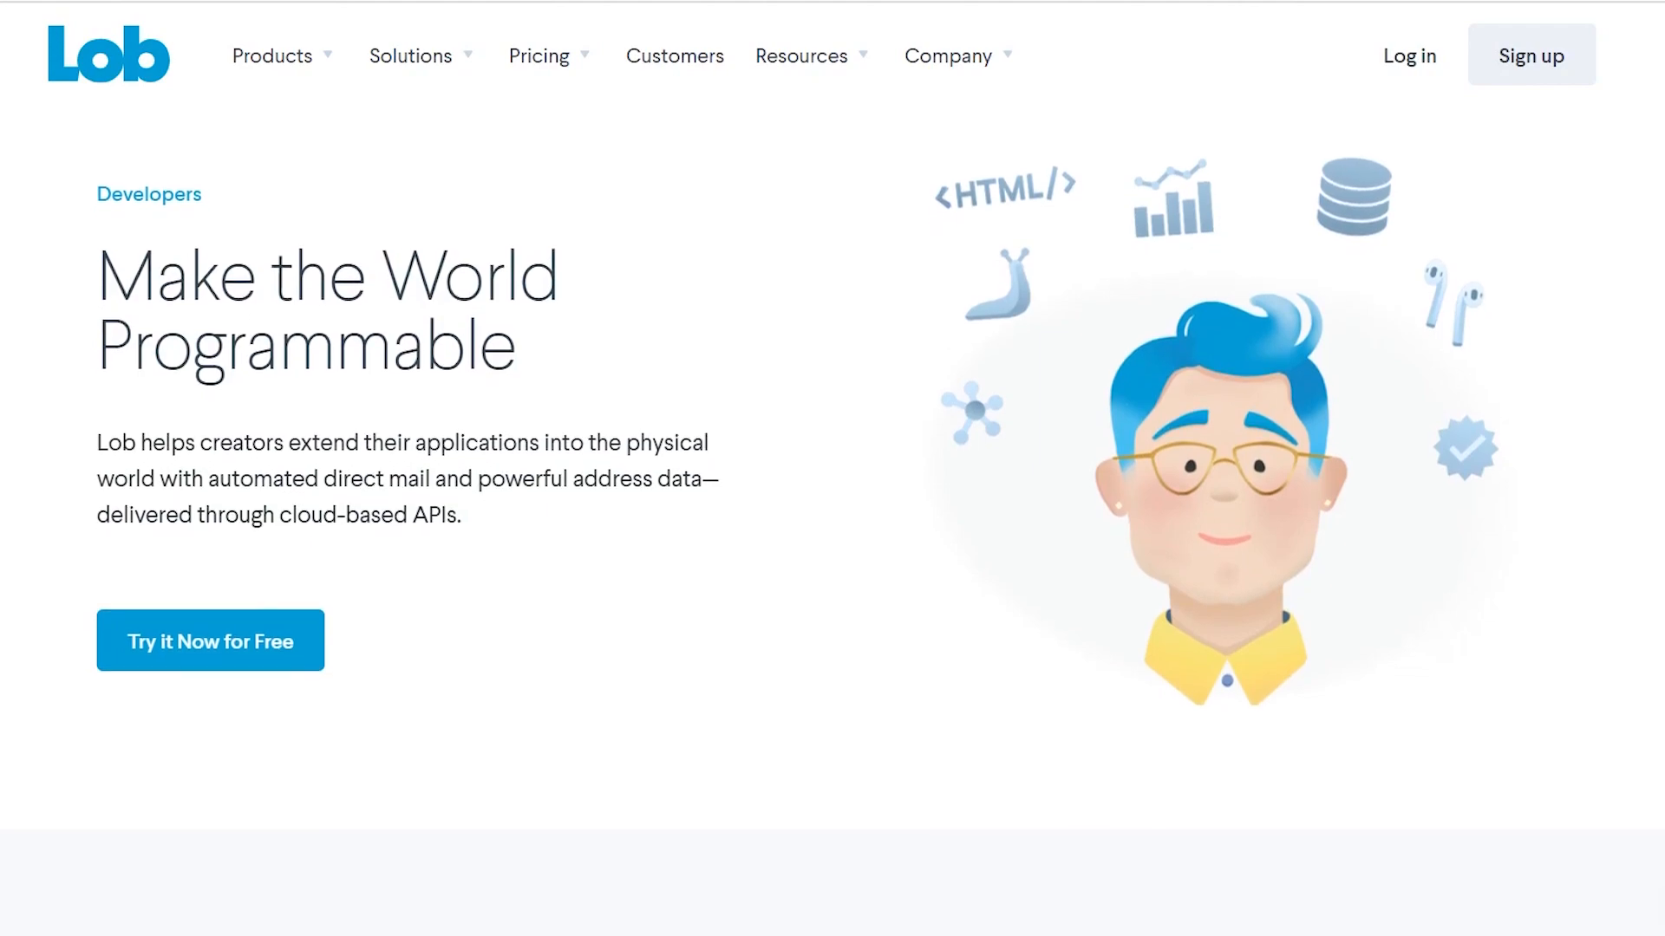
# Scroll down Lob's Developers page through reporting and the Scalable and Secure compliance section
pyautogui.scroll(-3)
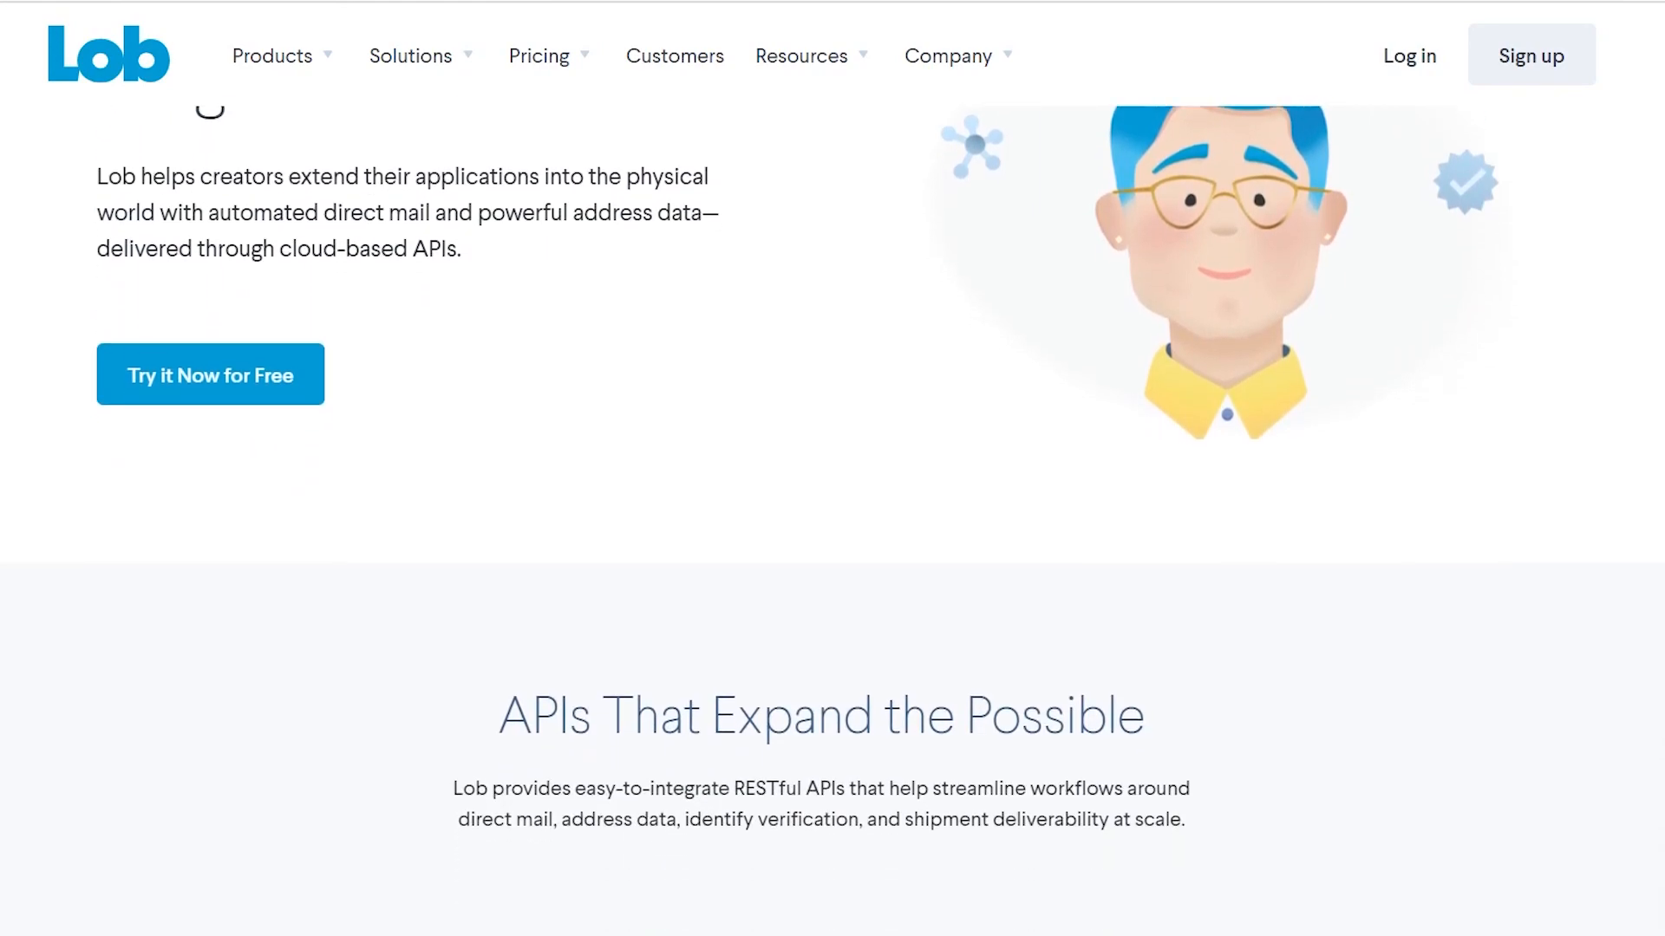
pyautogui.scroll(-3)
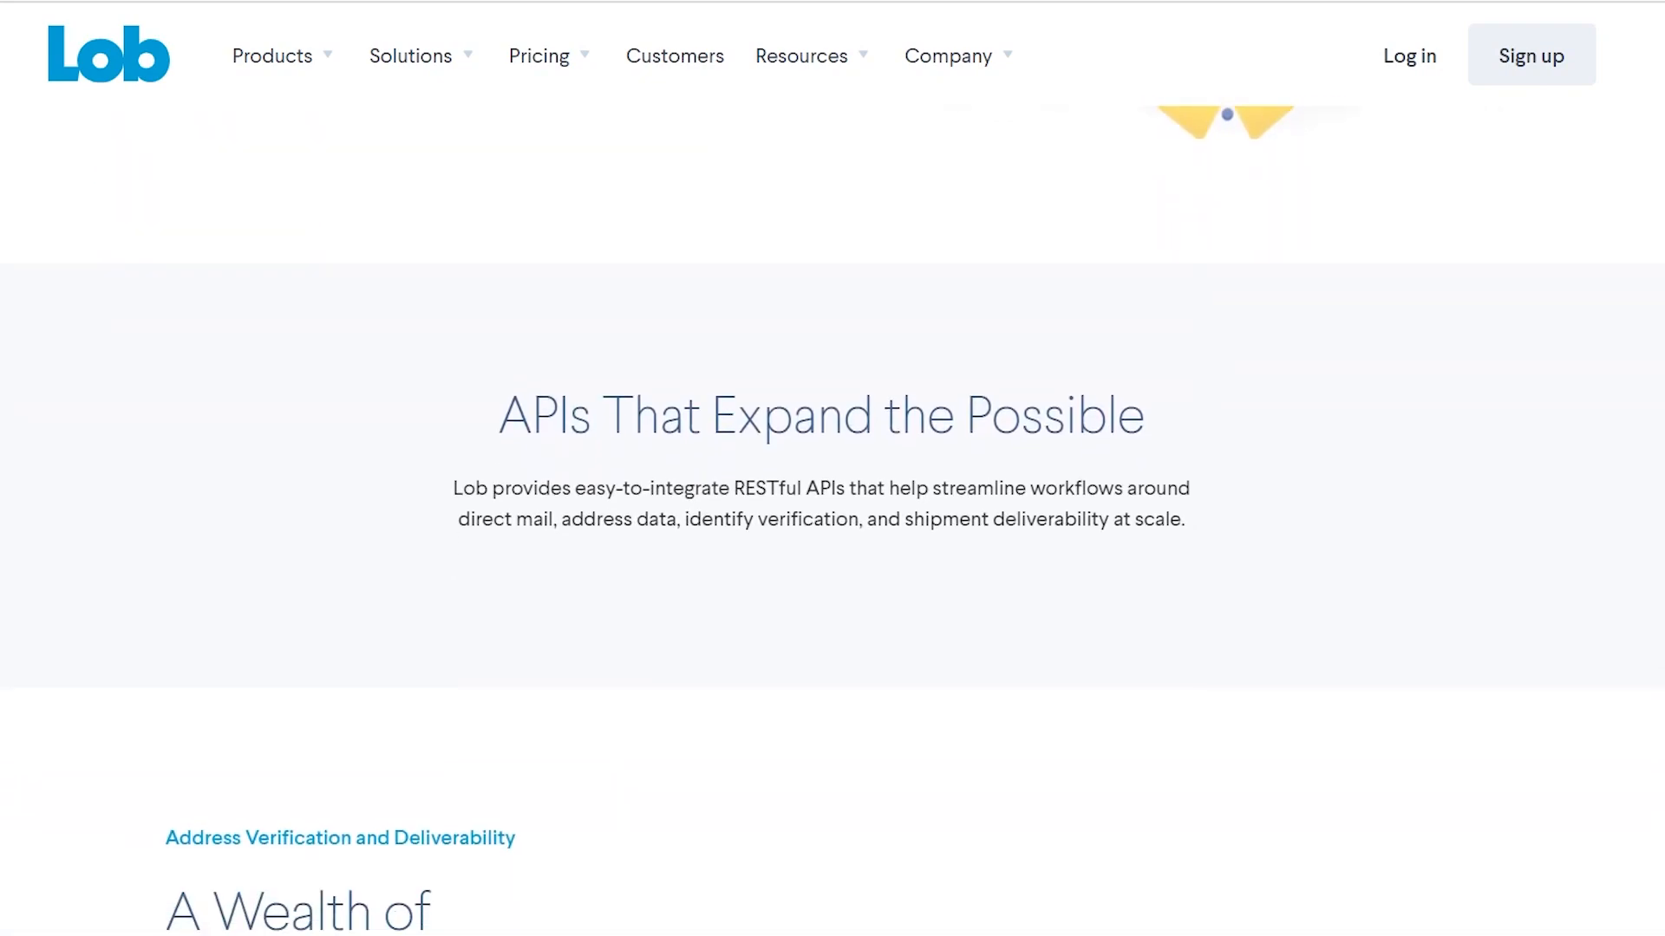
pyautogui.scroll(-3)
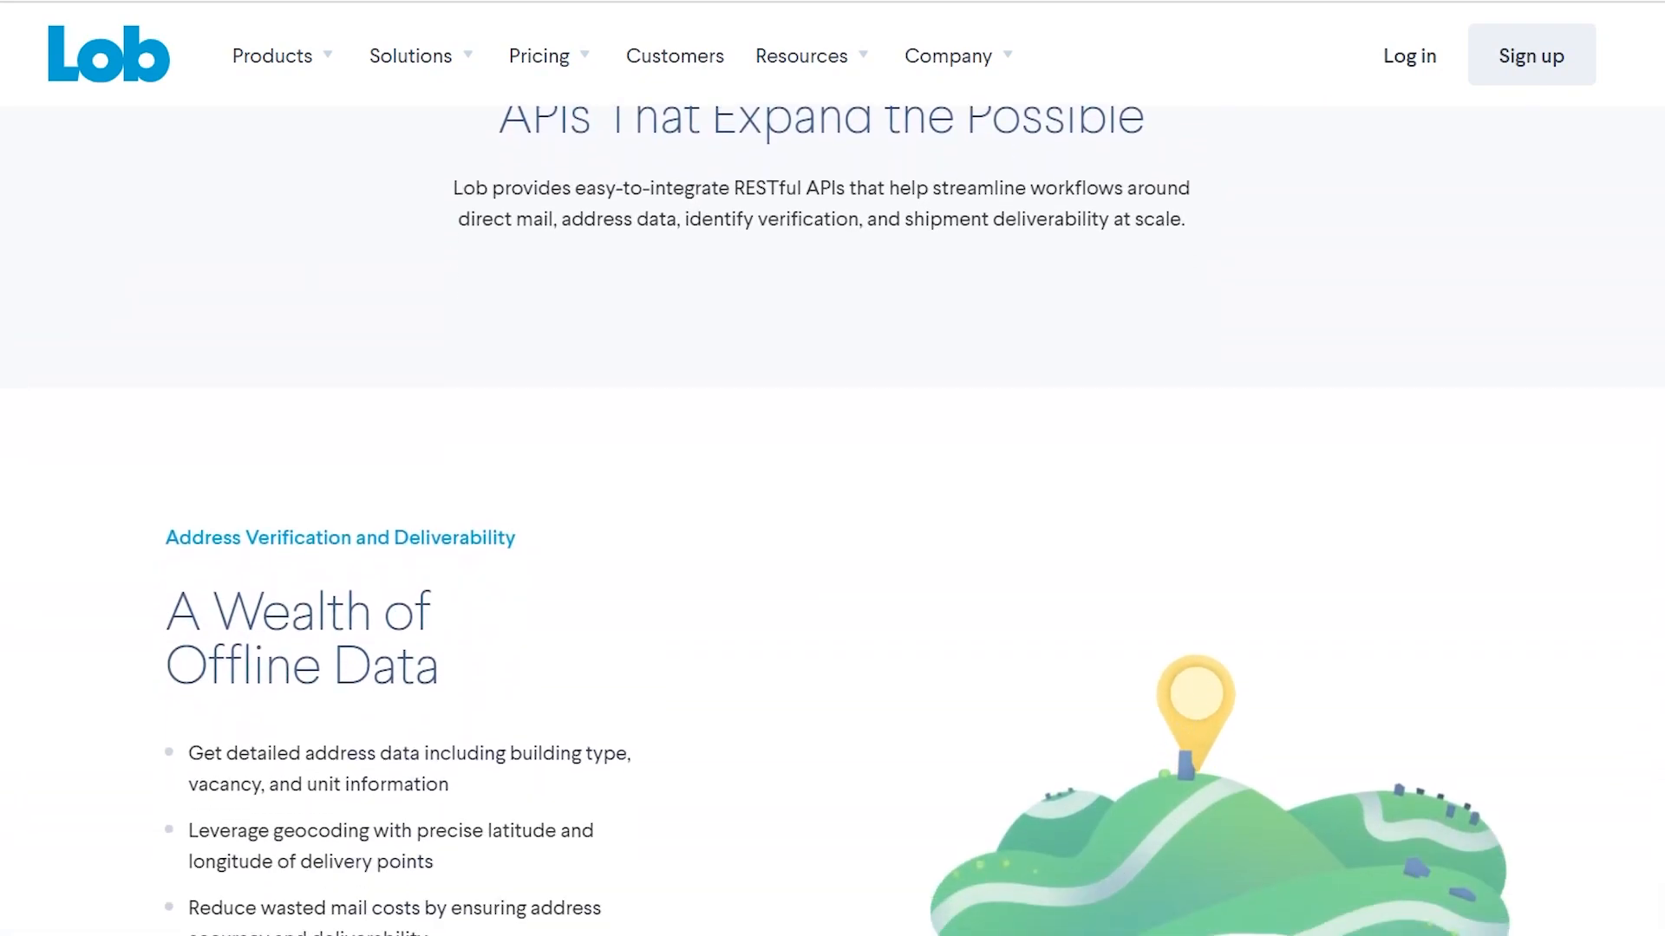
pyautogui.scroll(-3)
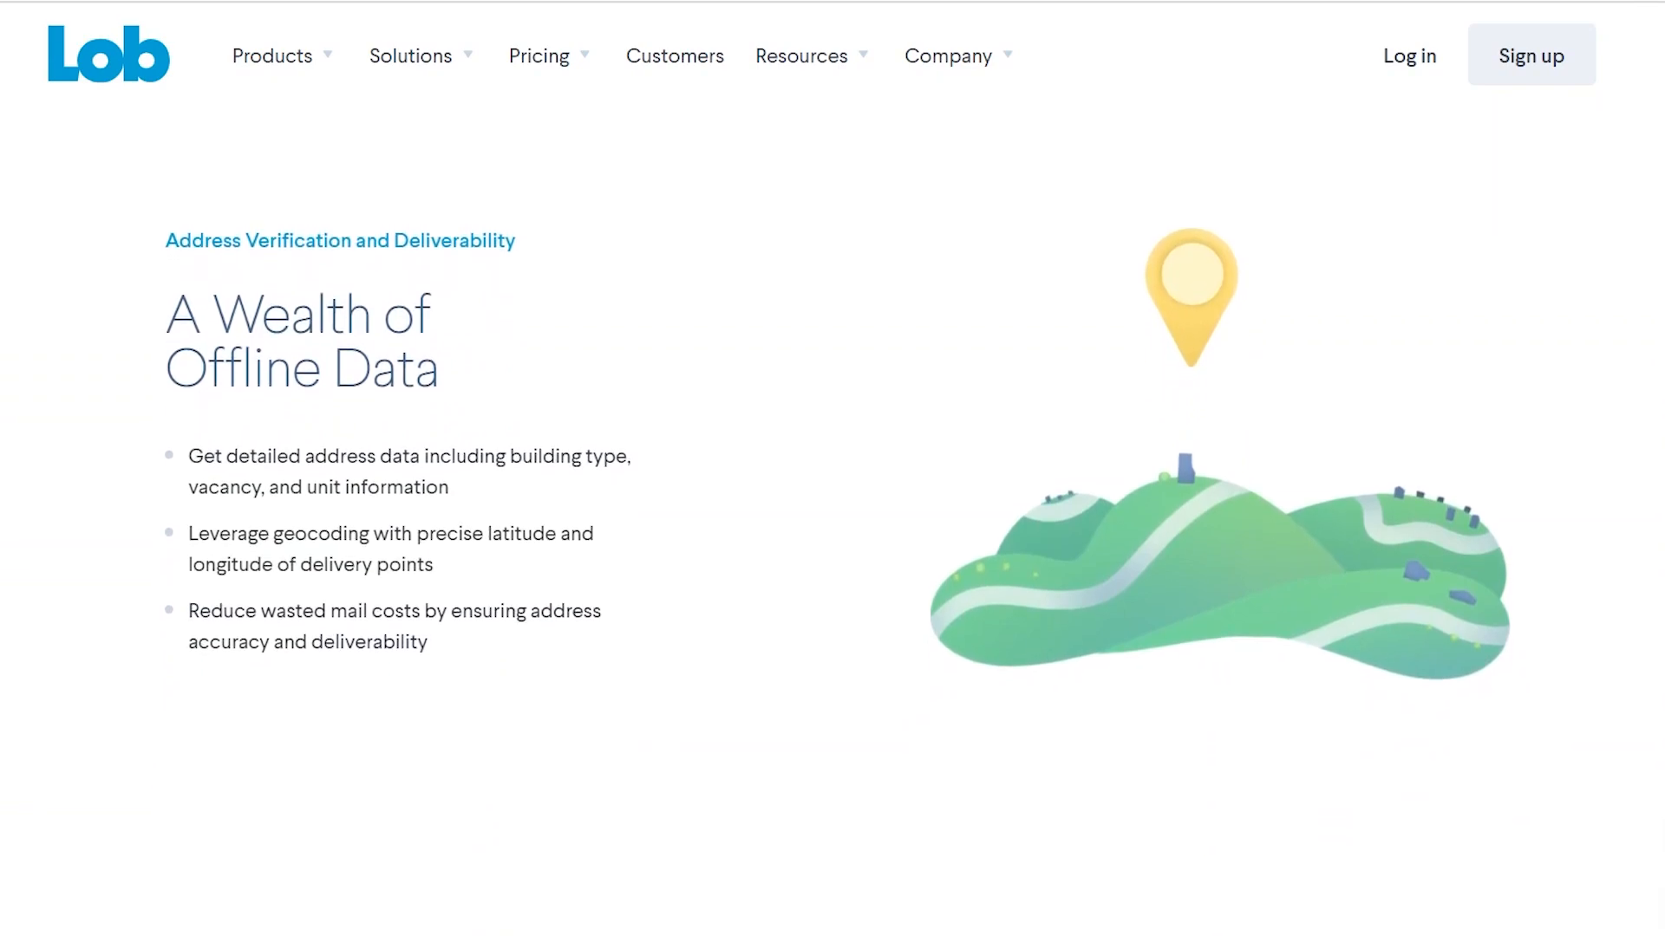
pyautogui.scroll(-3)
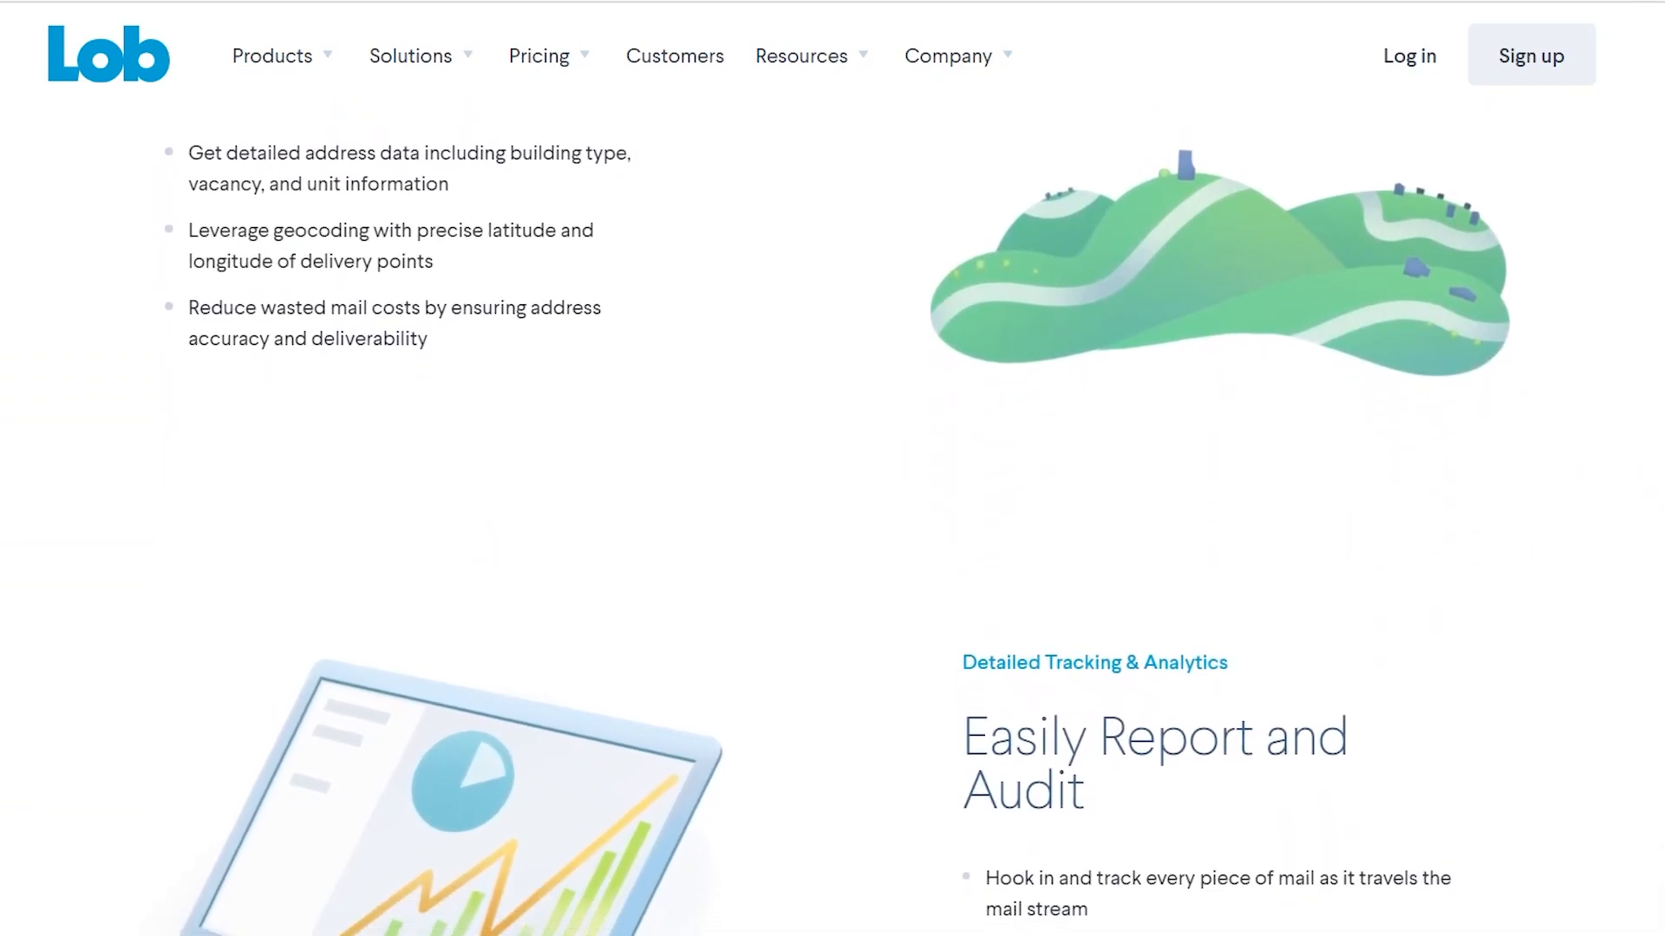
pyautogui.scroll(-3)
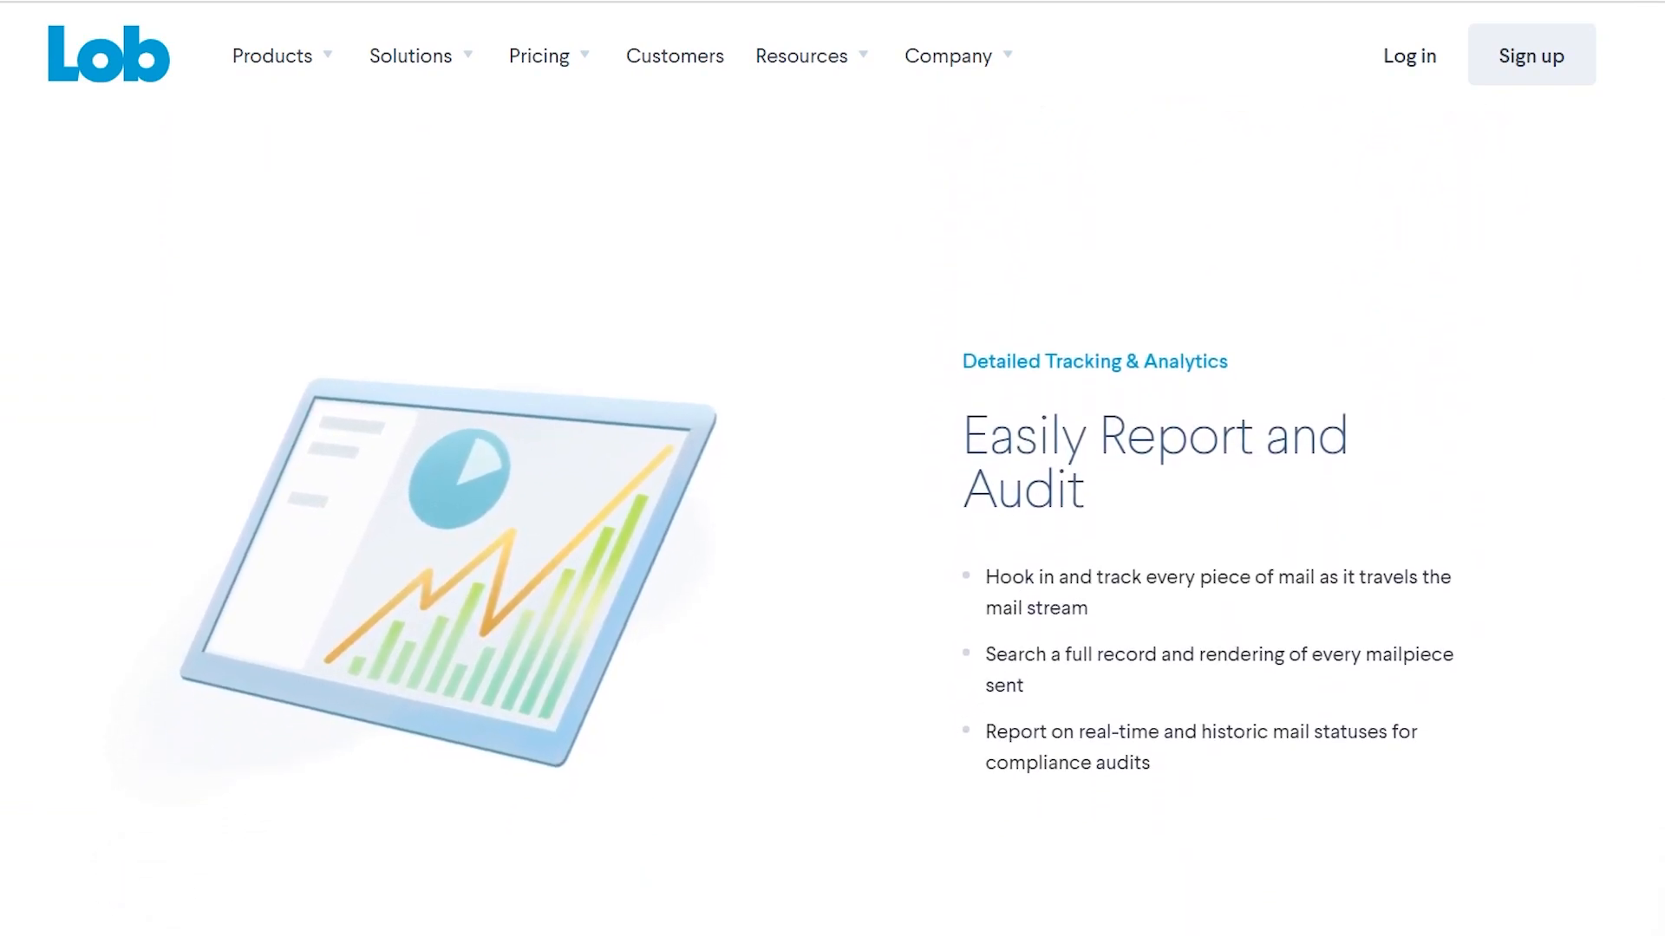
pyautogui.scroll(-3)
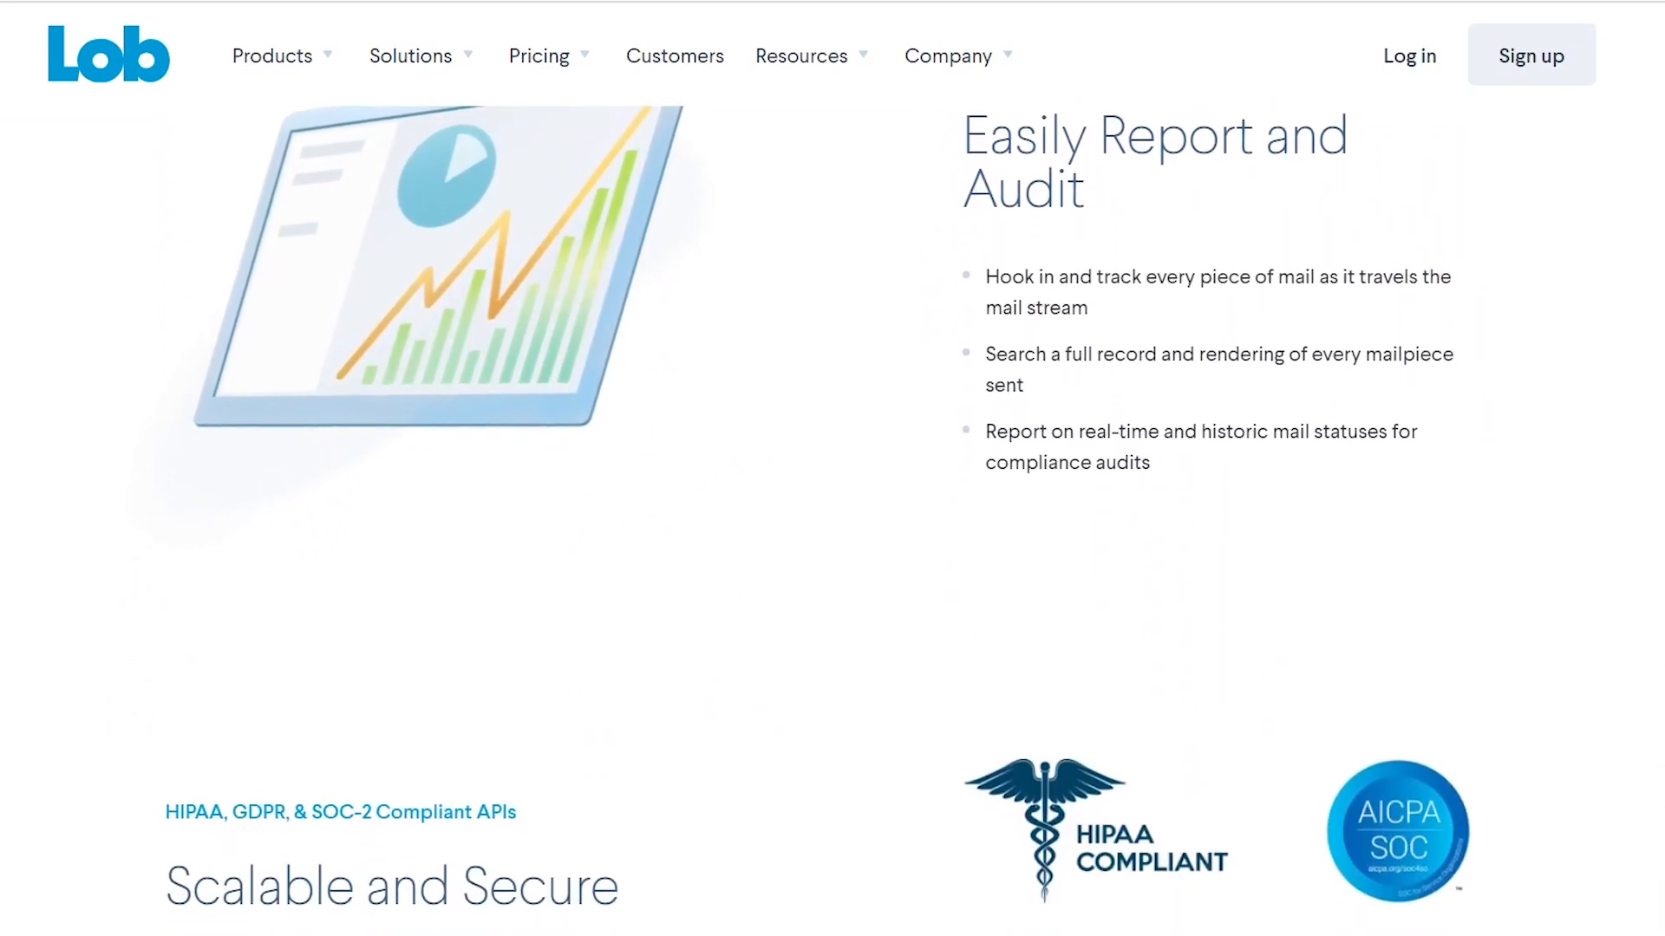
# Continue down through the Ameelio case study to the Learn More section
pyautogui.scroll(-3)
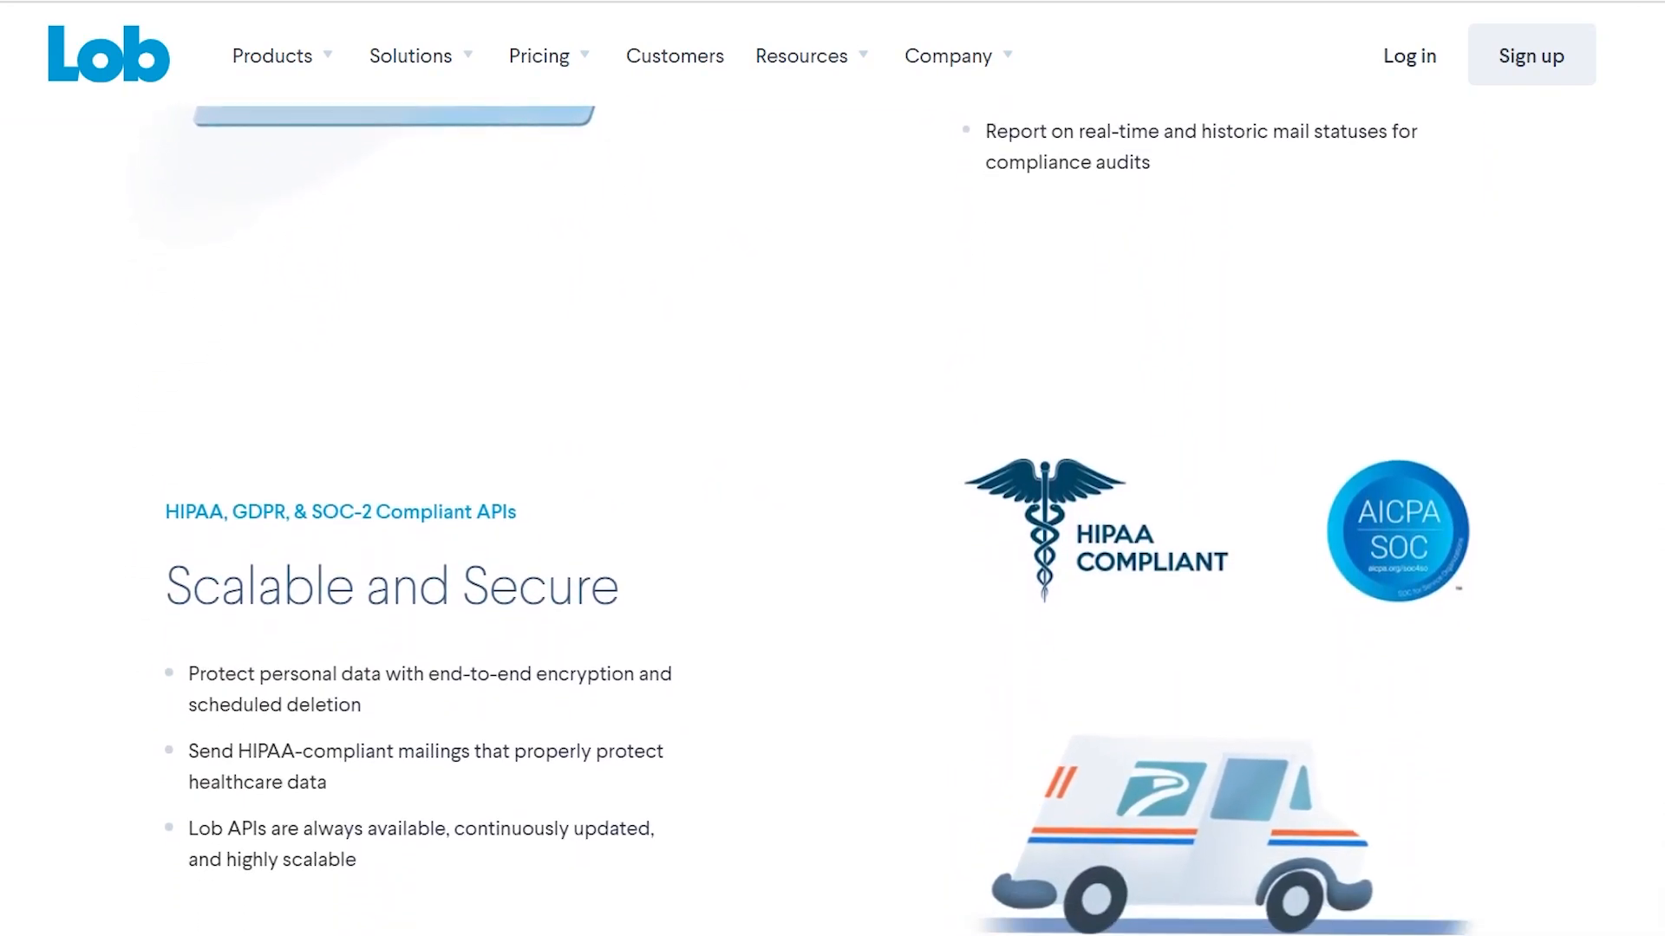
pyautogui.scroll(-3)
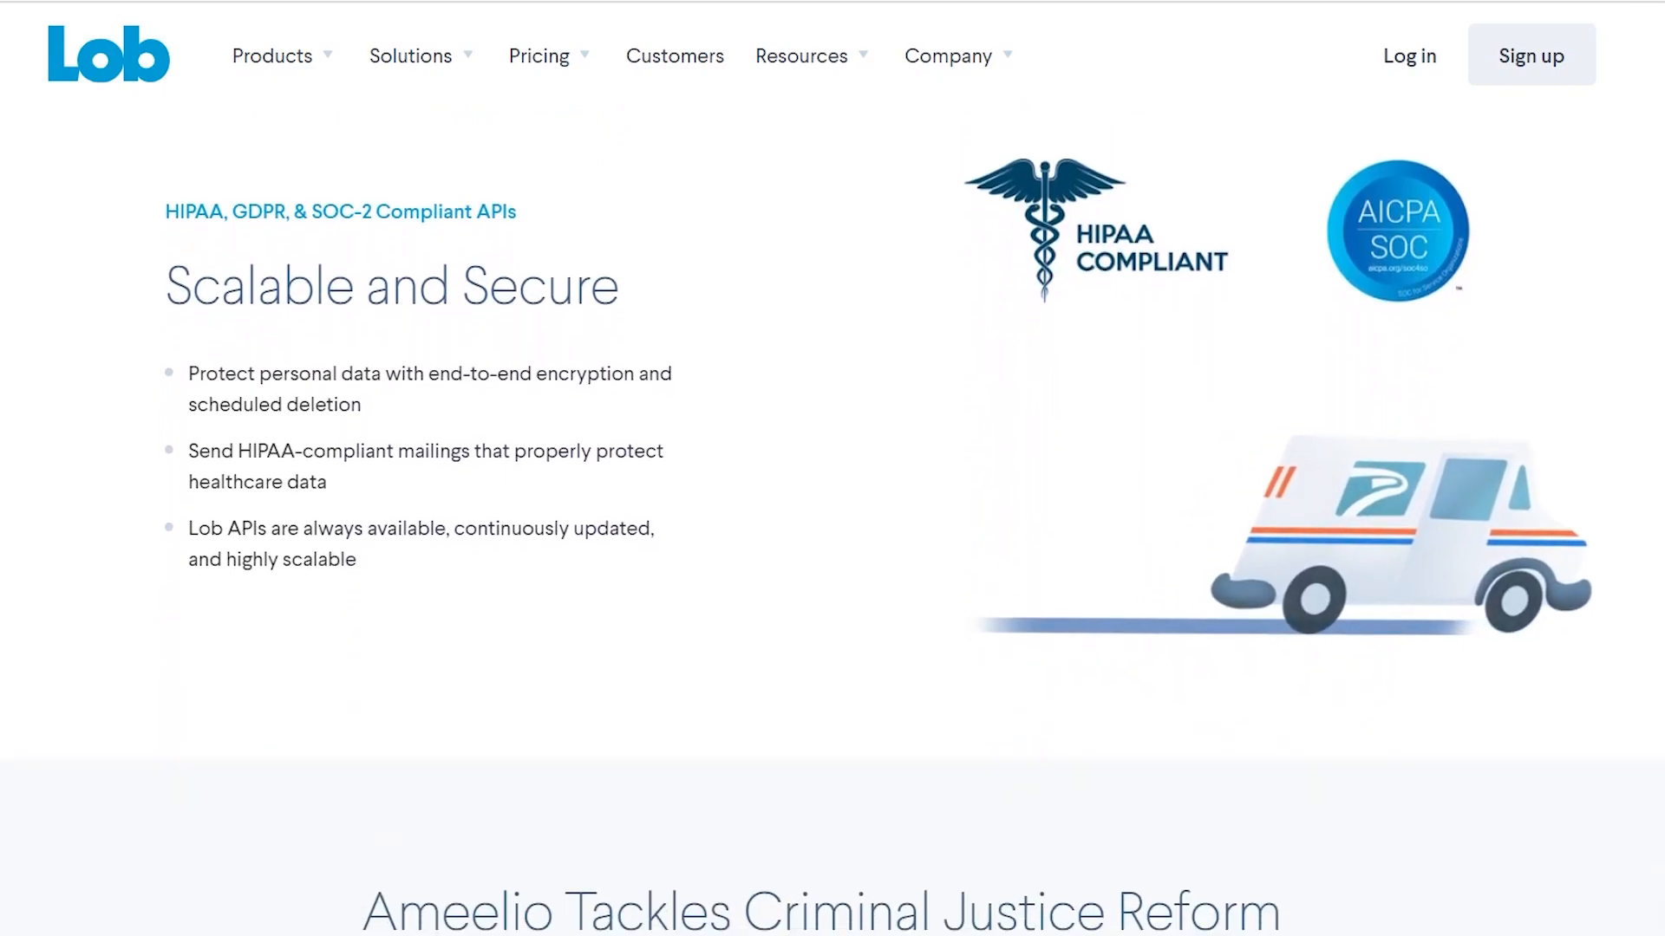
pyautogui.scroll(-3)
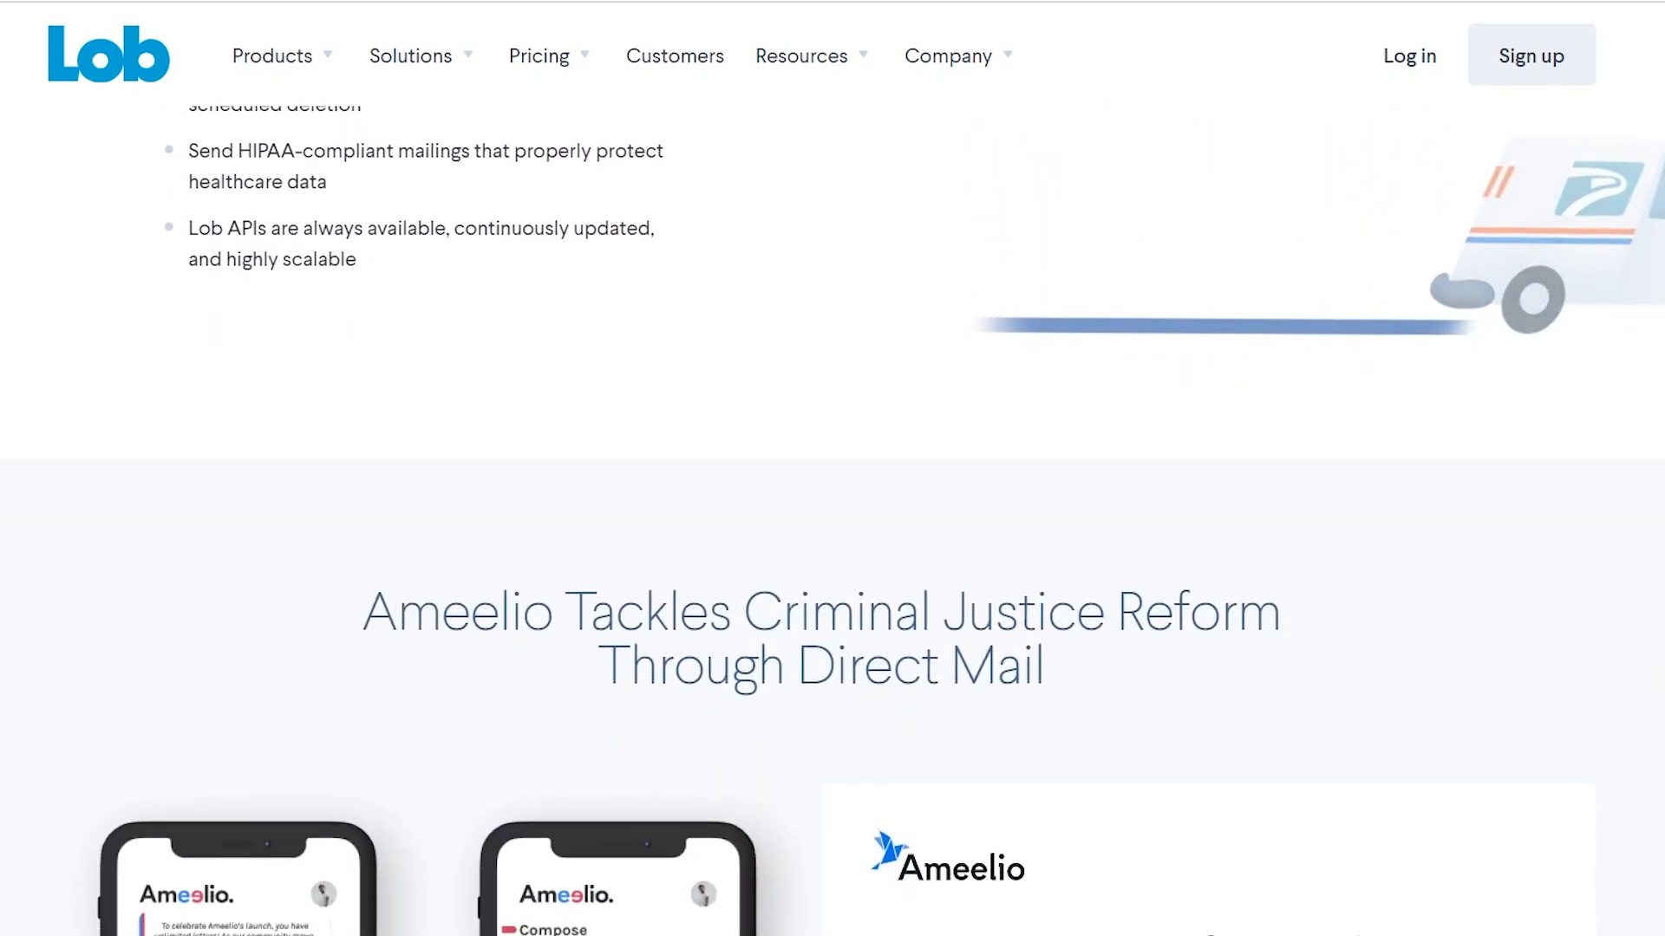
pyautogui.scroll(-3)
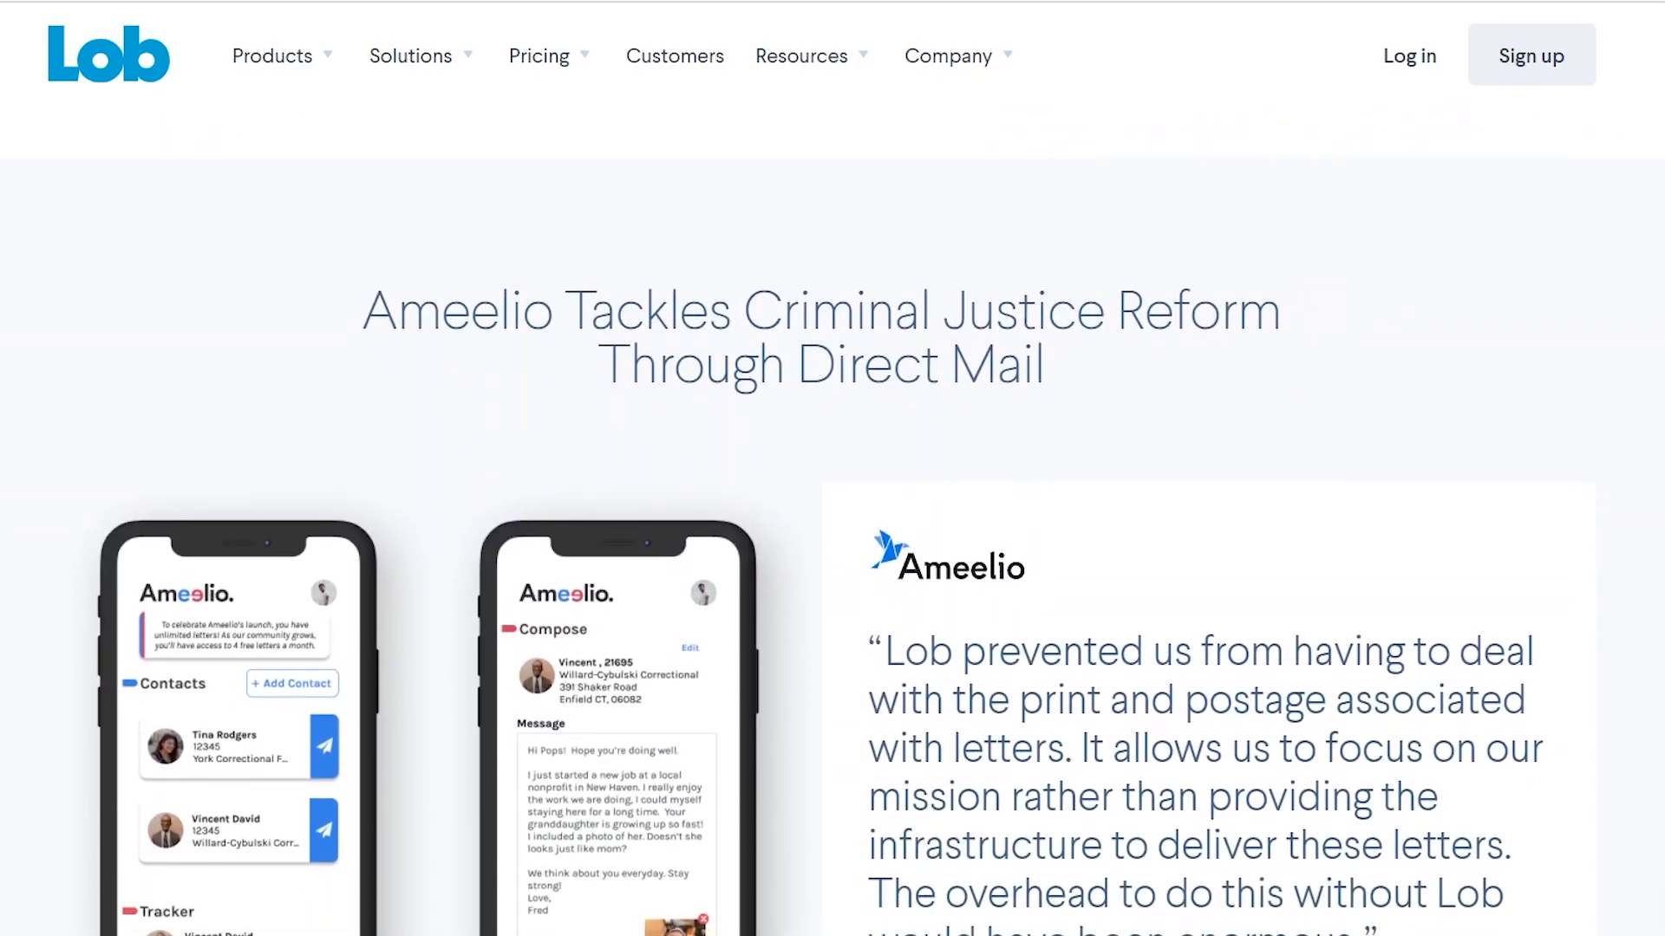
pyautogui.scroll(-3)
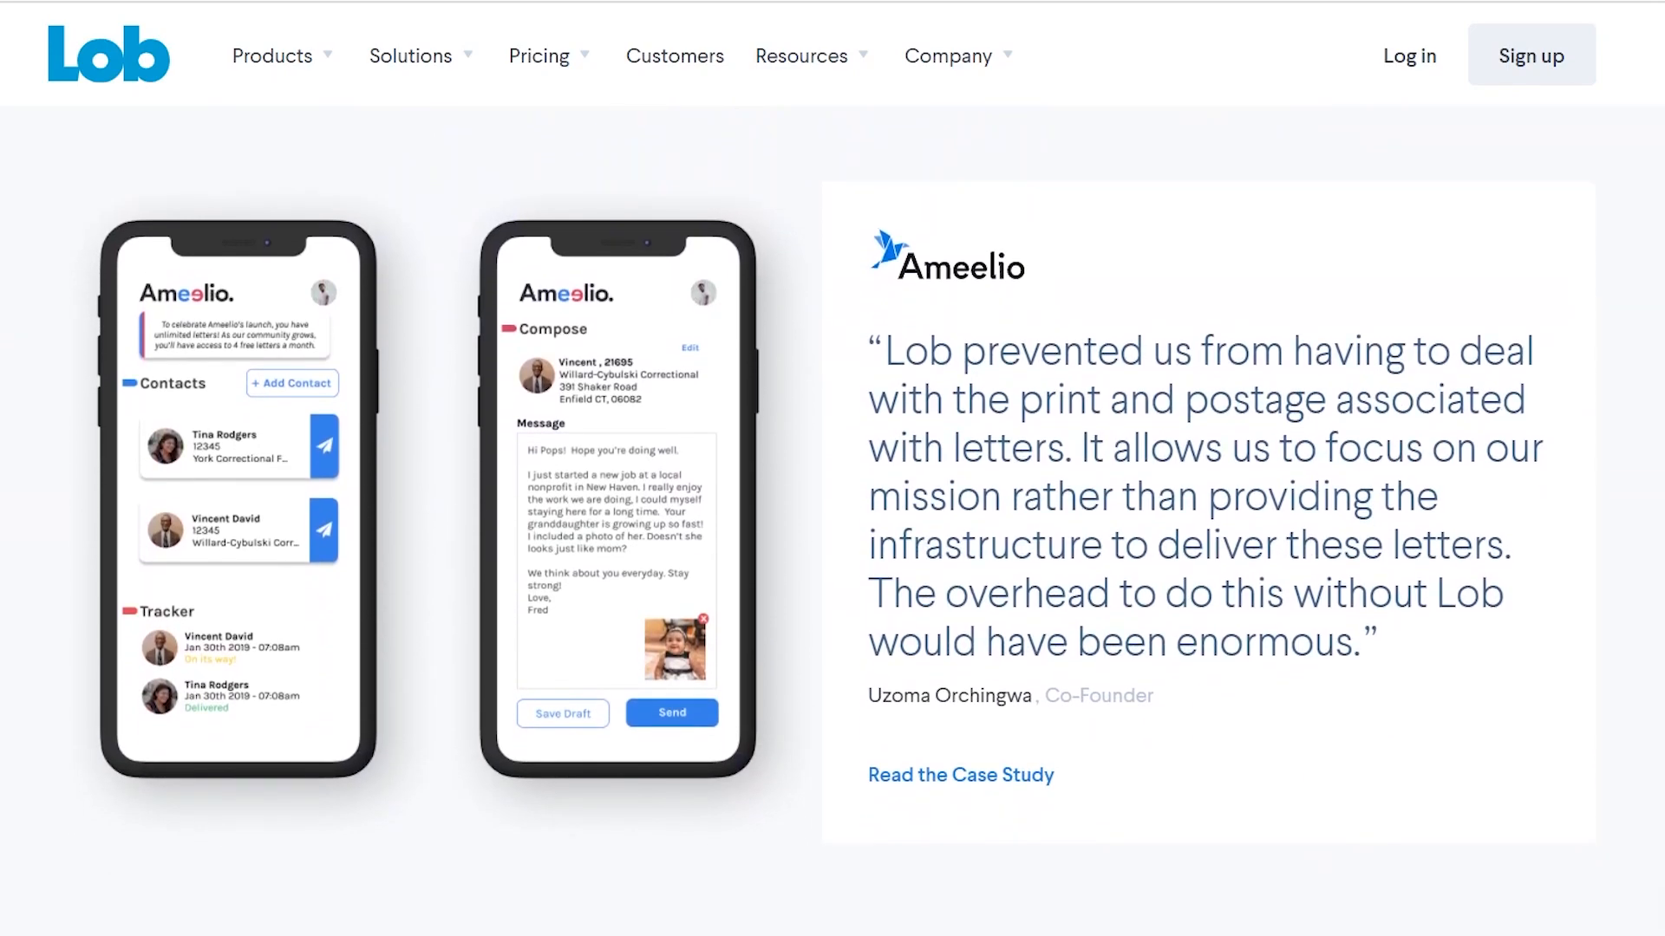
pyautogui.scroll(-3)
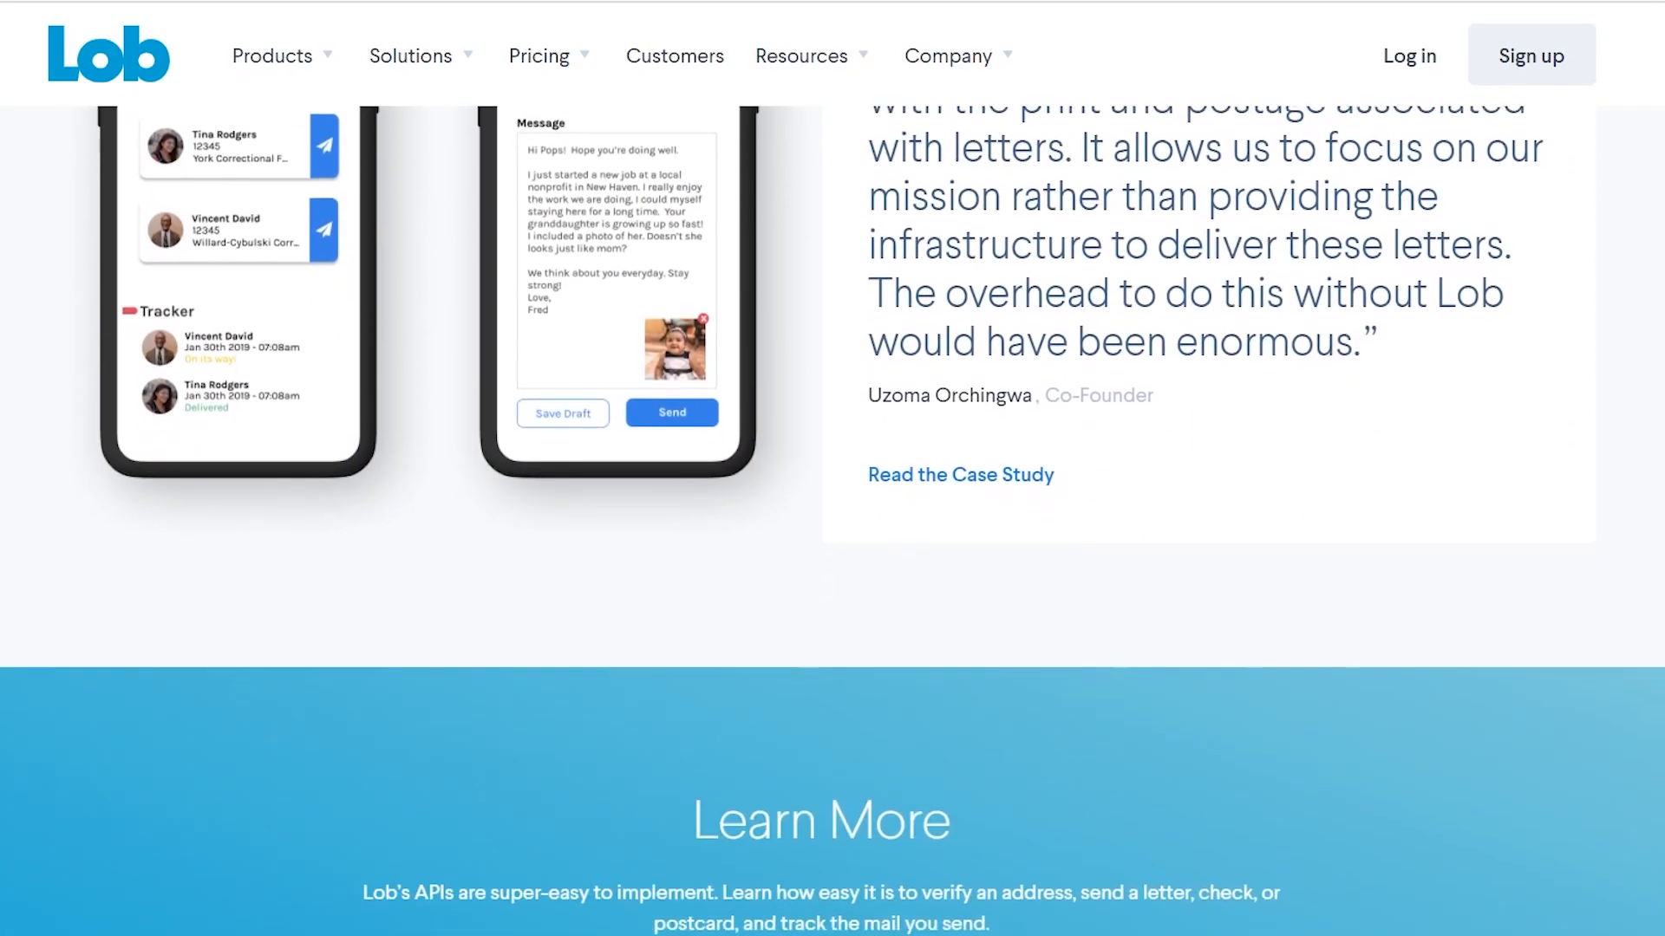
pyautogui.scroll(-3)
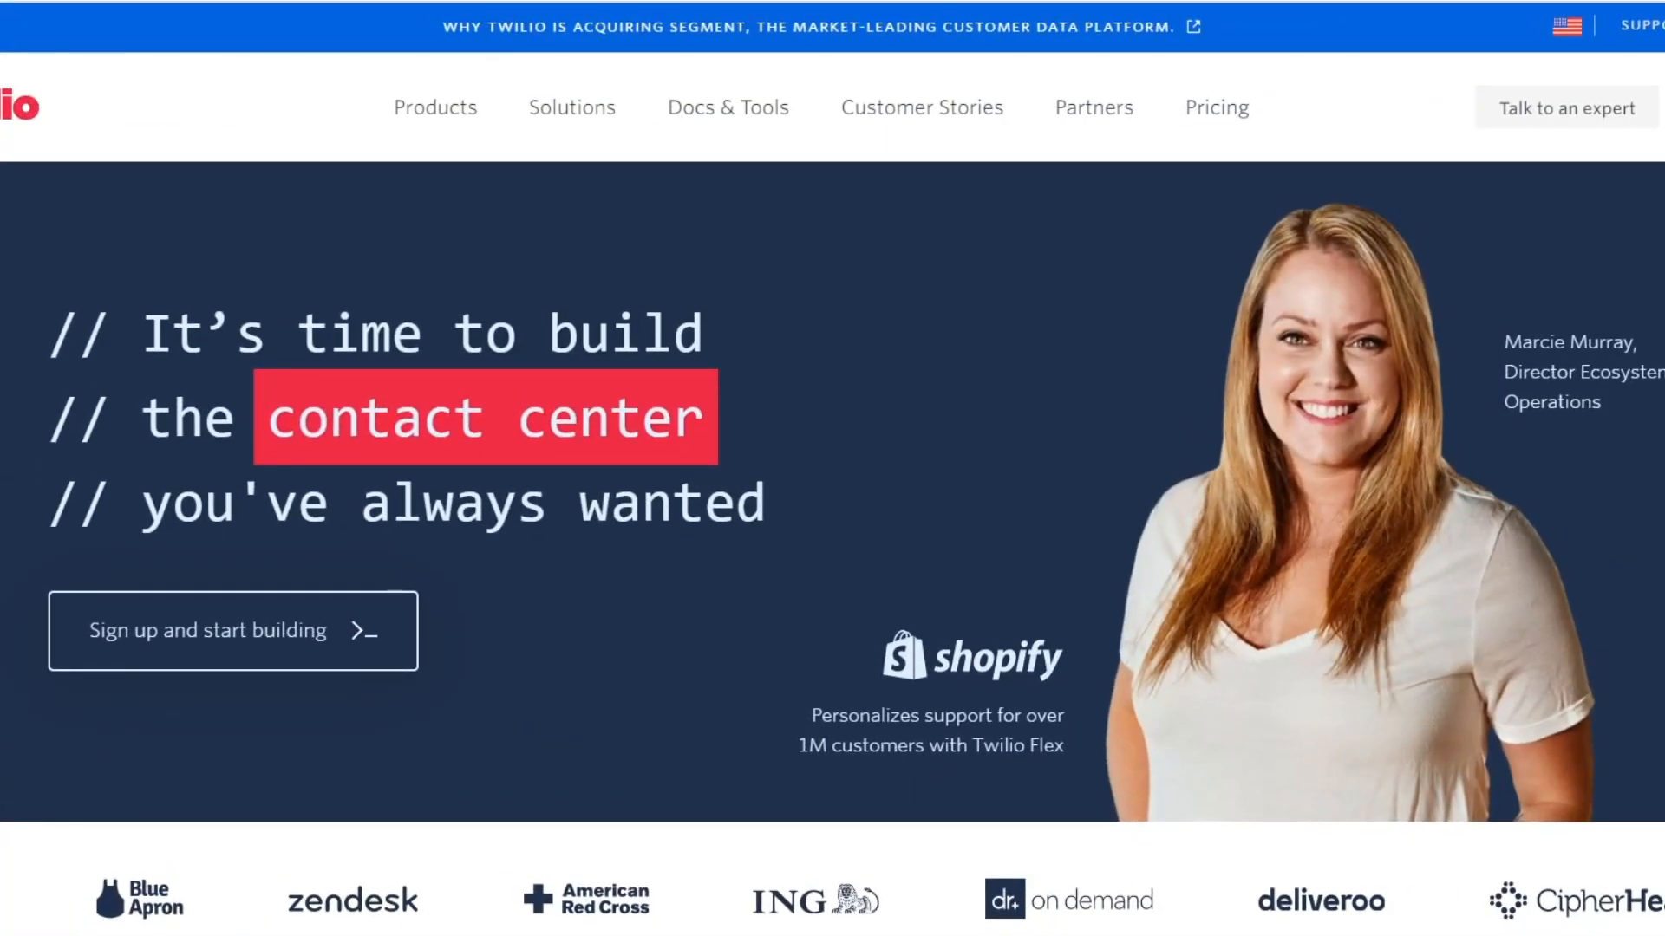
# Scroll down the Twilio homepage through the Products and Solutions sections
pyautogui.scroll(-3)
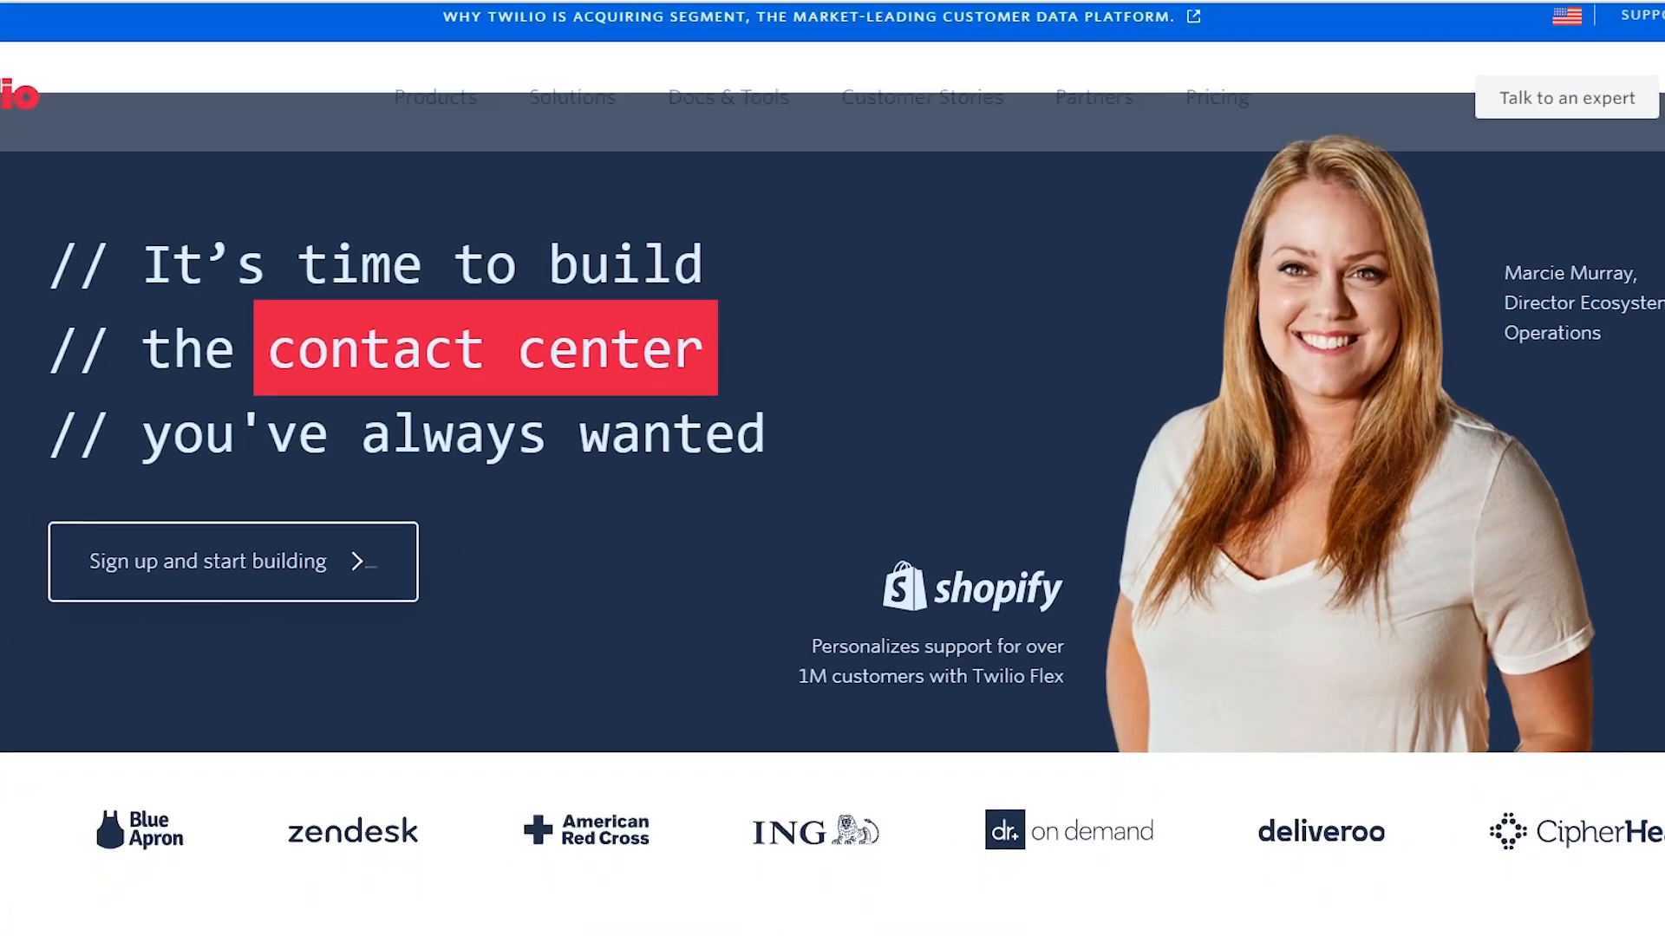
pyautogui.scroll(-3)
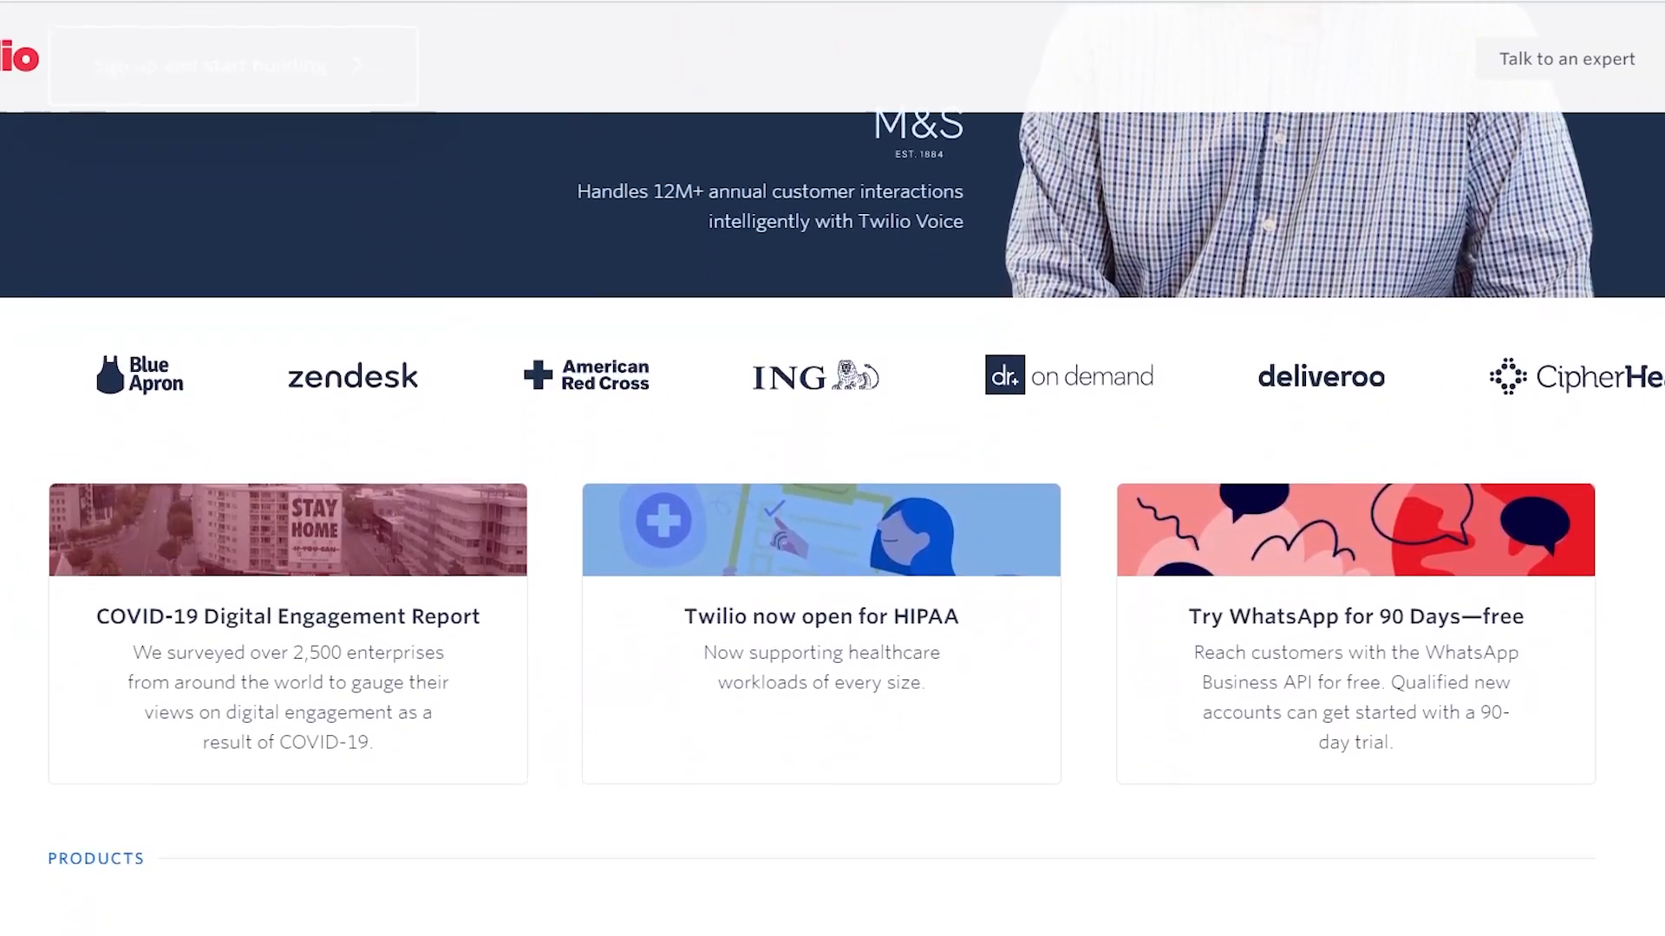
pyautogui.scroll(-3)
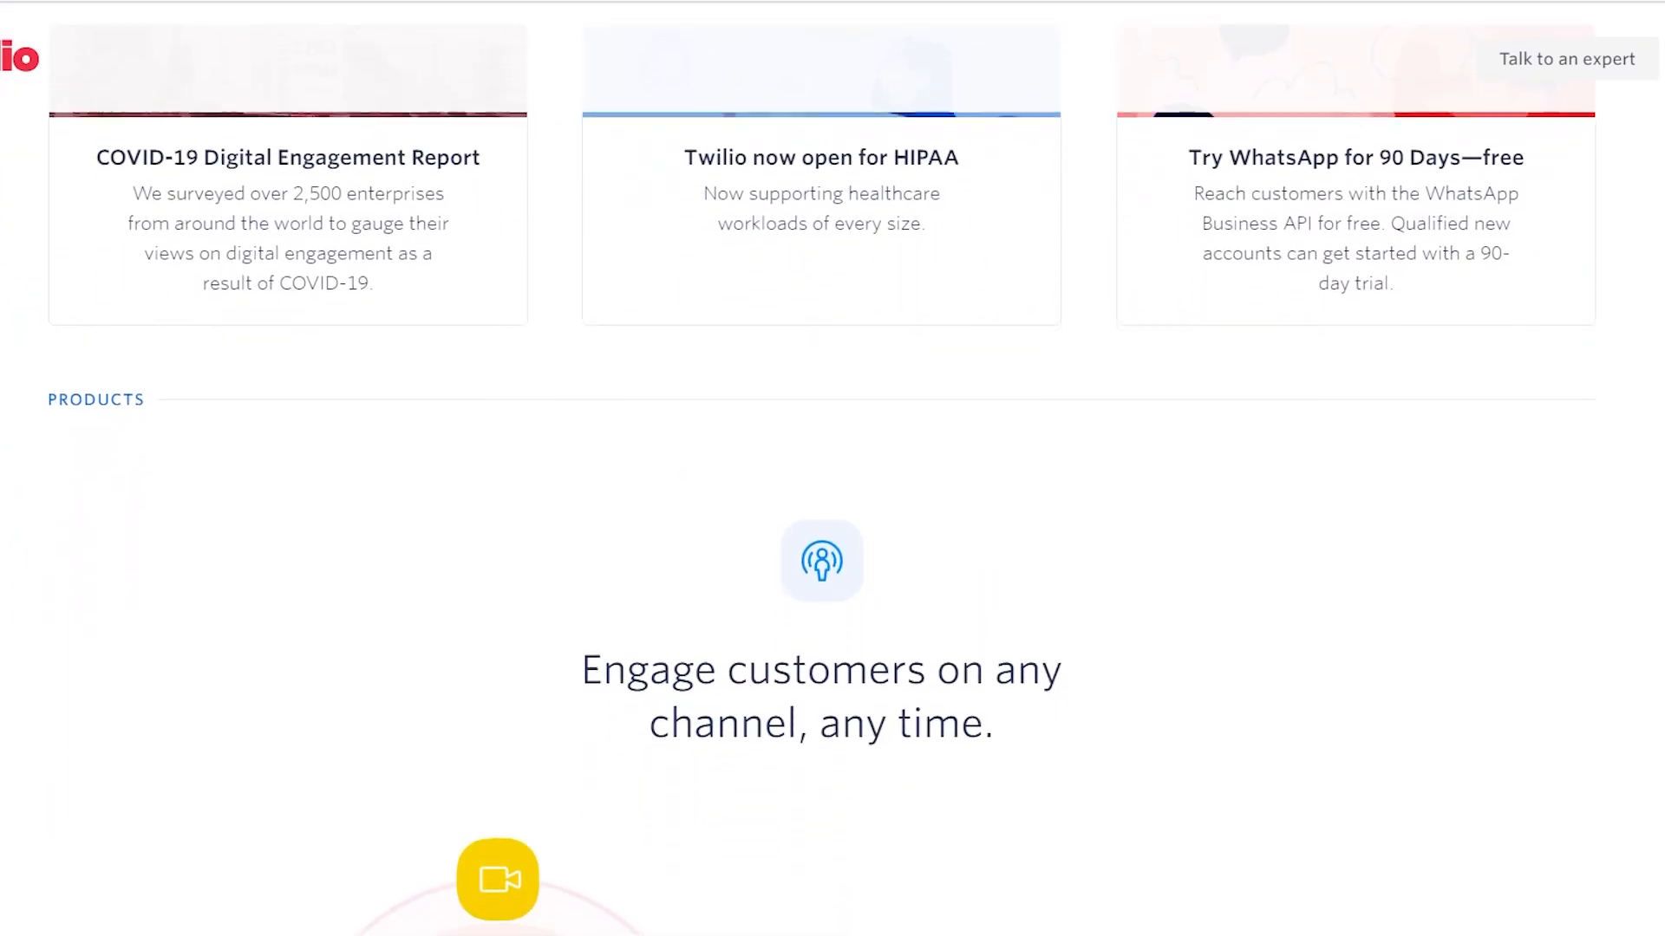
pyautogui.scroll(-3)
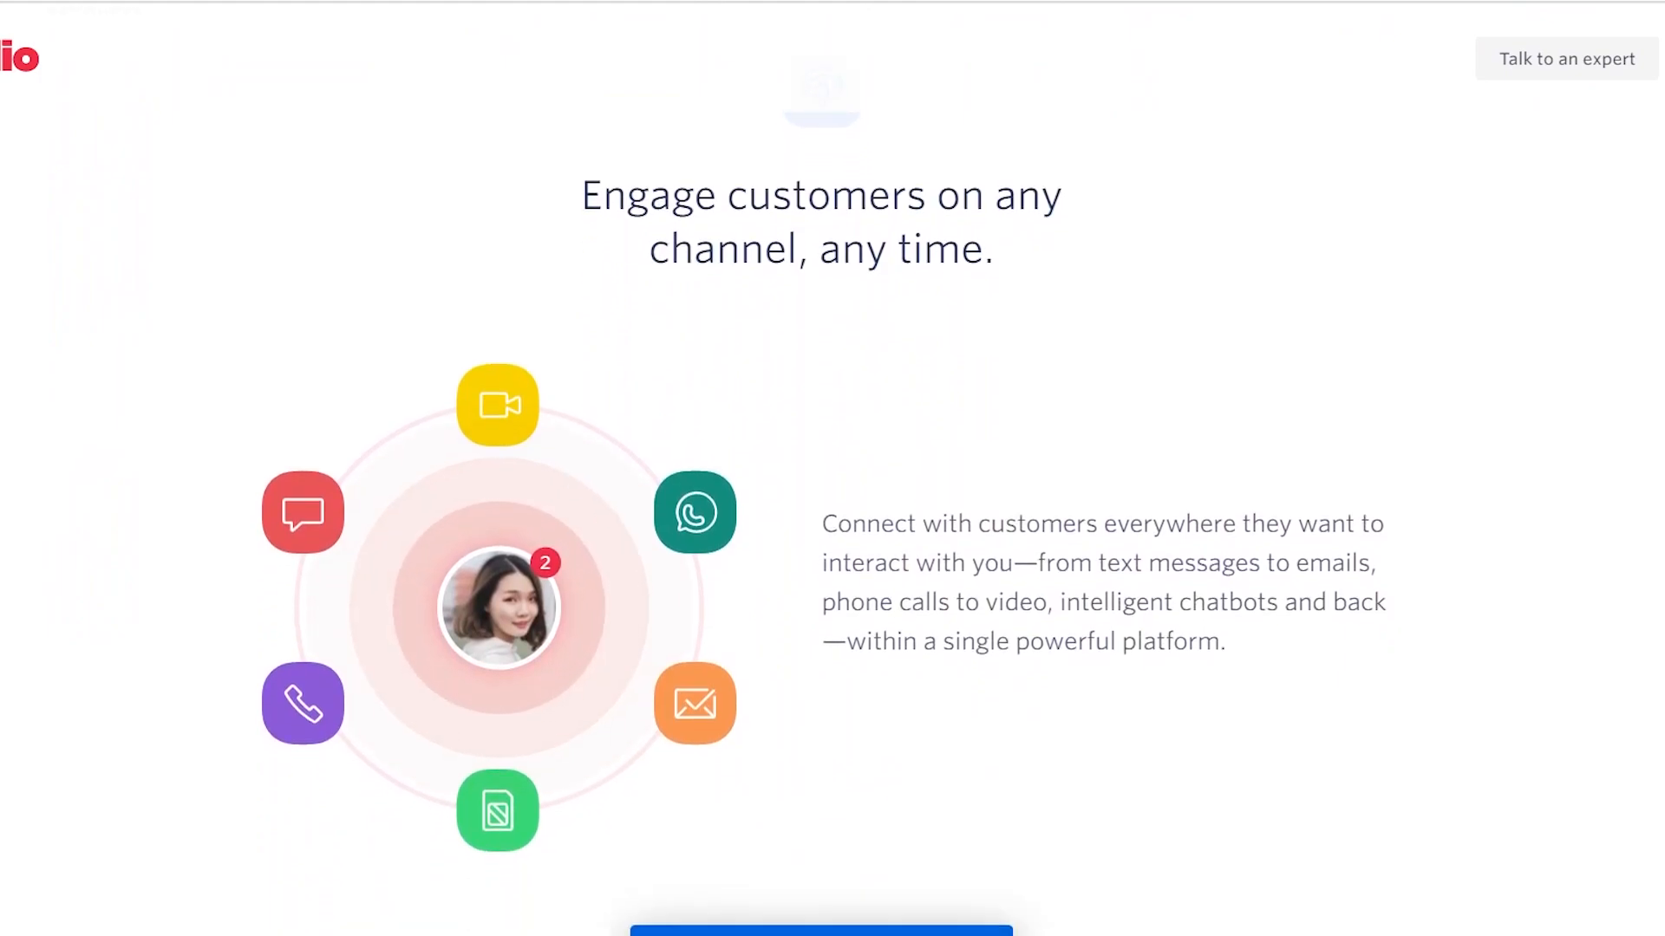
pyautogui.scroll(-3)
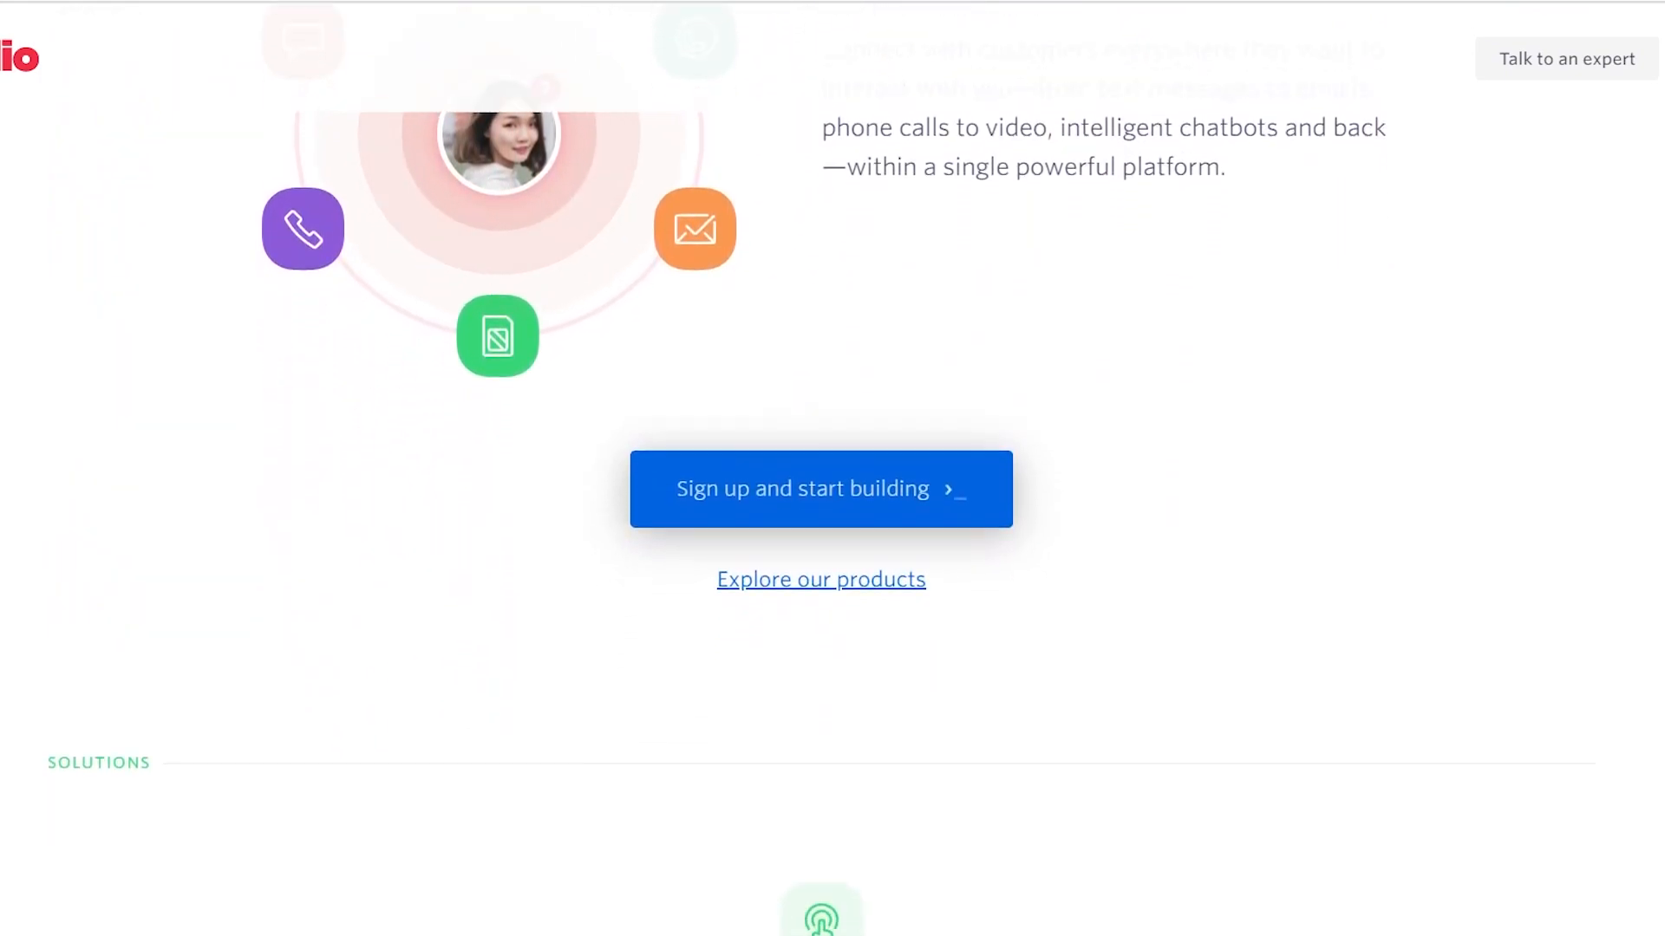
pyautogui.scroll(-3)
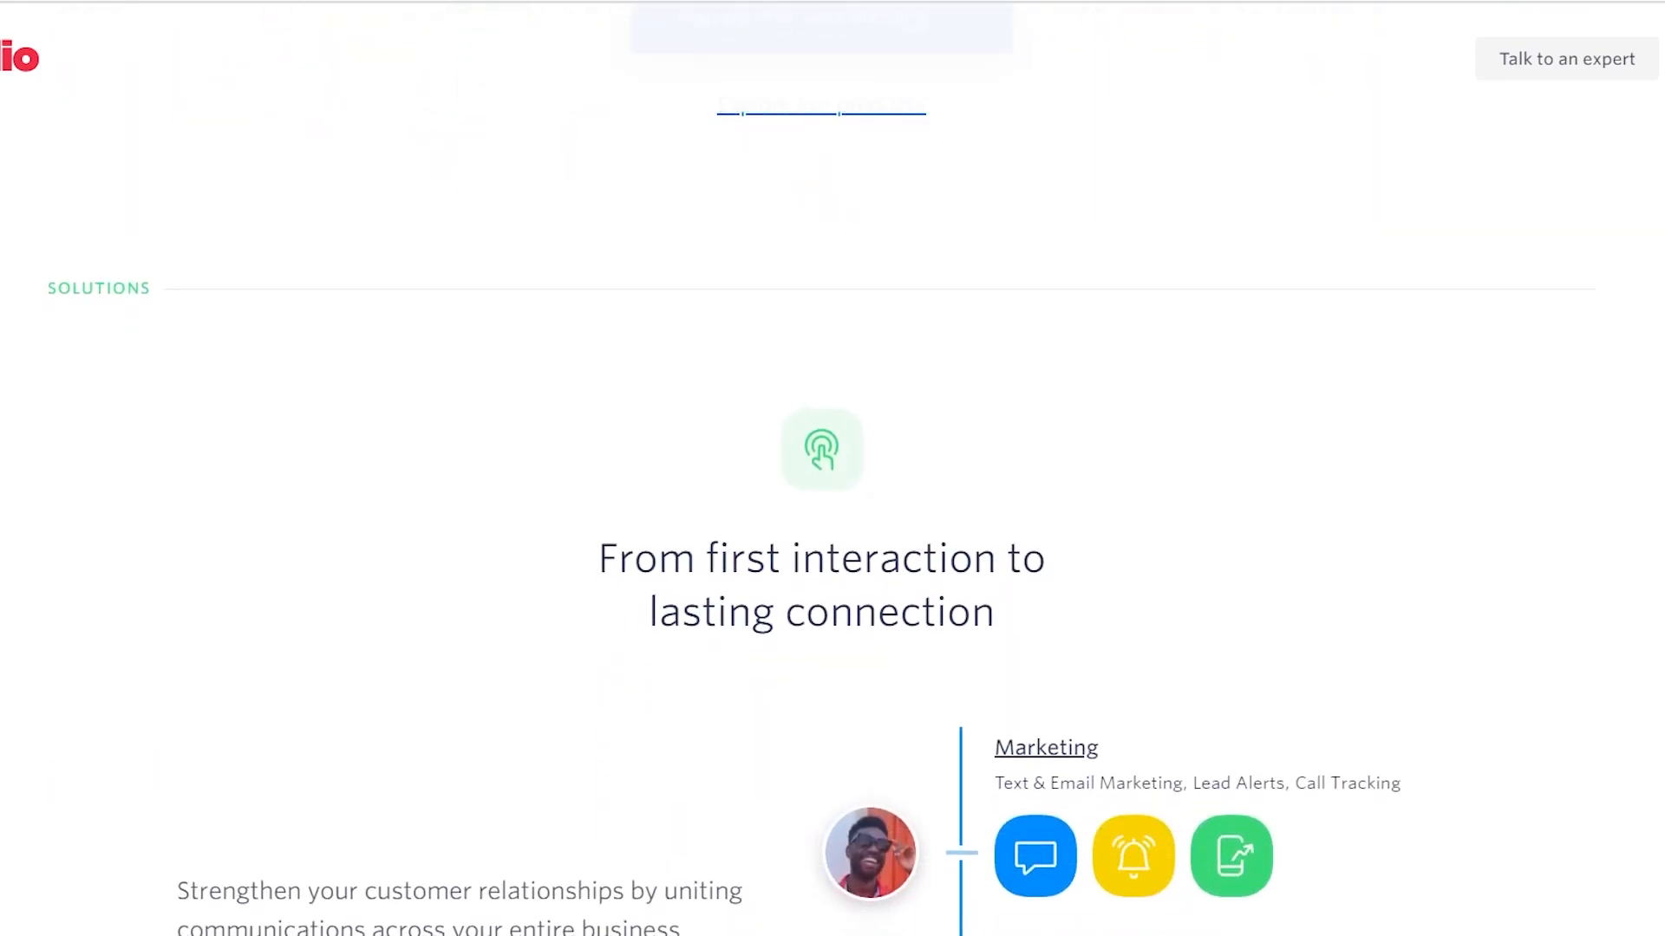
# Continue through the Developers code samples to the Blue Apron customer story
pyautogui.scroll(-3)
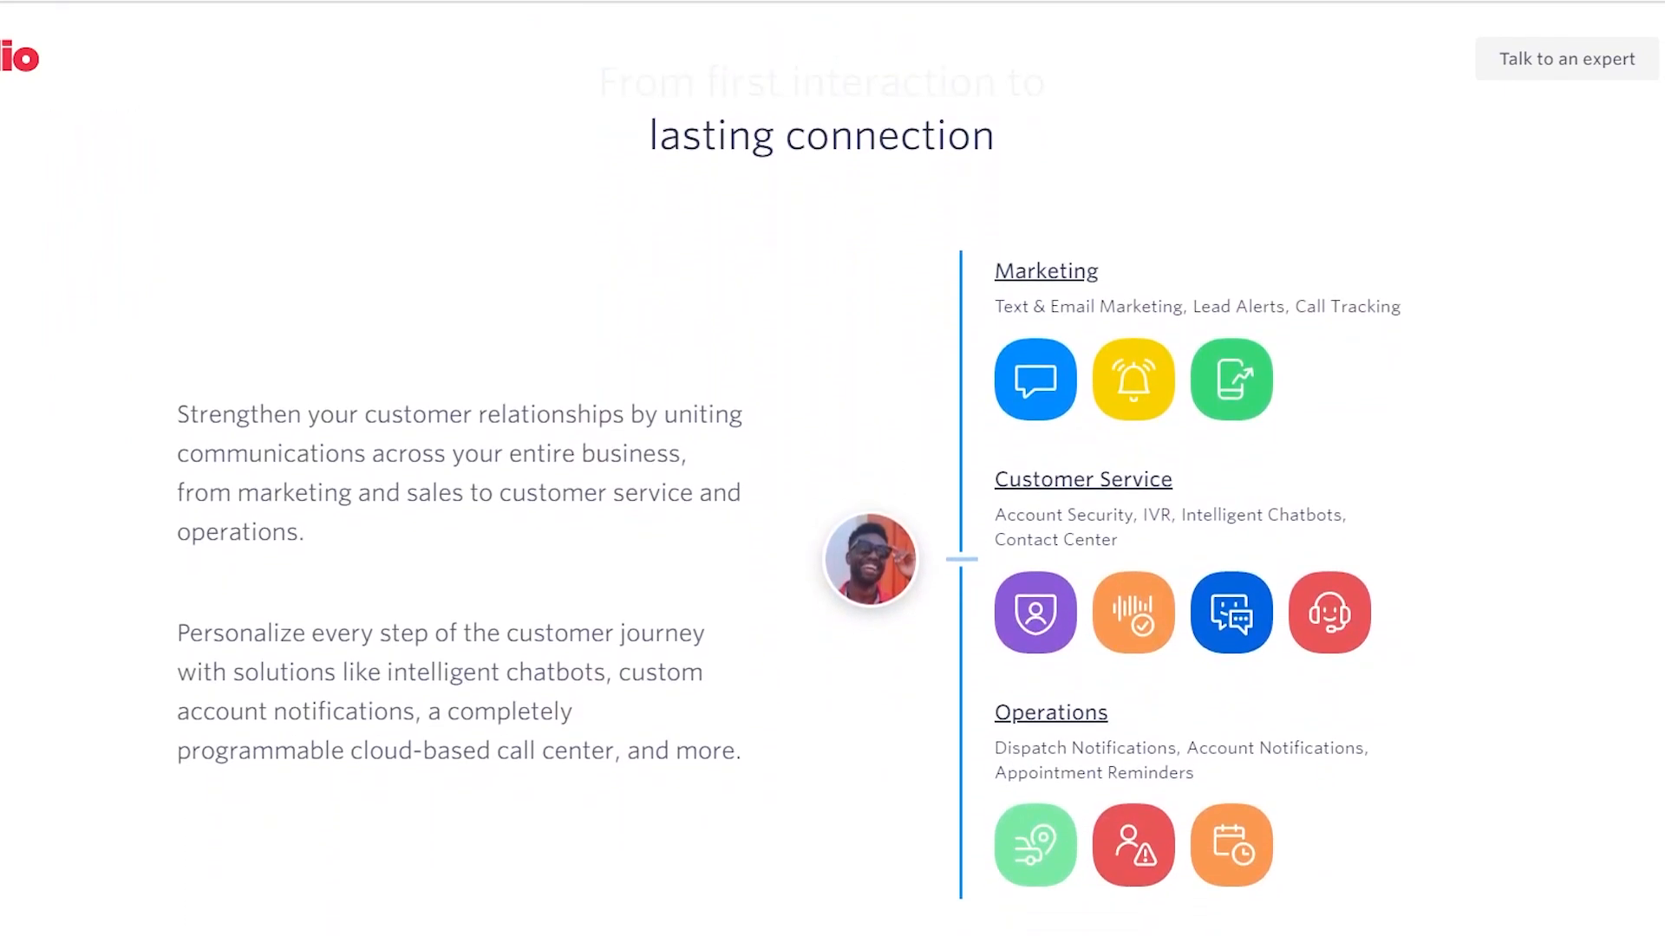
pyautogui.scroll(-3)
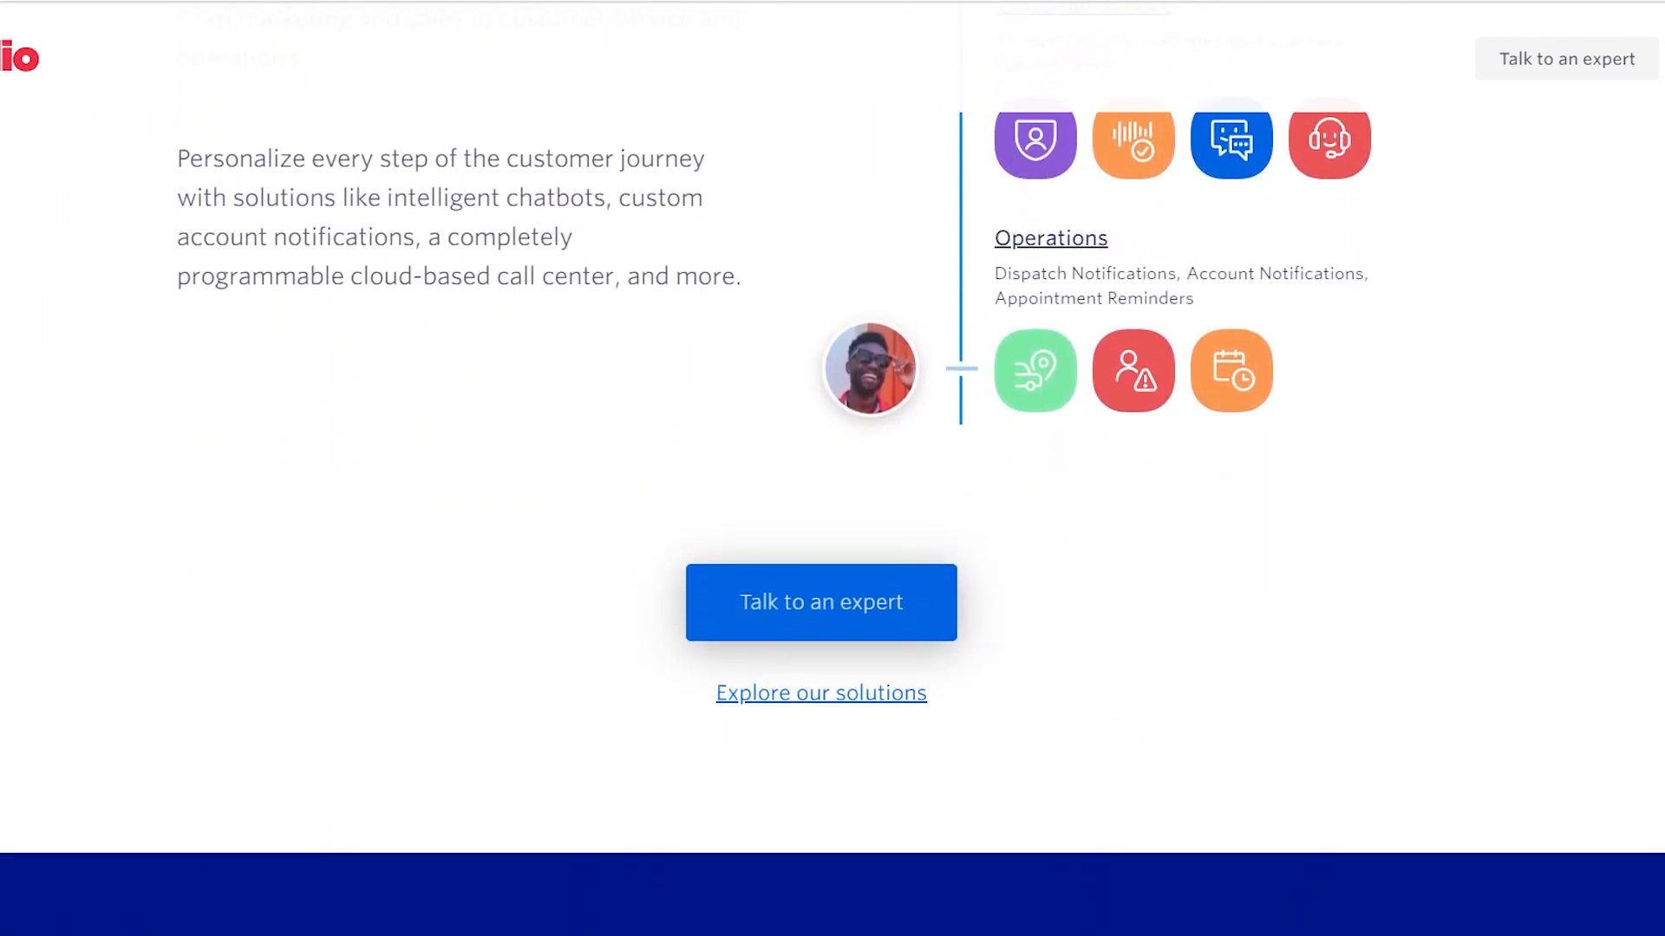
pyautogui.scroll(-3)
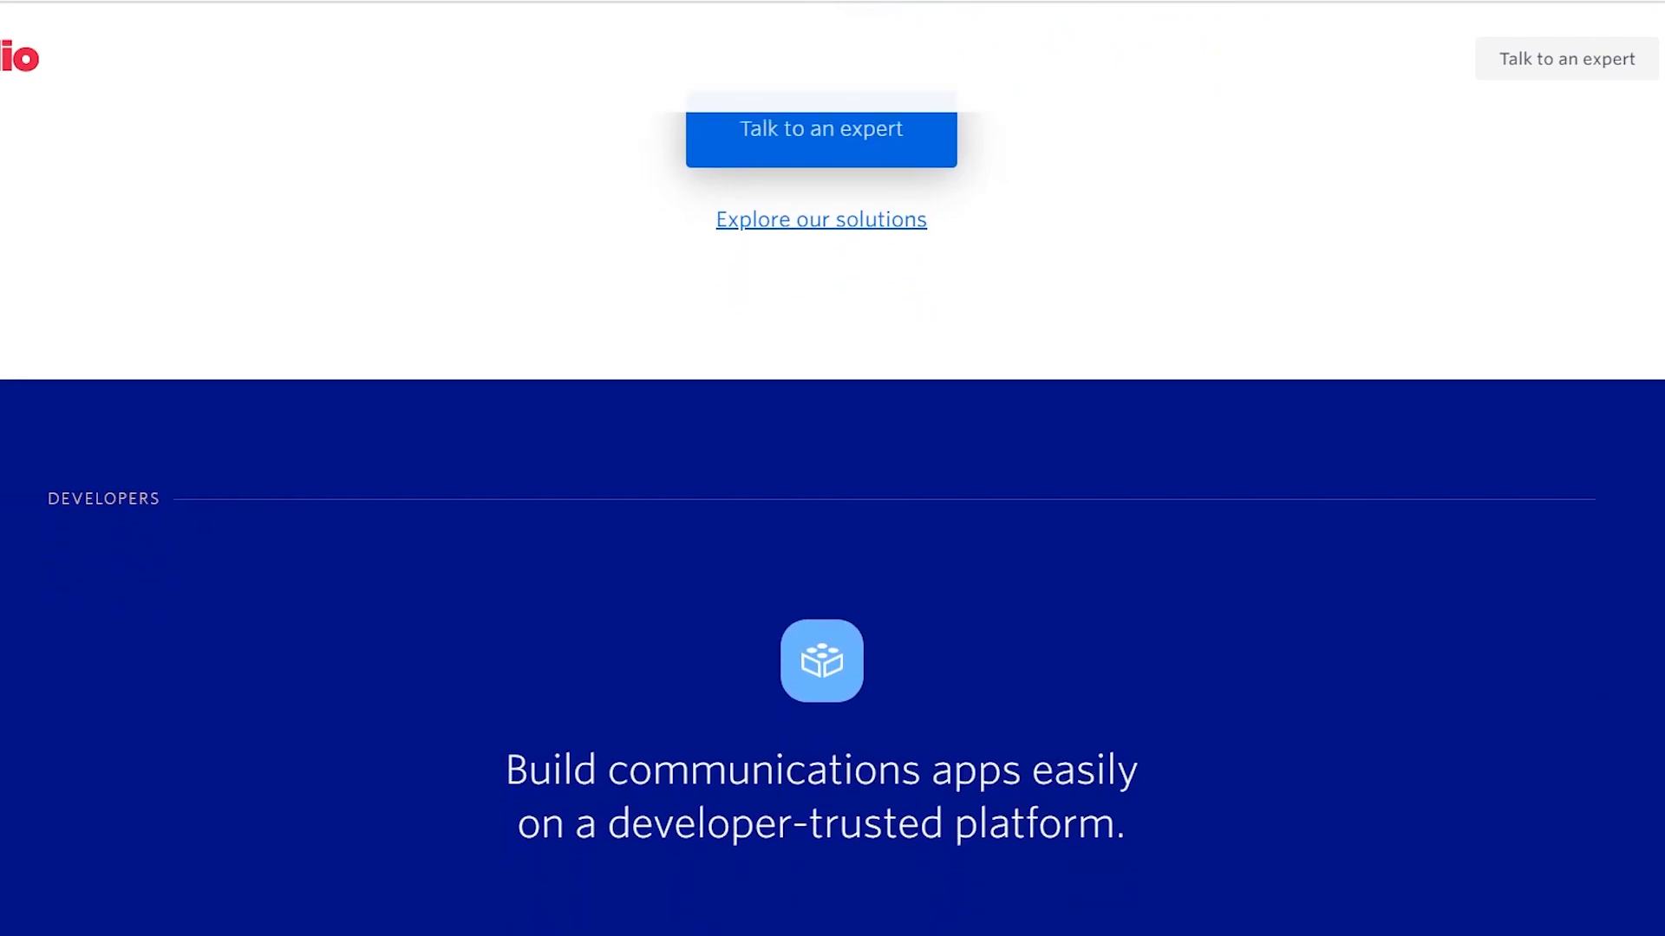
pyautogui.scroll(-3)
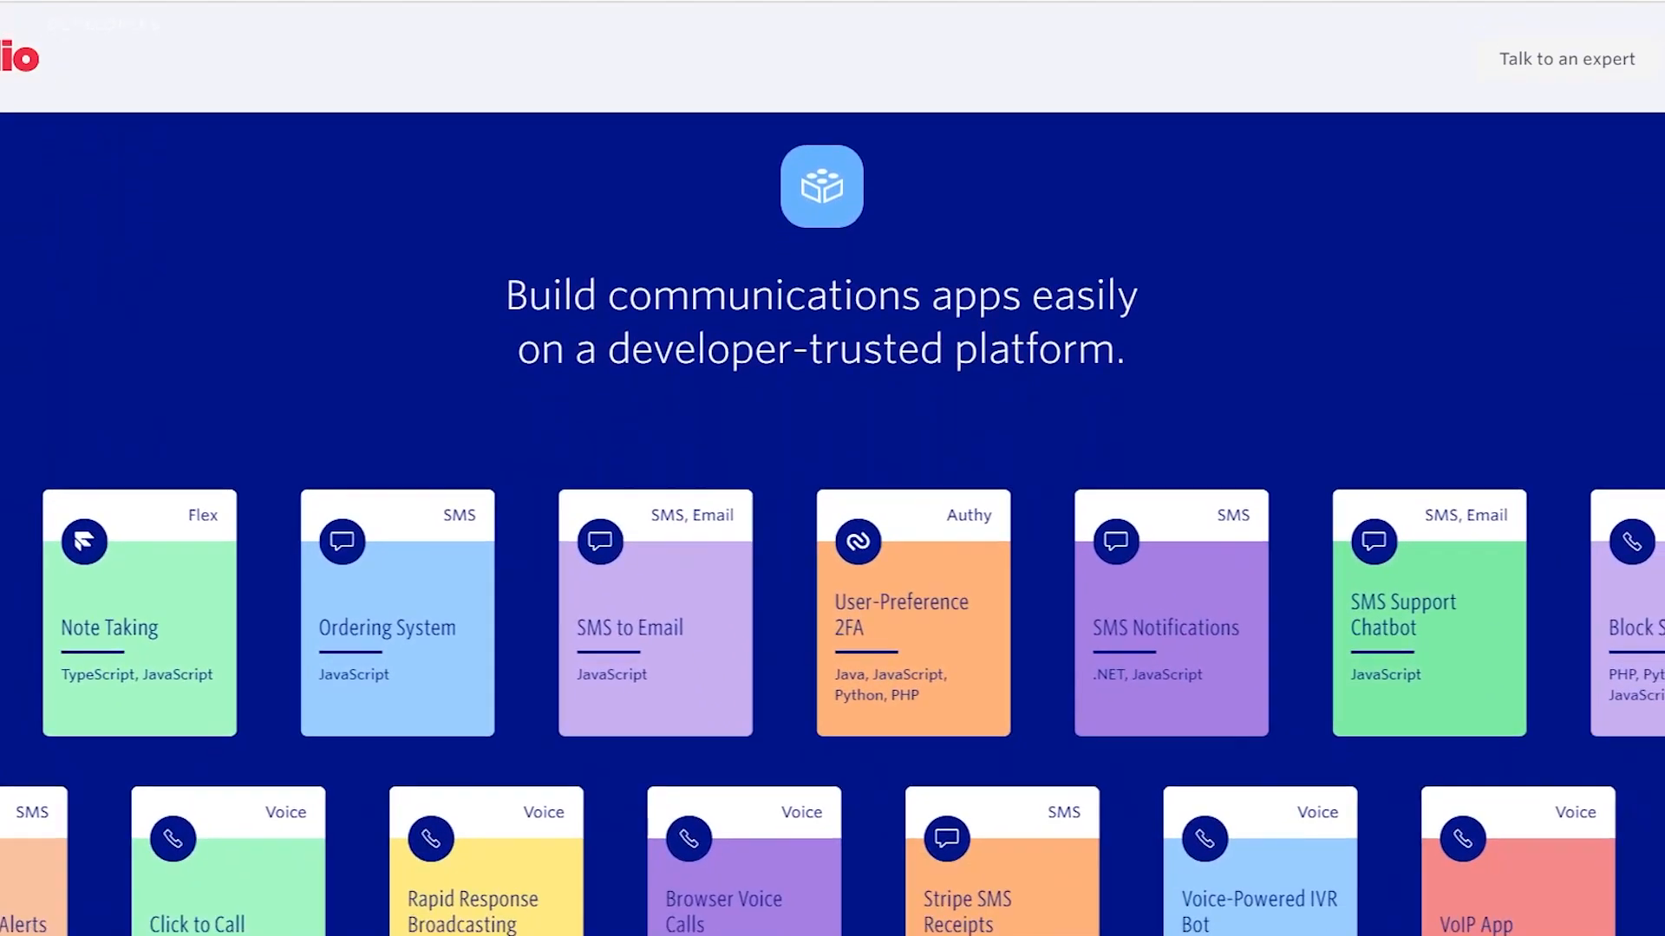
pyautogui.scroll(-3)
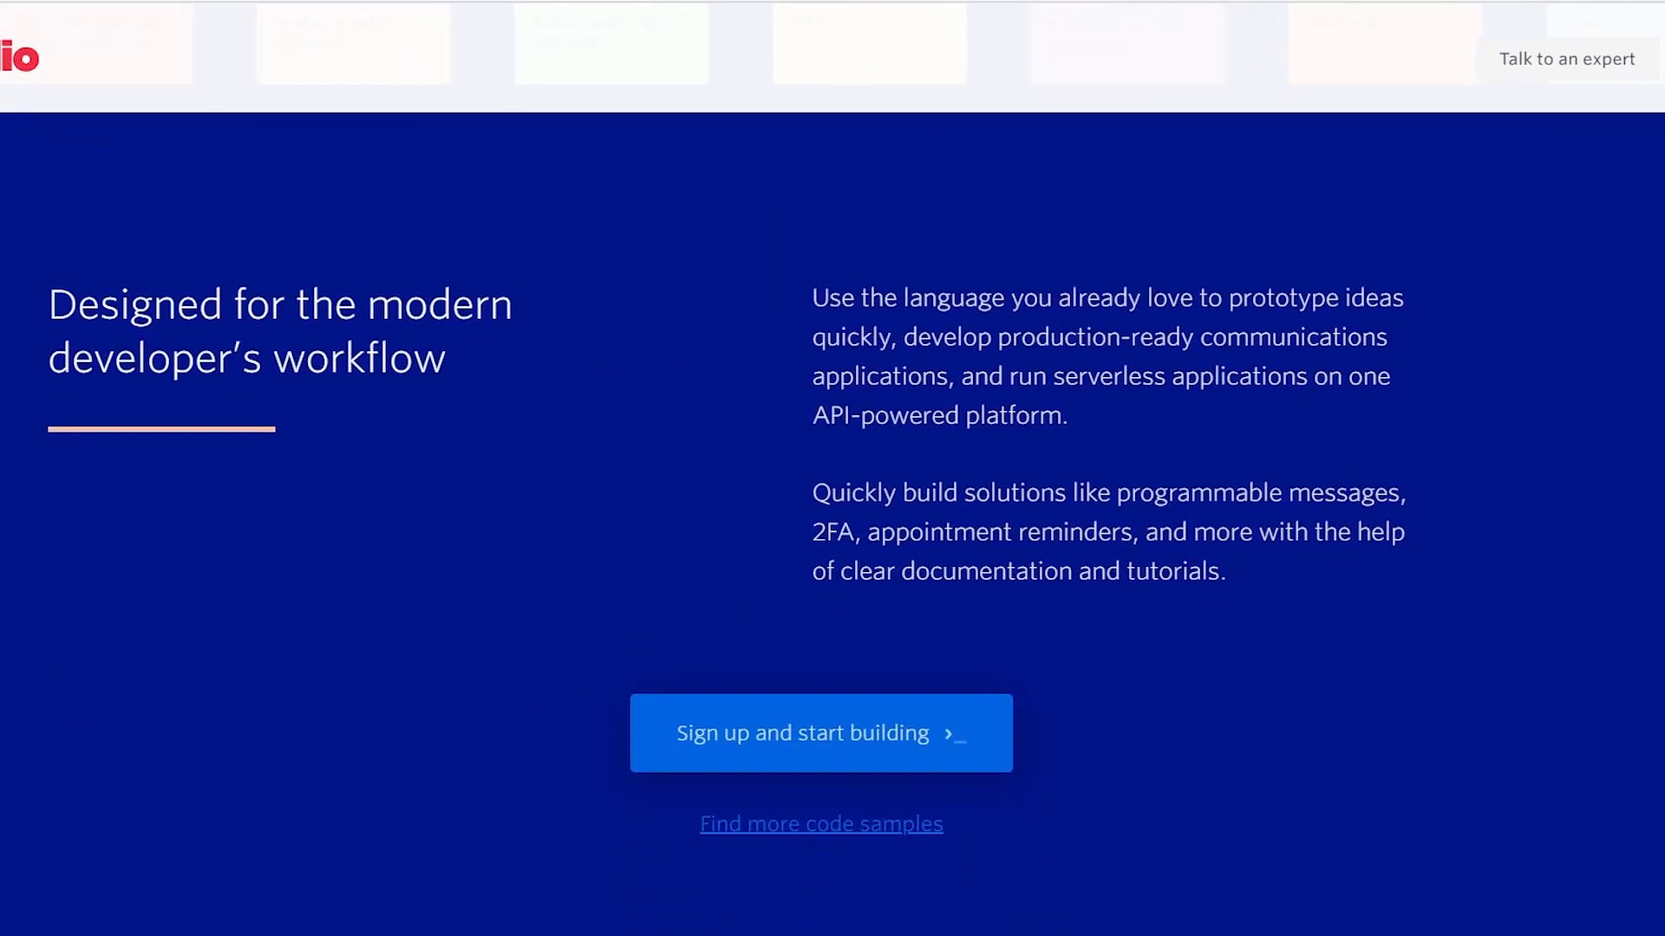
pyautogui.scroll(-3)
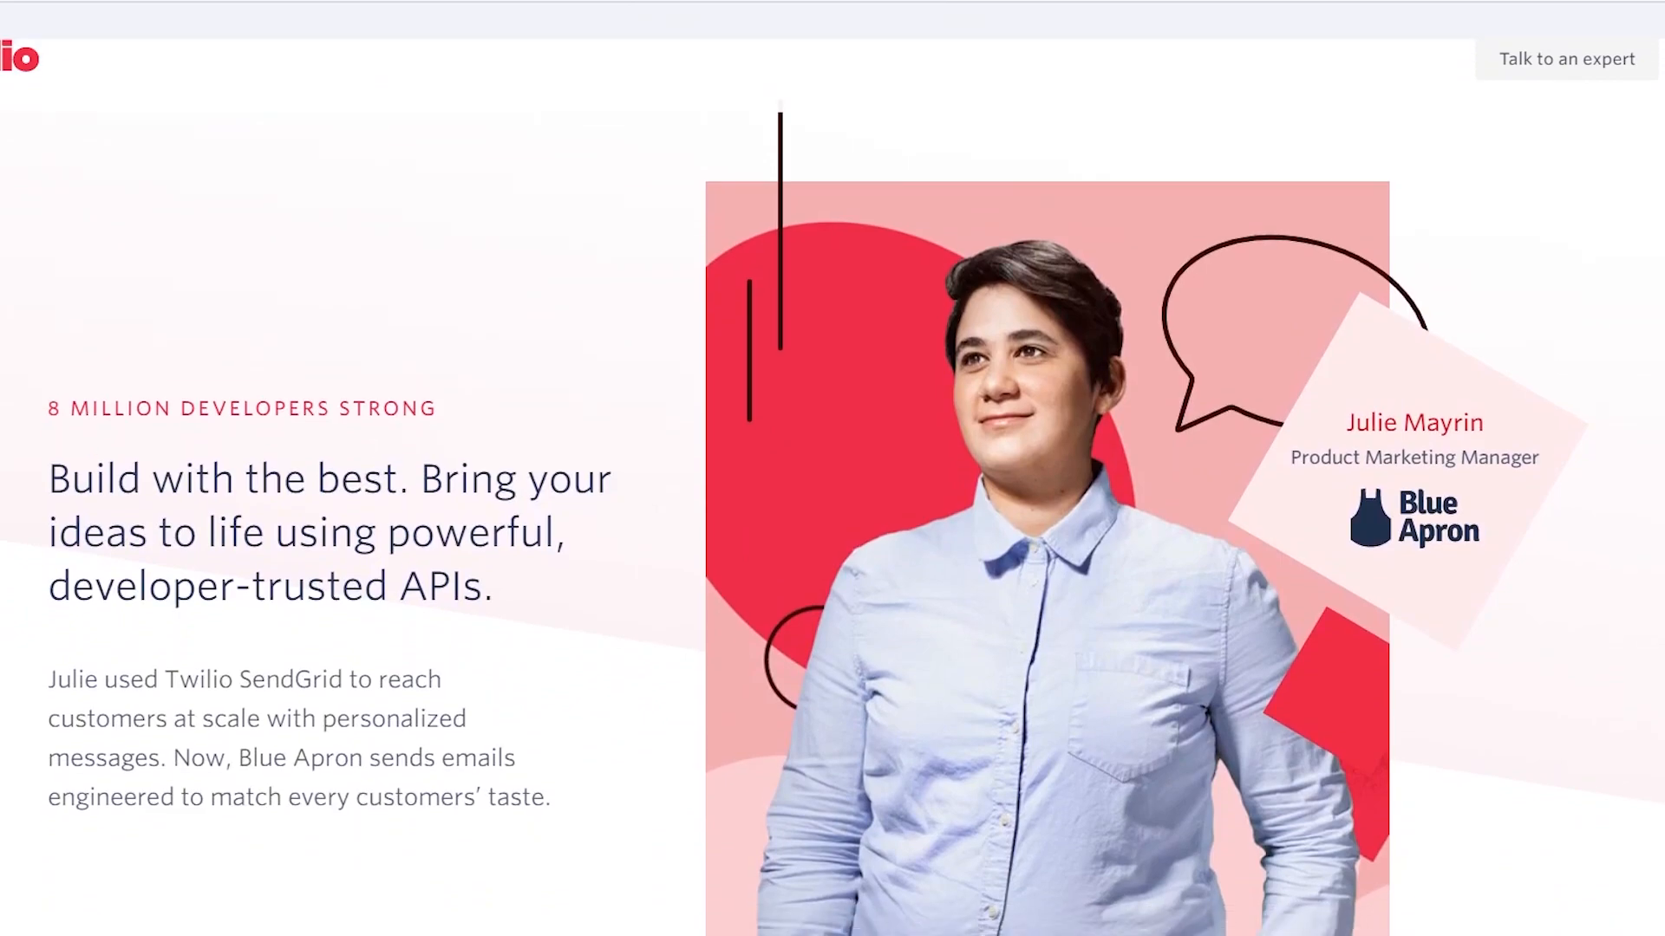
pyautogui.scroll(-3)
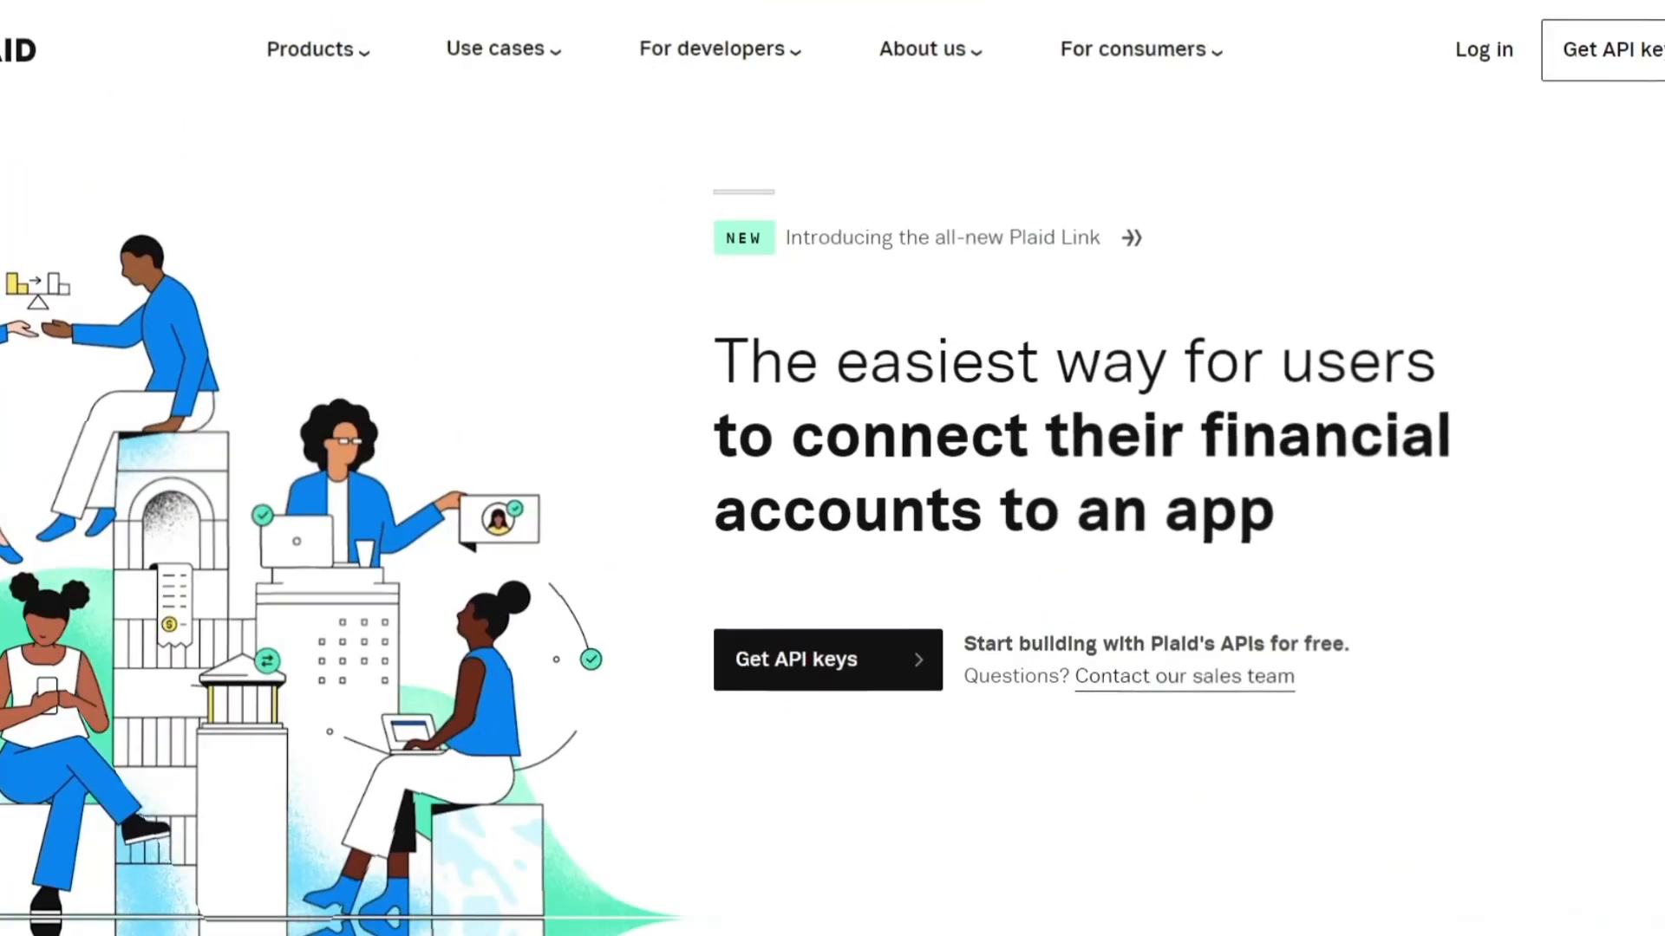
# Scroll down the Plaid homepage past the Plaid Link demo experience
pyautogui.scroll(-3)
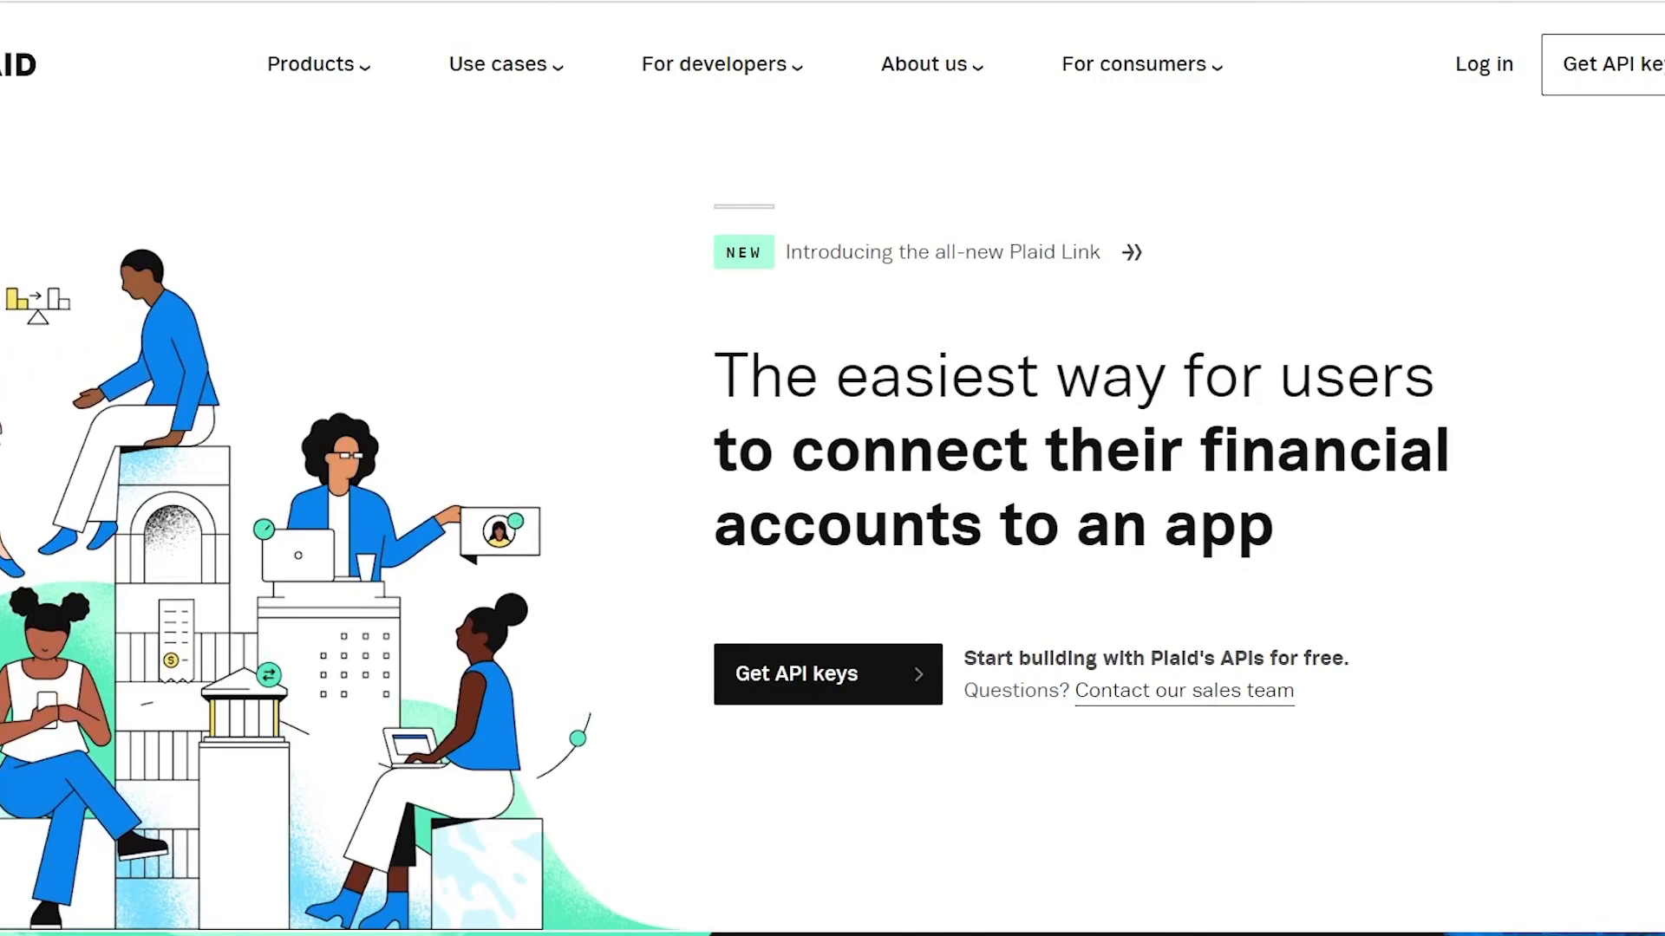
pyautogui.scroll(-3)
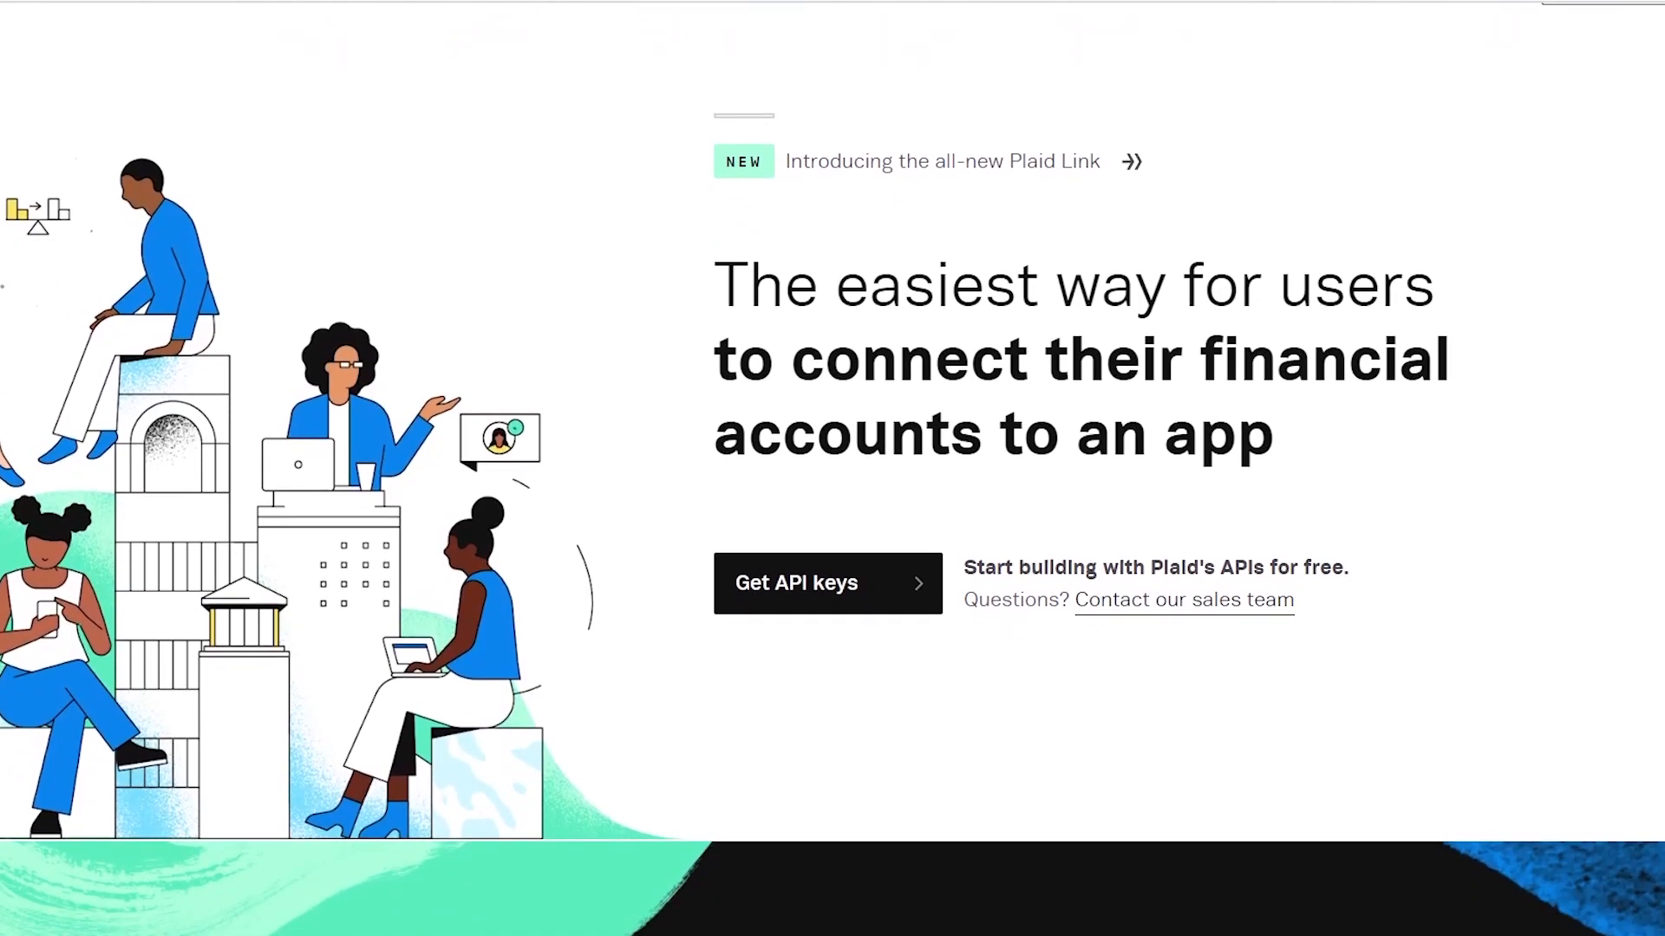
pyautogui.scroll(-3)
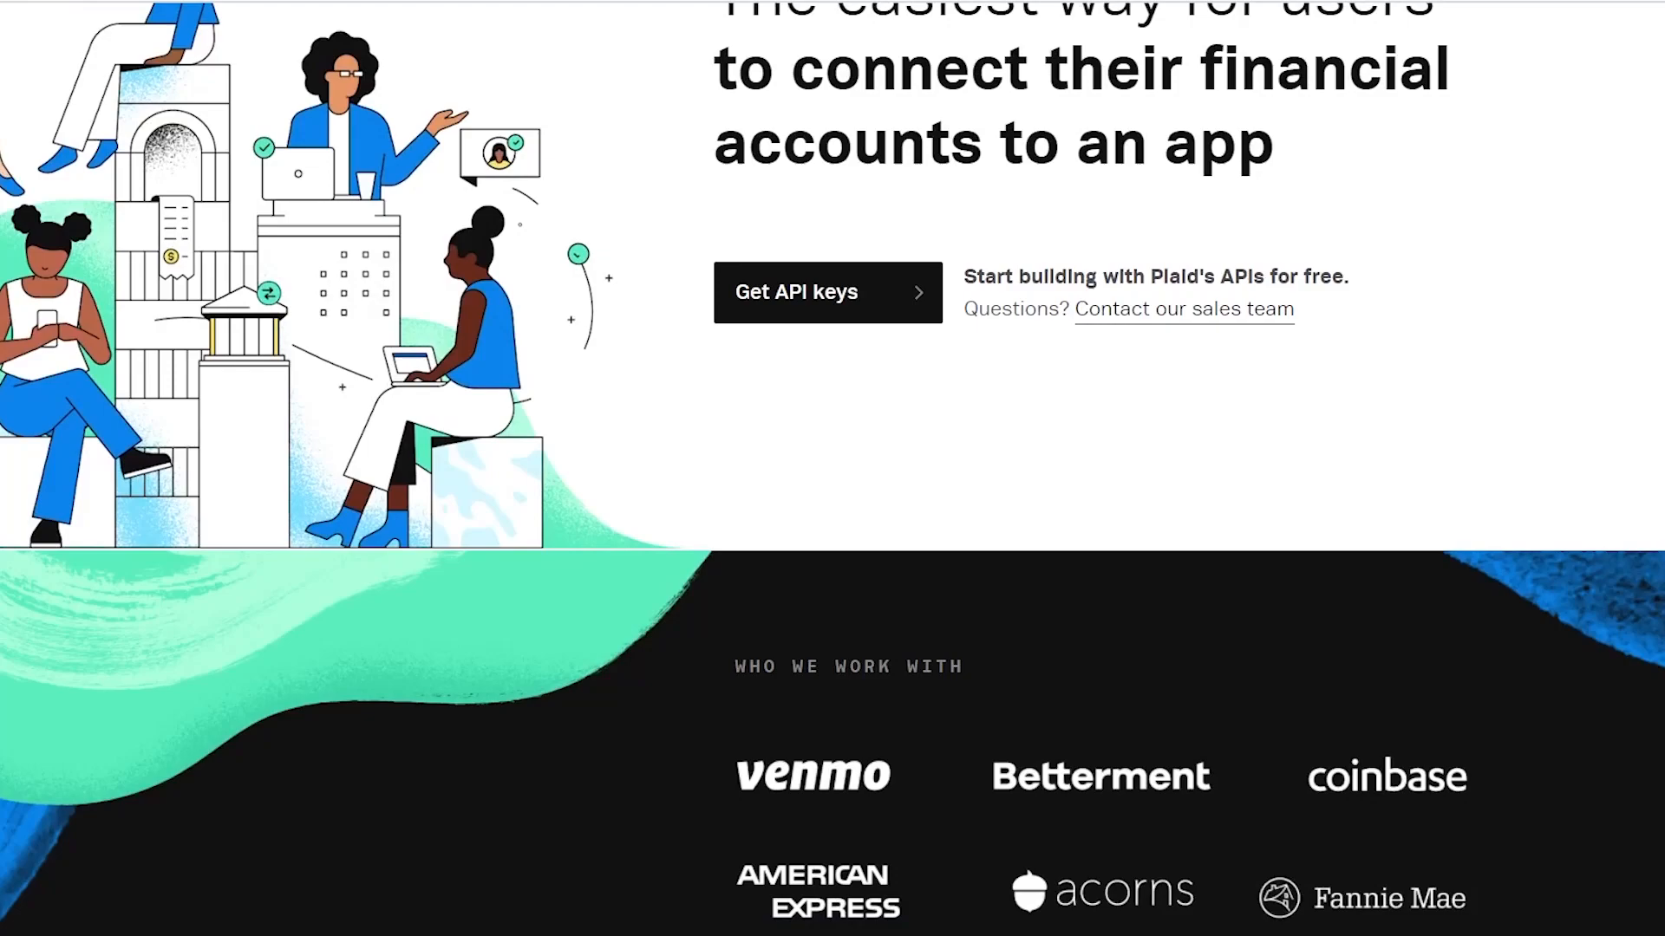
pyautogui.scroll(-3)
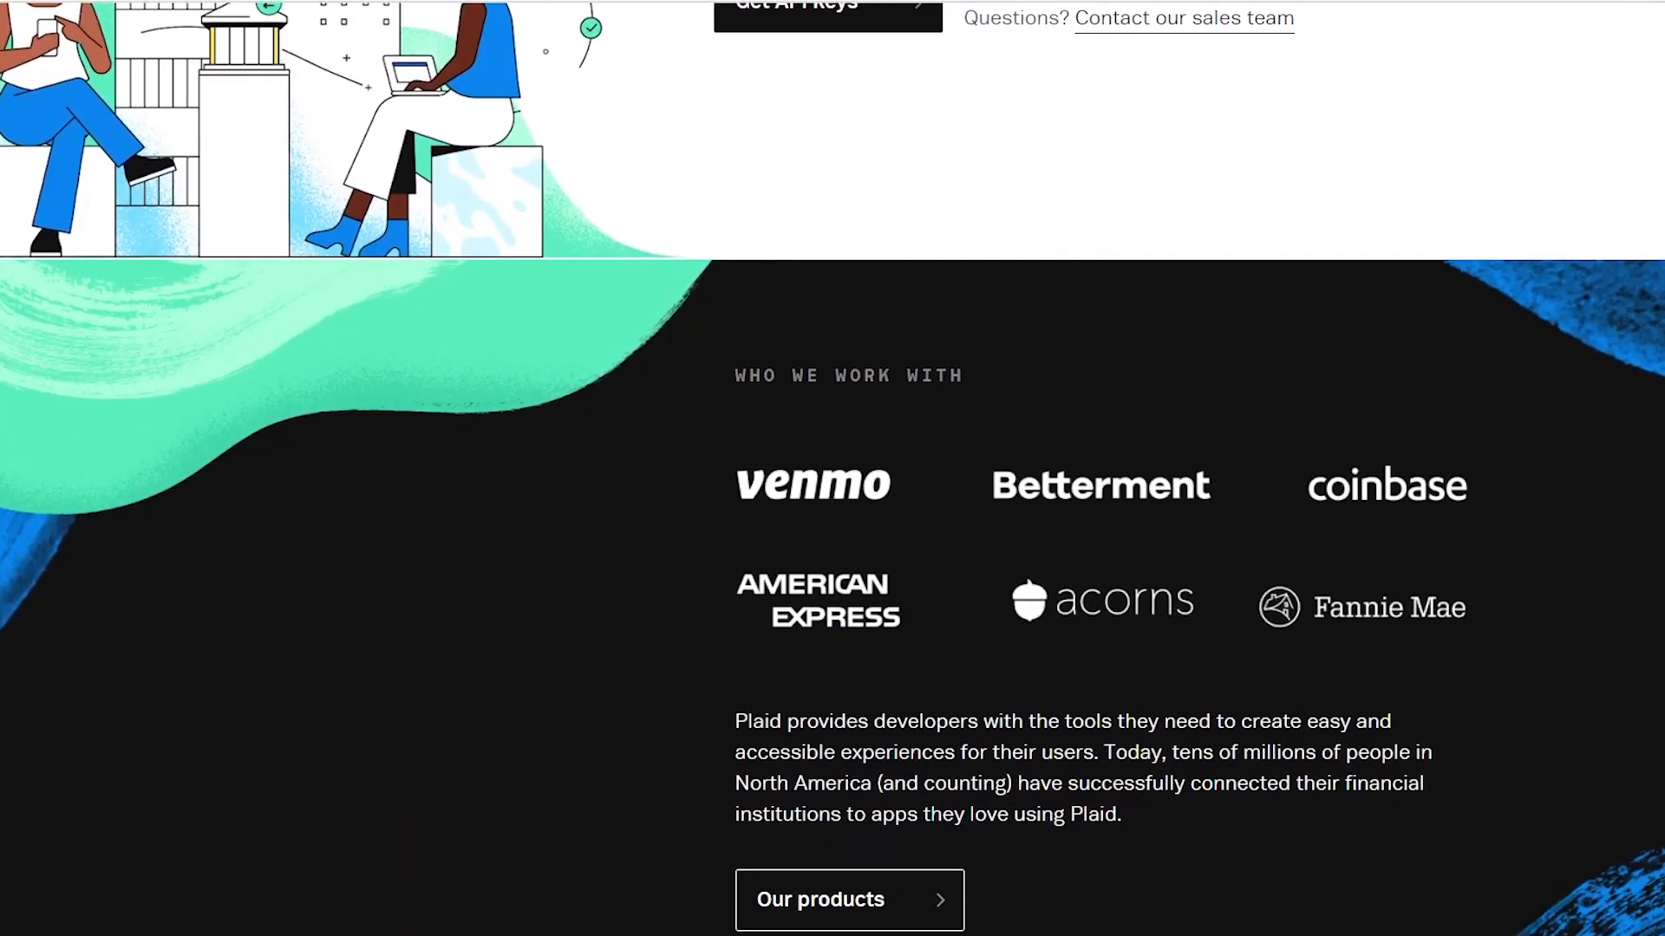
pyautogui.scroll(-3)
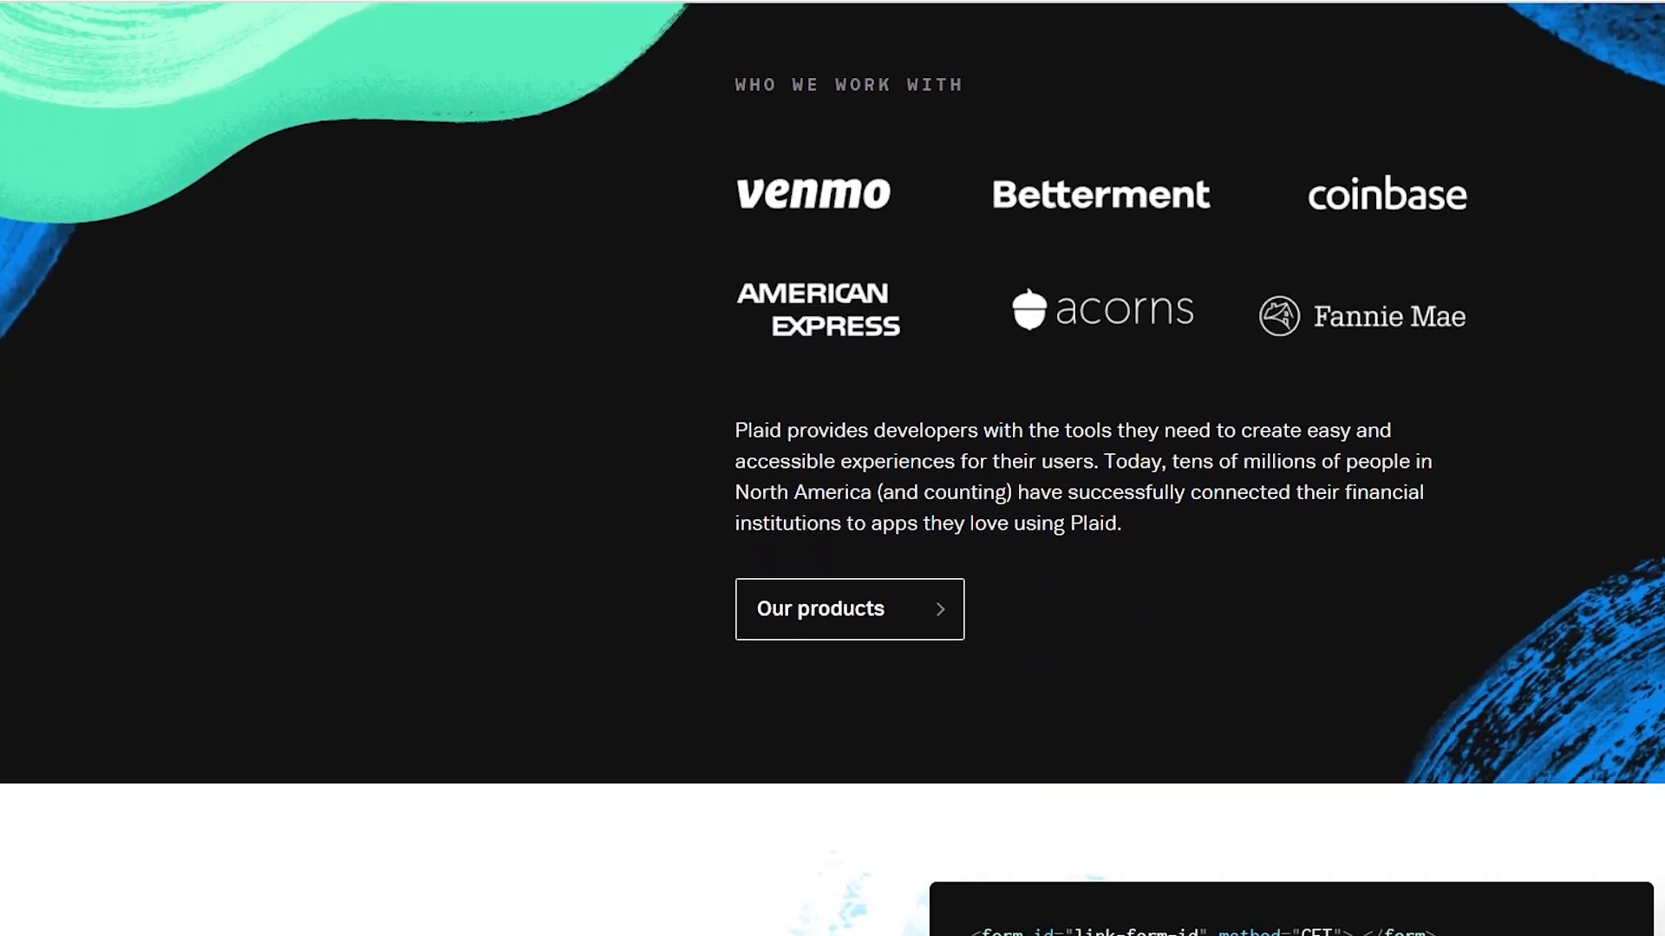
pyautogui.scroll(-3)
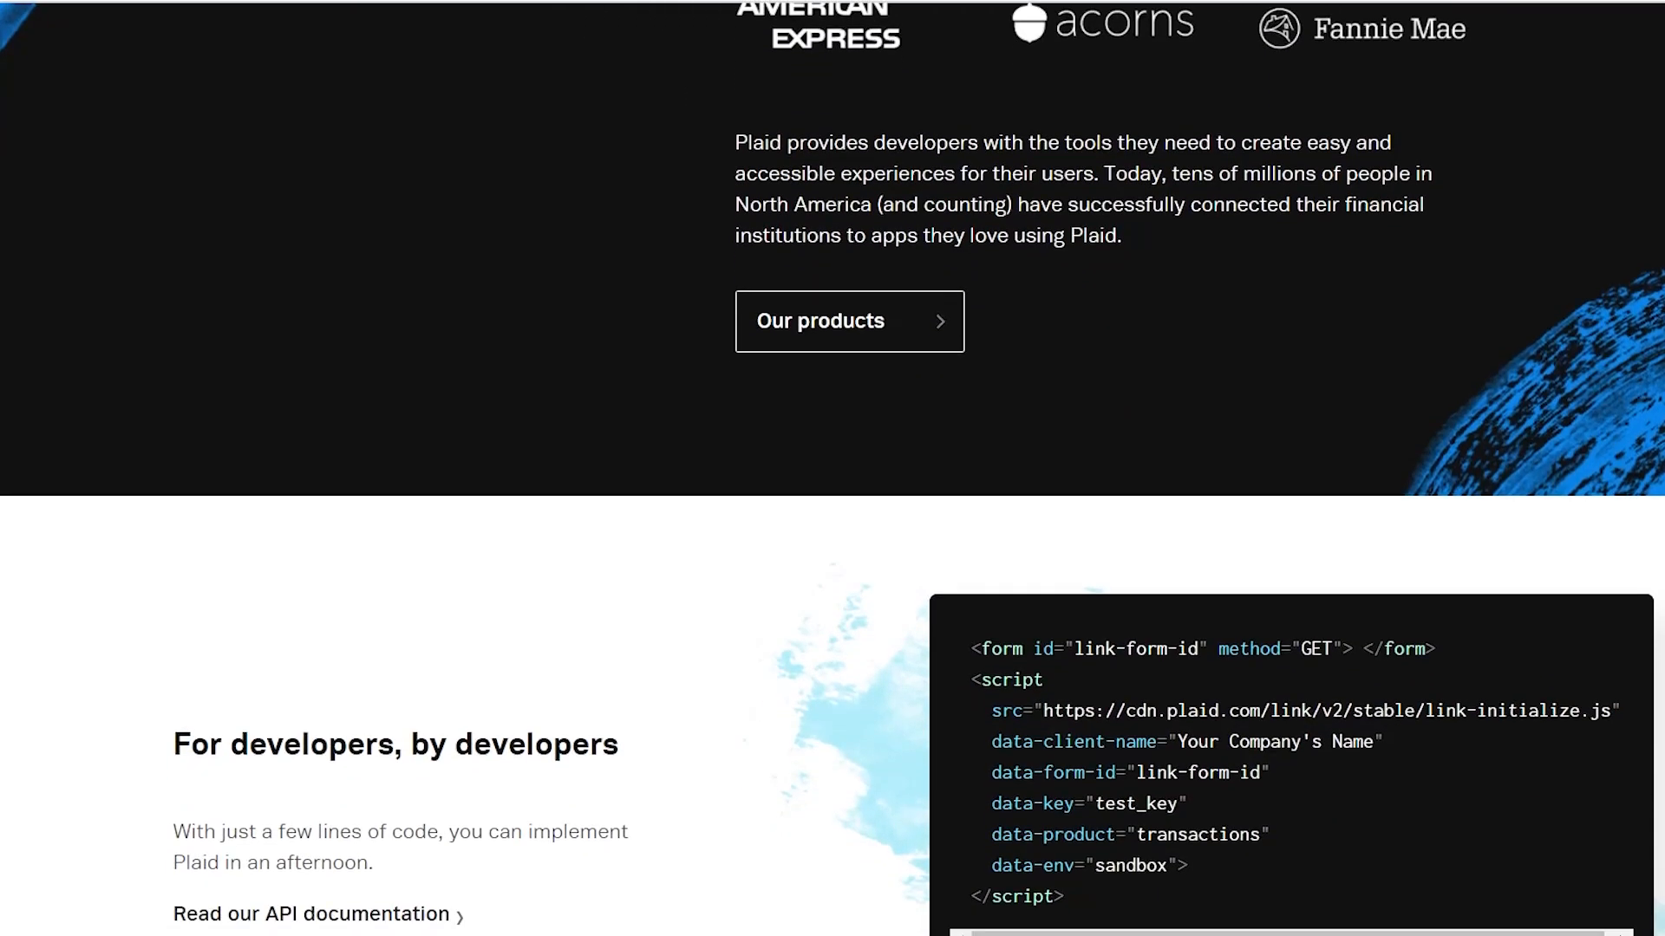
pyautogui.scroll(-3)
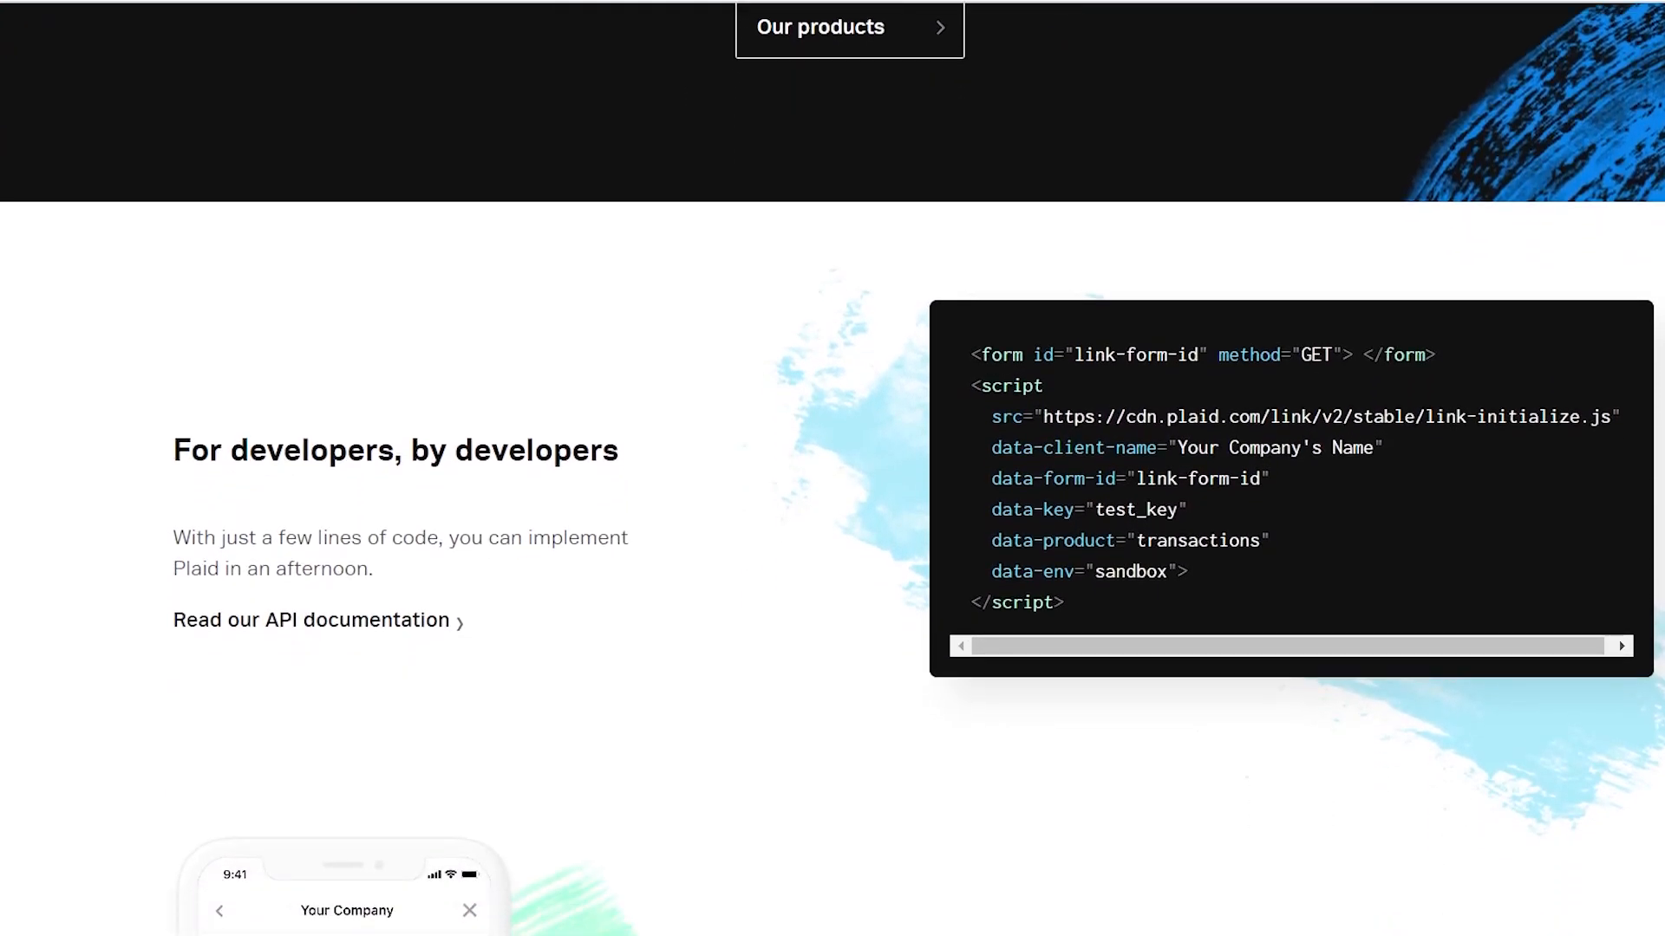
pyautogui.scroll(-3)
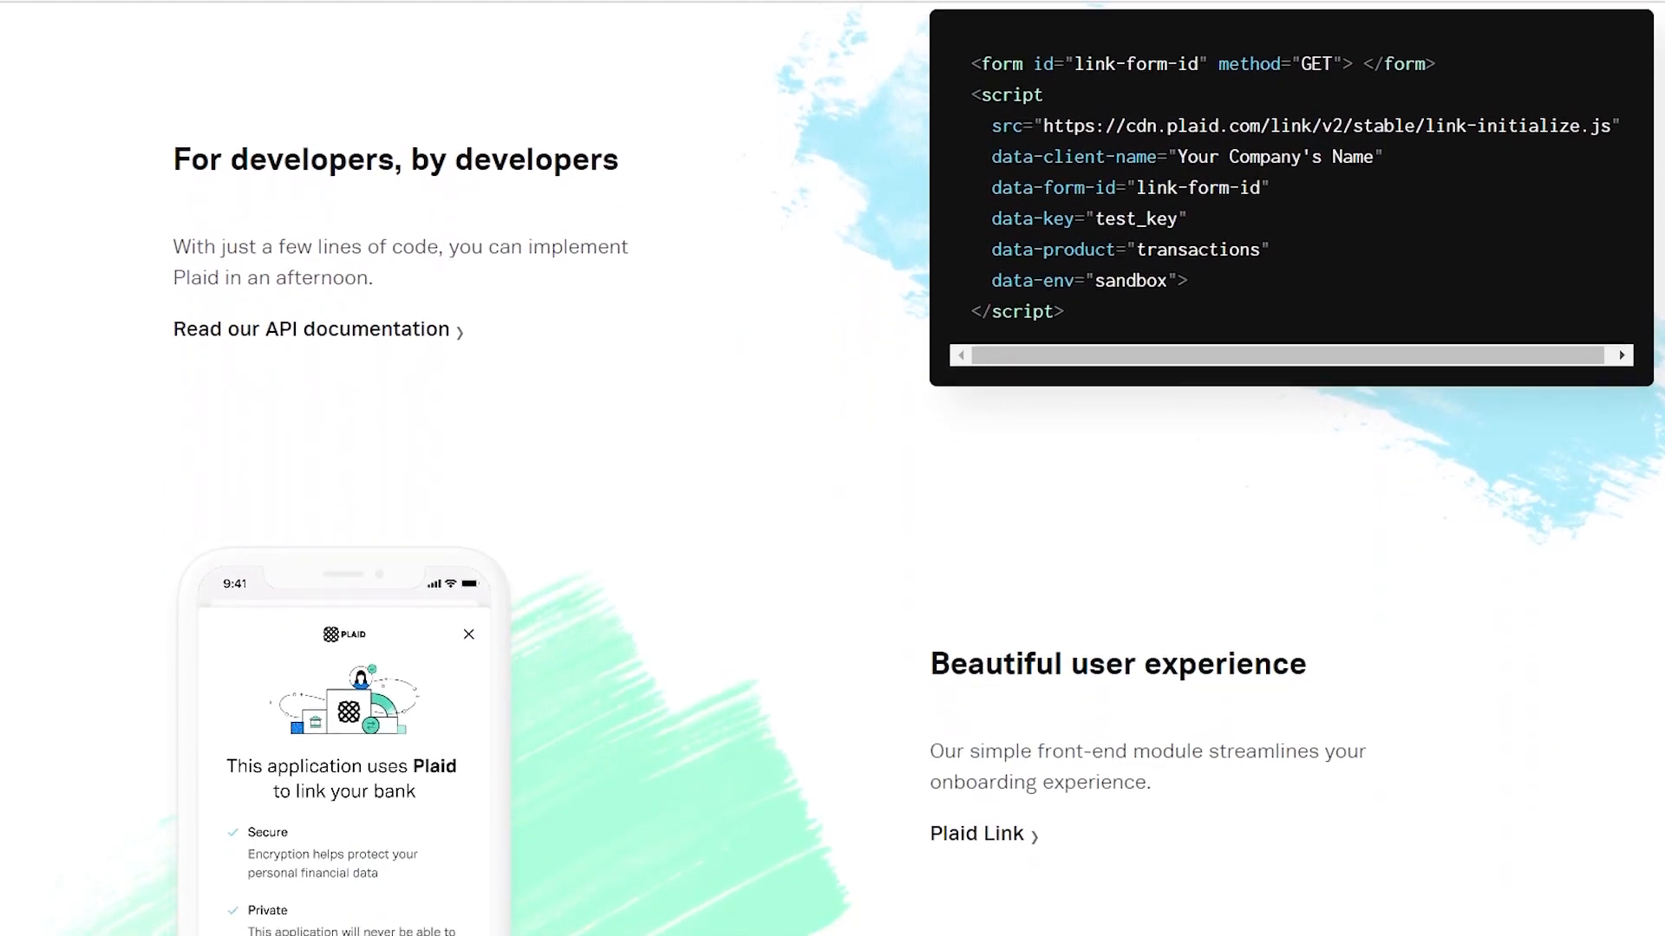
pyautogui.scroll(-3)
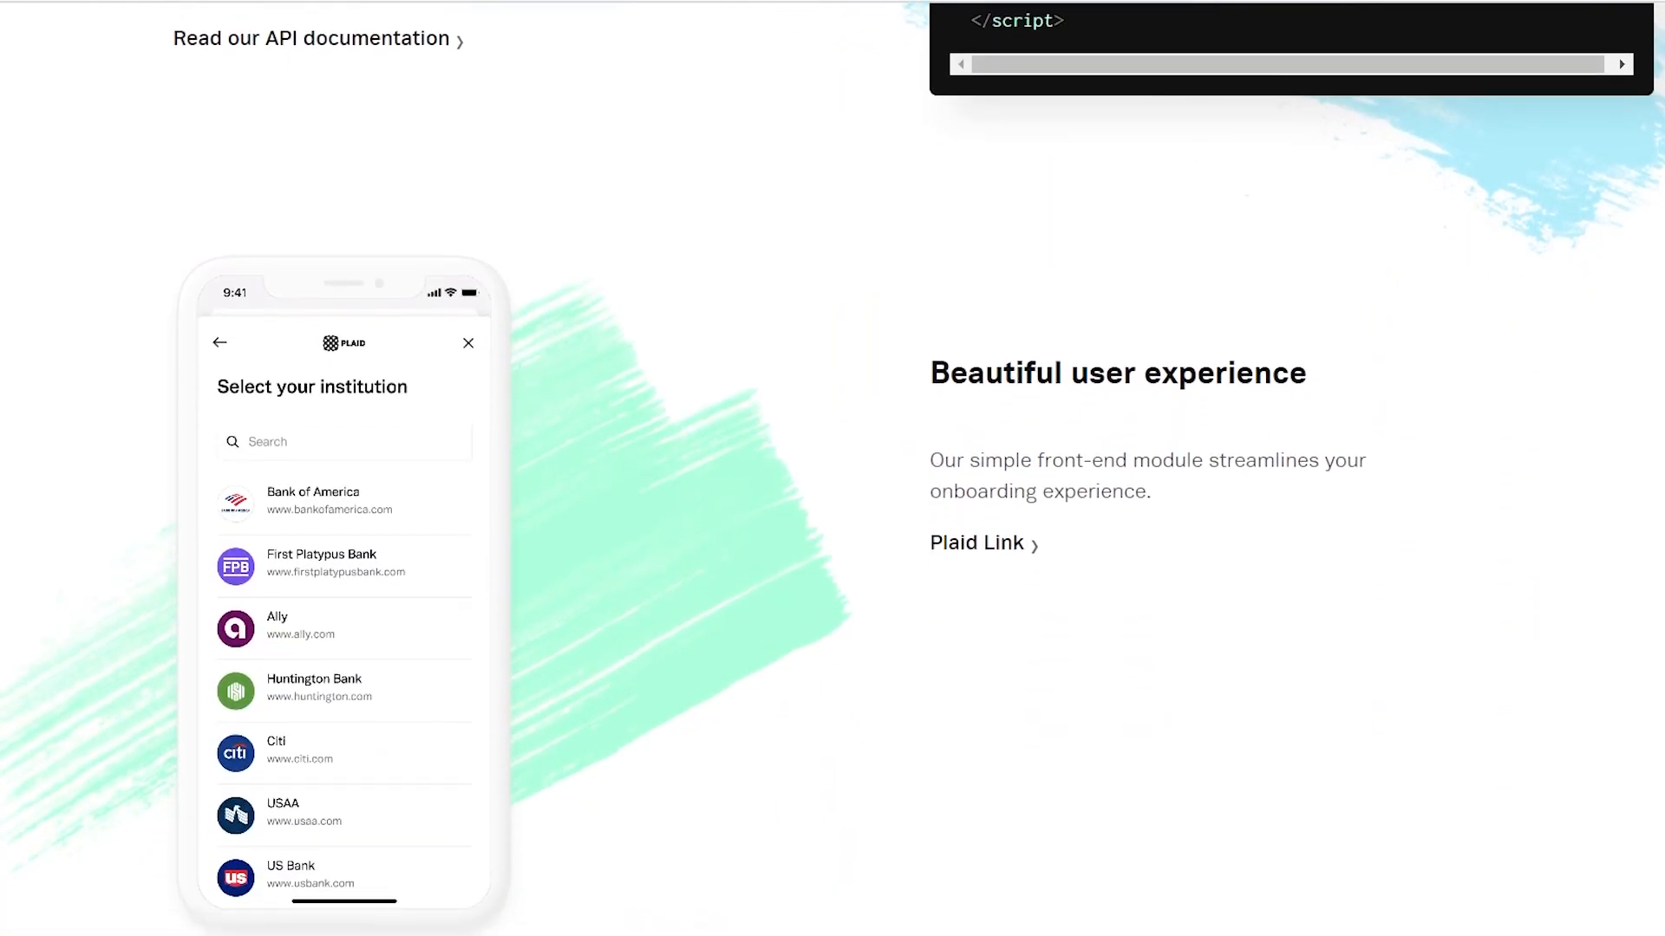
# Go through the 'Build the future of financial services' cards down to the 'For consumers' section
pyautogui.click(323, 565)
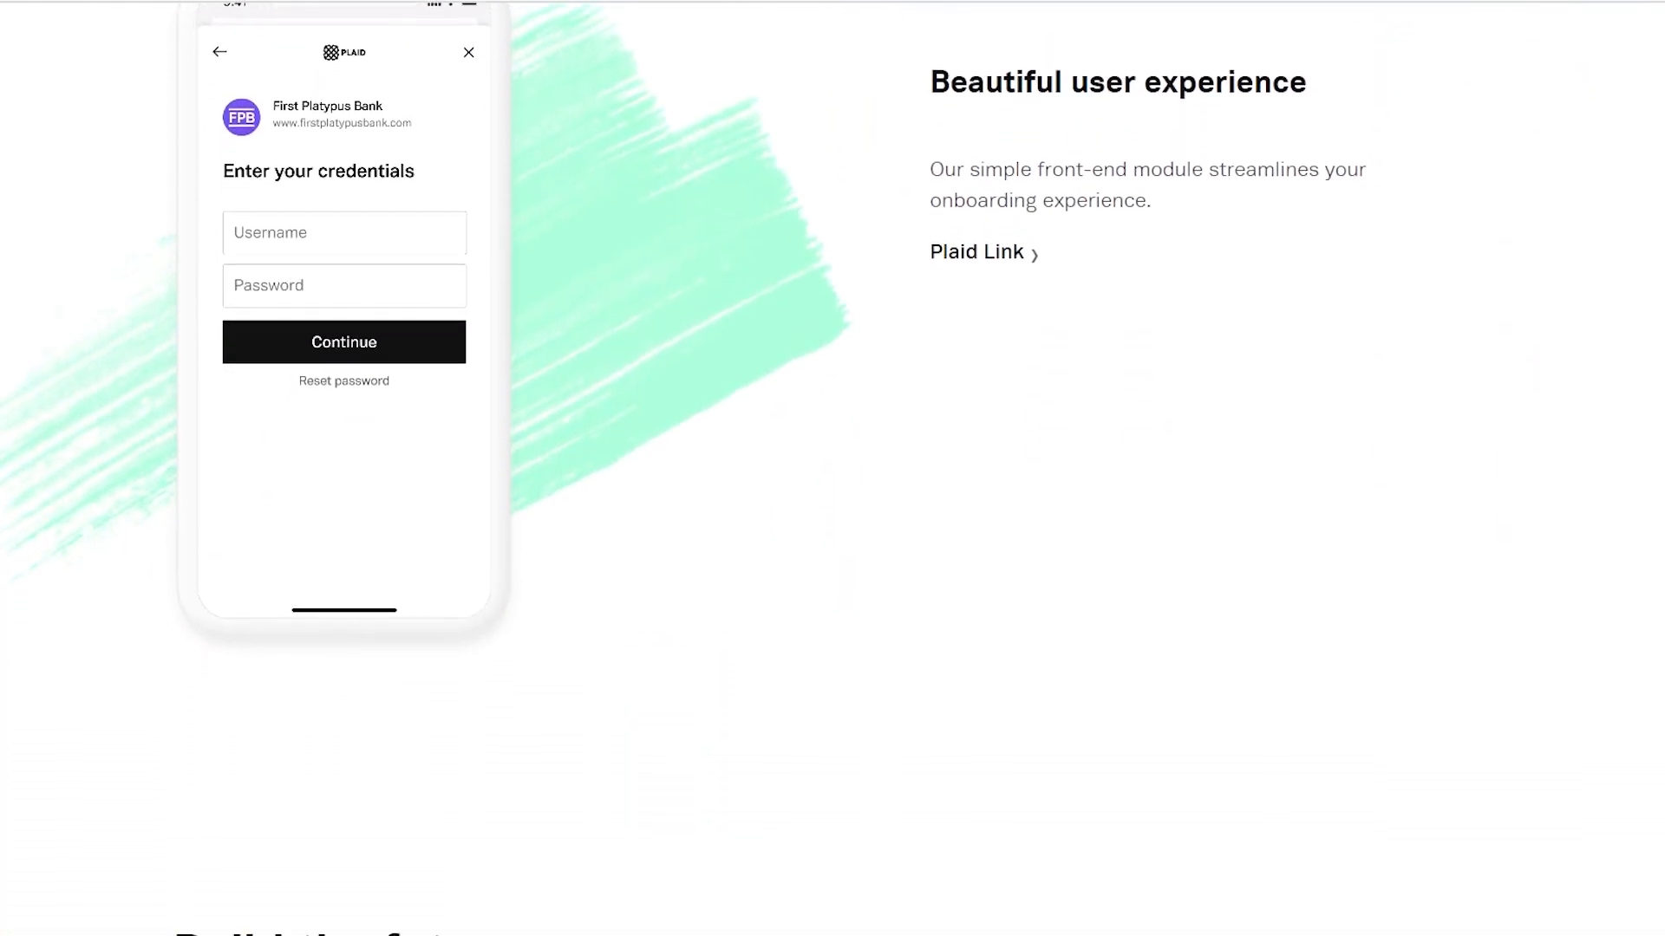
pyautogui.scroll(-3)
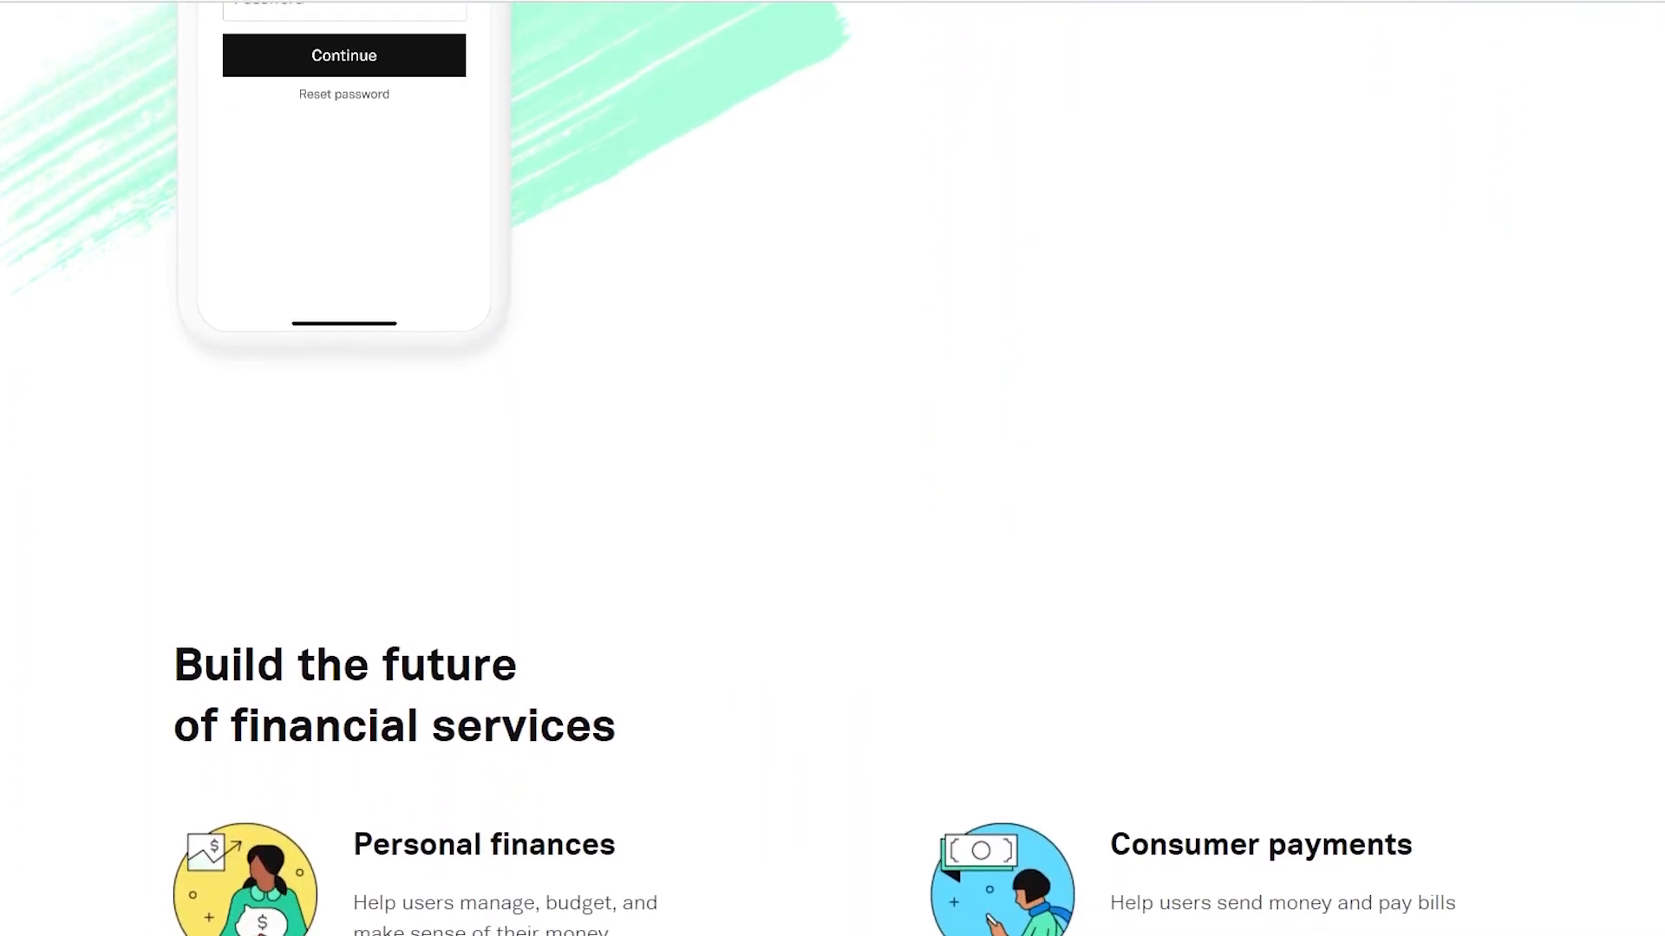
pyautogui.scroll(-3)
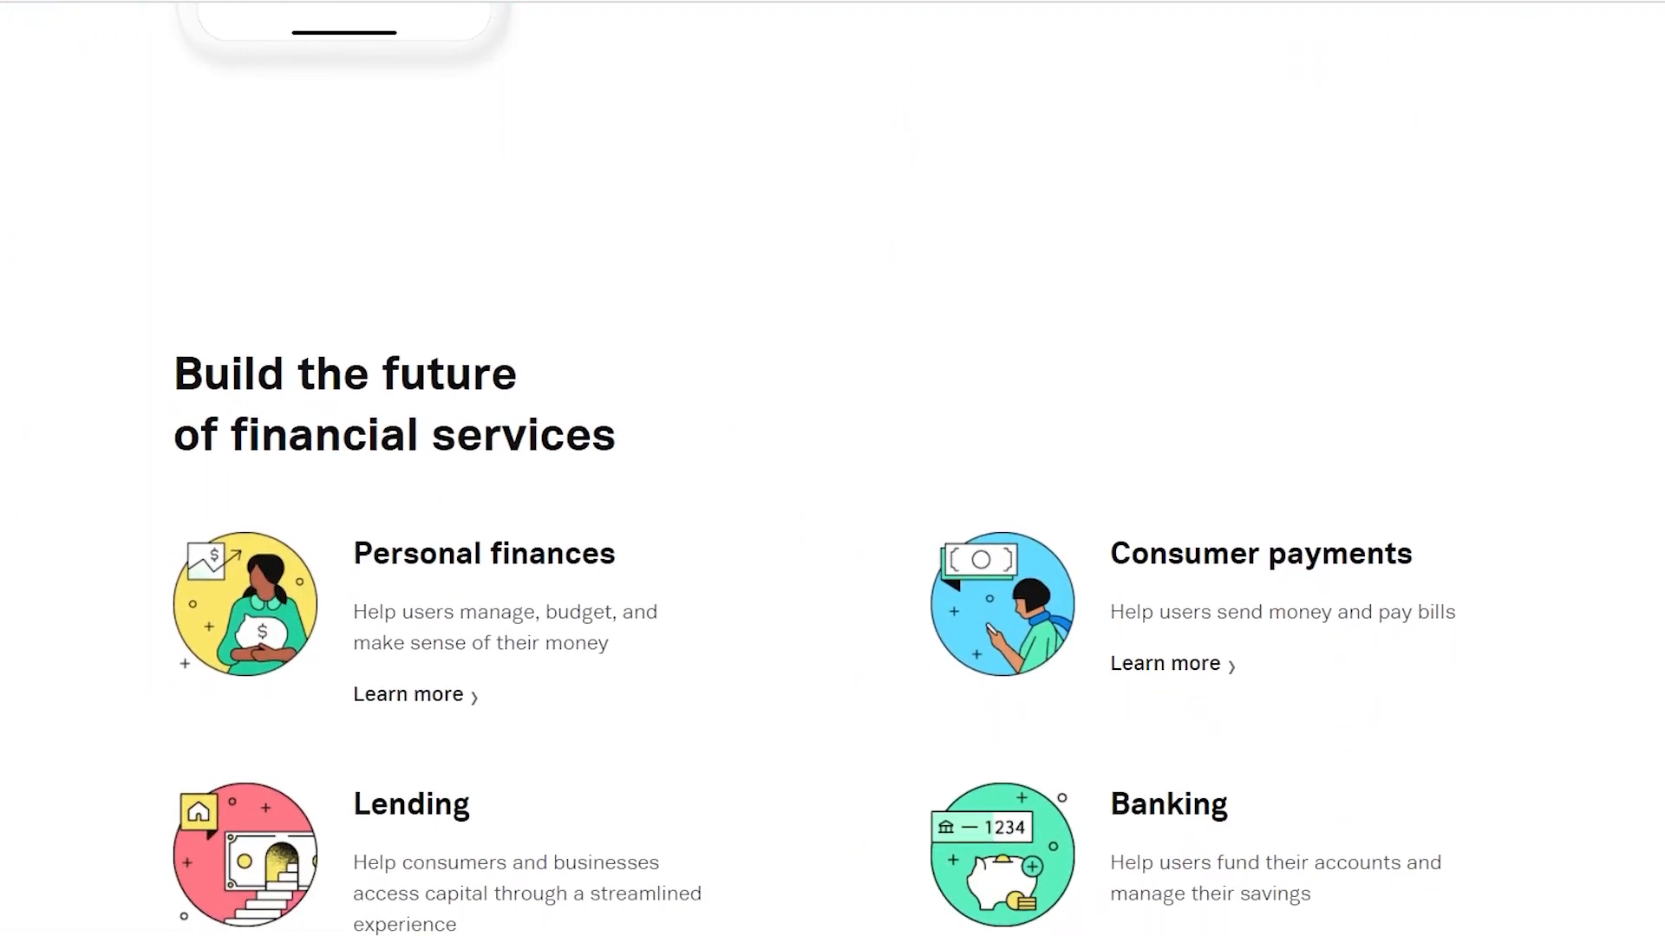
pyautogui.scroll(-3)
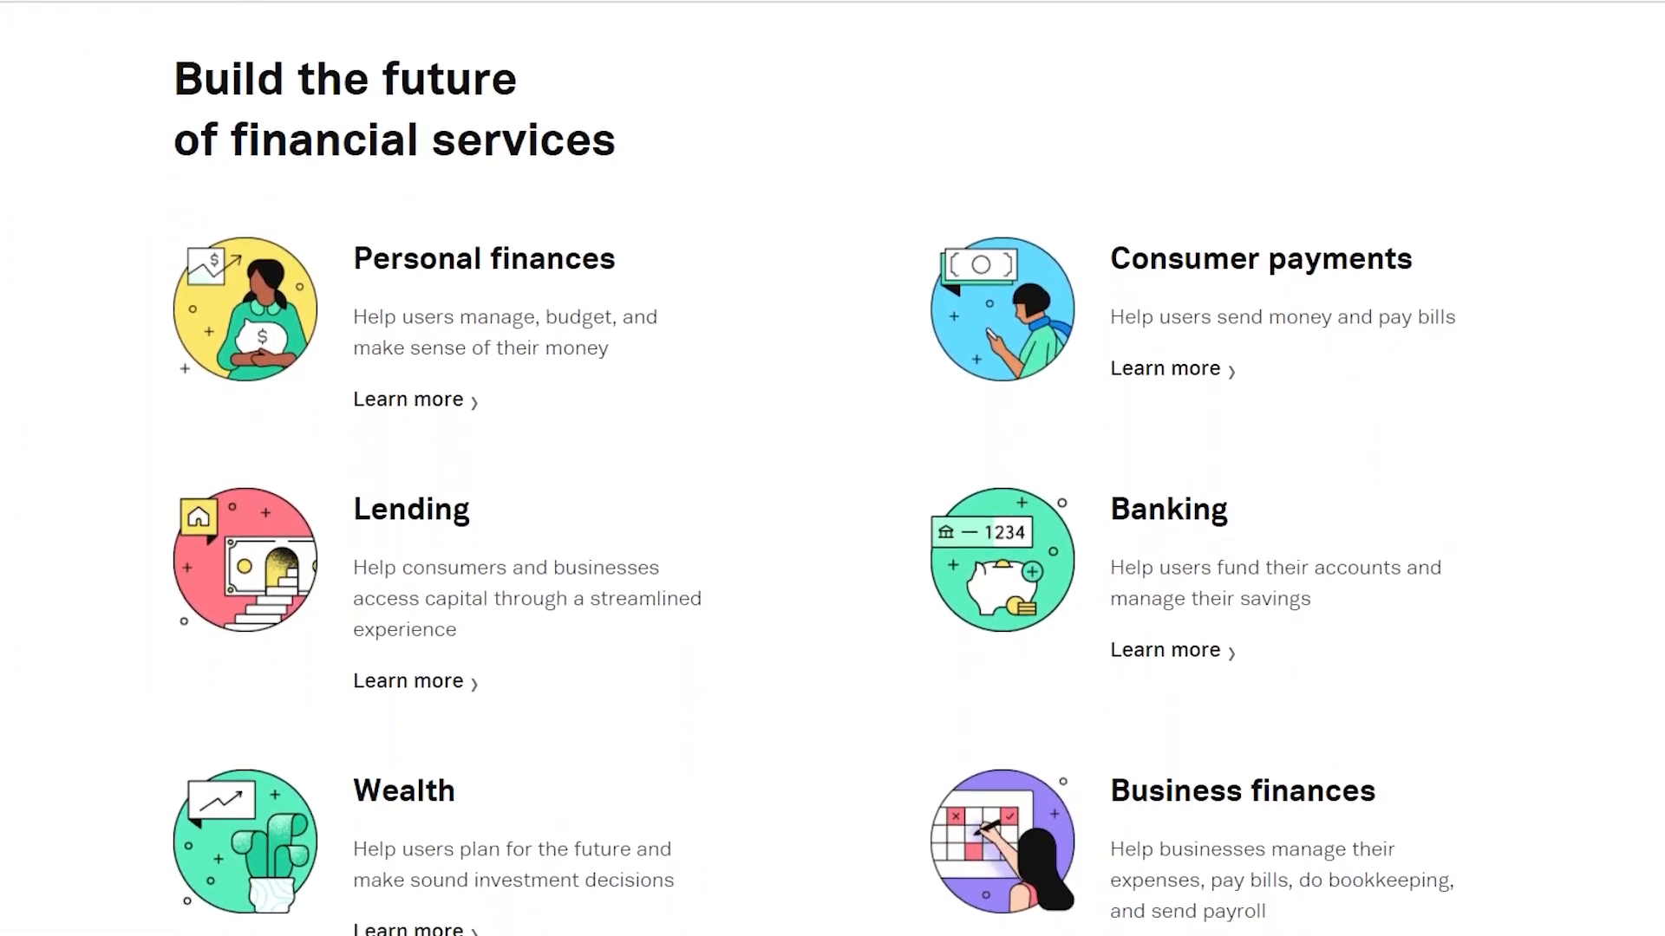
pyautogui.scroll(-3)
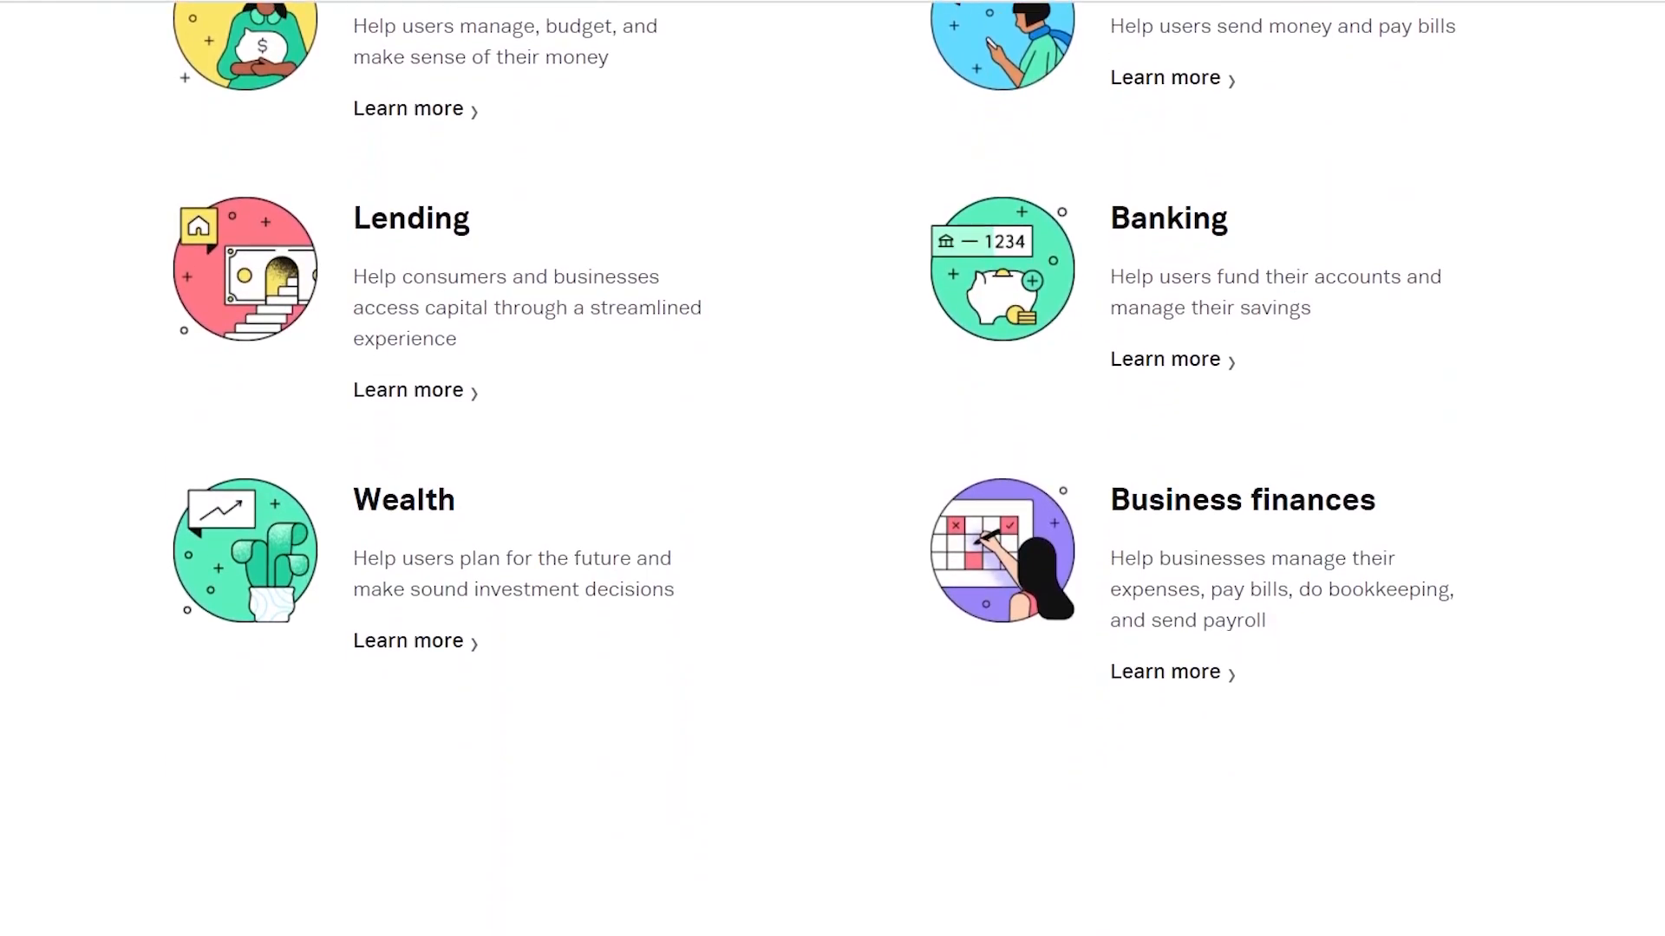
pyautogui.scroll(-3)
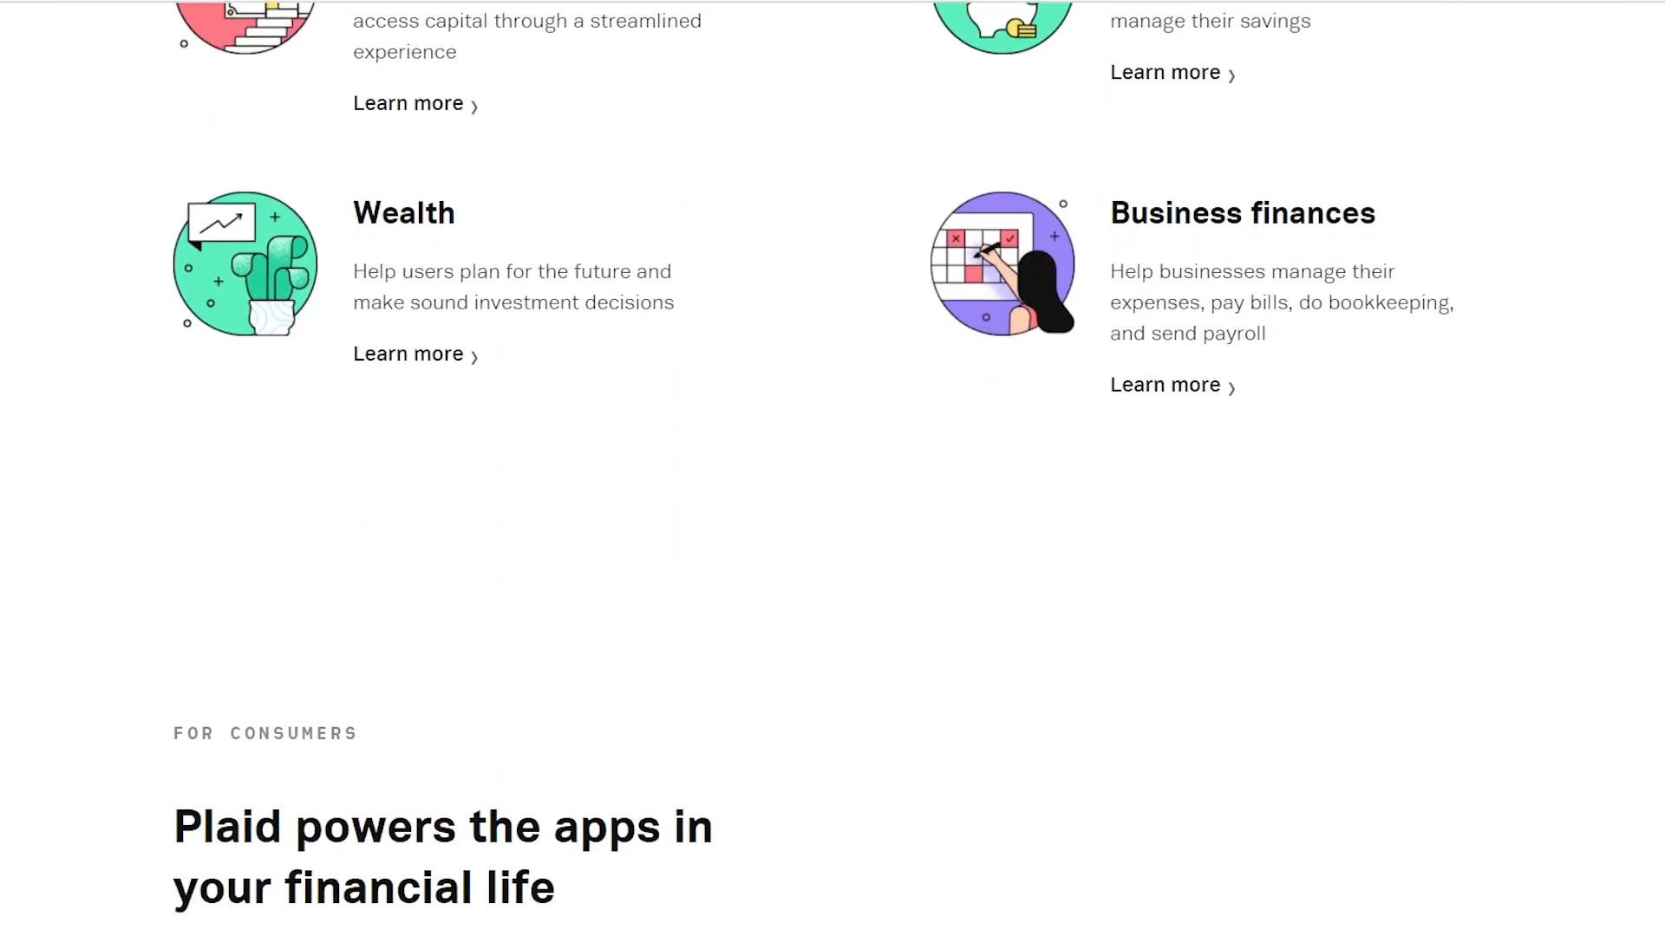
pyautogui.scroll(-3)
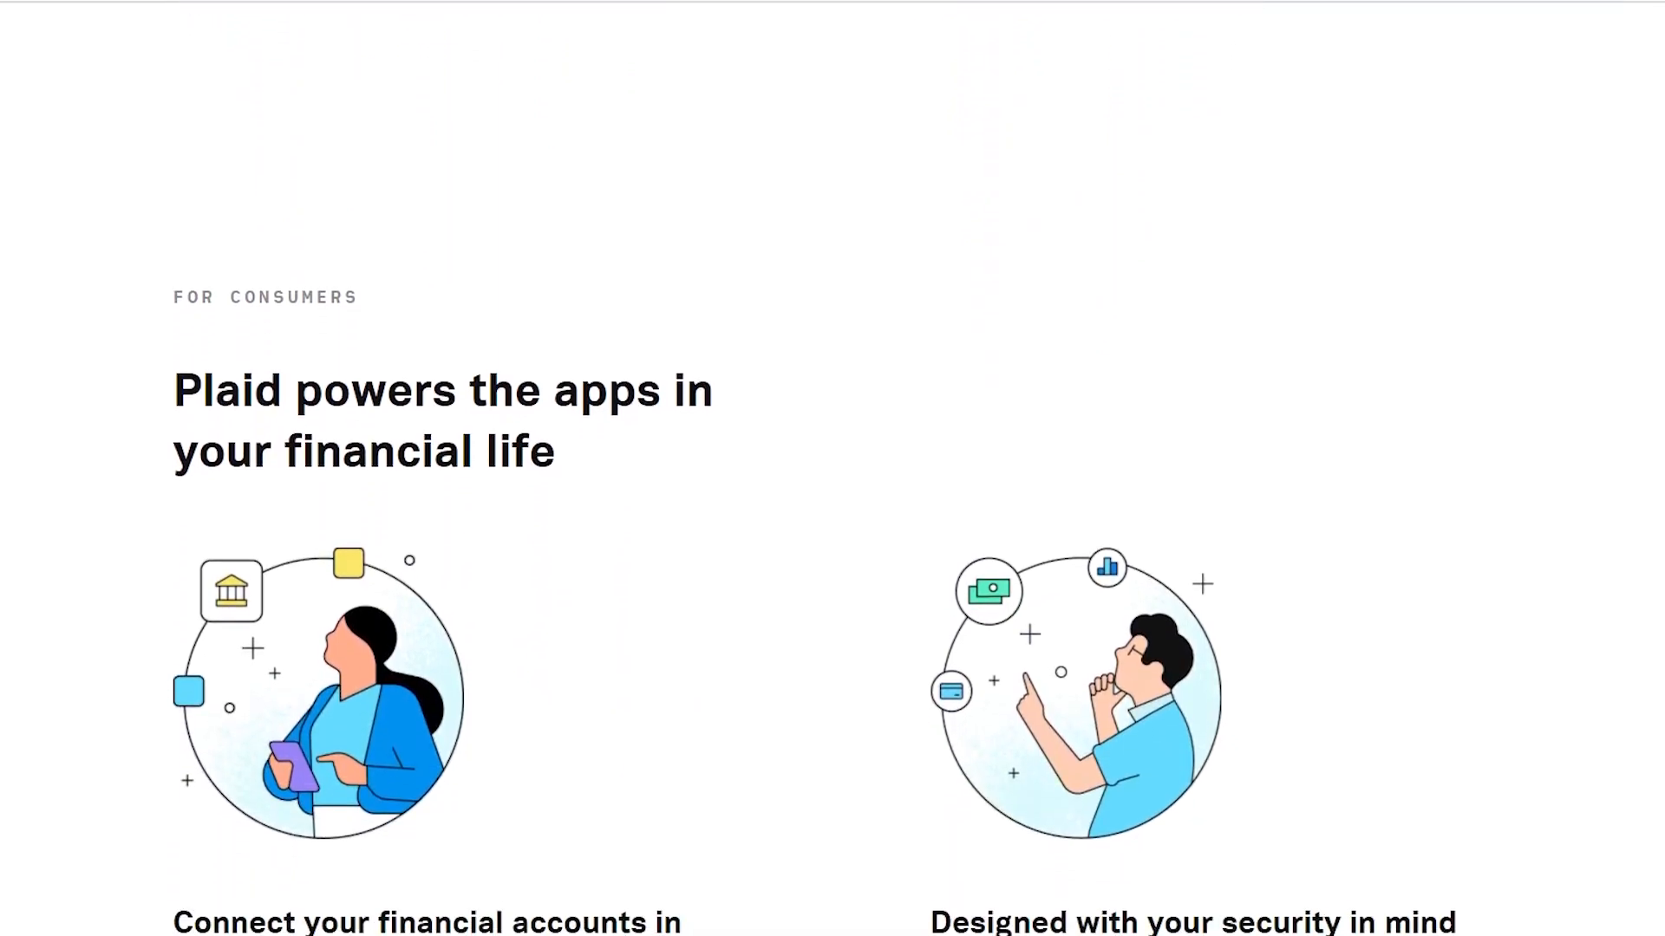
pyautogui.scroll(-3)
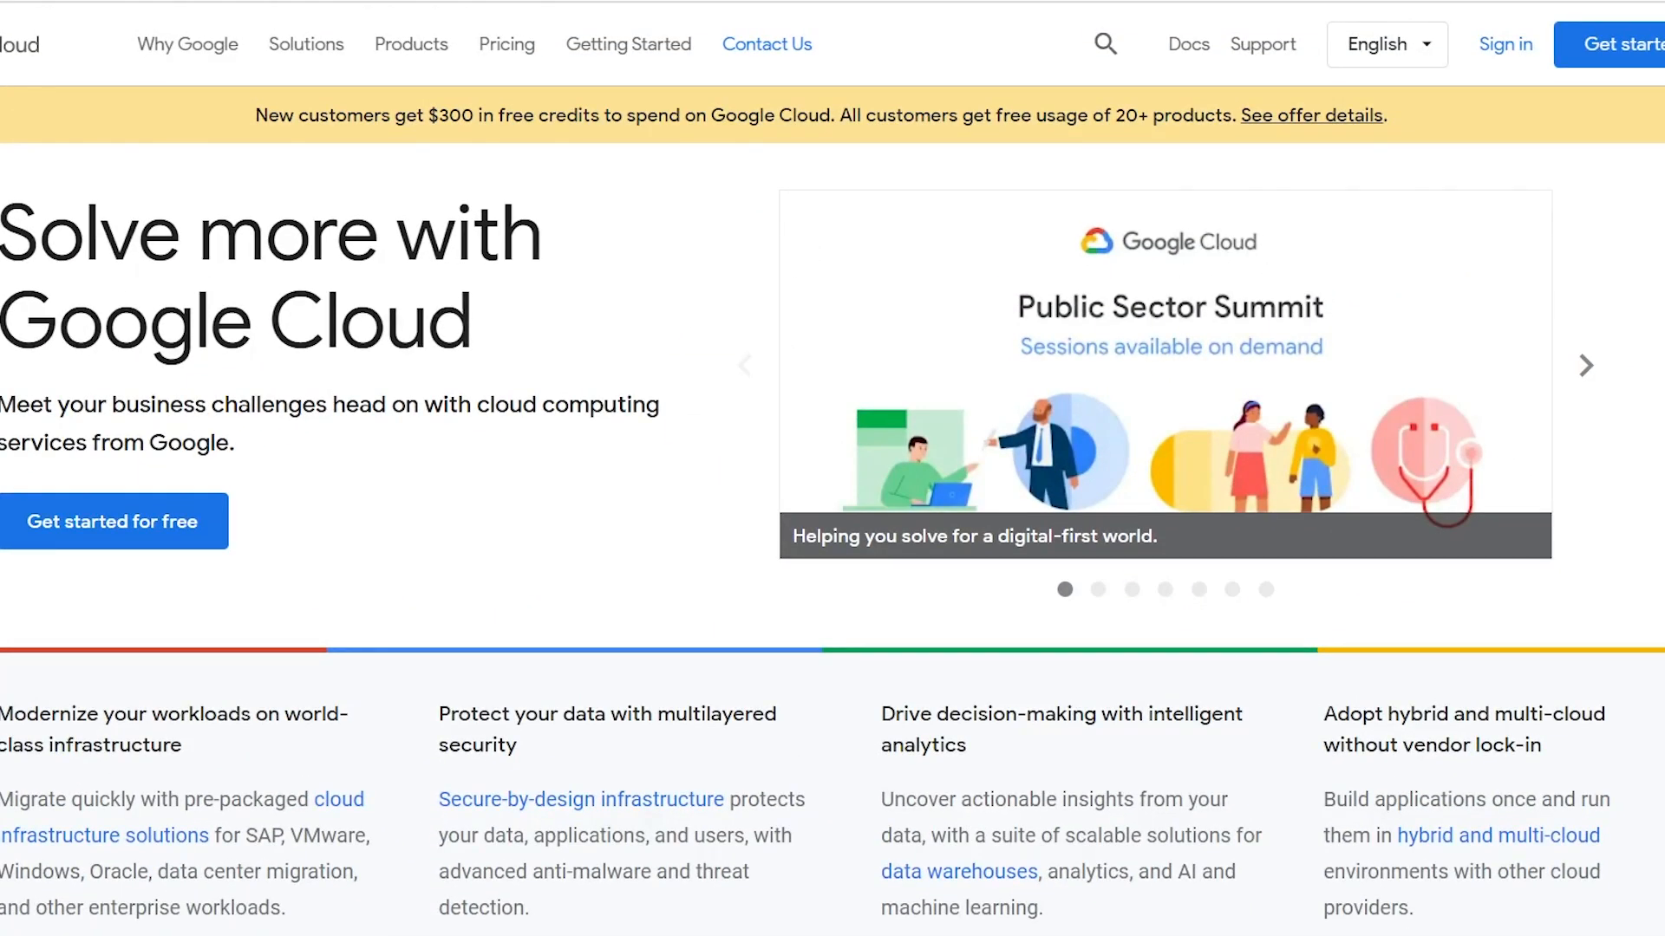
# Scroll the Google Cloud homepage past the trust stats and customer logos to the global infrastructure map
pyautogui.scroll(-3)
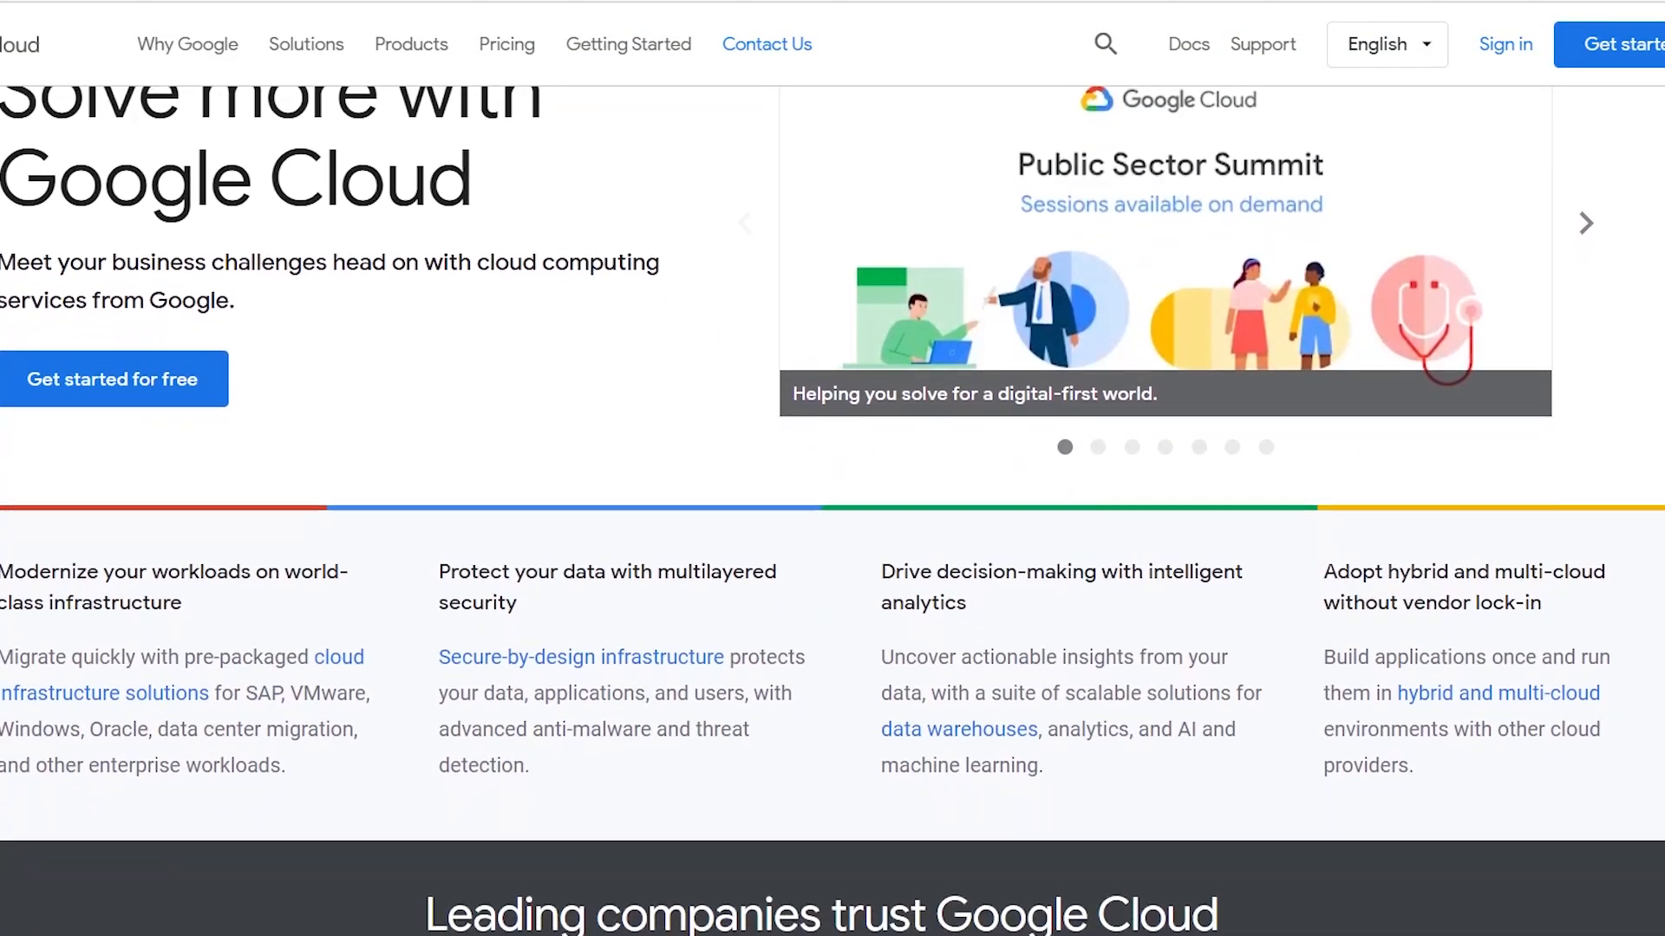
pyautogui.scroll(-3)
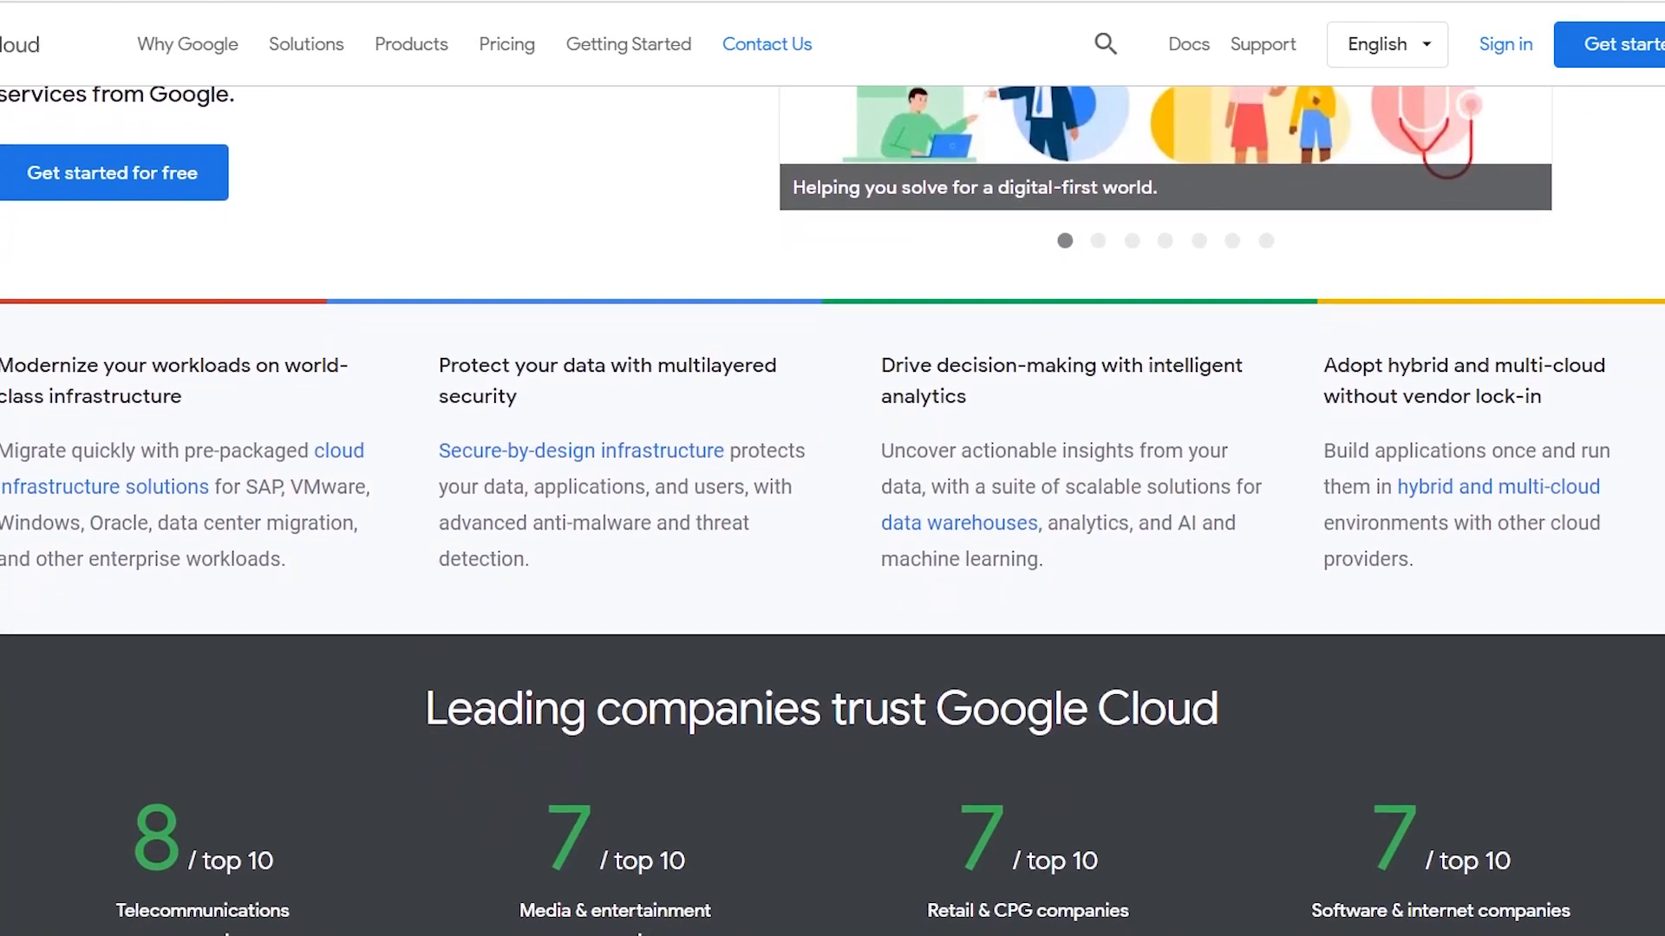
pyautogui.scroll(-3)
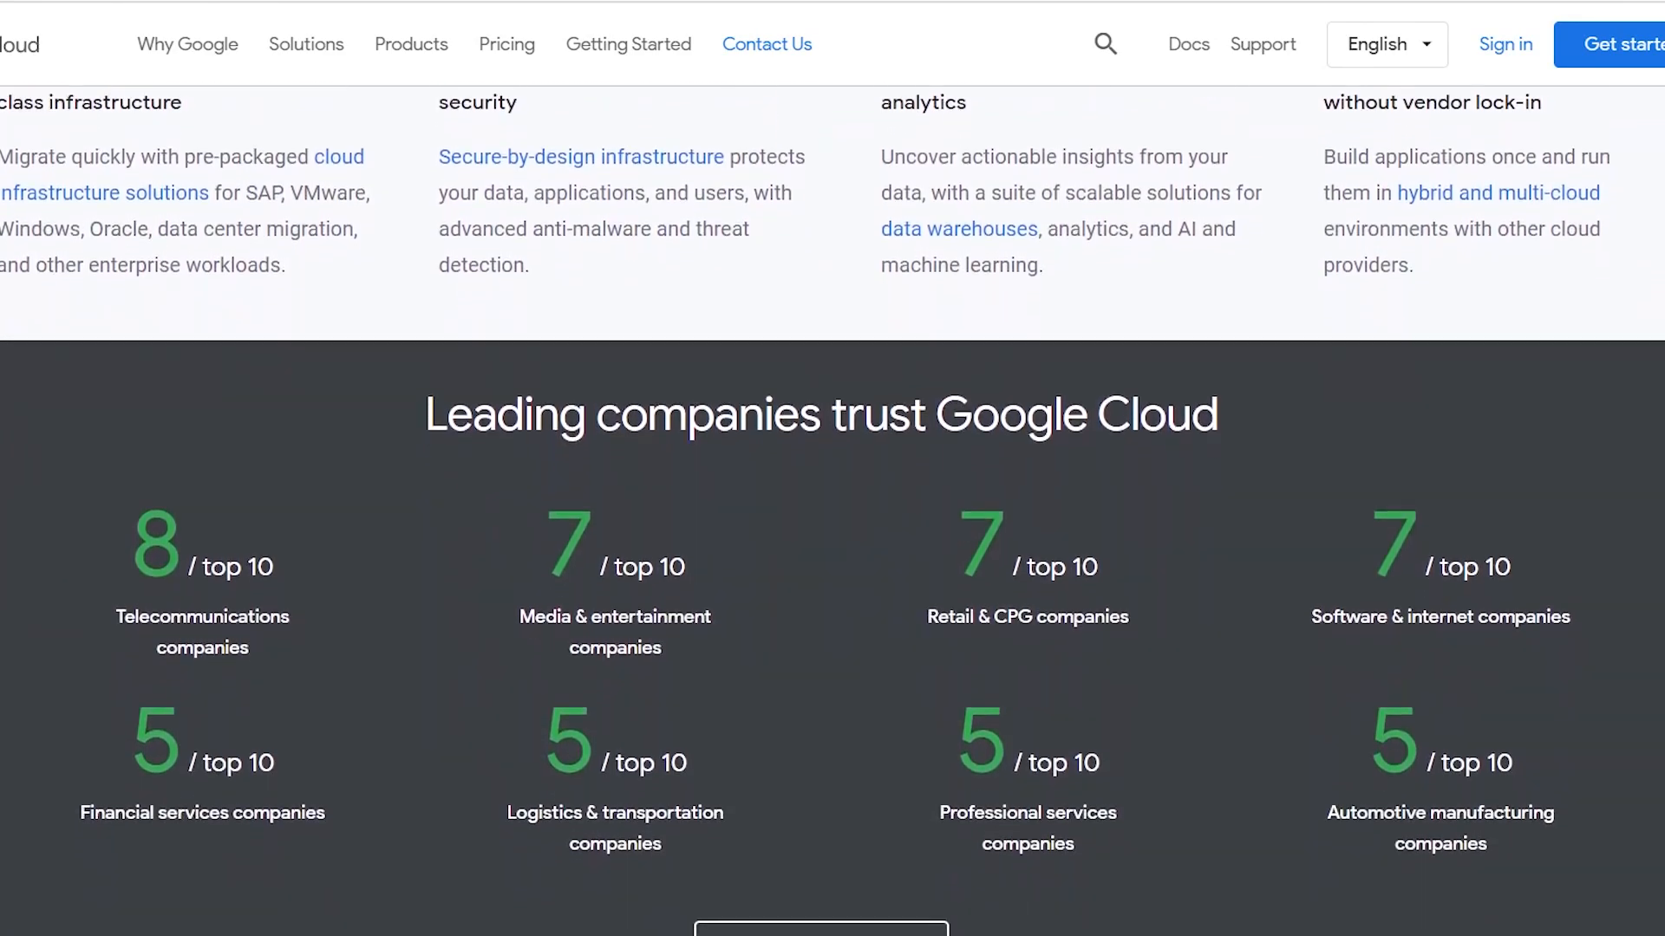
pyautogui.scroll(-3)
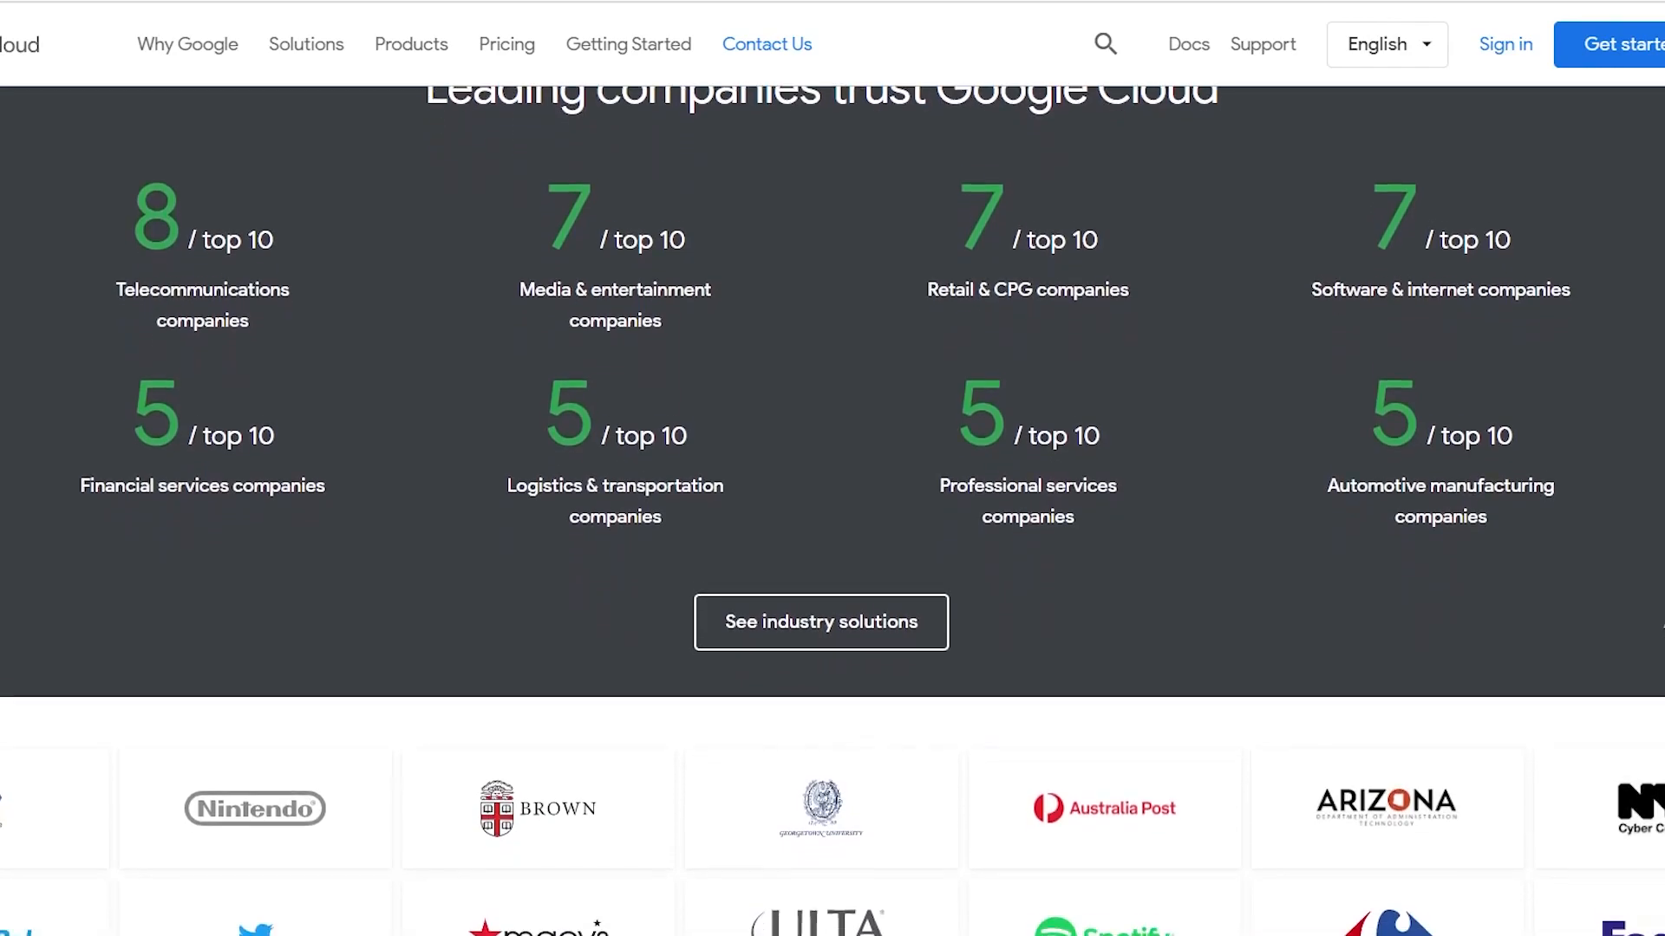
pyautogui.scroll(-3)
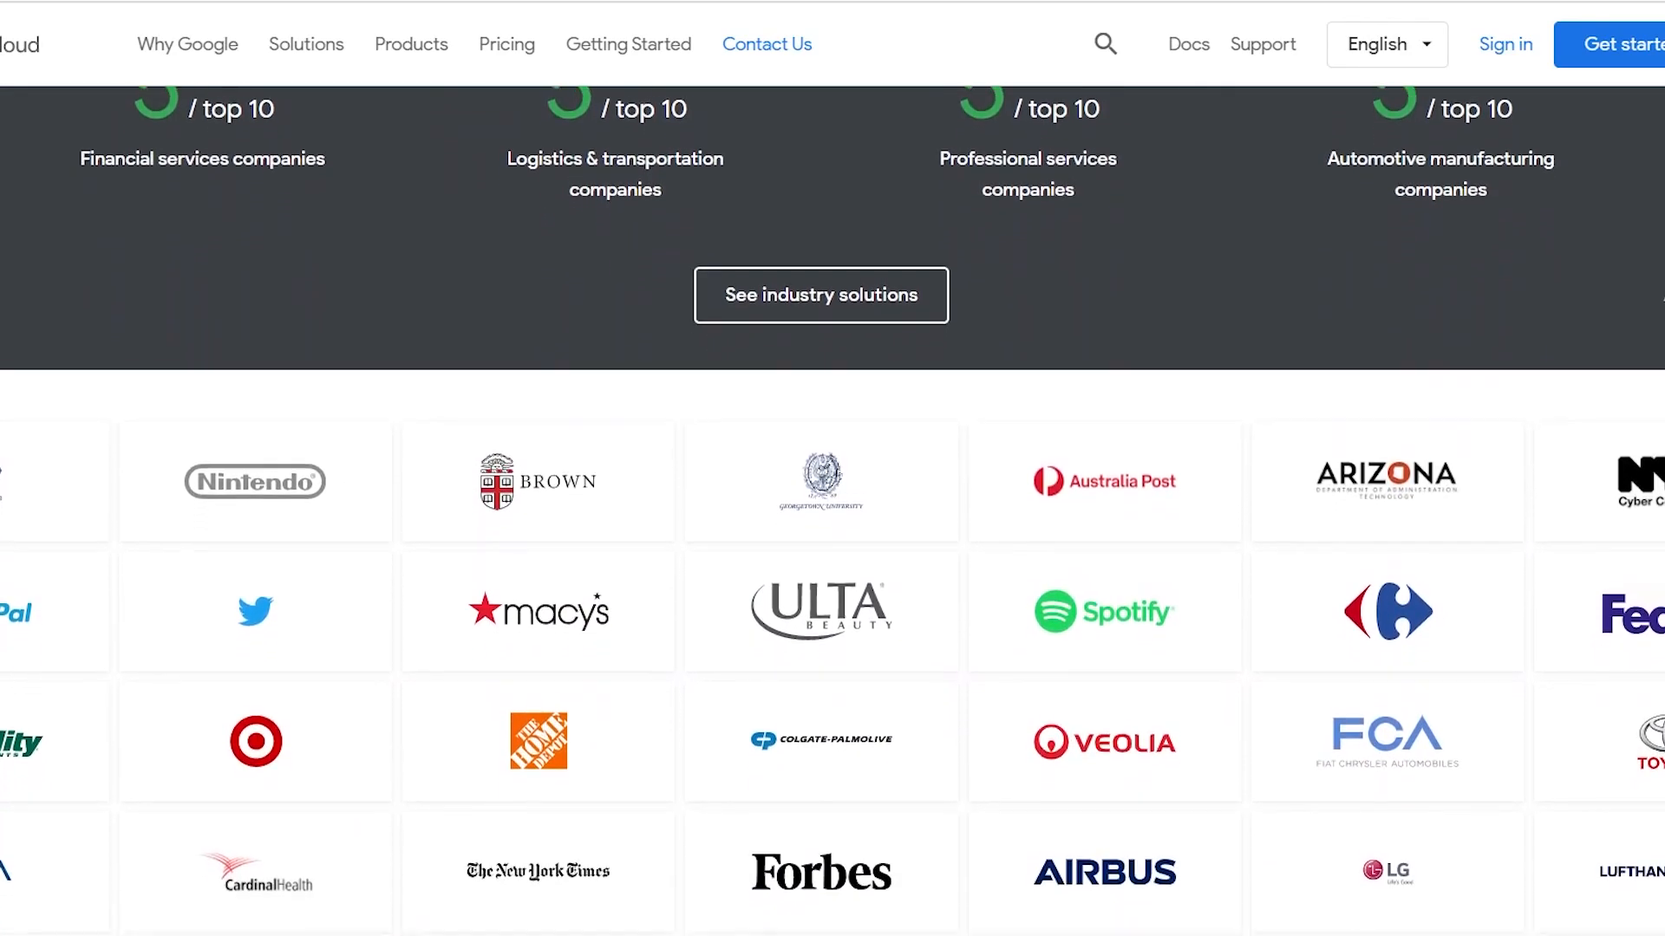
pyautogui.scroll(-3)
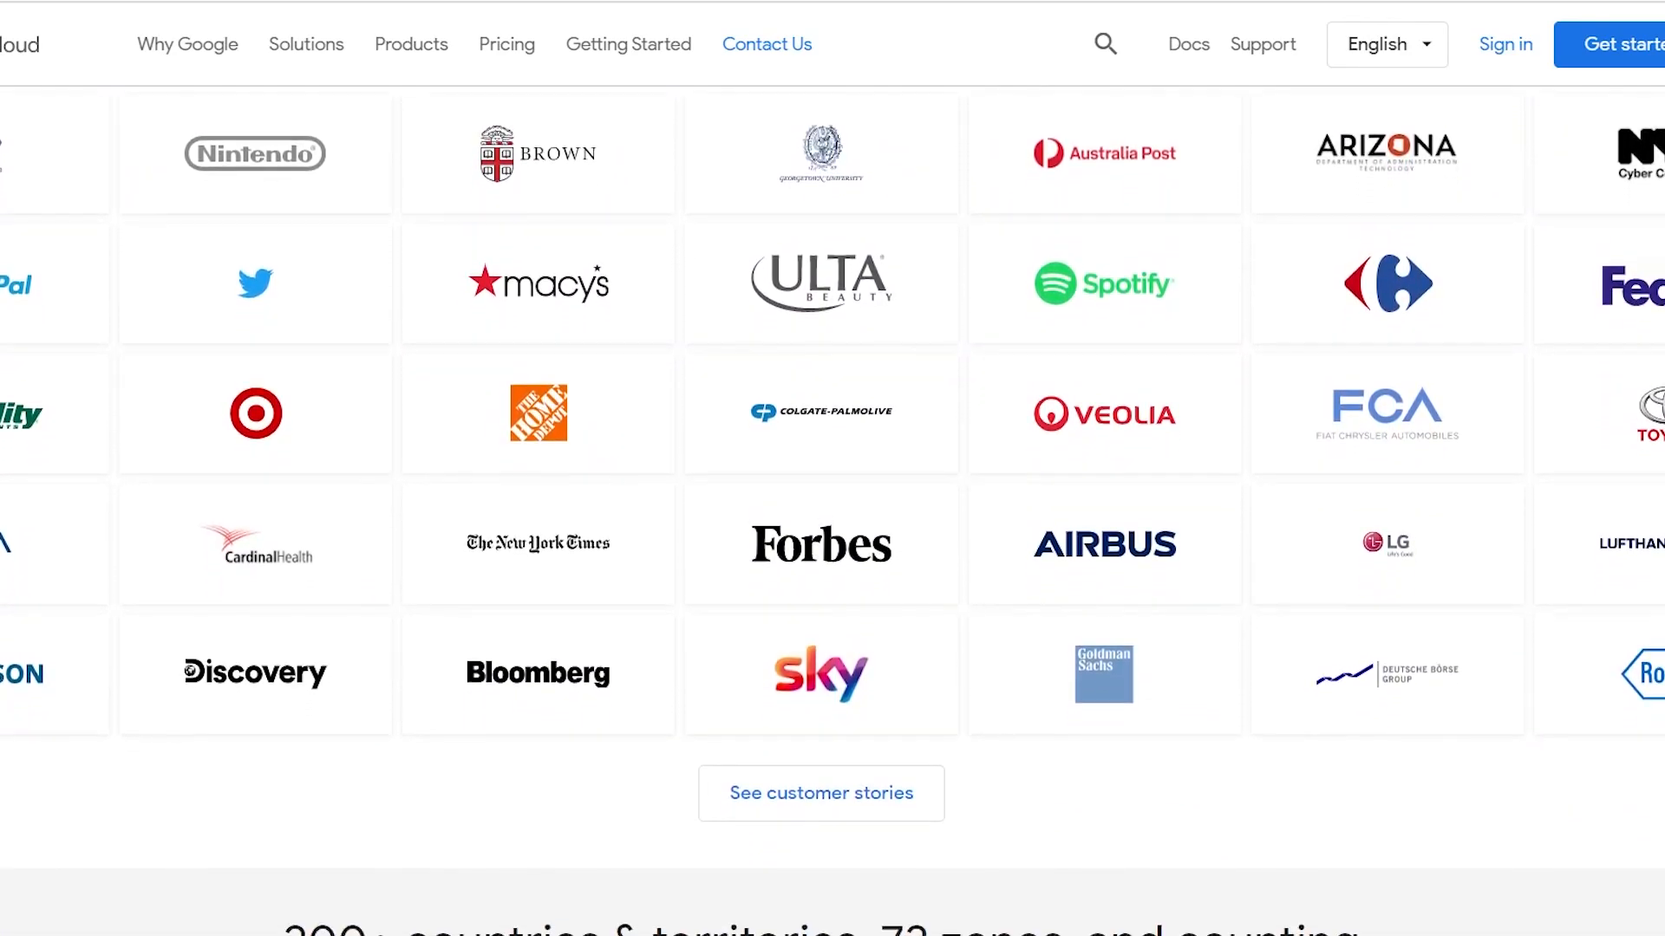
pyautogui.scroll(-3)
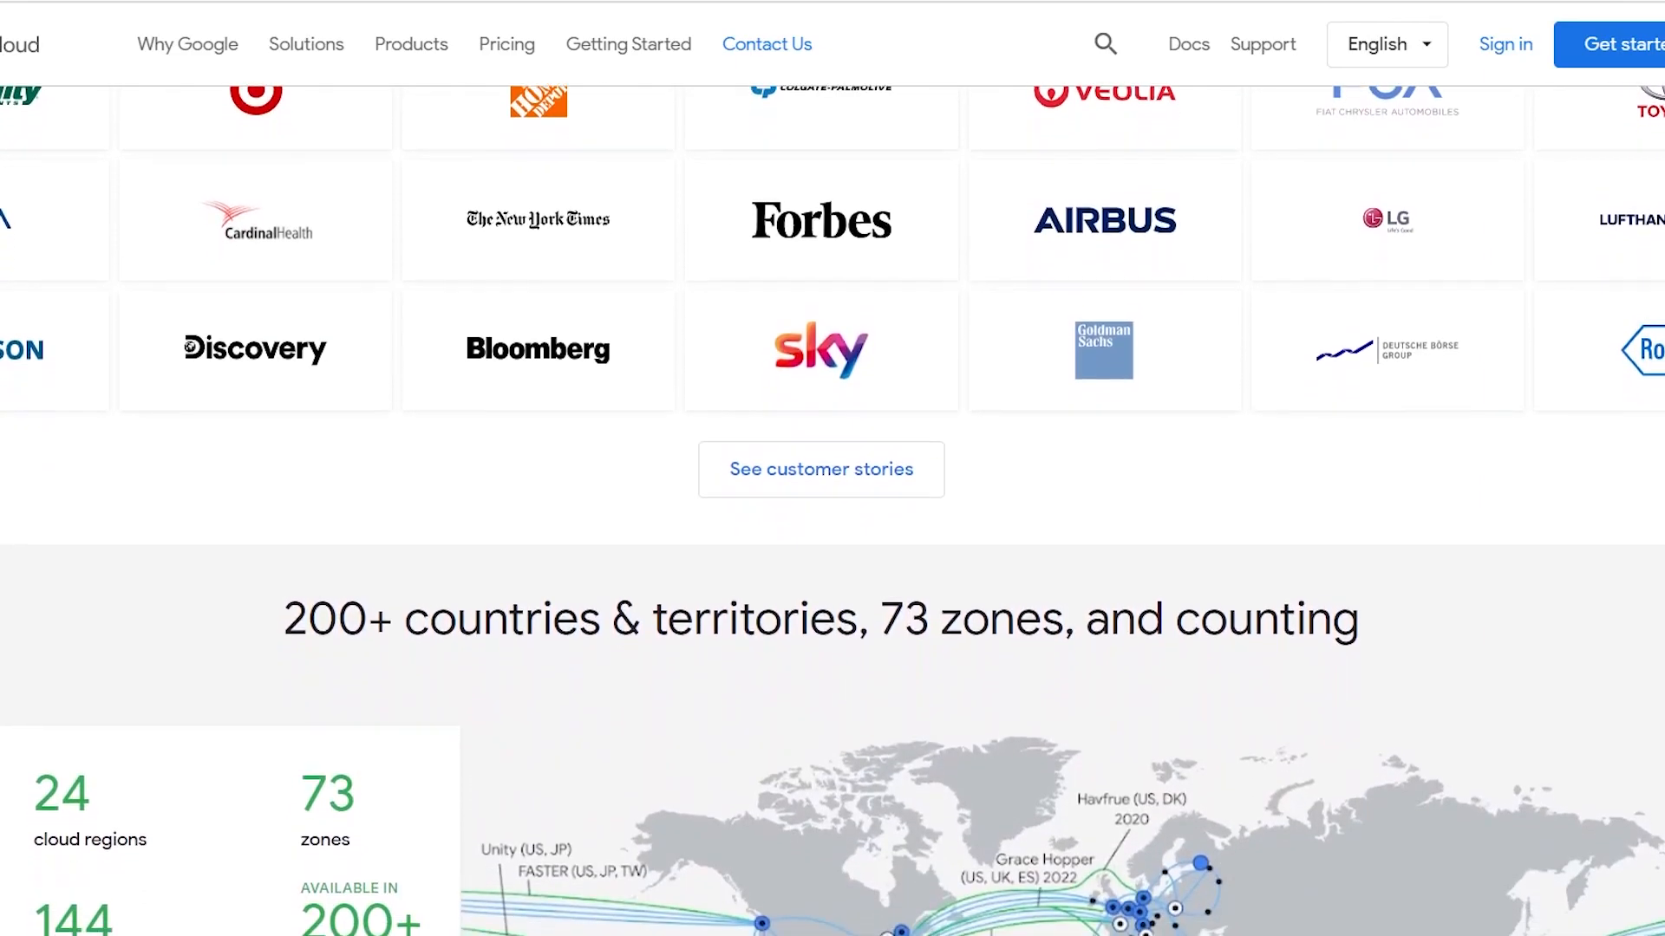
pyautogui.scroll(-3)
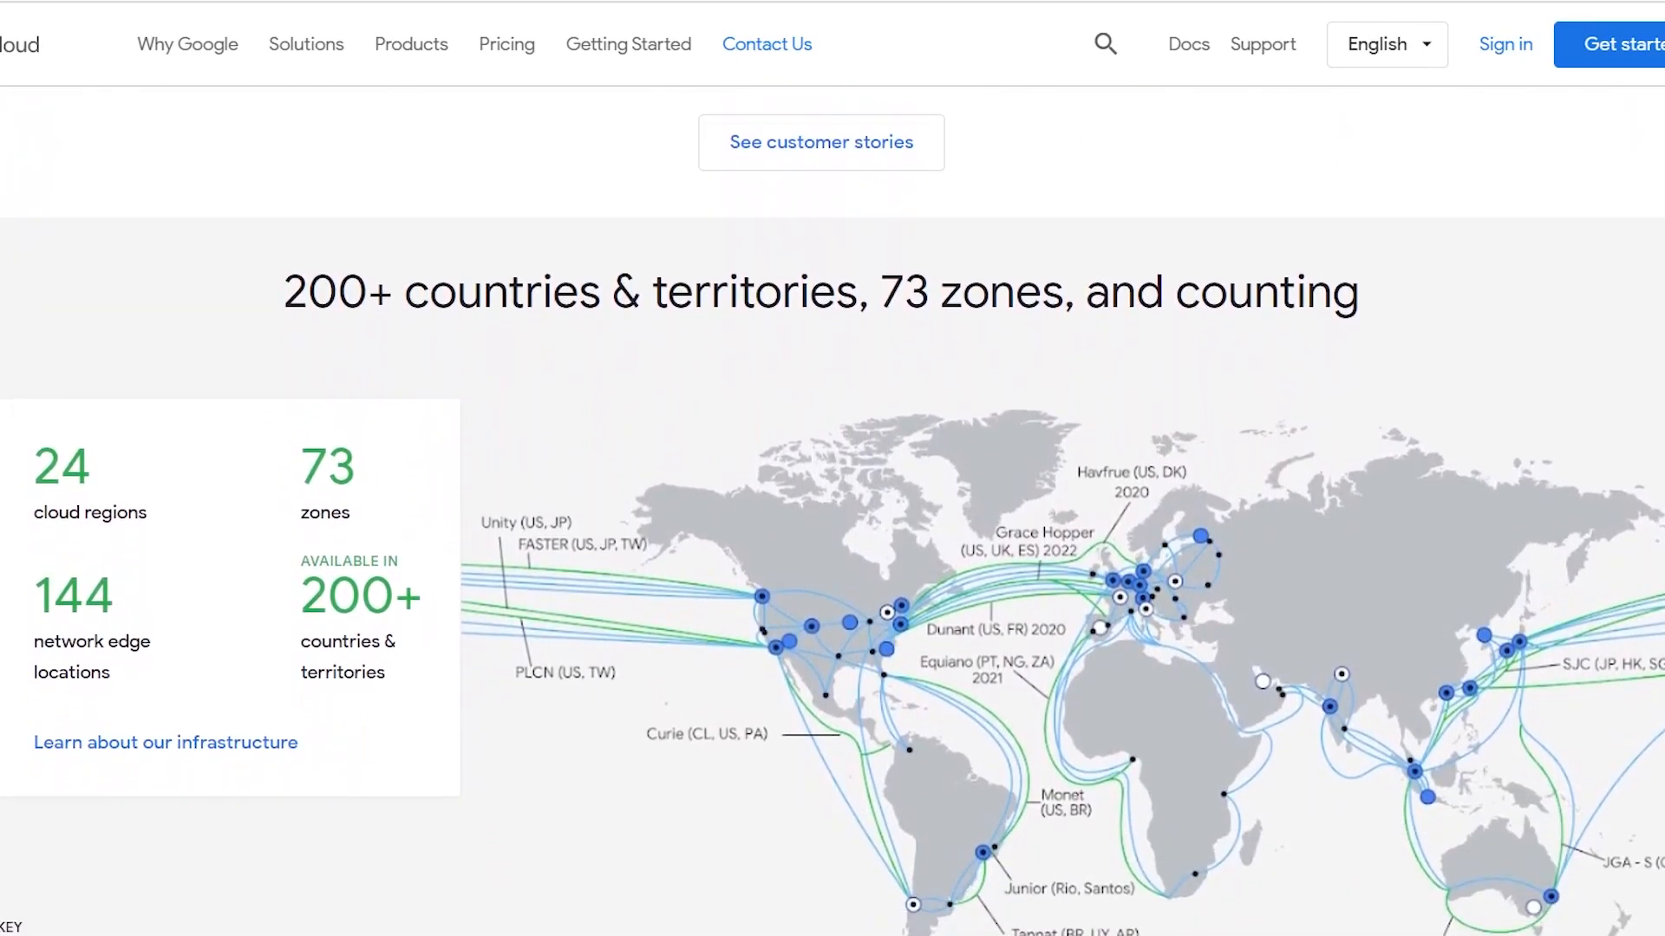
pyautogui.scroll(-3)
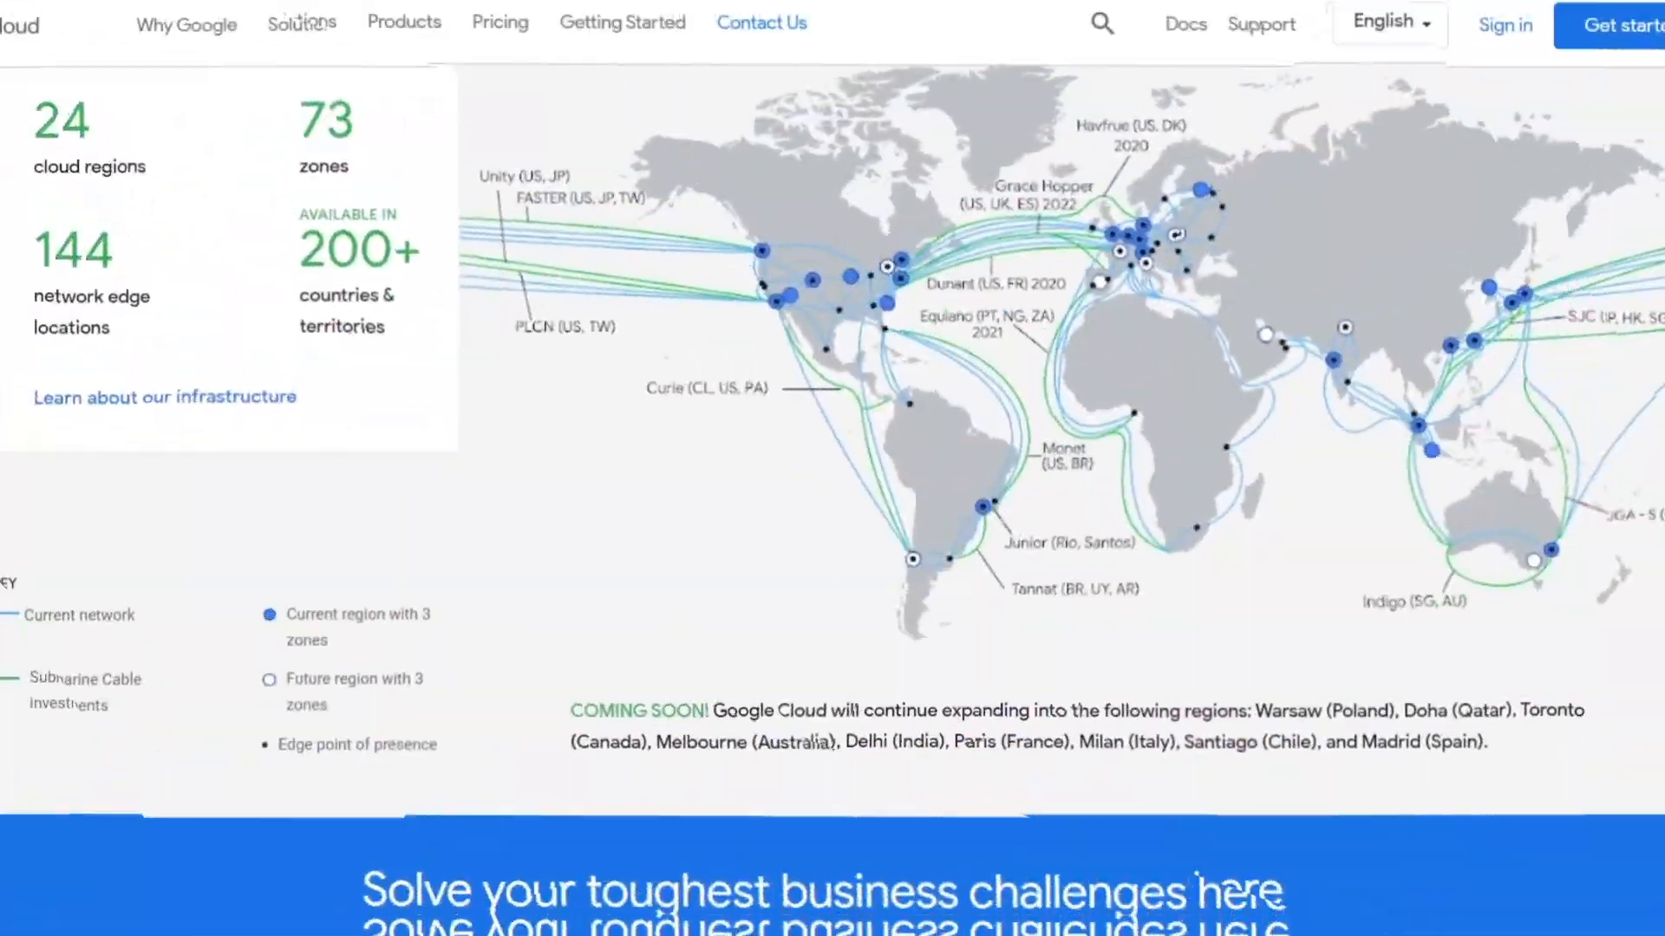
# Bring up the Cloud AI building blocks page and read down past the customer logos and stories
pyautogui.click(404, 21)
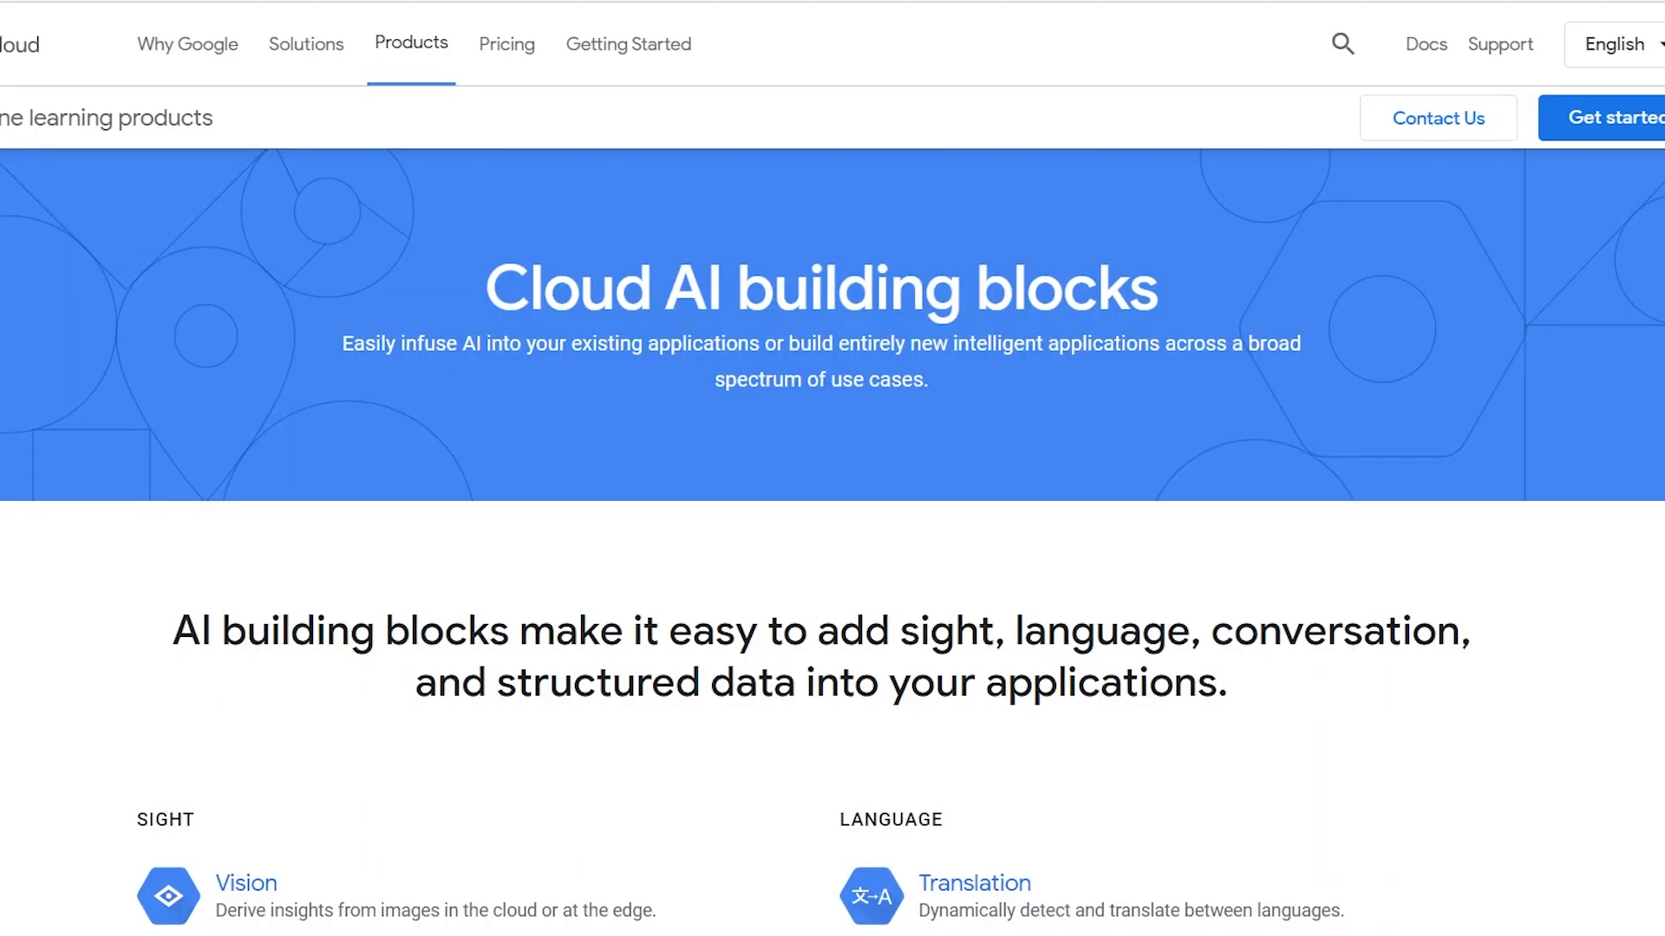
pyautogui.scroll(-3)
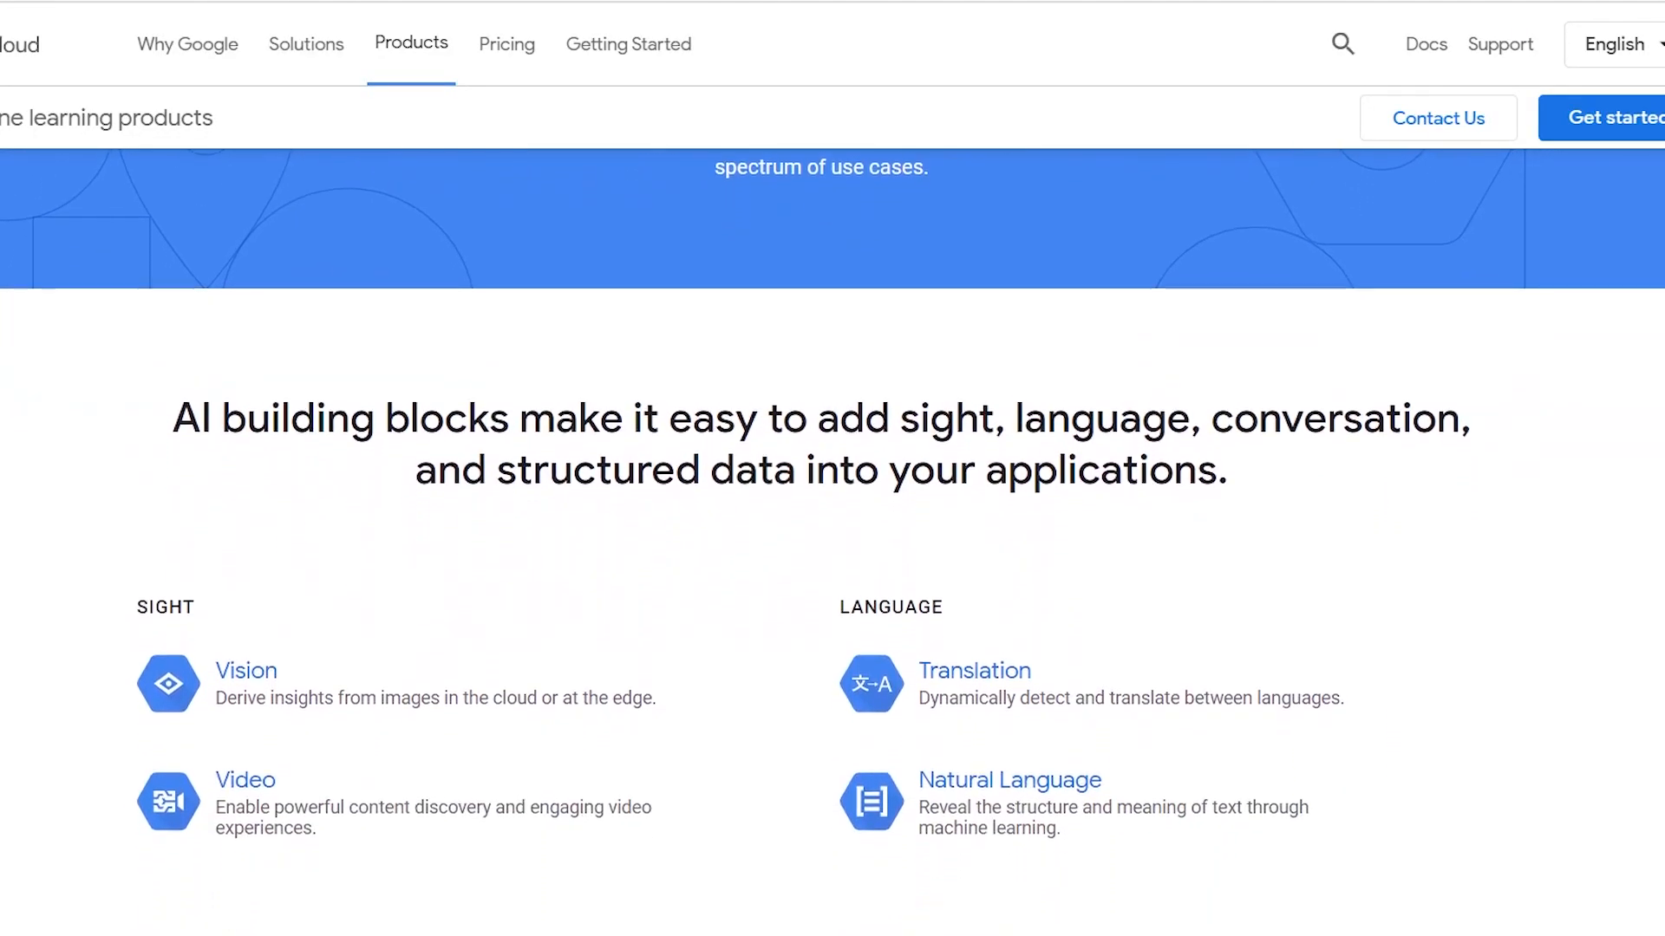
pyautogui.scroll(-3)
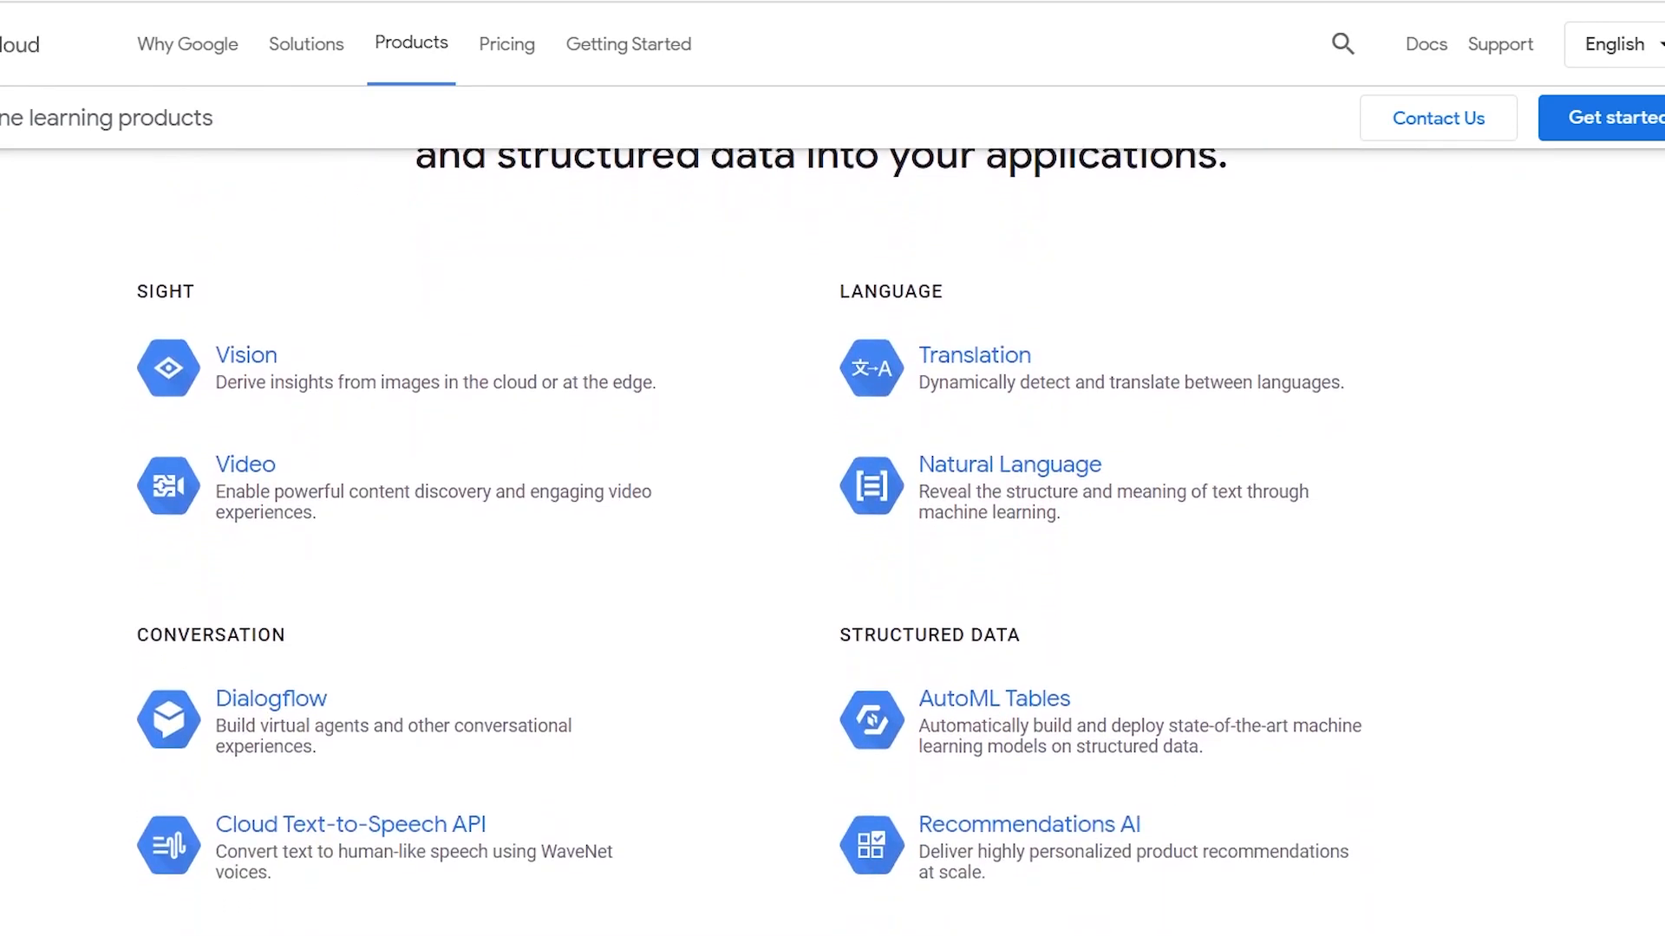
pyautogui.scroll(-3)
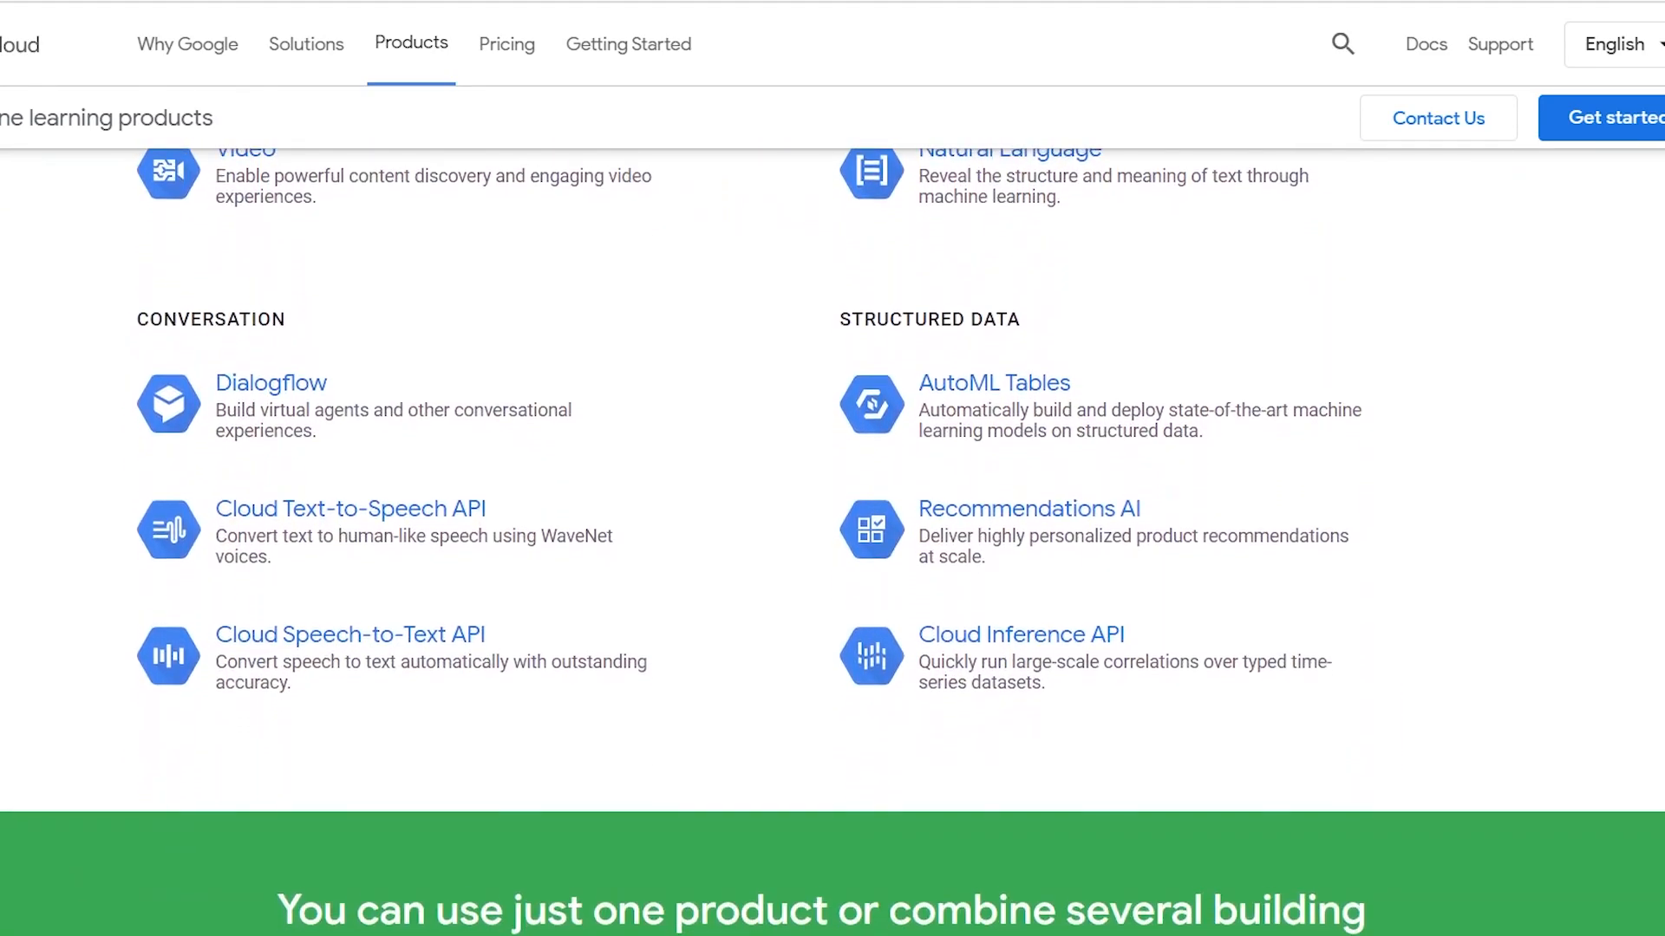
pyautogui.scroll(-3)
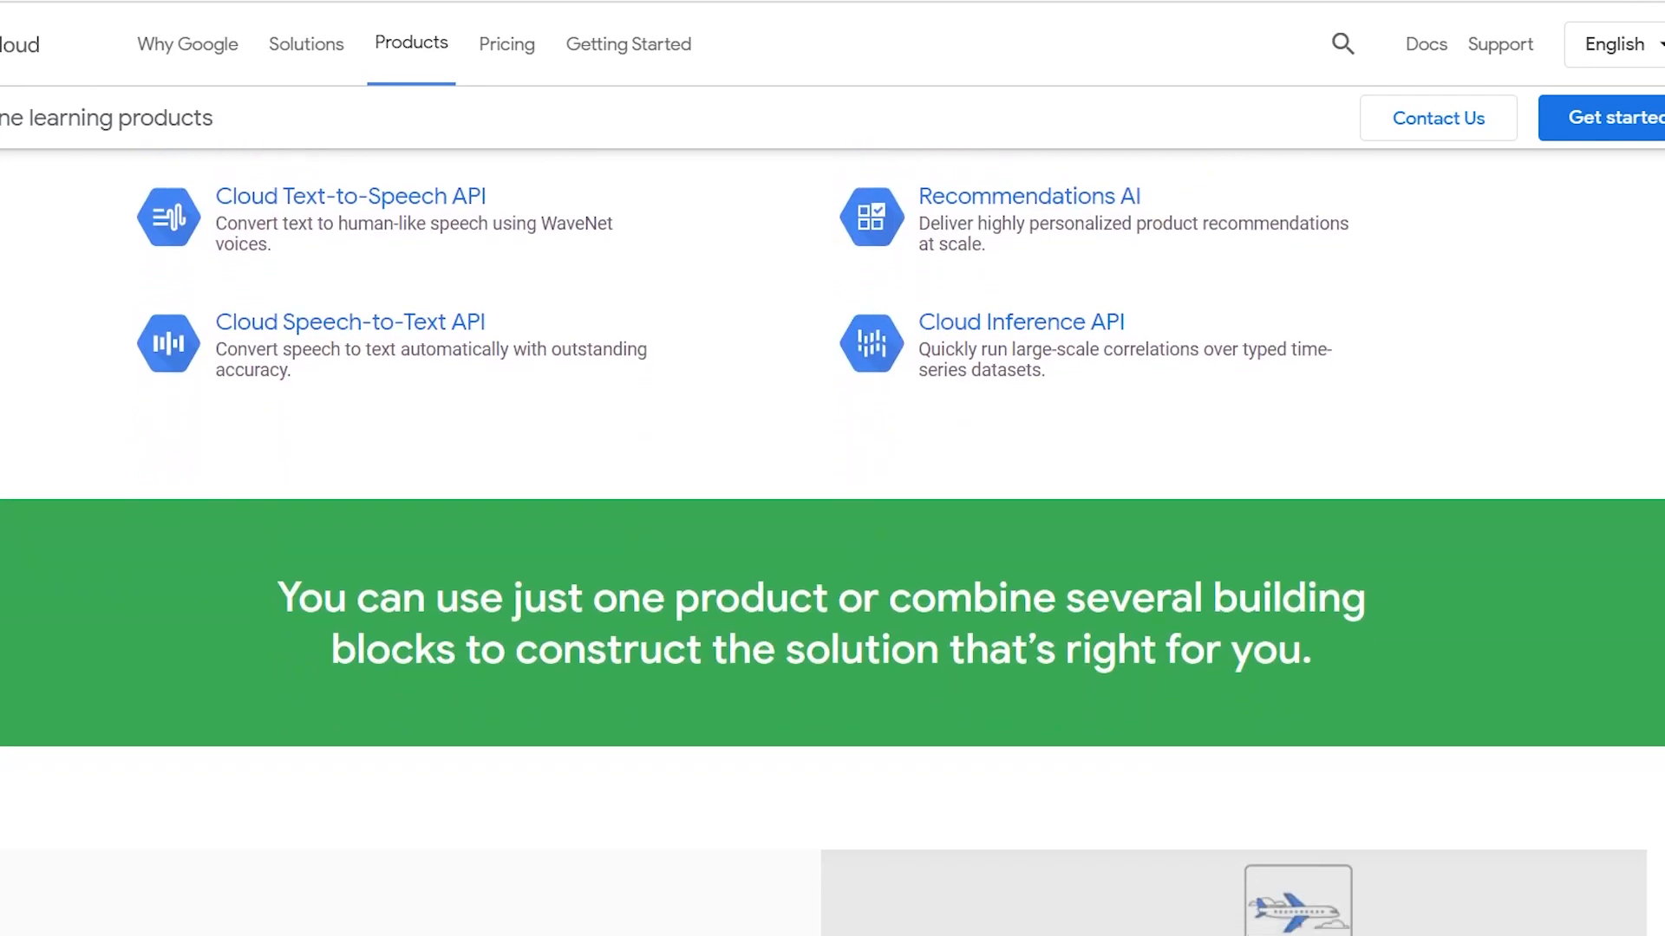
pyautogui.scroll(-3)
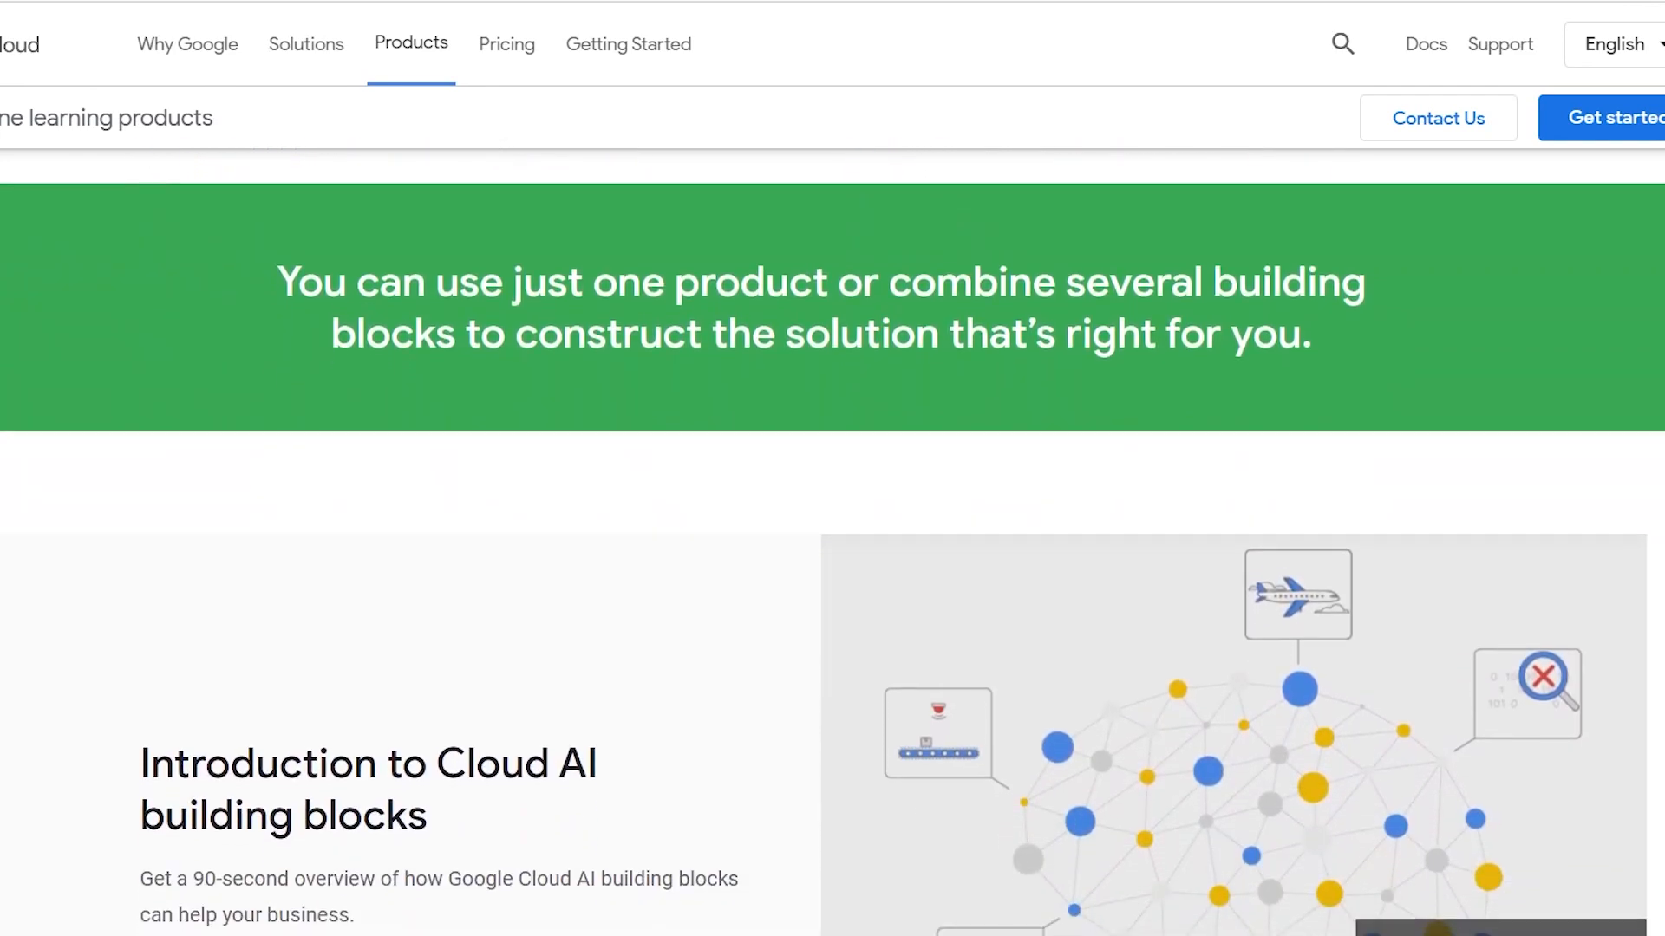
pyautogui.scroll(-3)
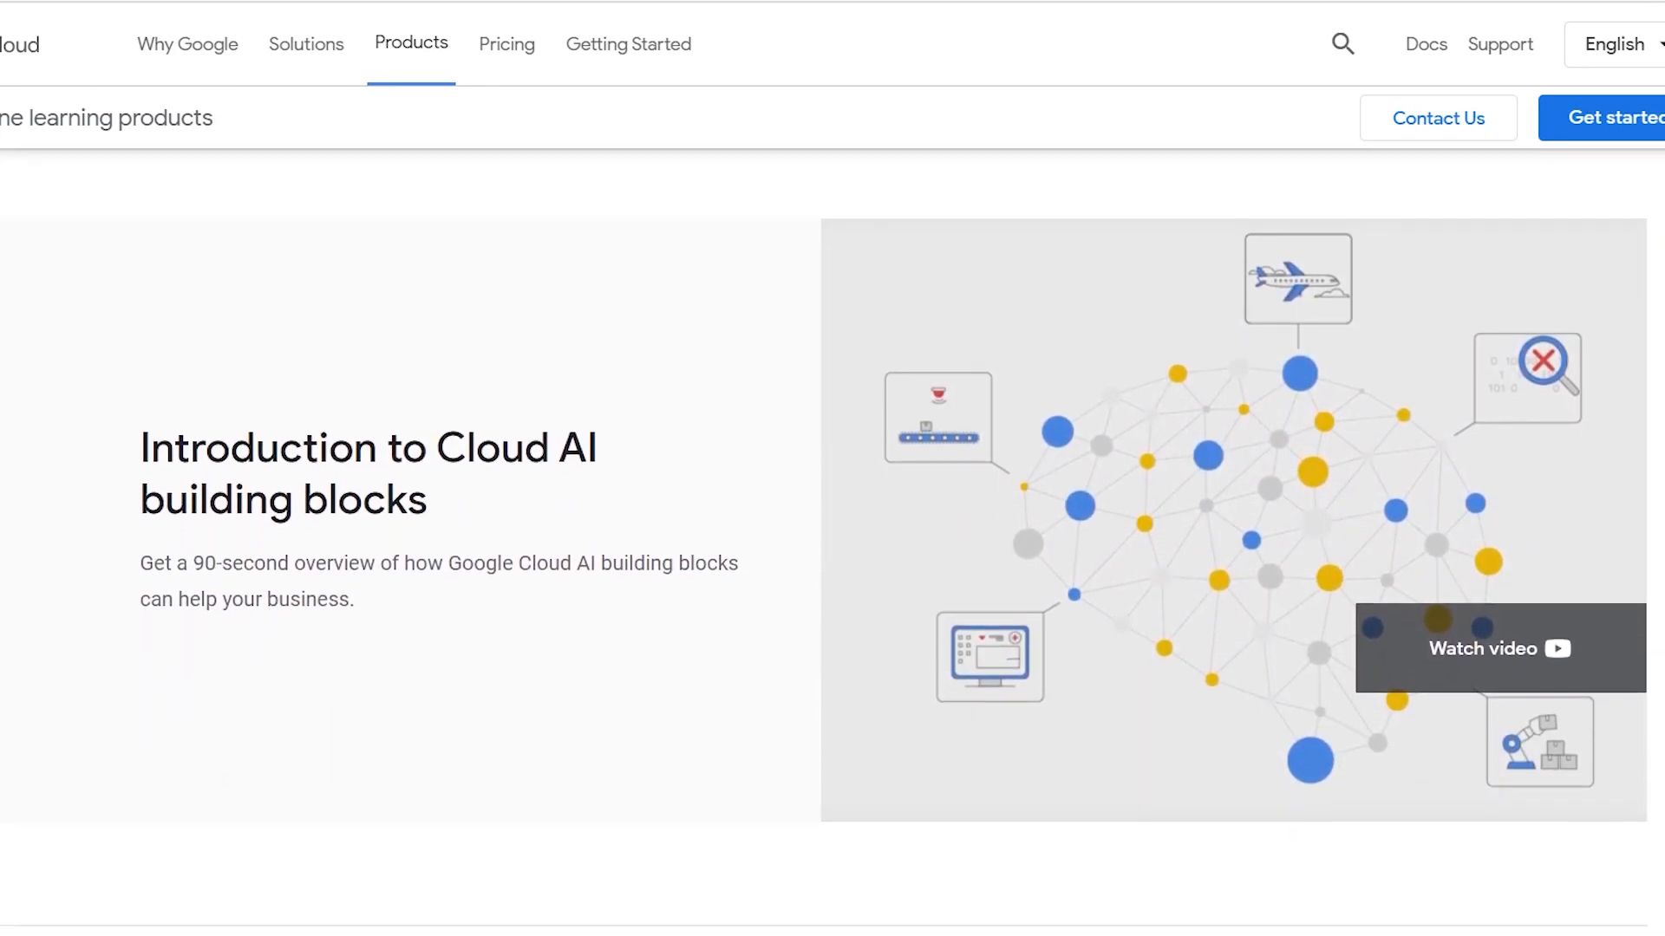
pyautogui.scroll(-3)
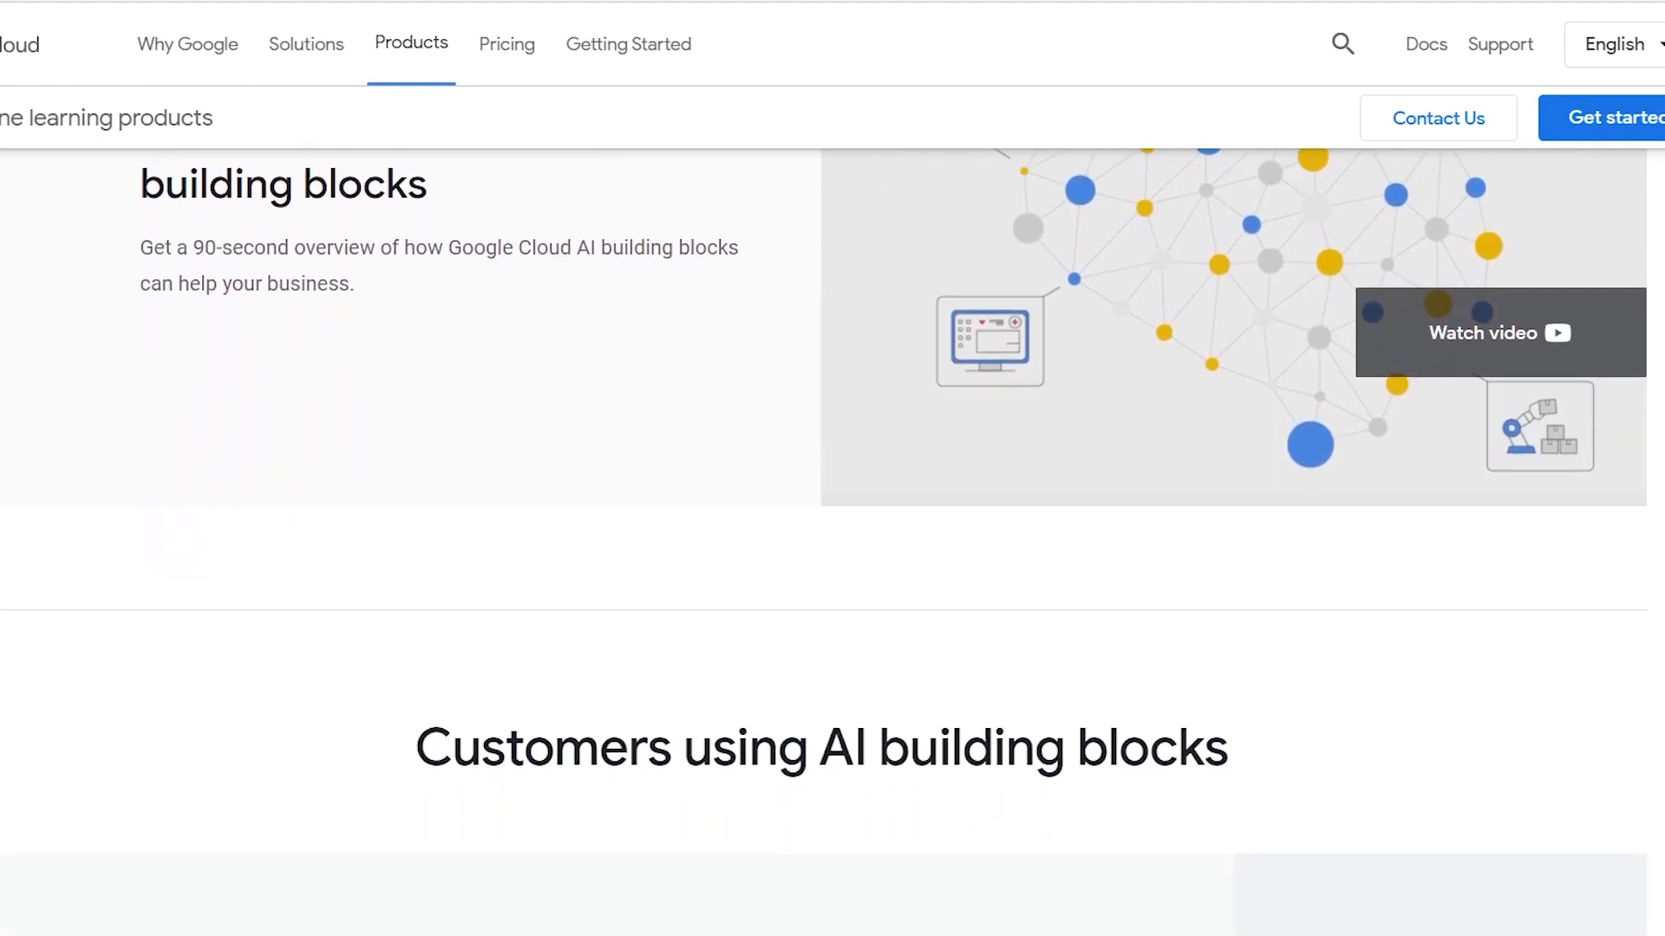
# Continue down to the 'Two types of AI building blocks' section
pyautogui.scroll(-3)
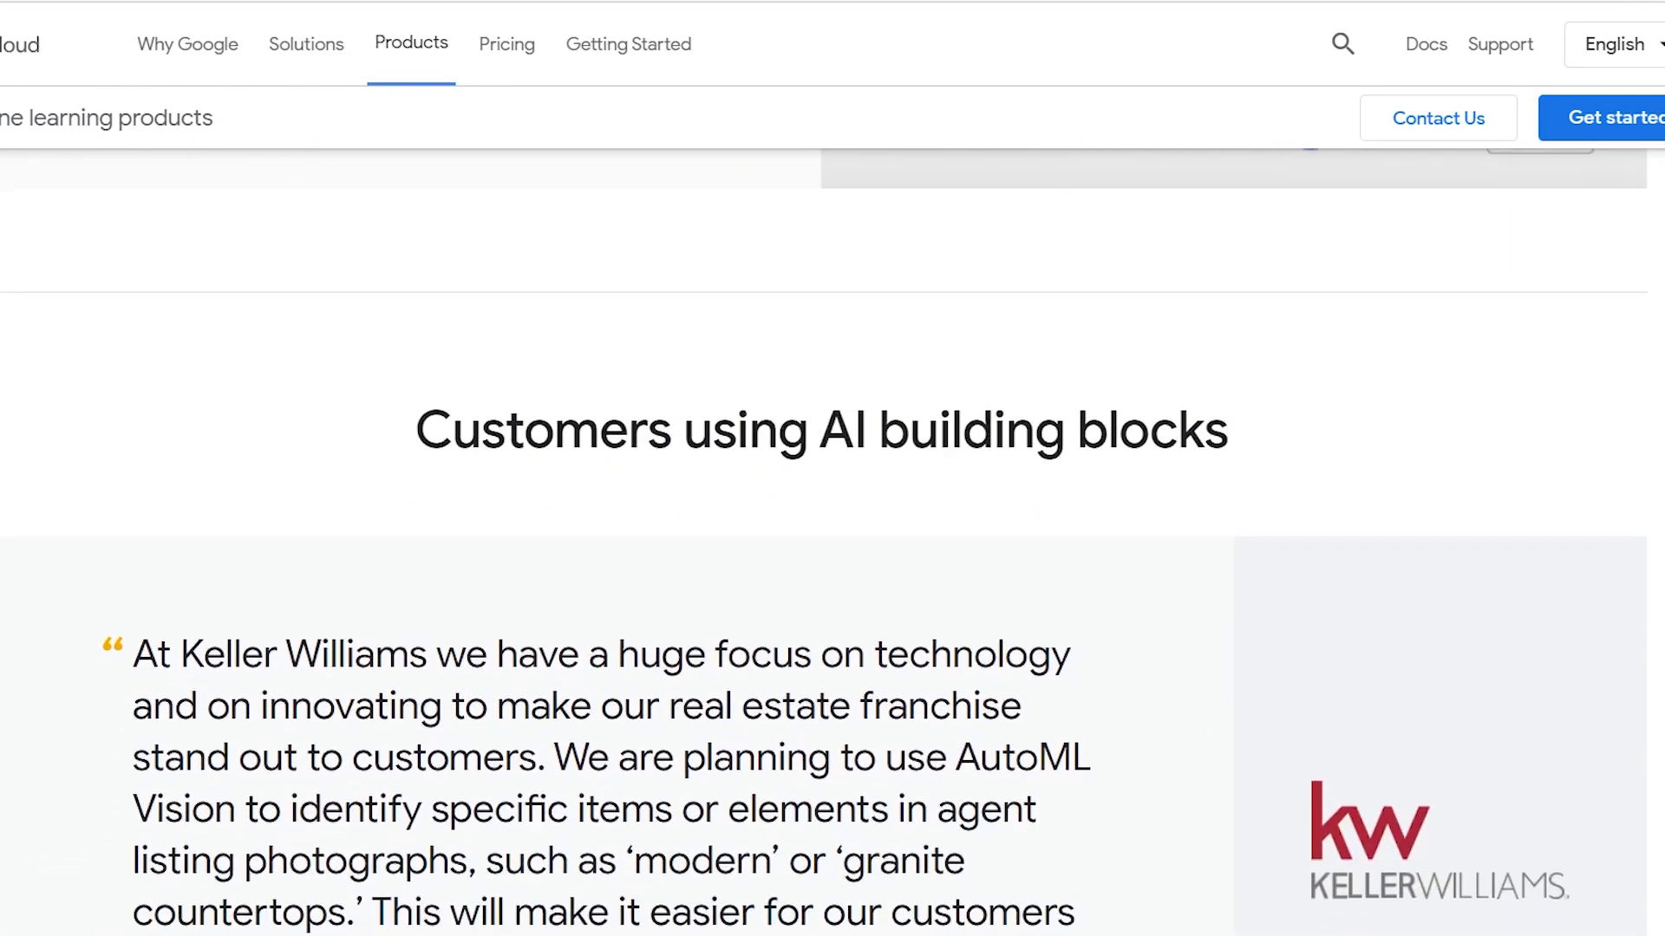
pyautogui.scroll(-3)
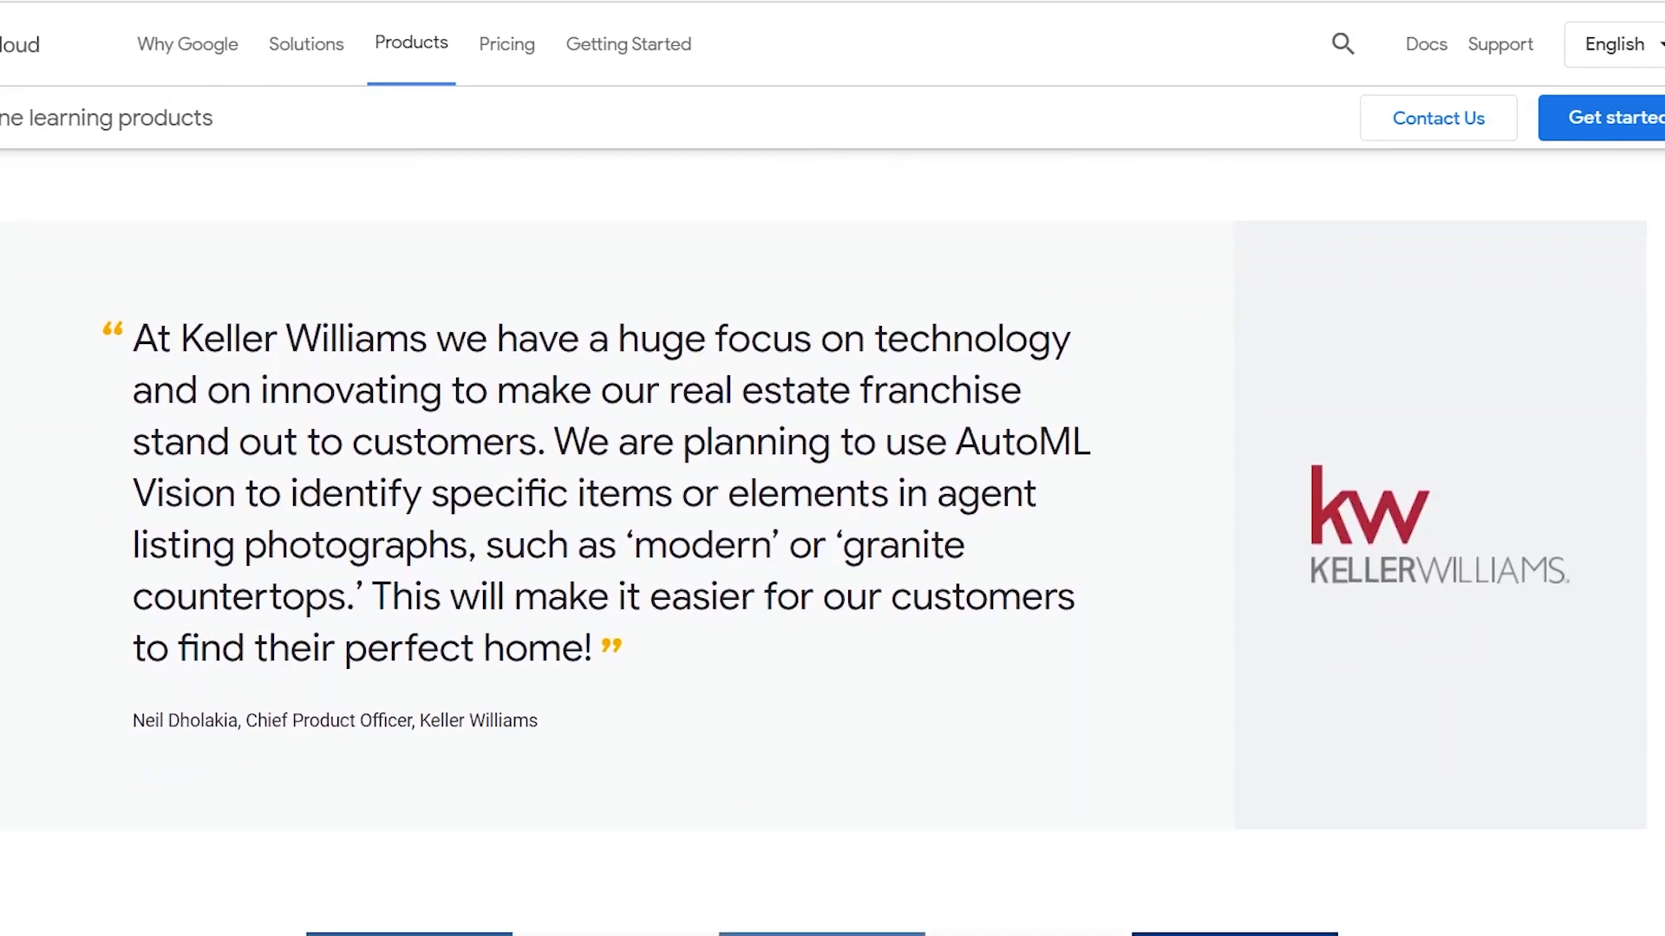
pyautogui.scroll(-3)
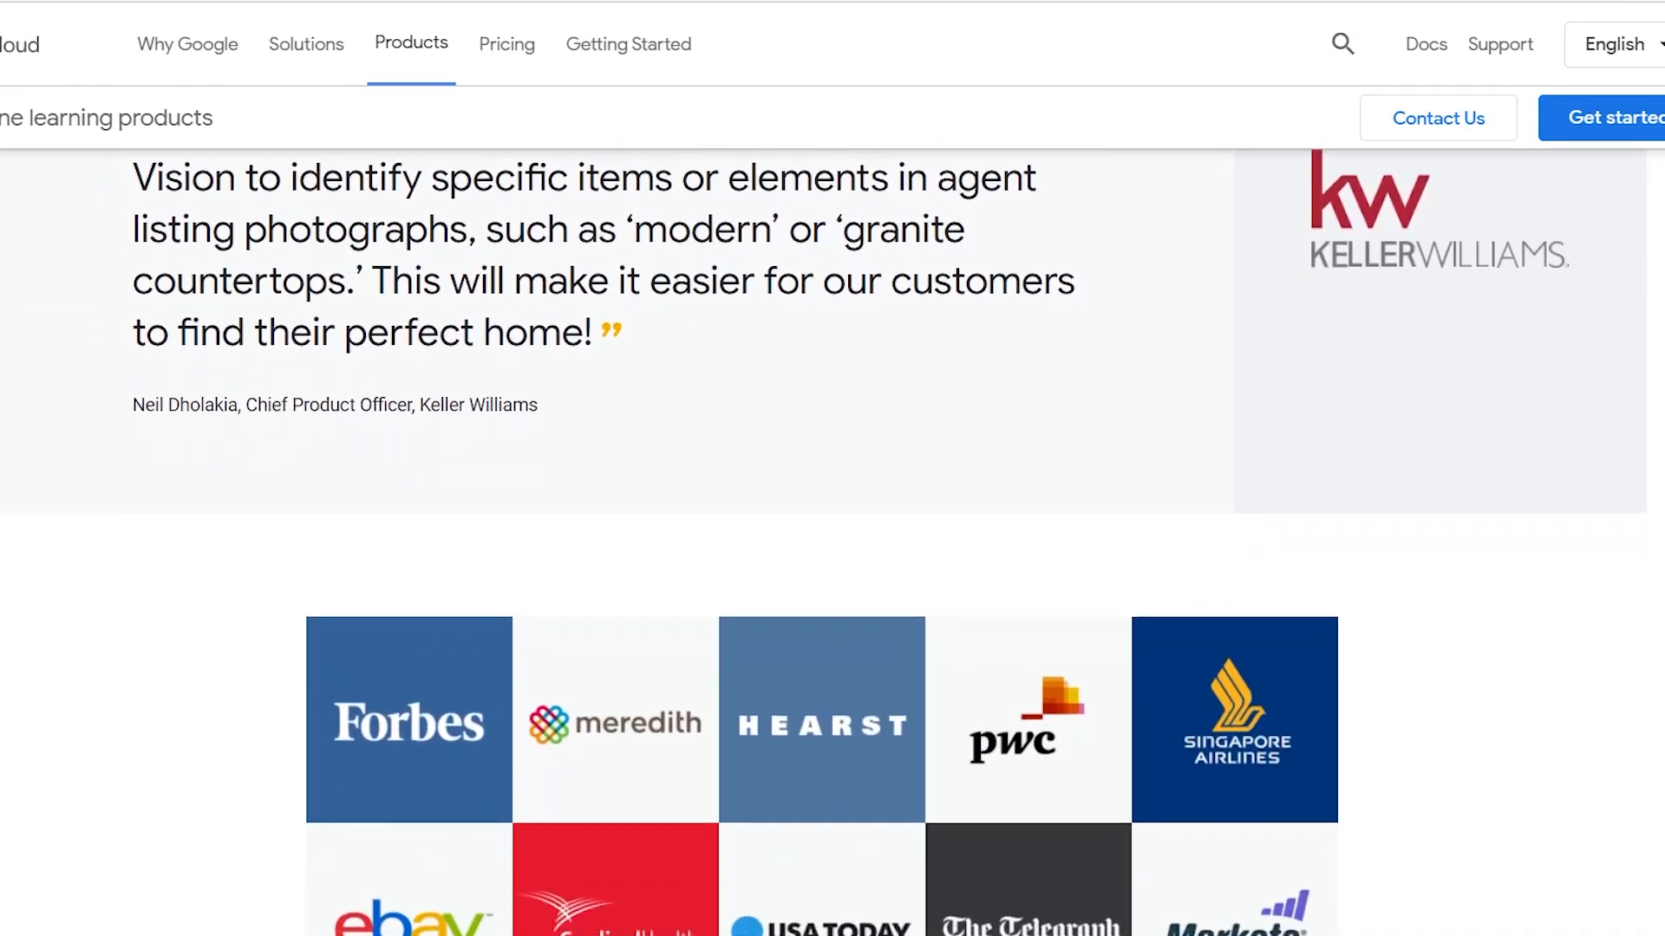
pyautogui.scroll(-3)
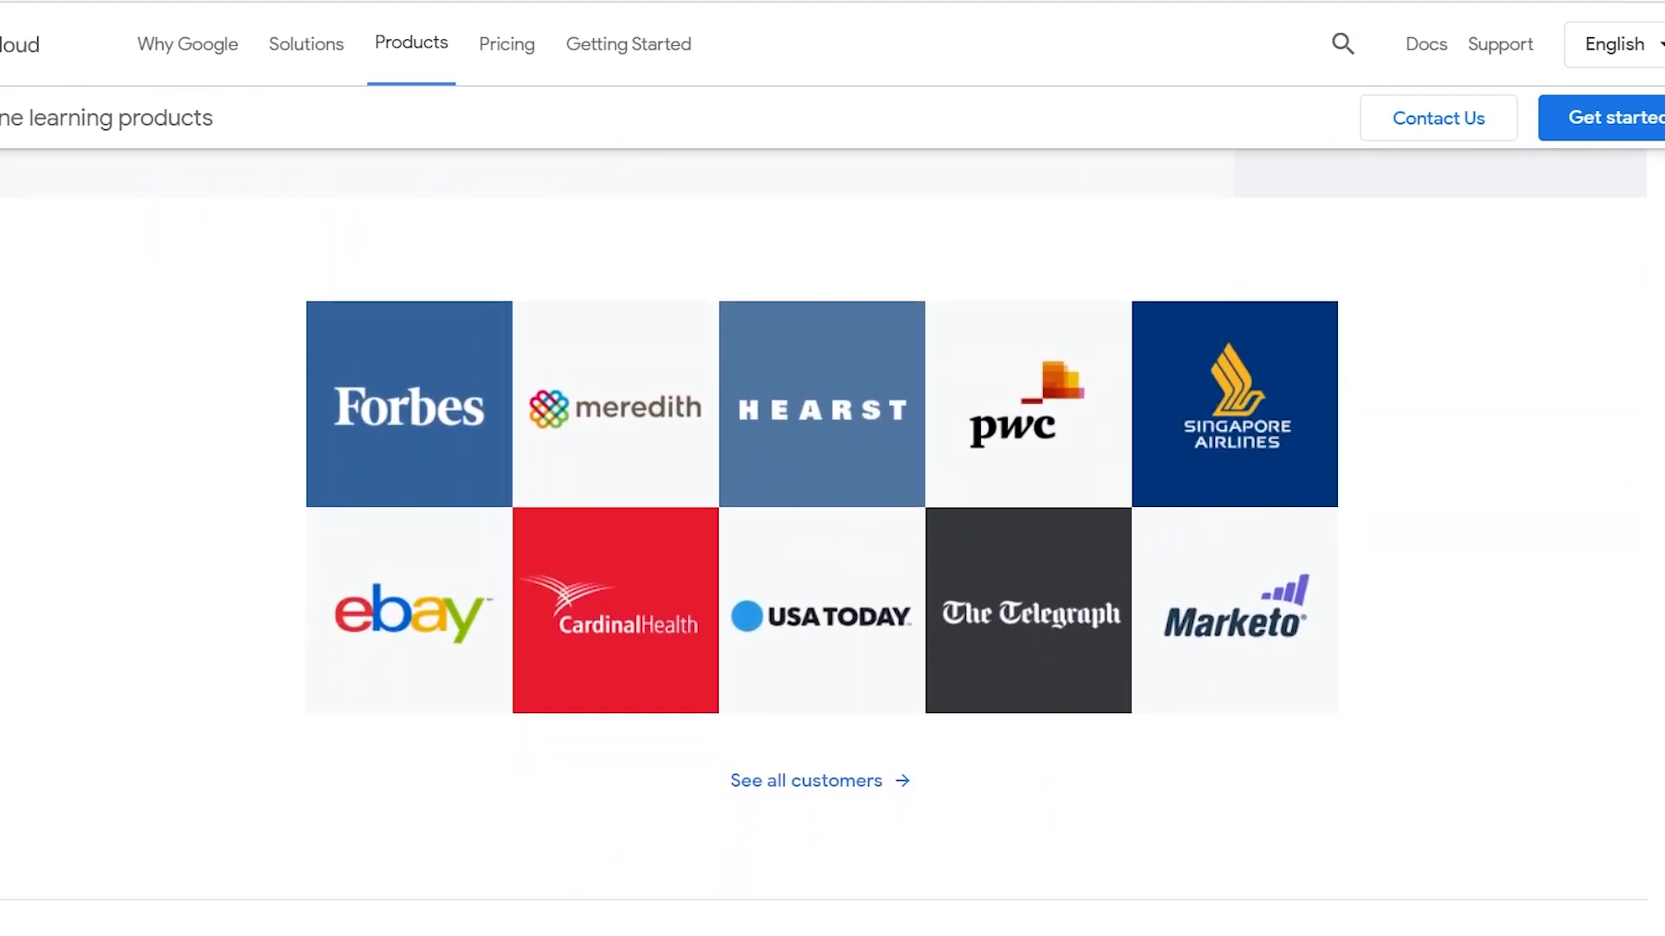
pyautogui.scroll(-3)
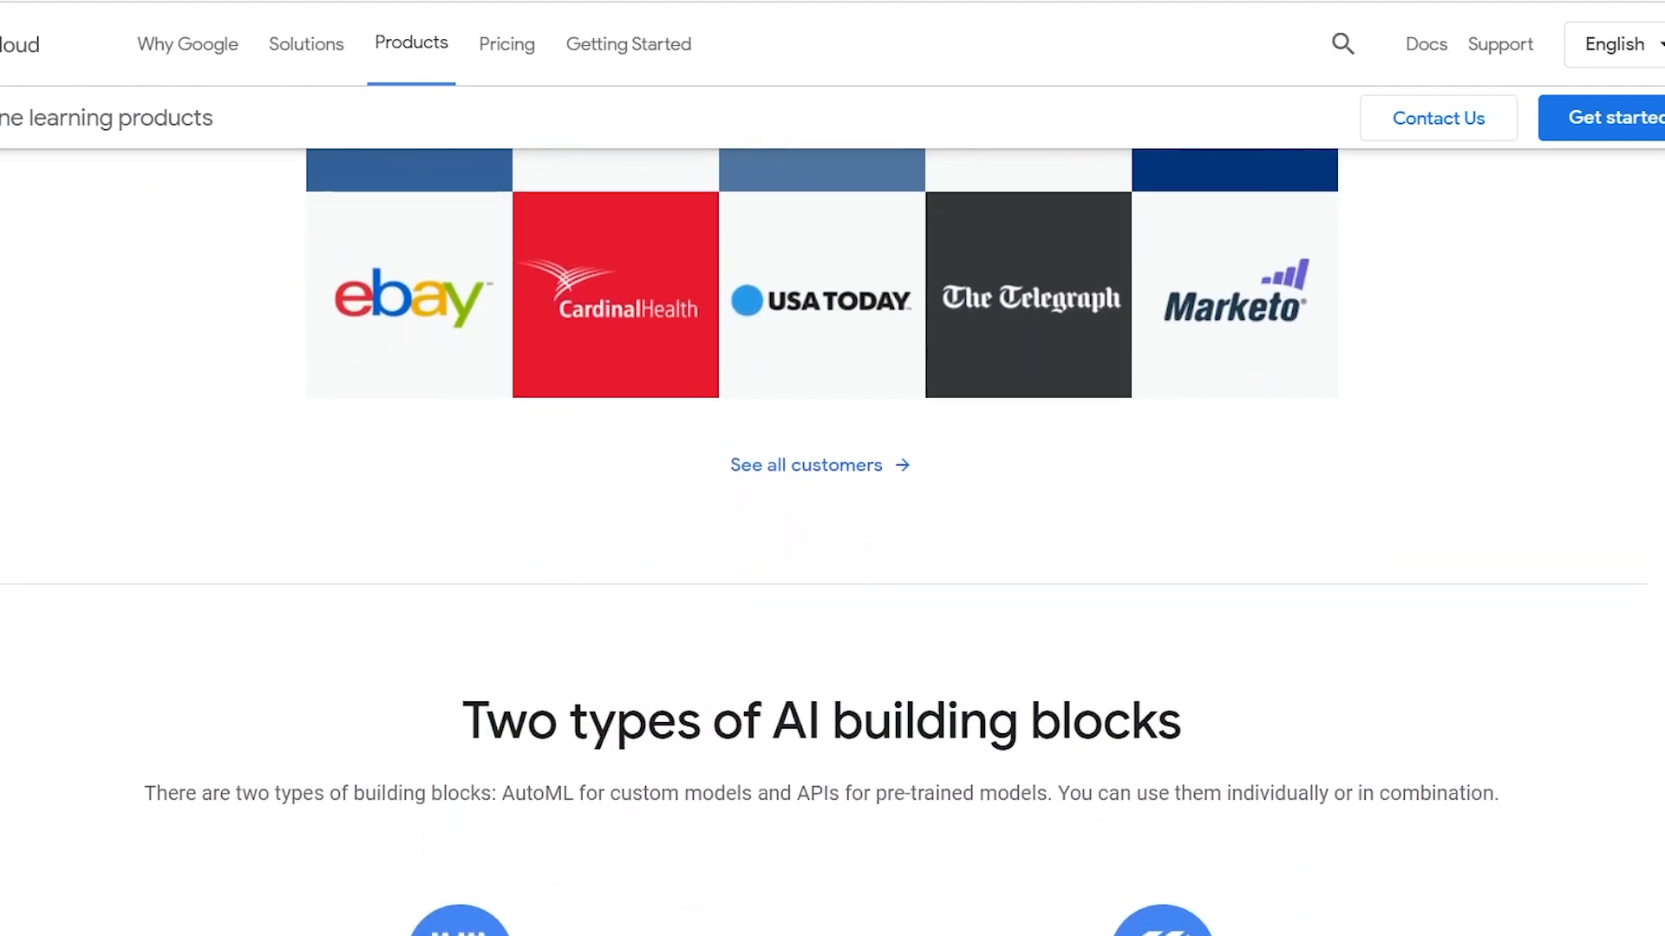
pyautogui.scroll(-3)
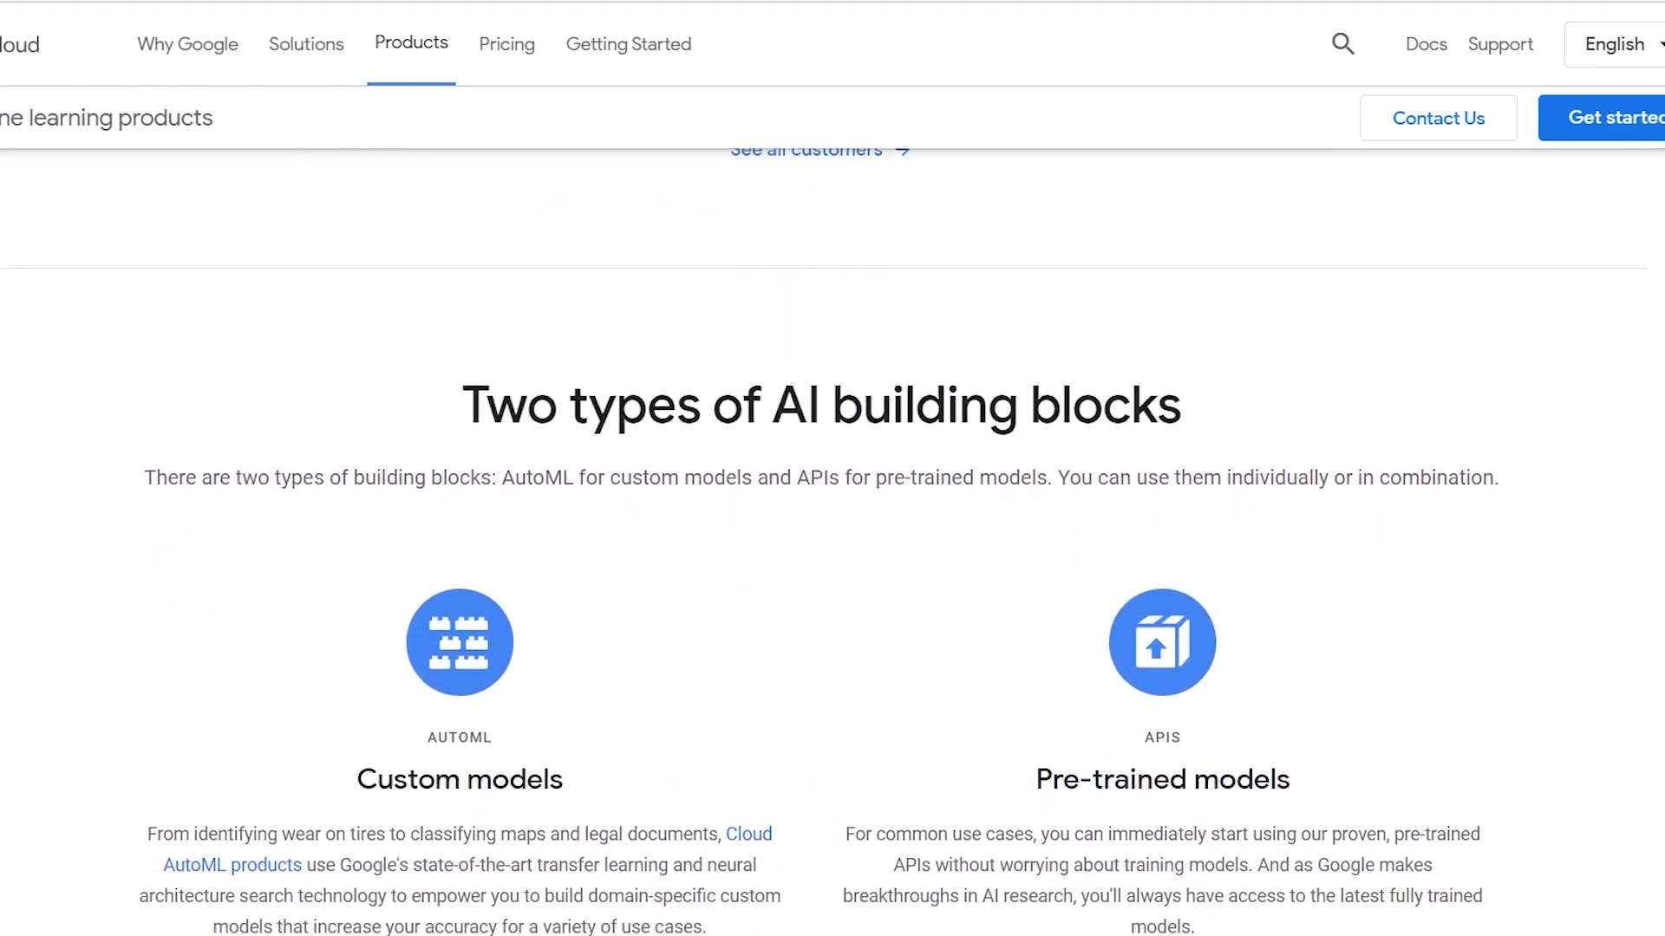
pyautogui.scroll(-3)
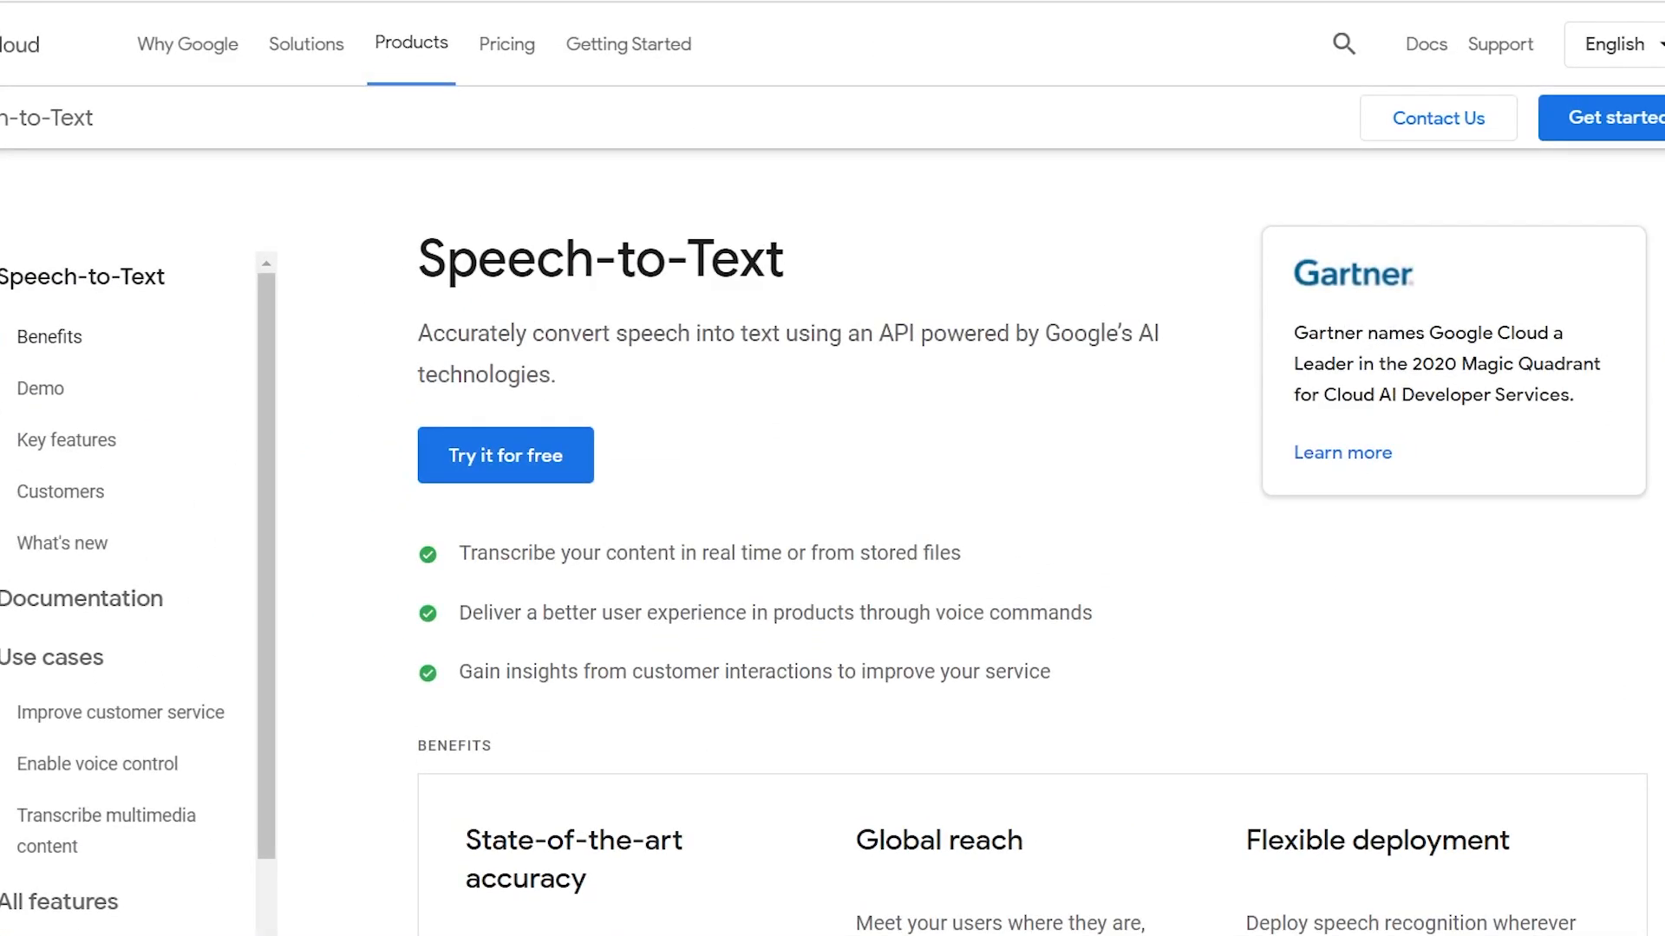
# Scroll the Speech-to-Text page past Benefits and the file-upload demo to Key features
pyautogui.scroll(-3)
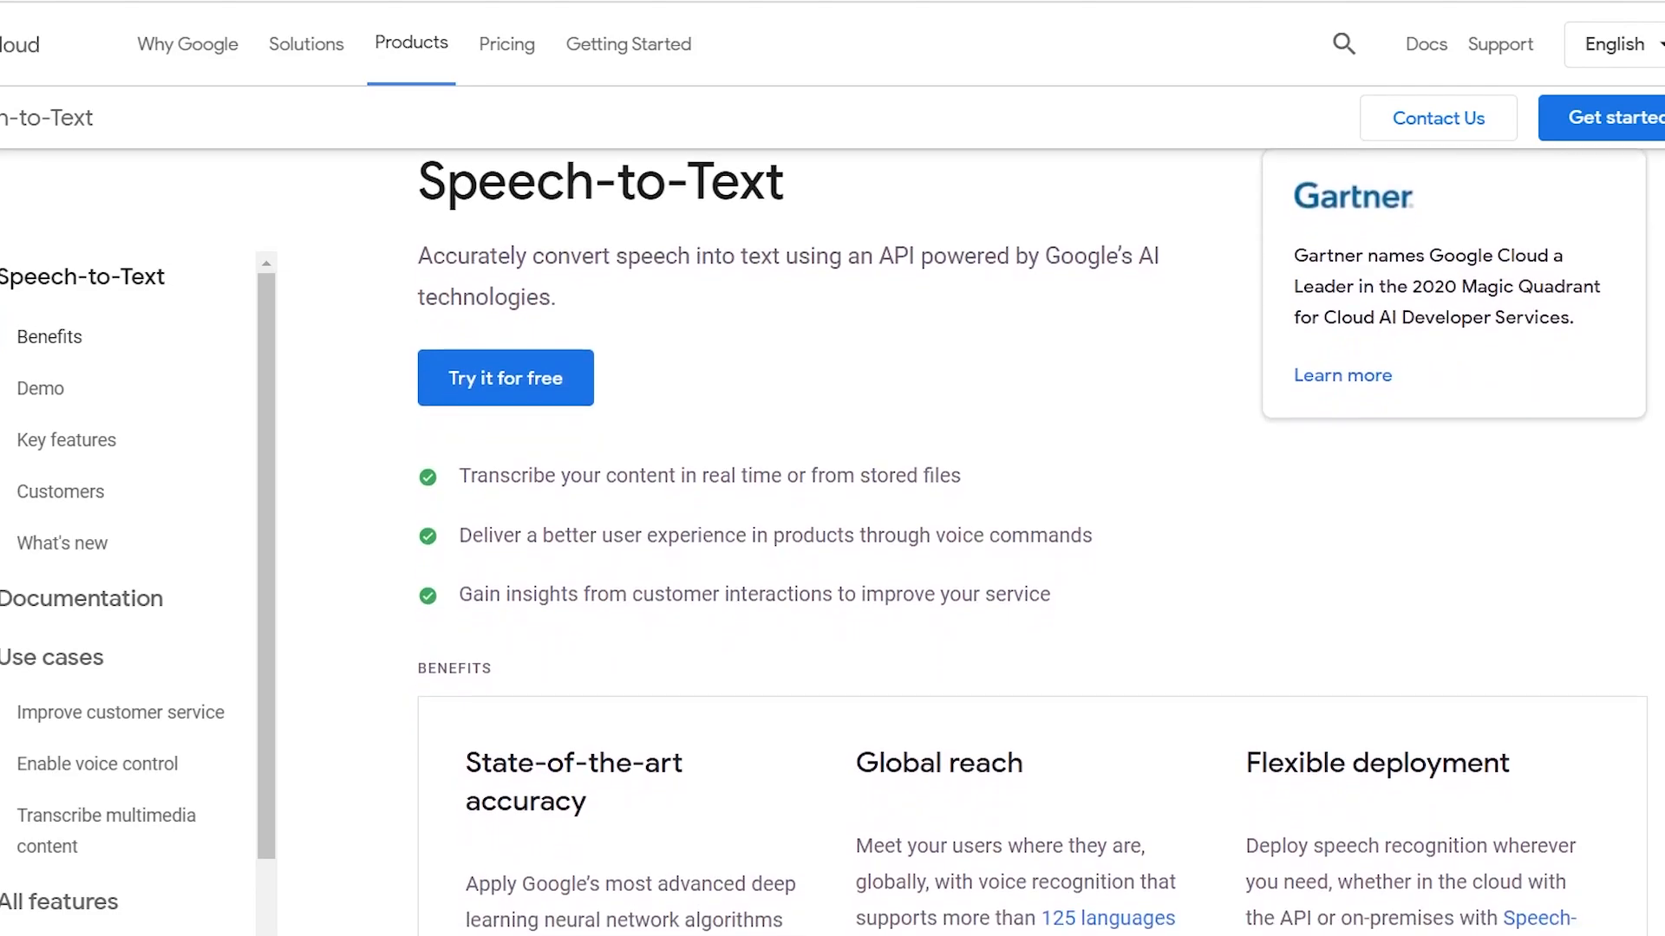
pyautogui.scroll(-3)
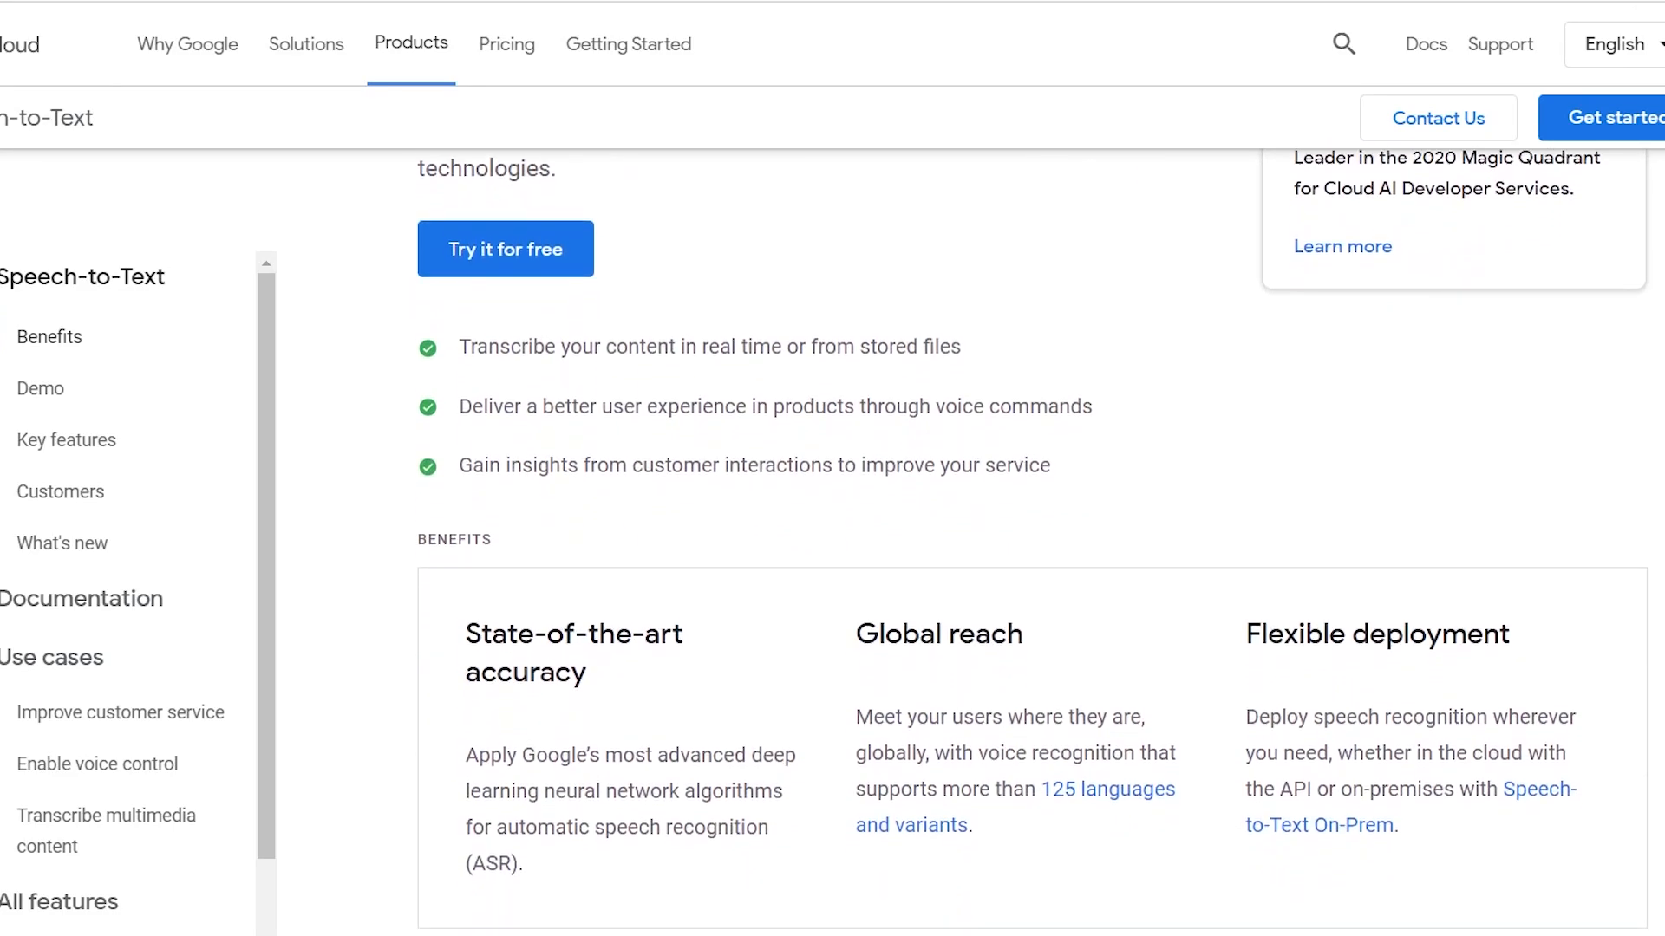
pyautogui.scroll(-3)
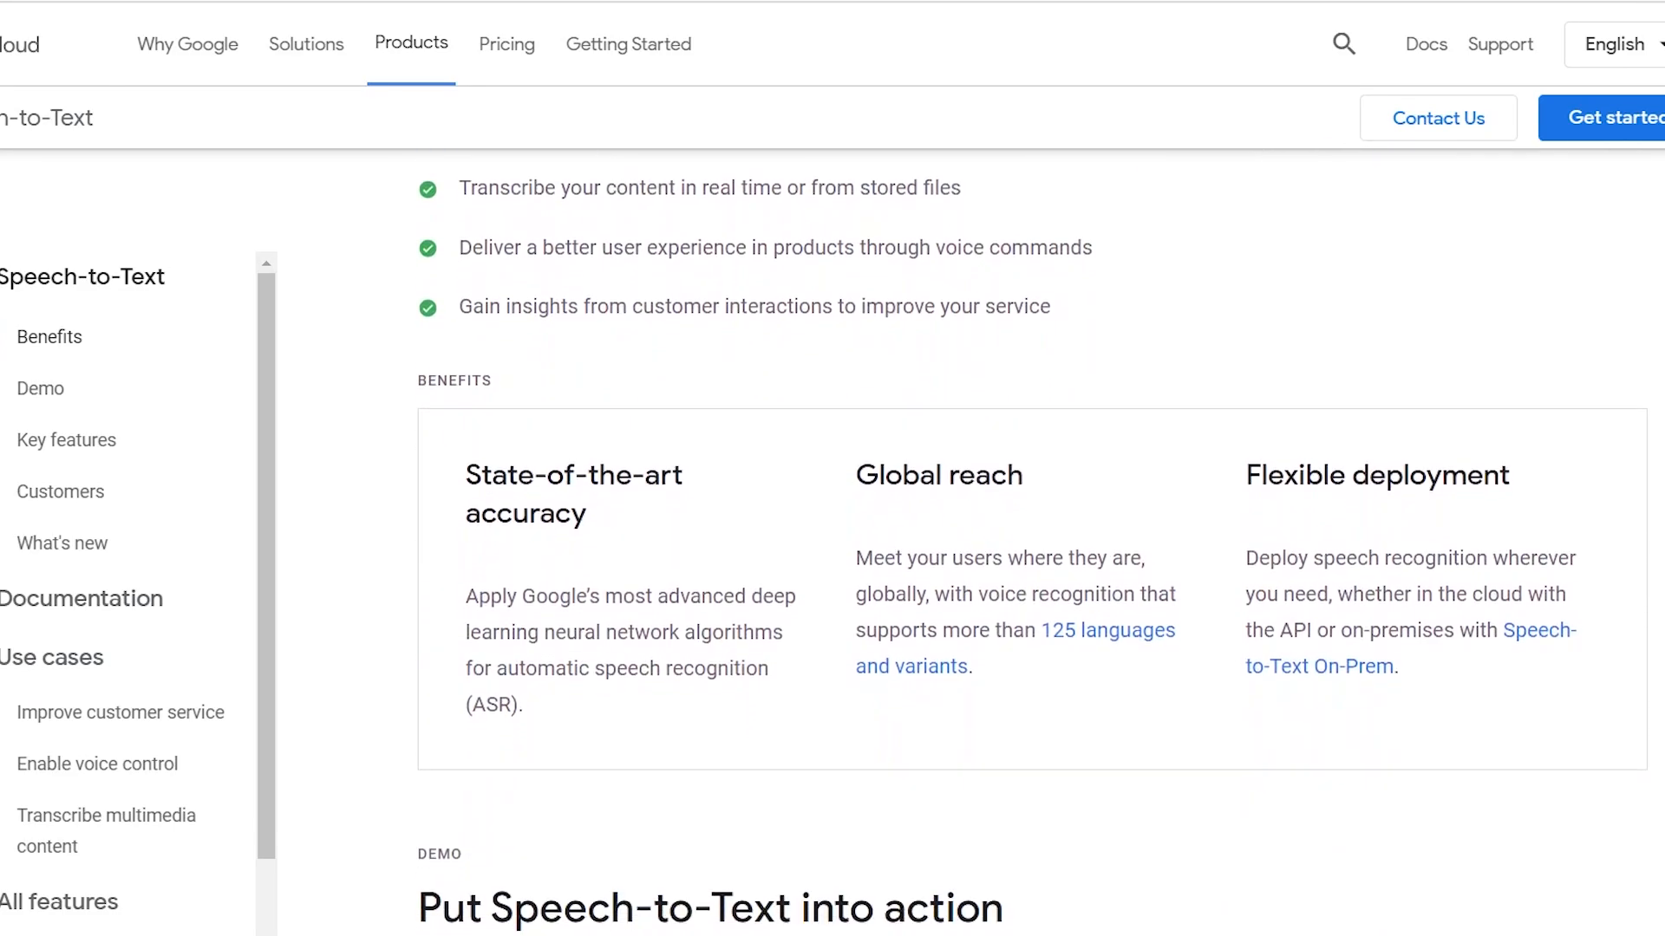
pyautogui.scroll(-3)
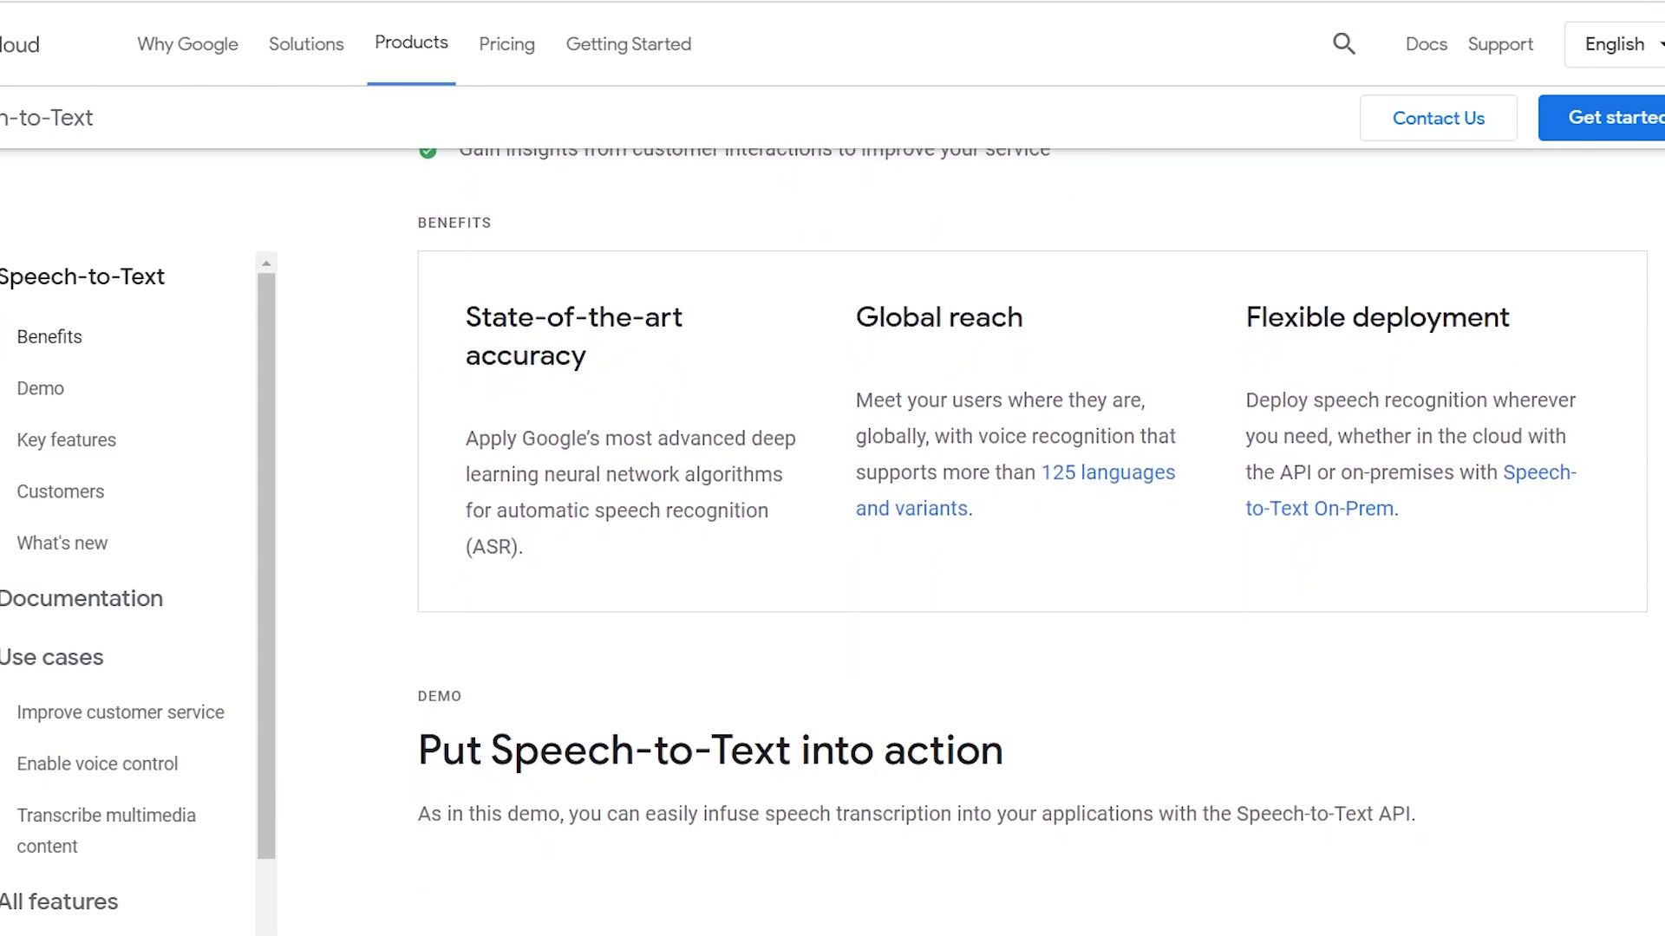
pyautogui.scroll(-3)
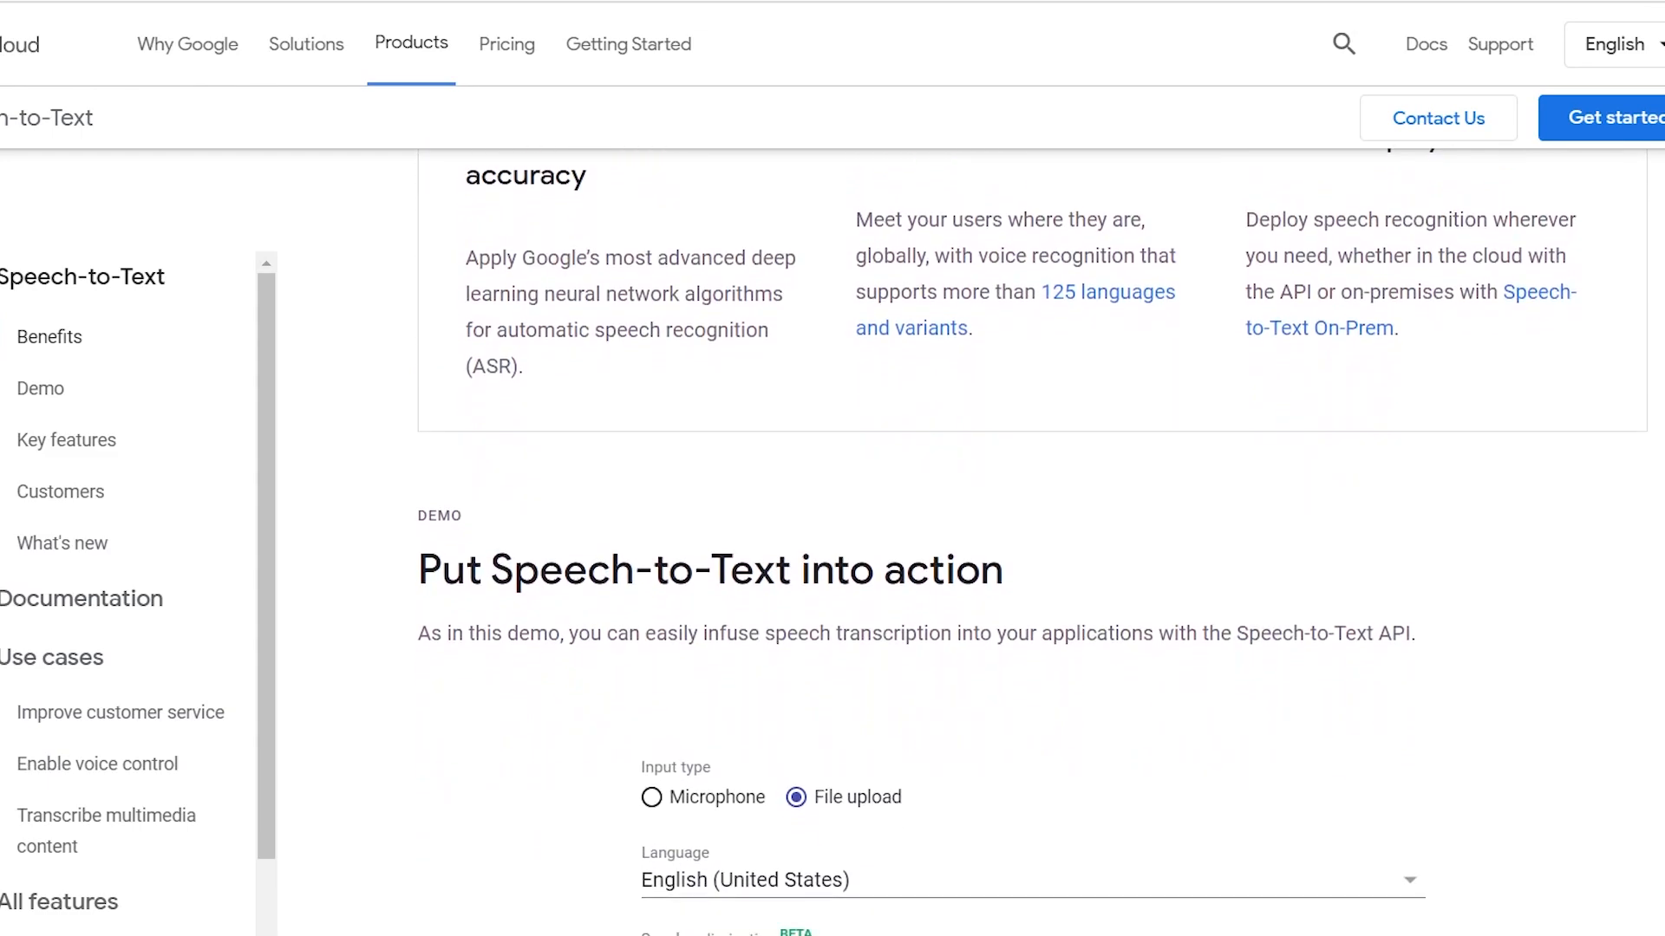
pyautogui.scroll(-3)
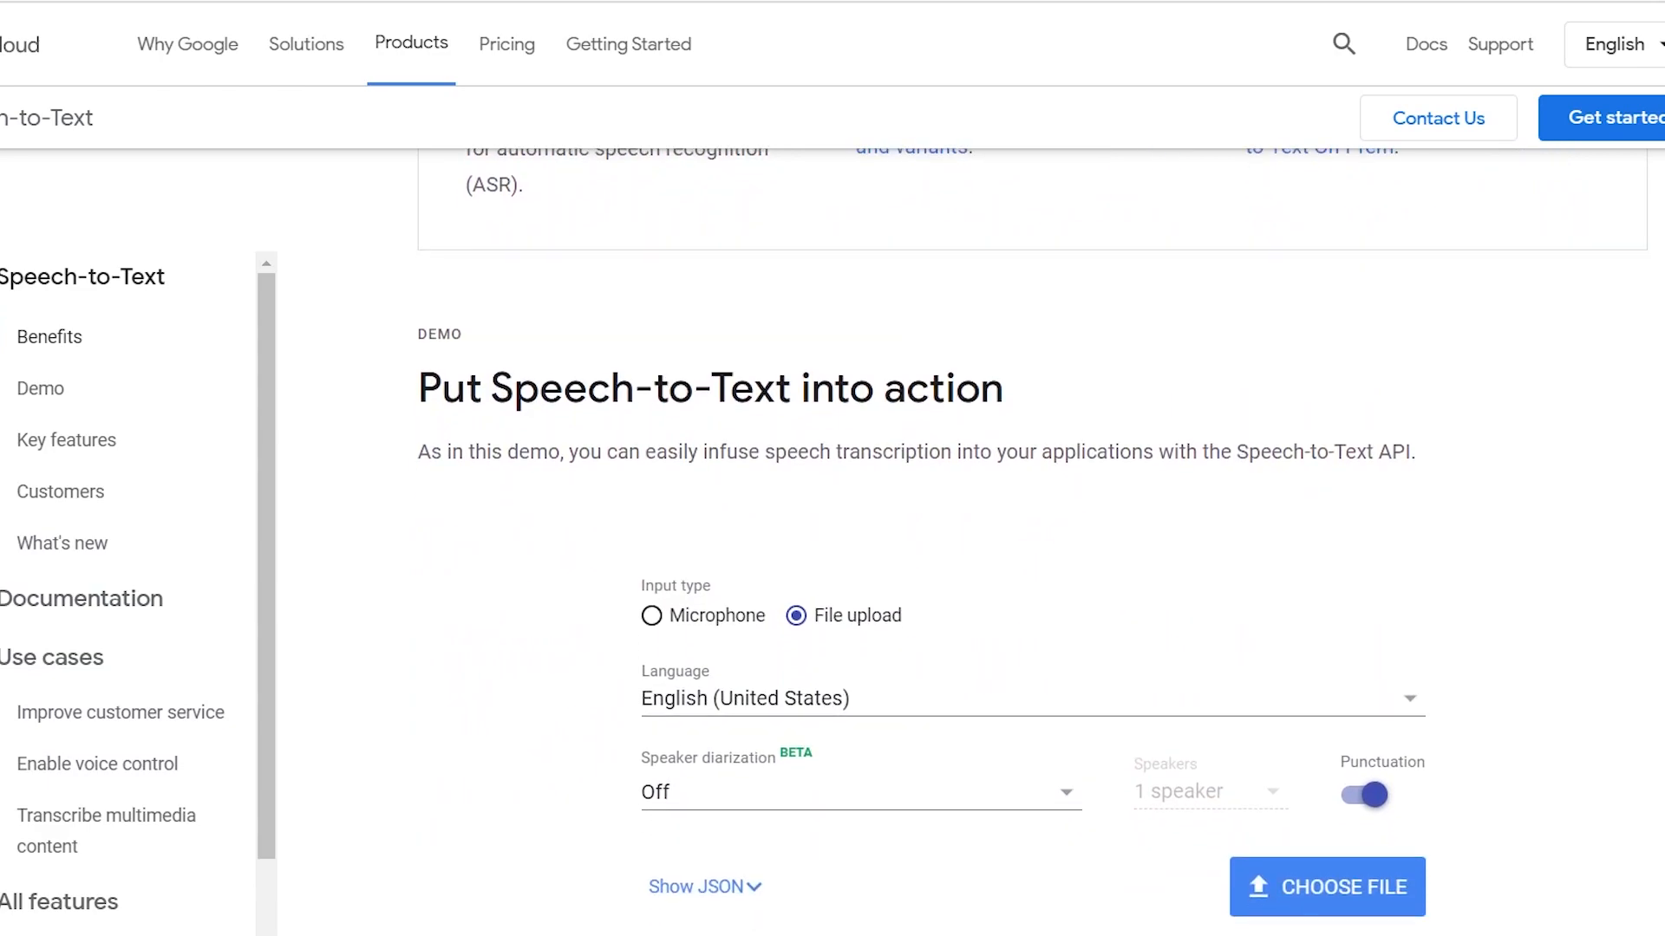
pyautogui.scroll(-3)
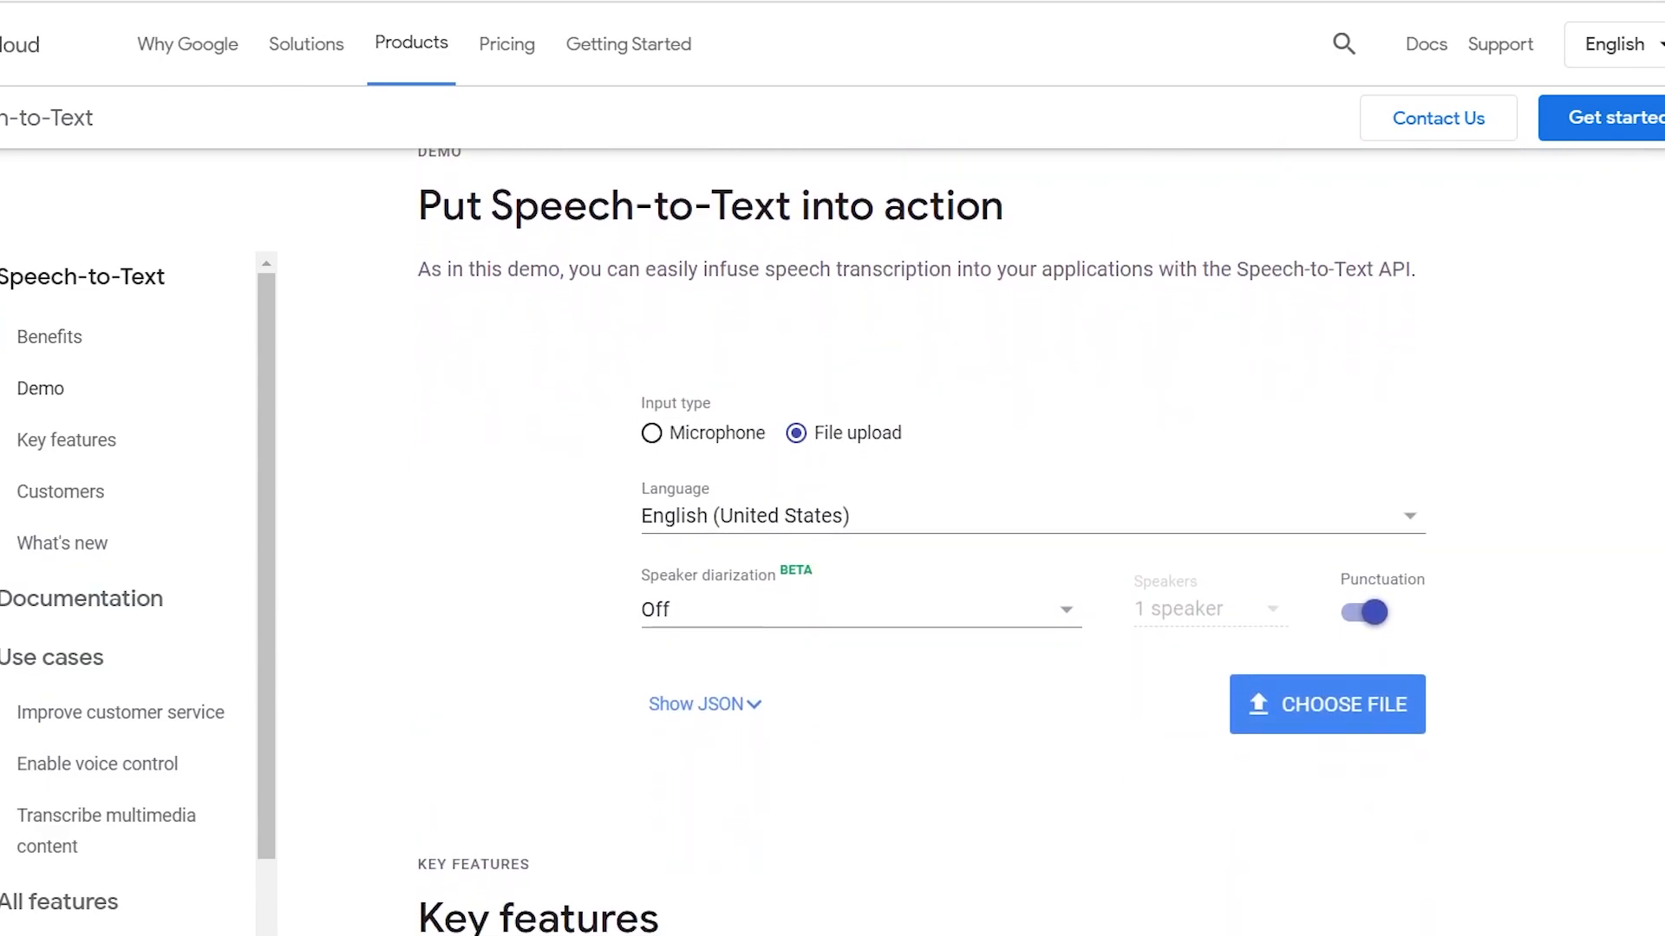
pyautogui.scroll(-3)
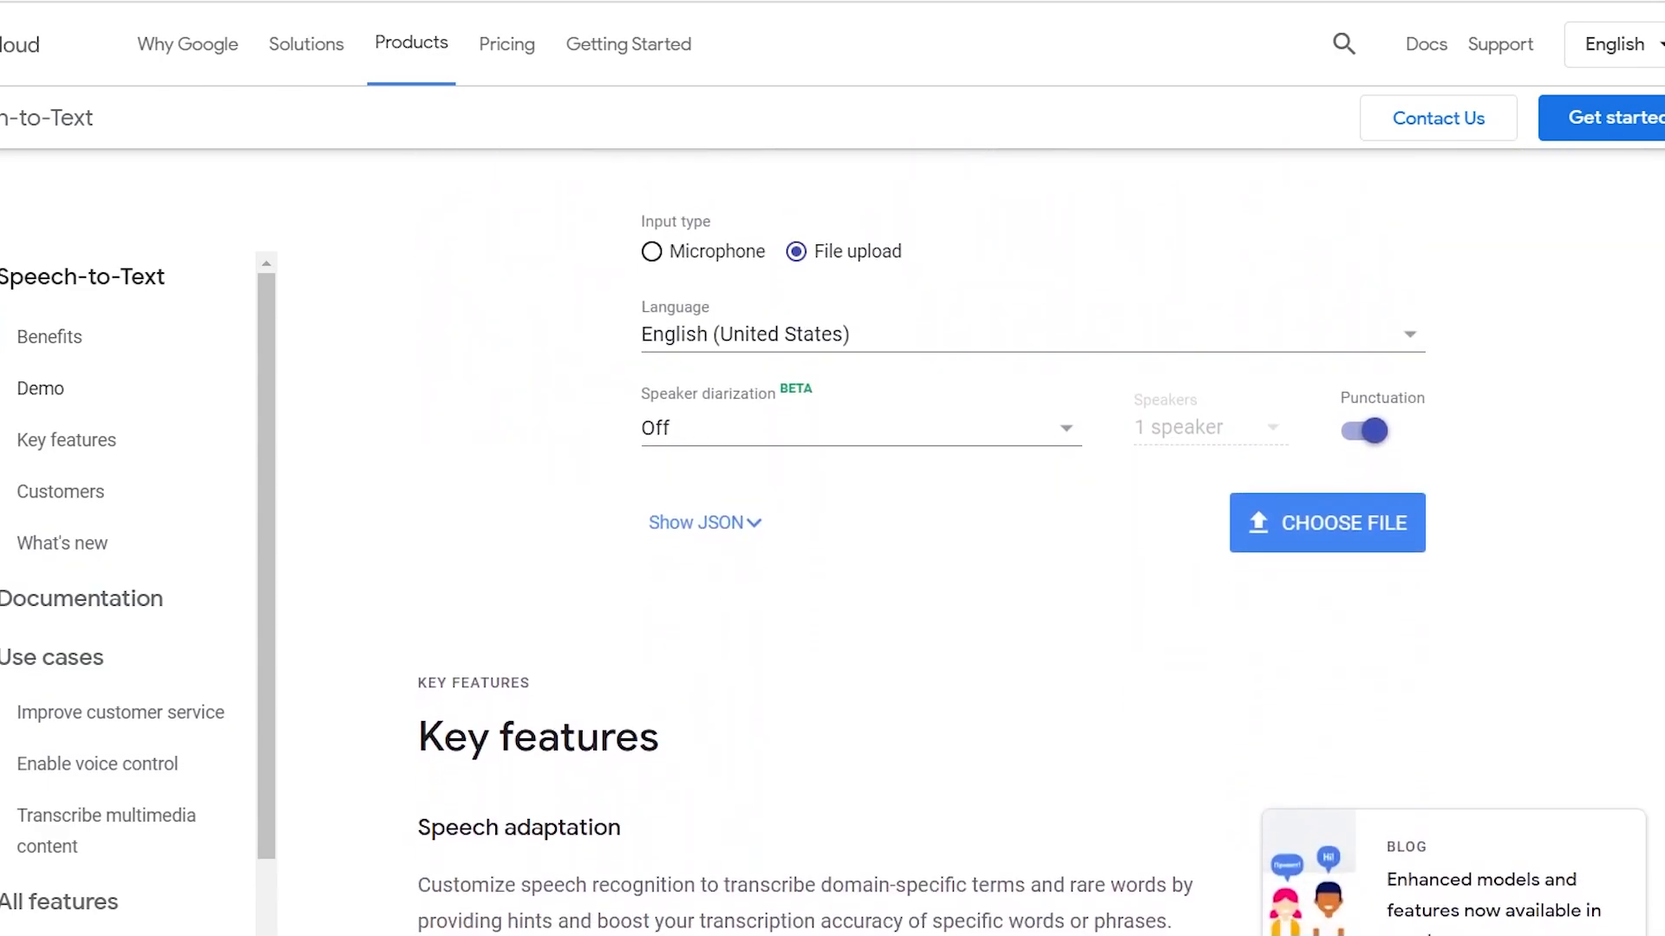
pyautogui.scroll(-3)
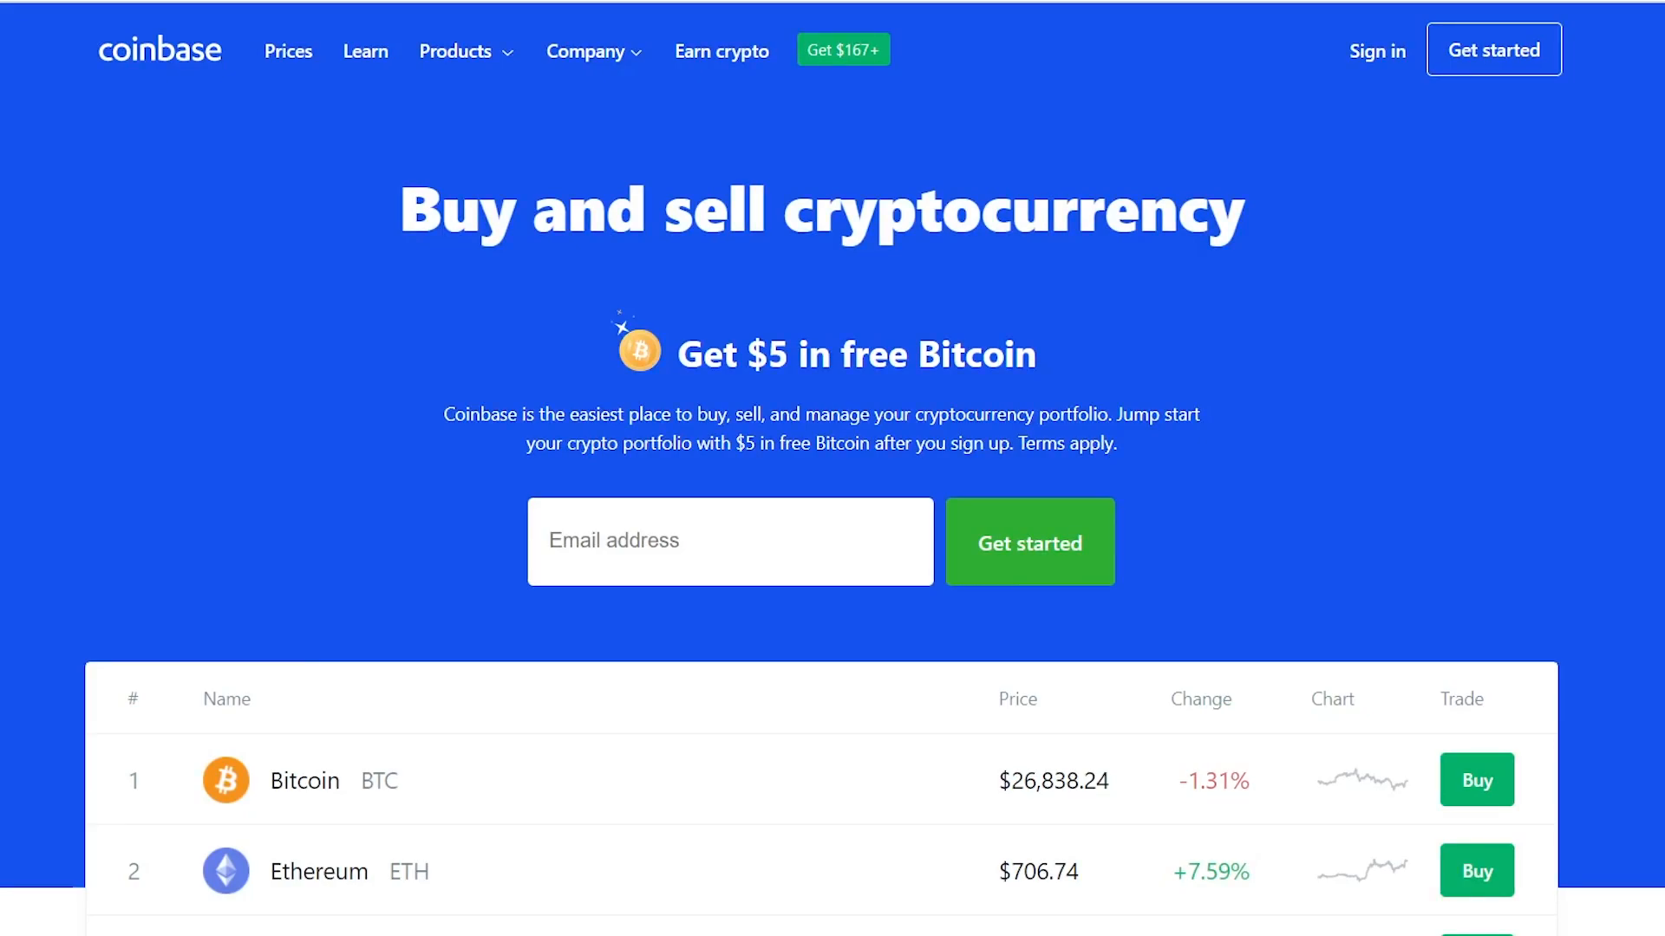
# Scroll the Coinbase homepage past prices and features to the $320B+, 100+, 35M+ stats banner
pyautogui.scroll(-3)
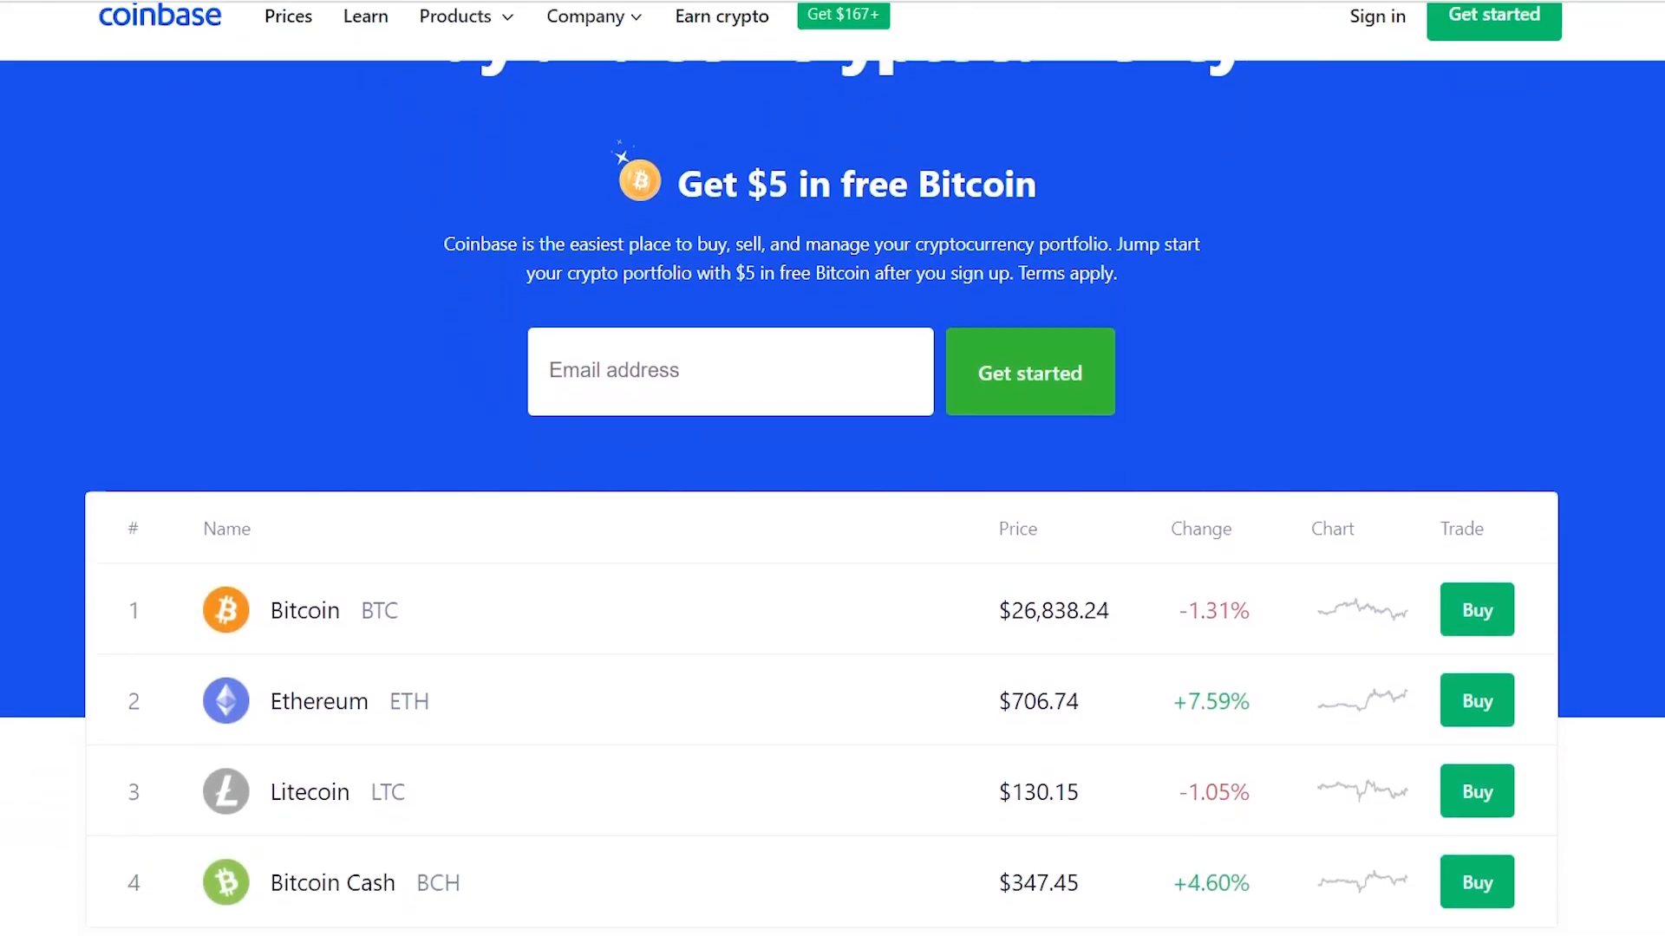
pyautogui.scroll(-3)
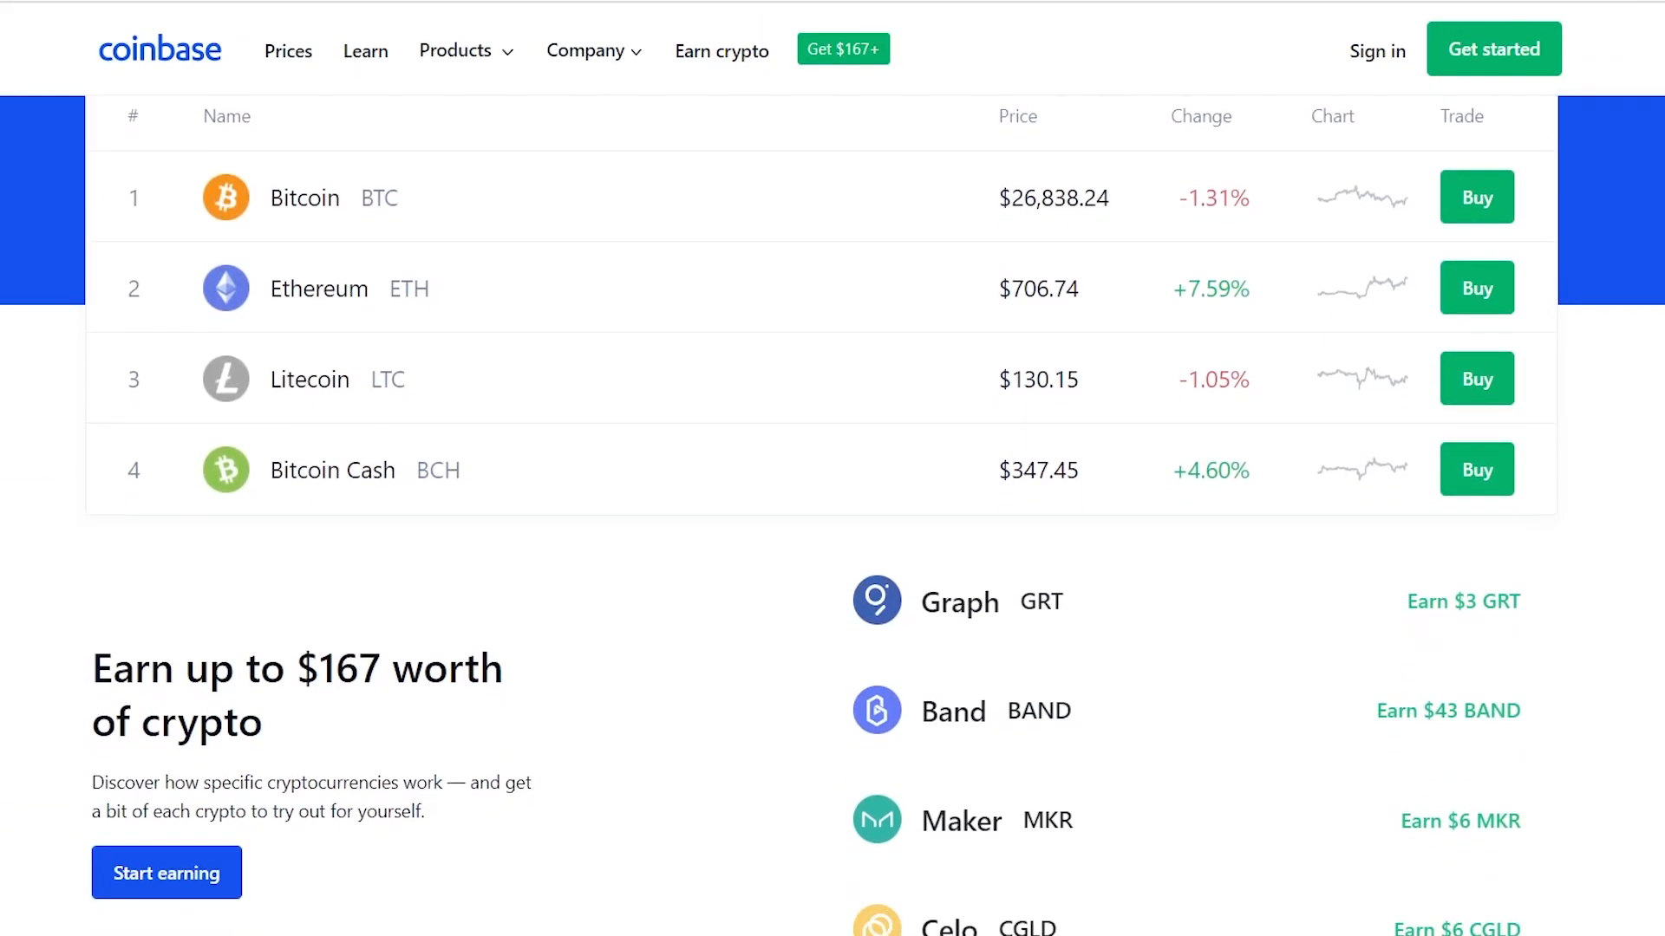
pyautogui.scroll(-3)
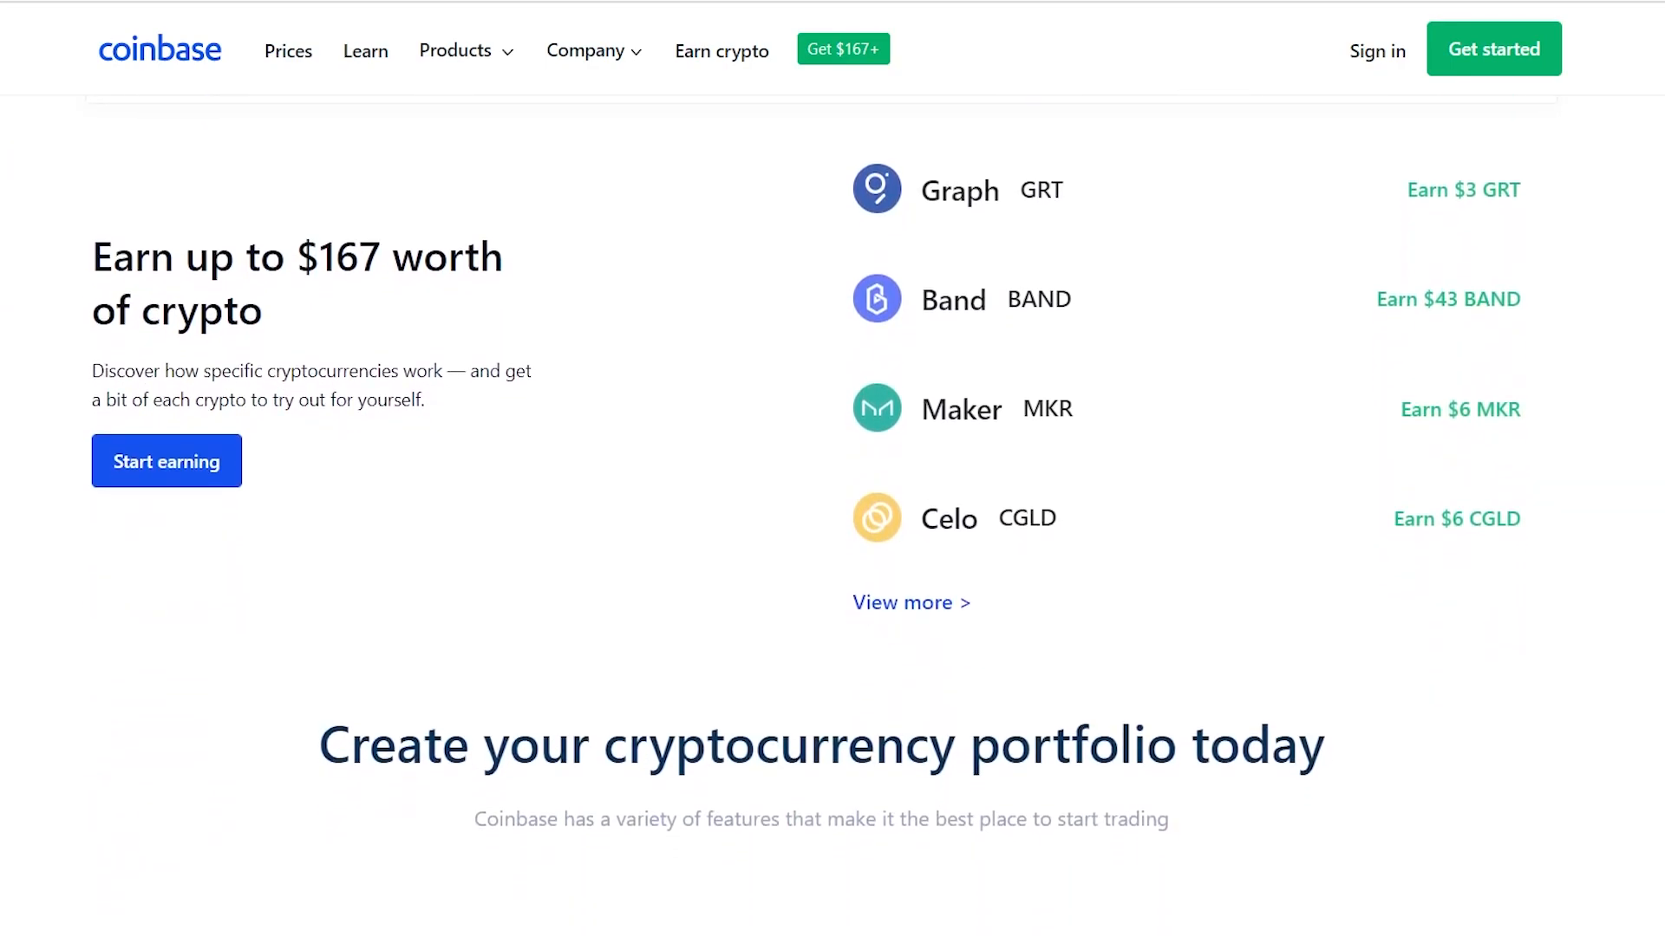
pyautogui.scroll(-3)
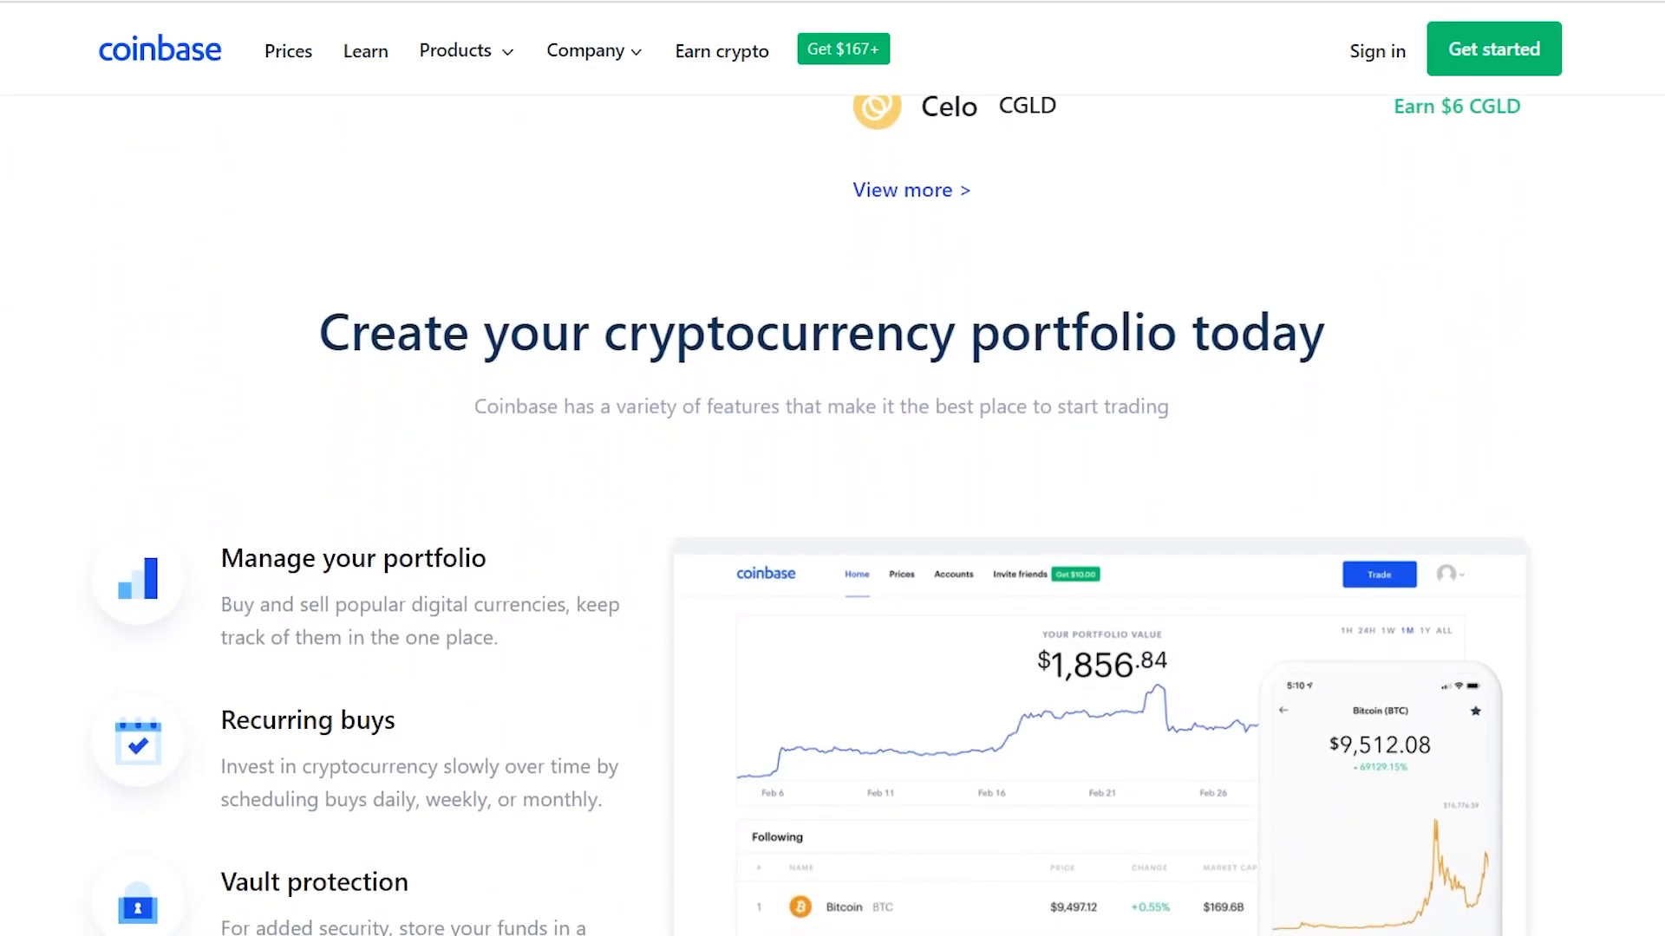
pyautogui.scroll(-3)
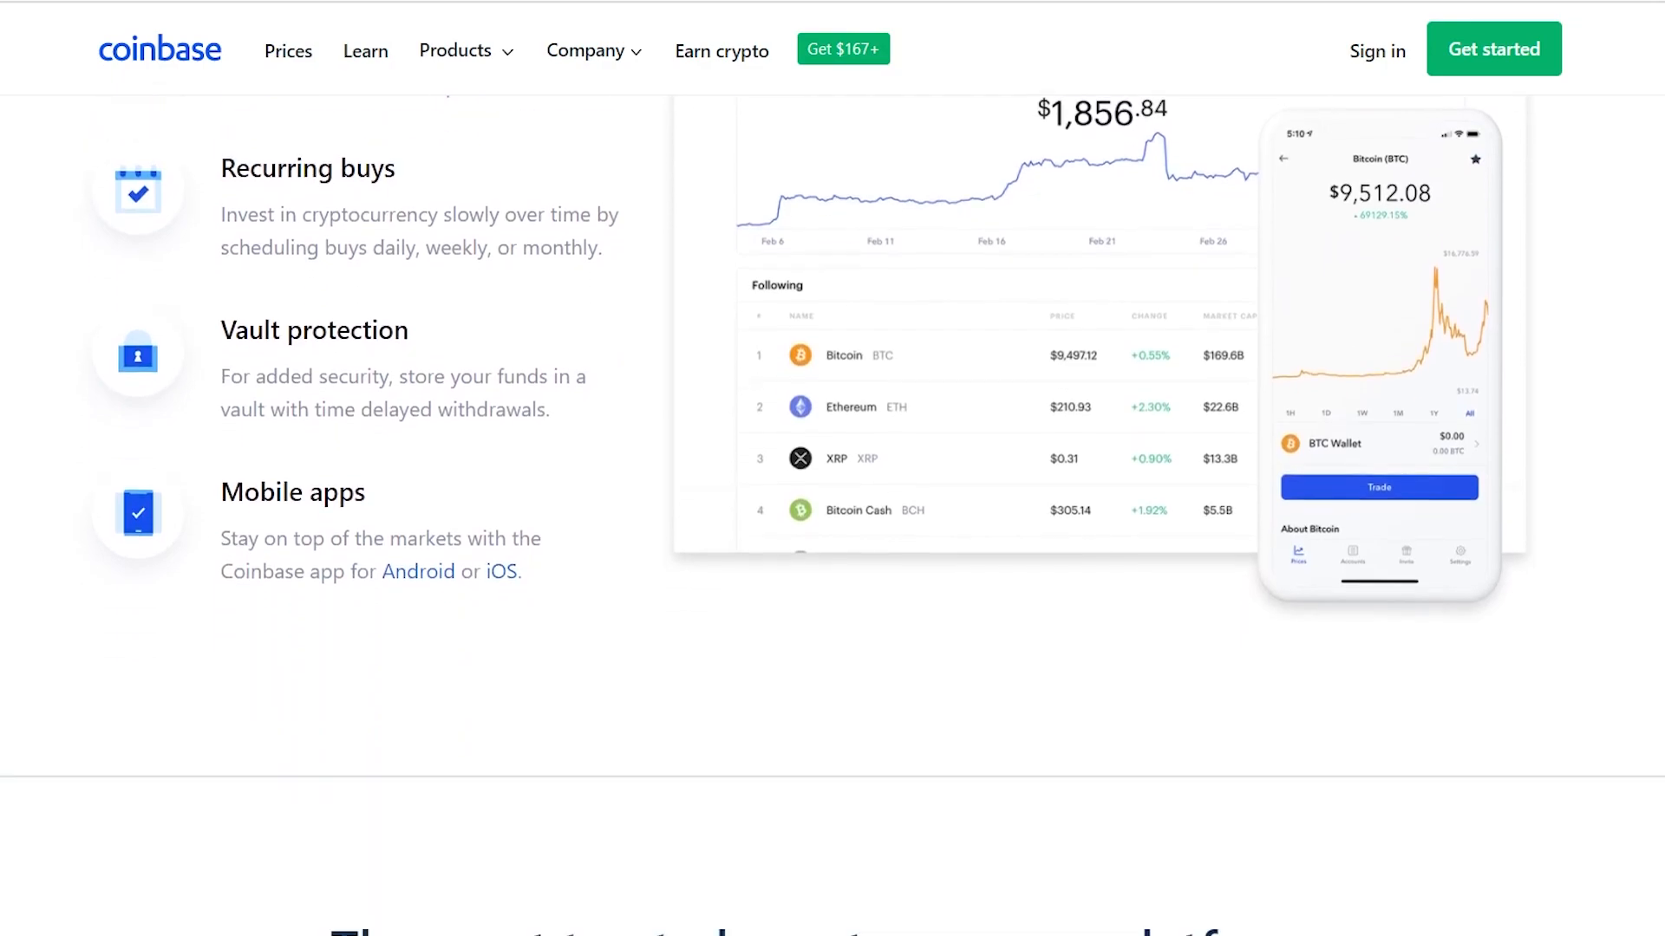
pyautogui.scroll(-3)
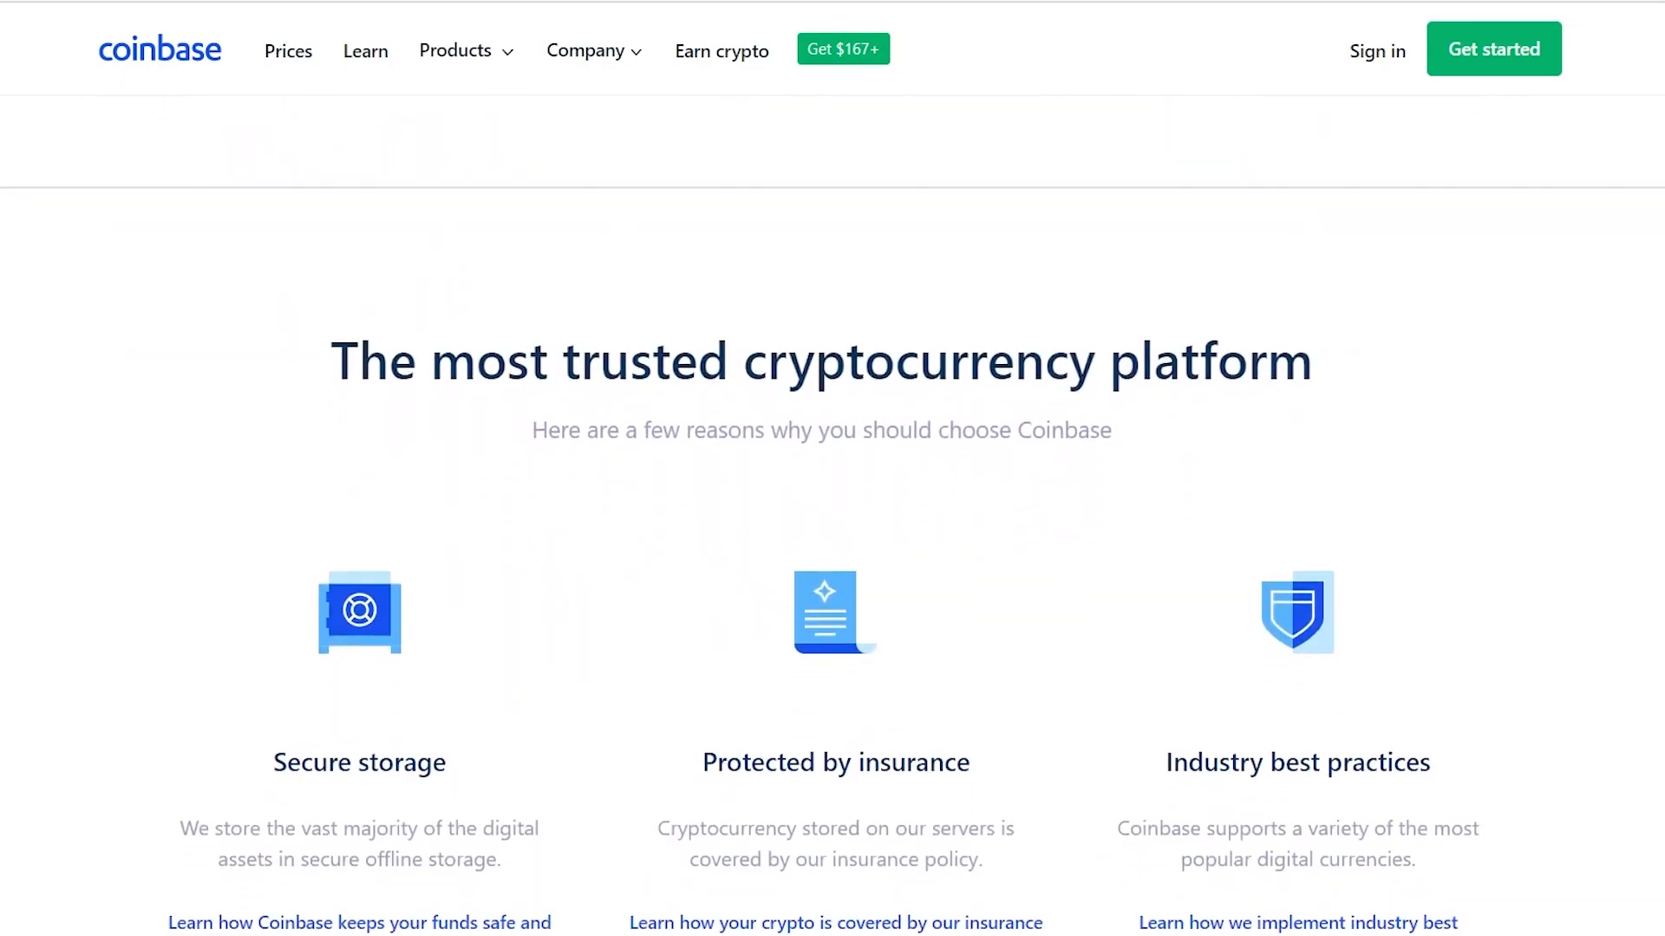
pyautogui.scroll(-3)
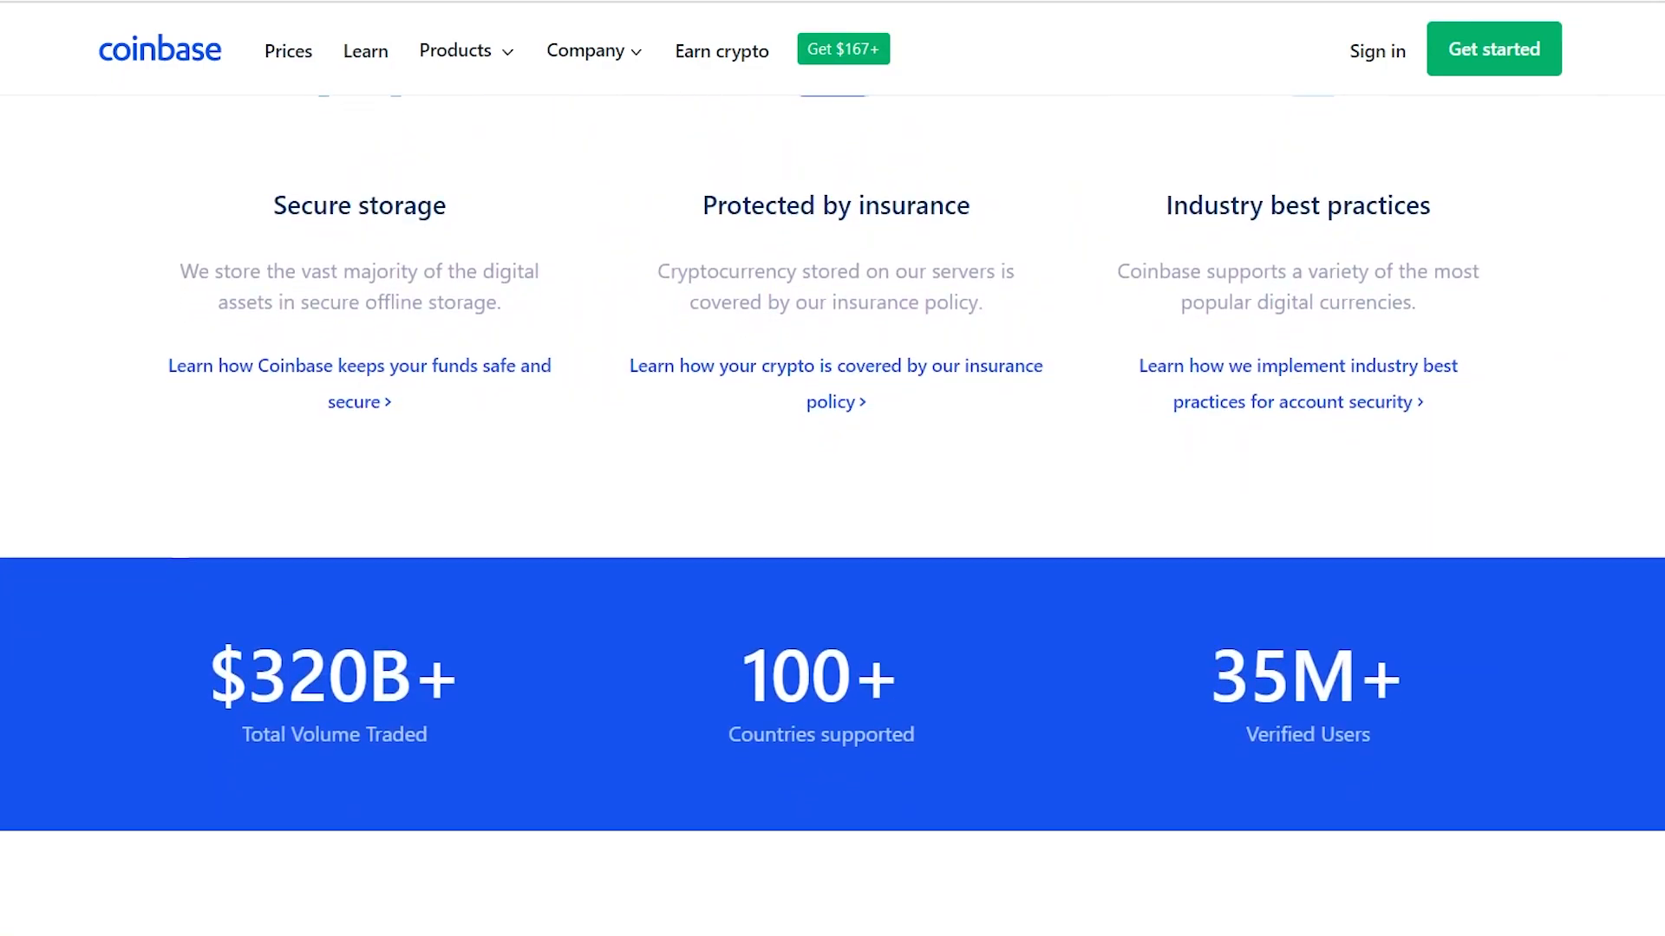
pyautogui.scroll(-3)
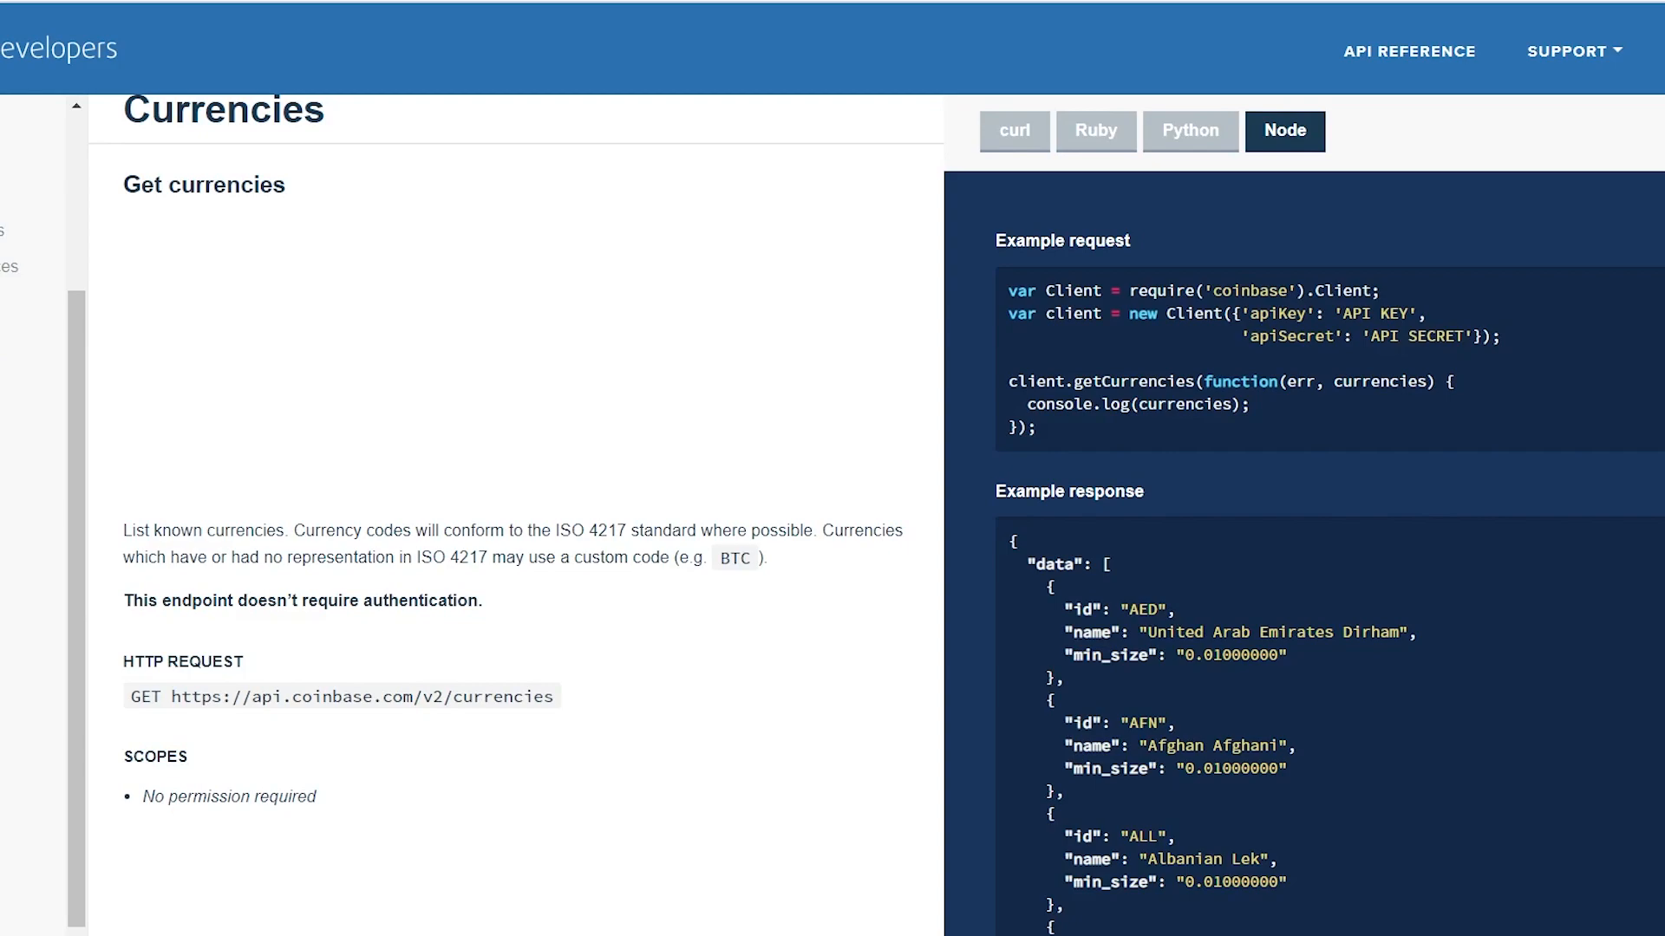
# Scroll the Coinbase API reference through exchange rates and the Get buy price endpoint examples
pyautogui.scroll(-3)
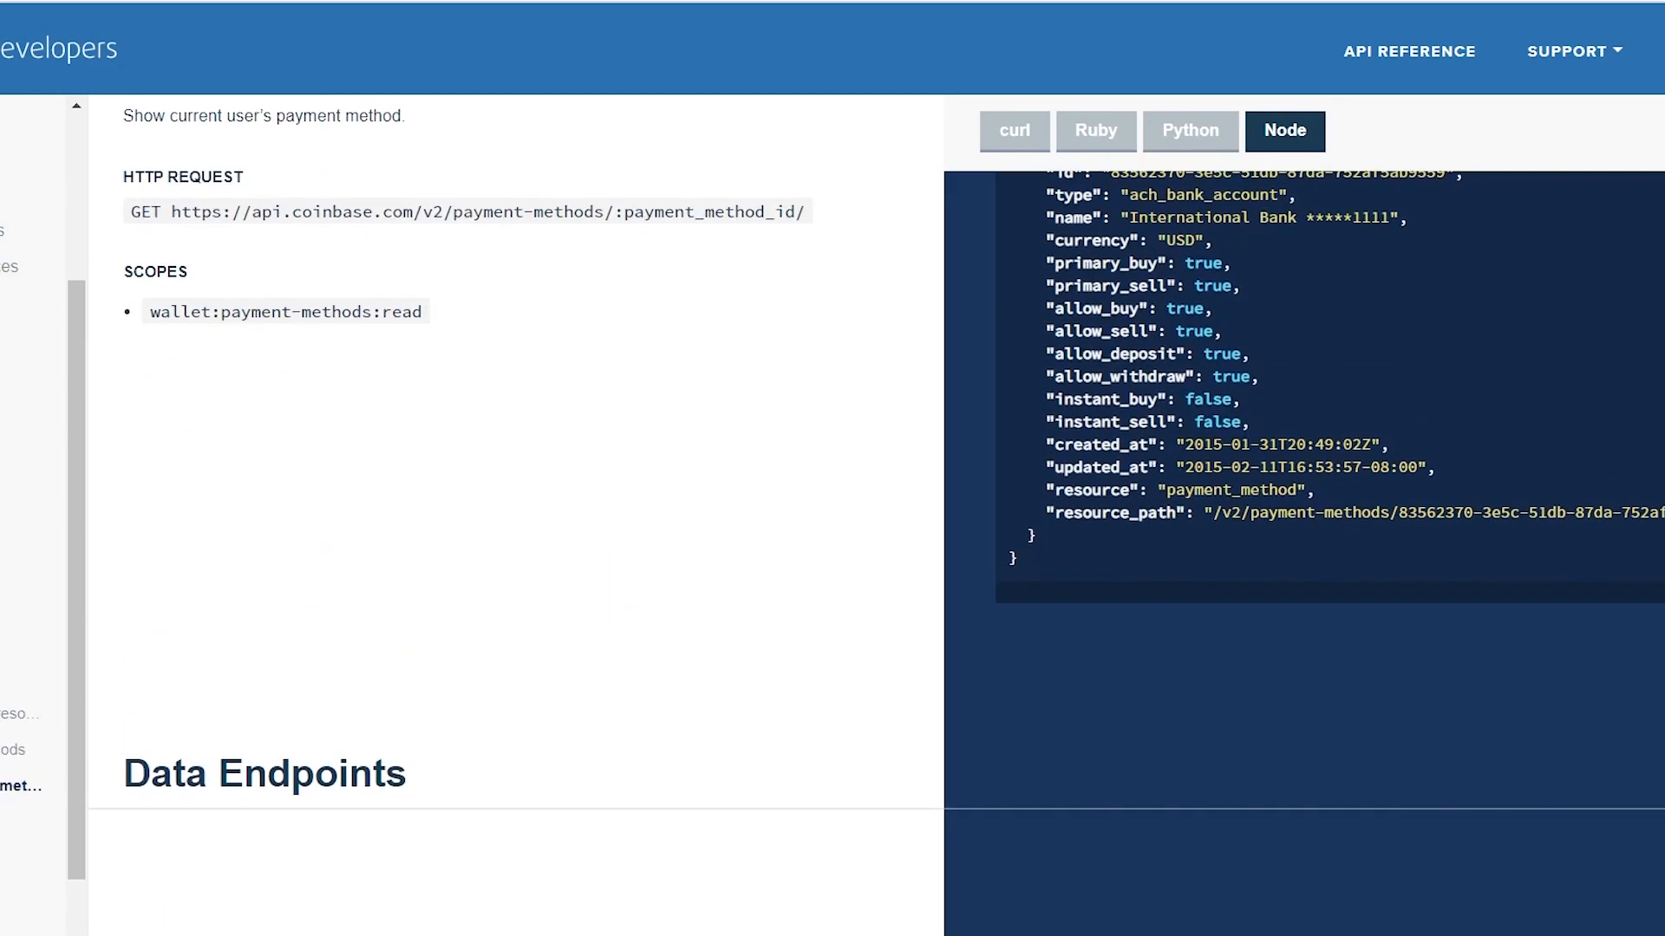
pyautogui.scroll(-3)
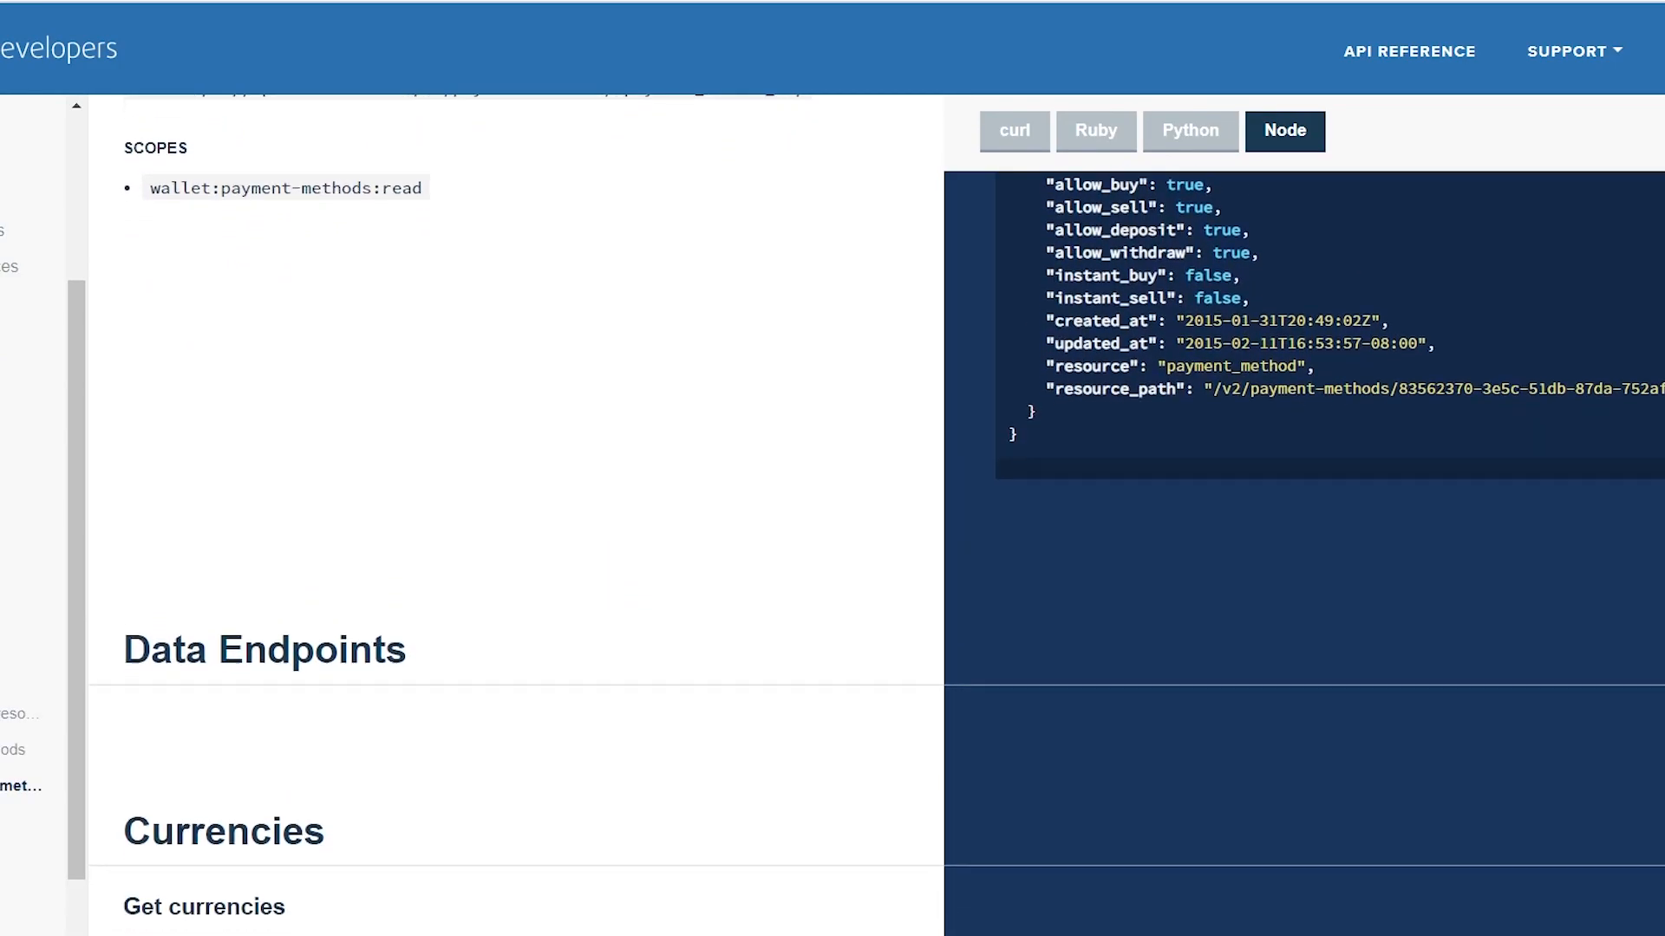
pyautogui.scroll(-3)
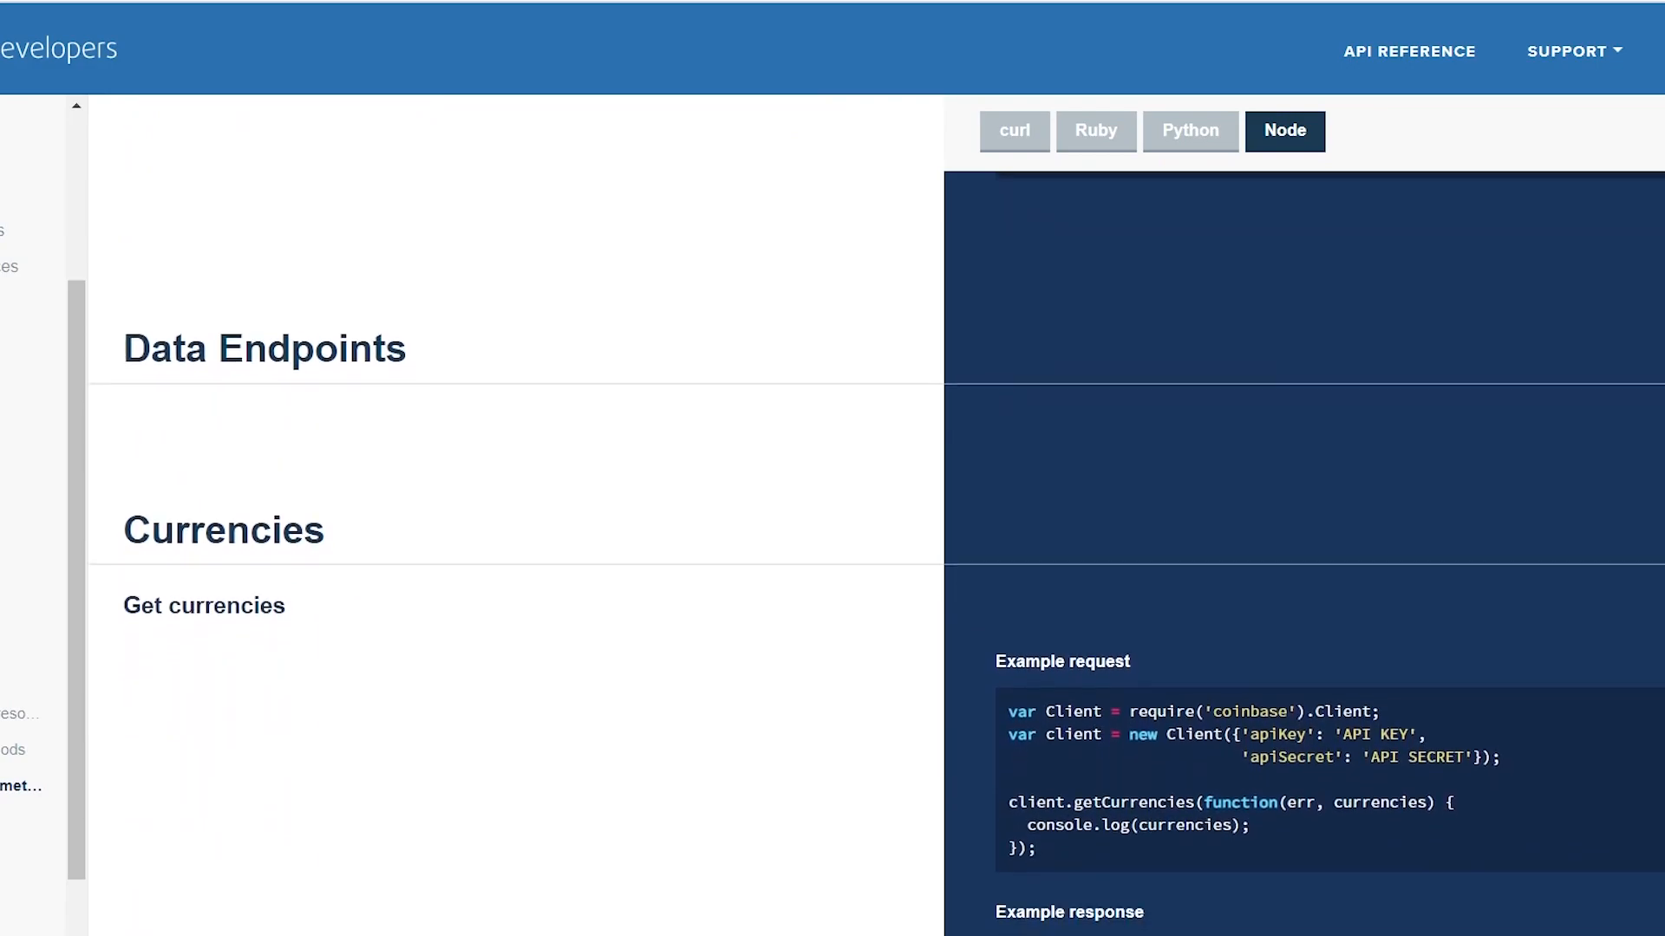
pyautogui.scroll(-3)
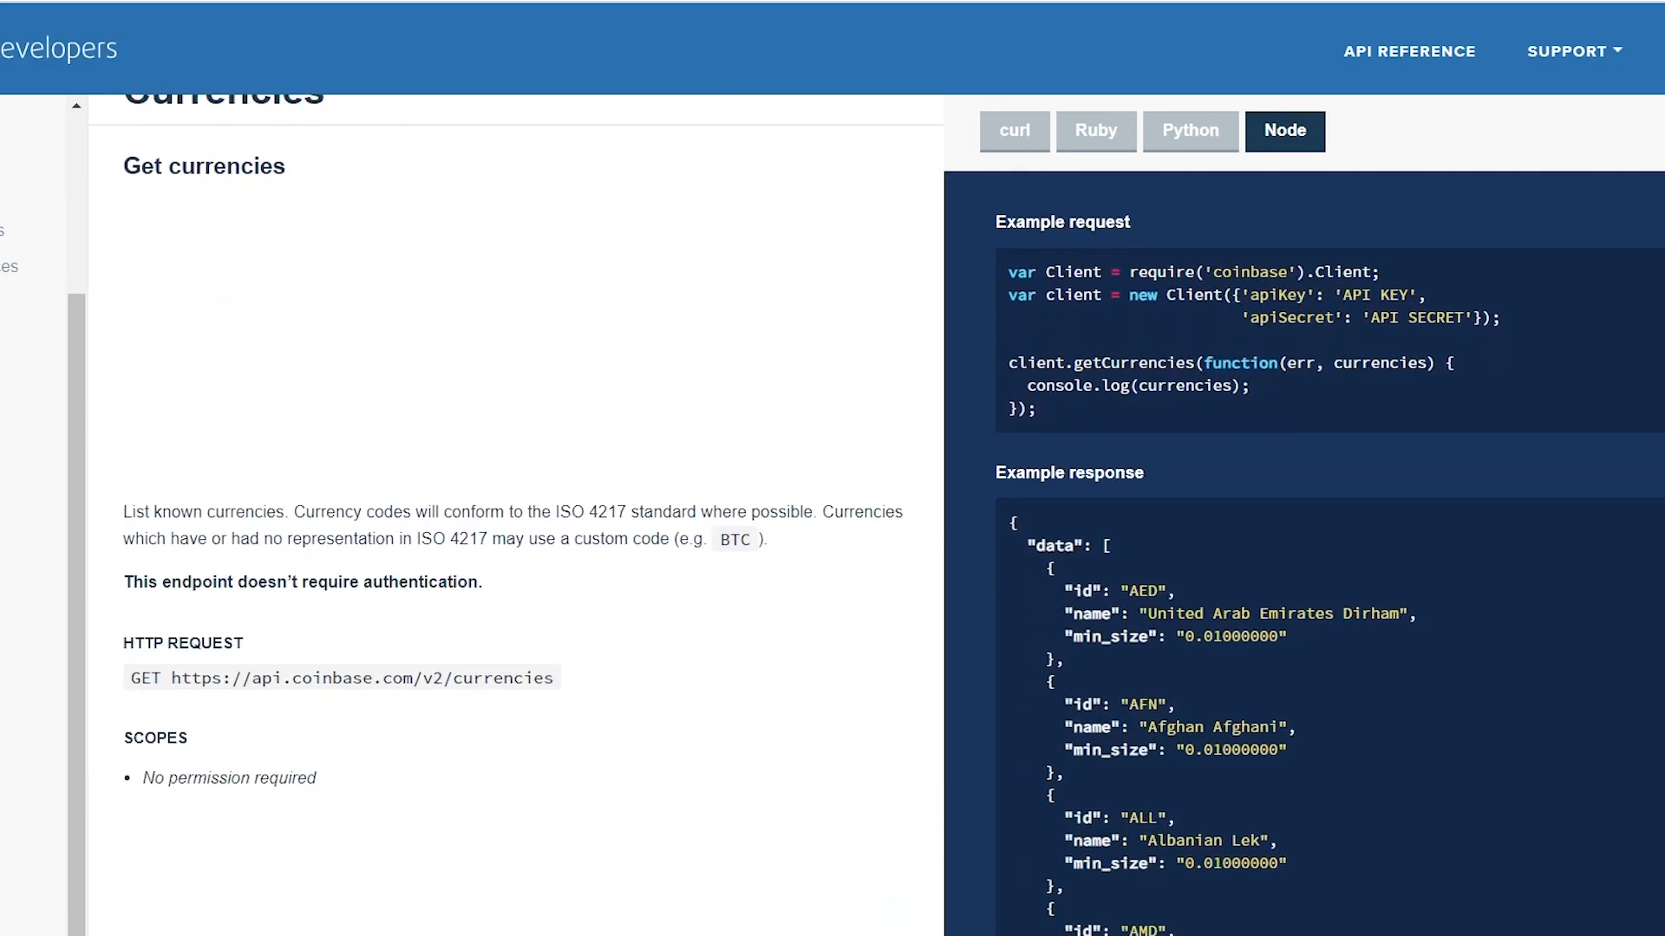
pyautogui.scroll(-3)
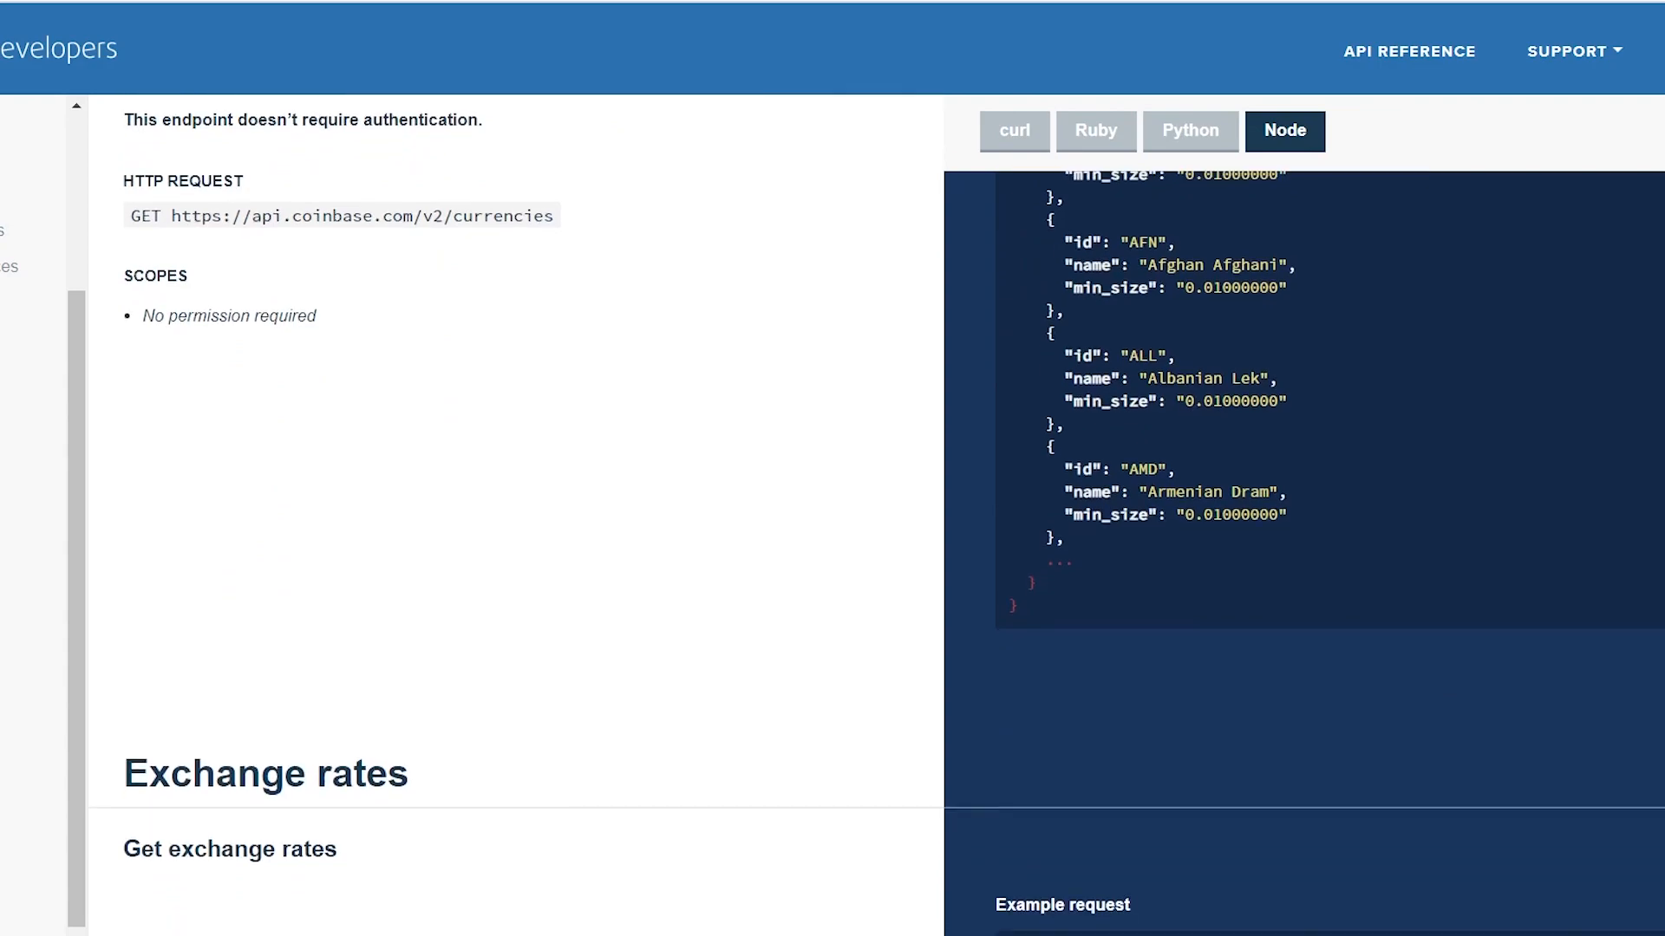
pyautogui.scroll(-3)
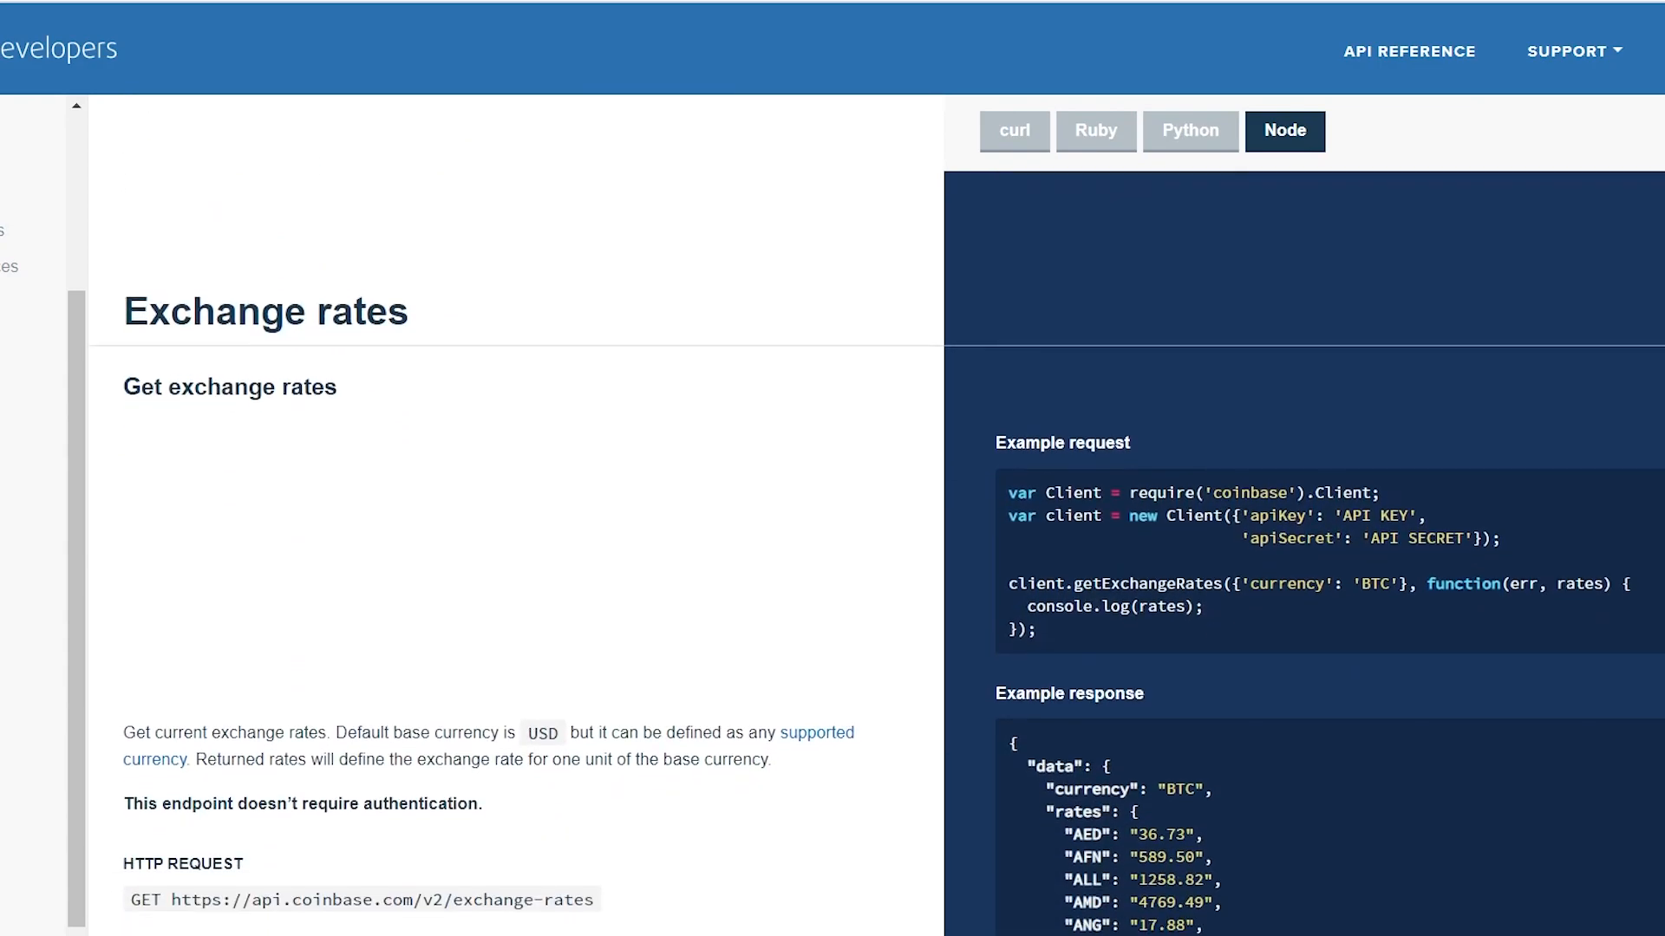
pyautogui.scroll(-3)
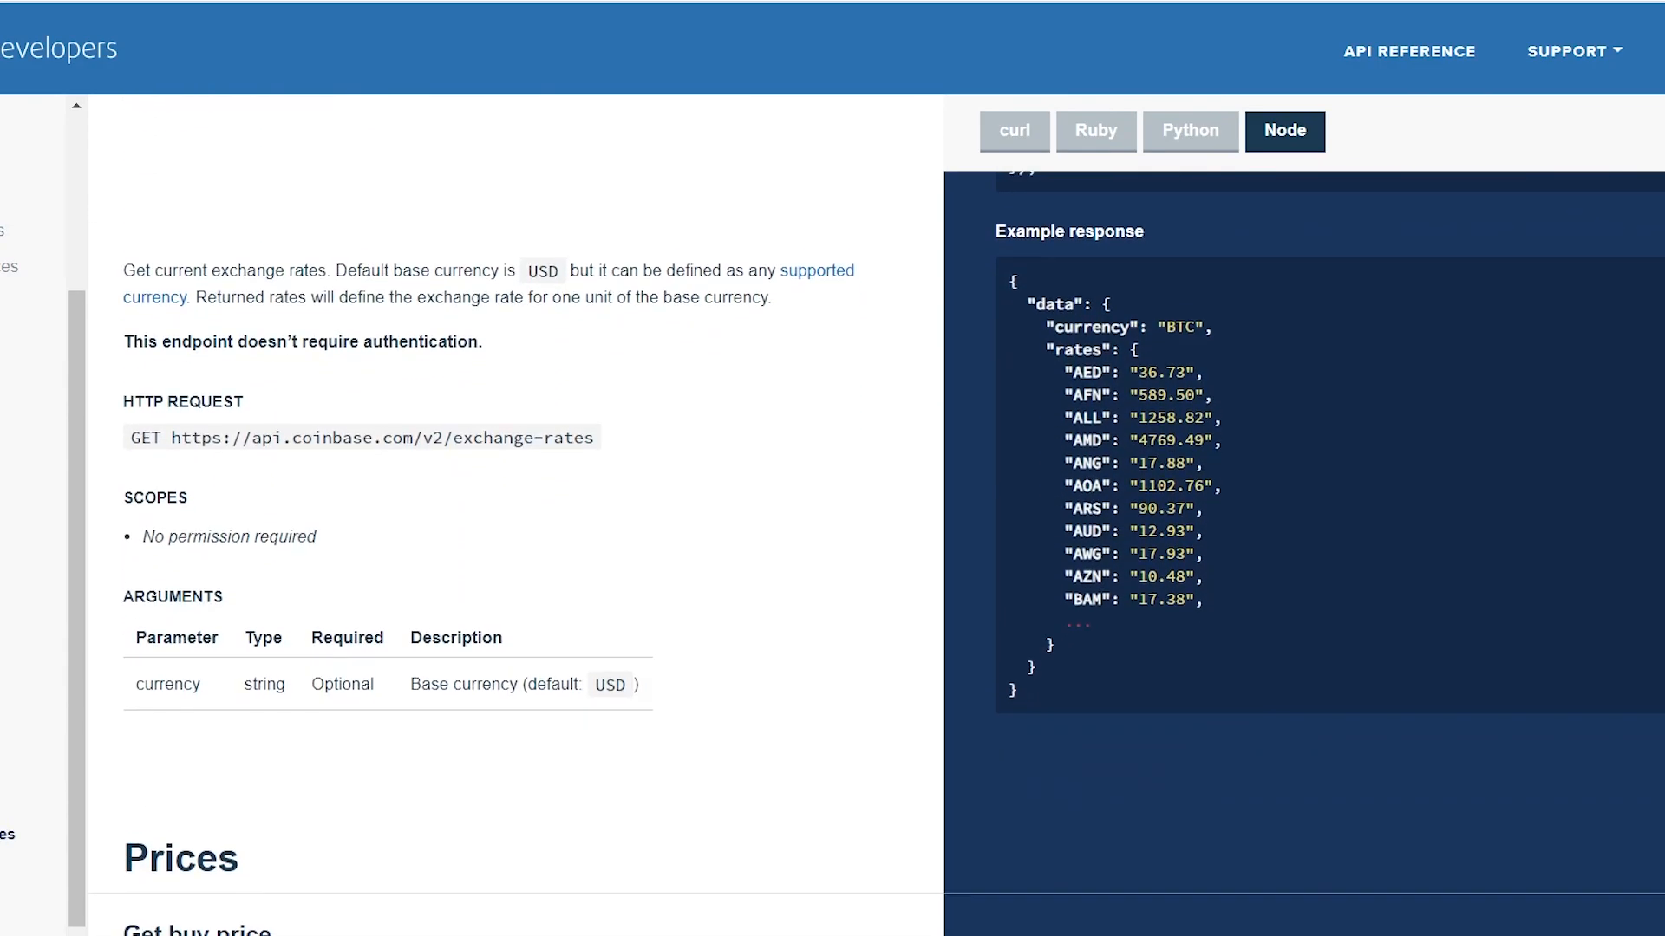
# Continue down through Get sell price and Get spot price requests and responses
pyautogui.scroll(-3)
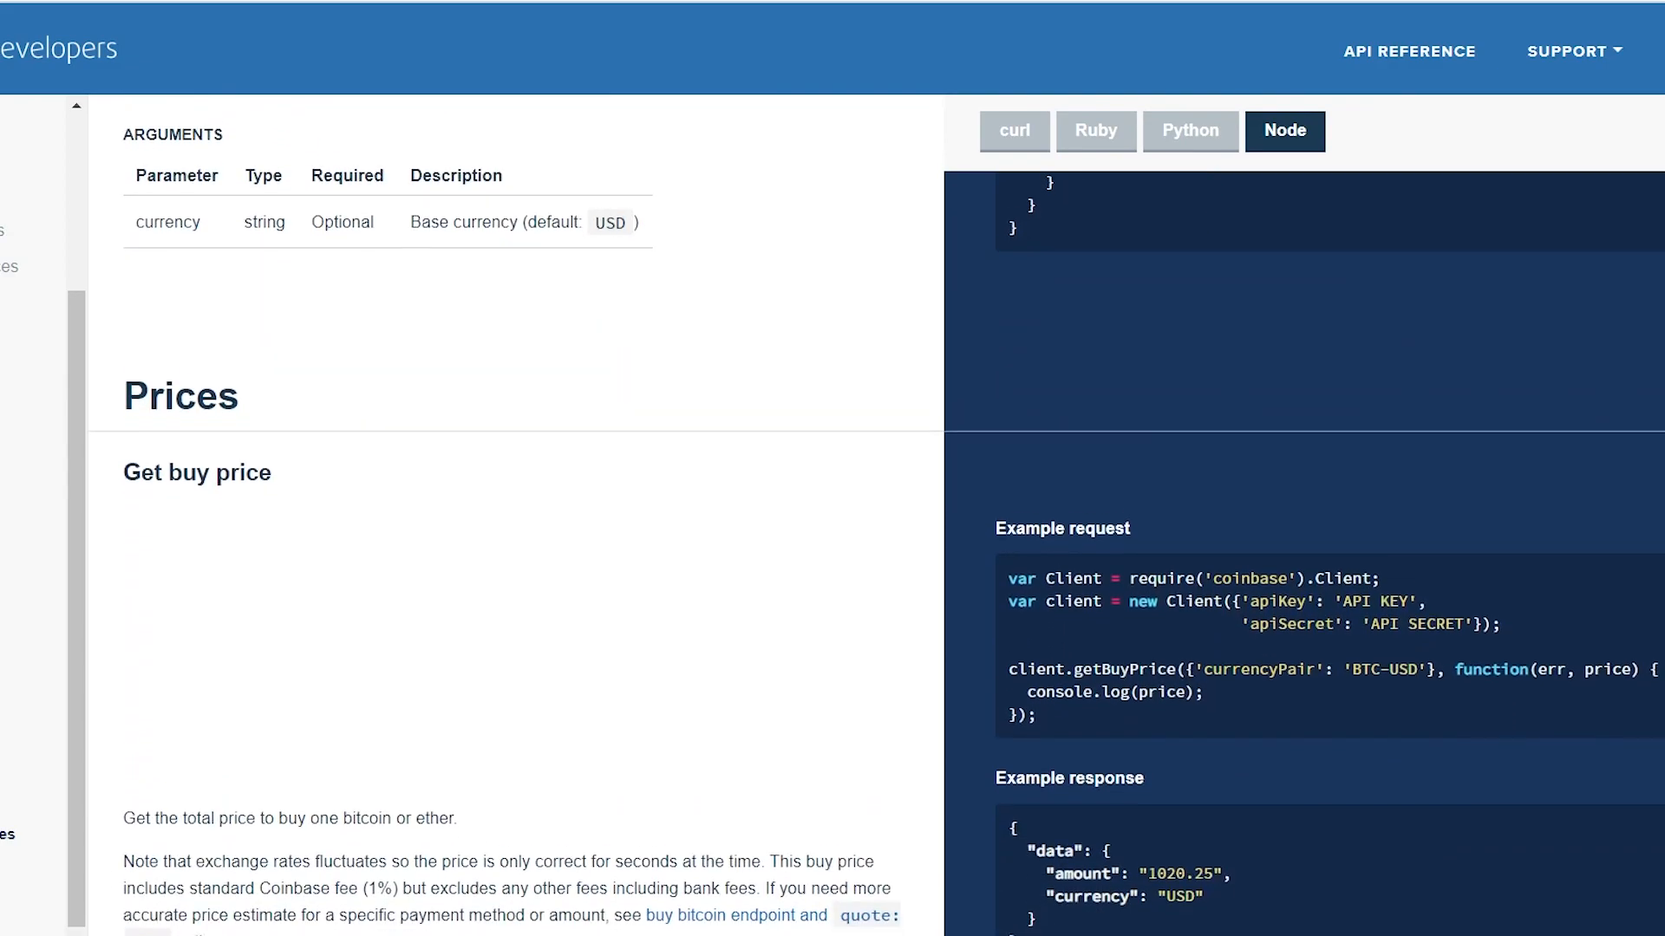
pyautogui.scroll(-3)
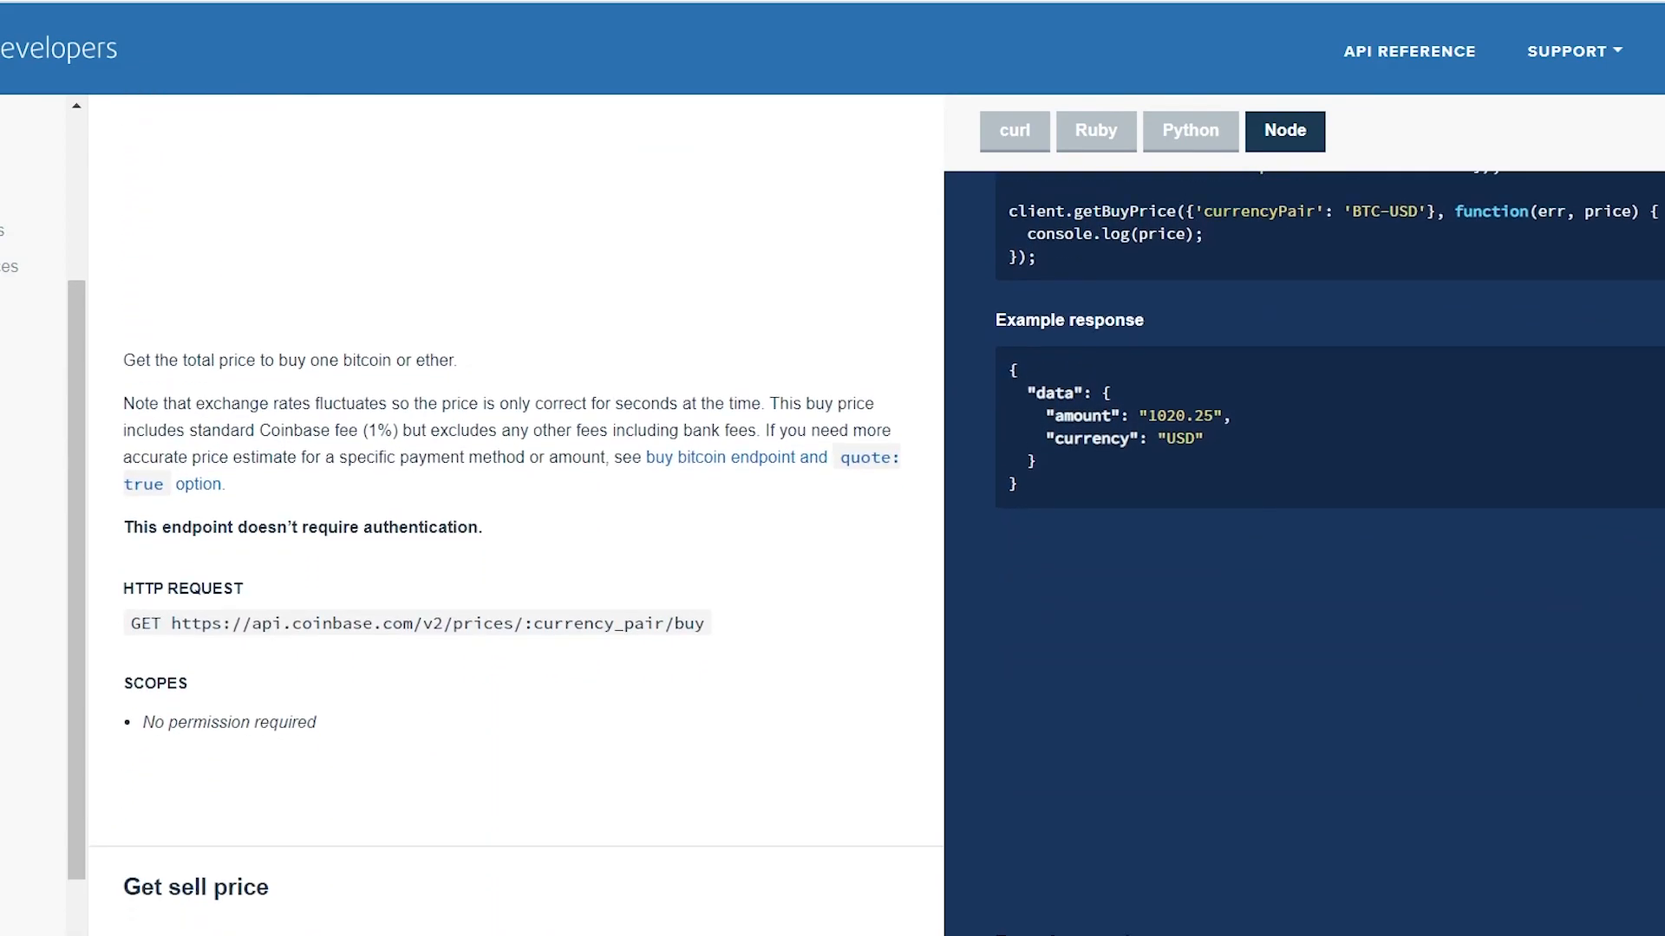
pyautogui.scroll(-3)
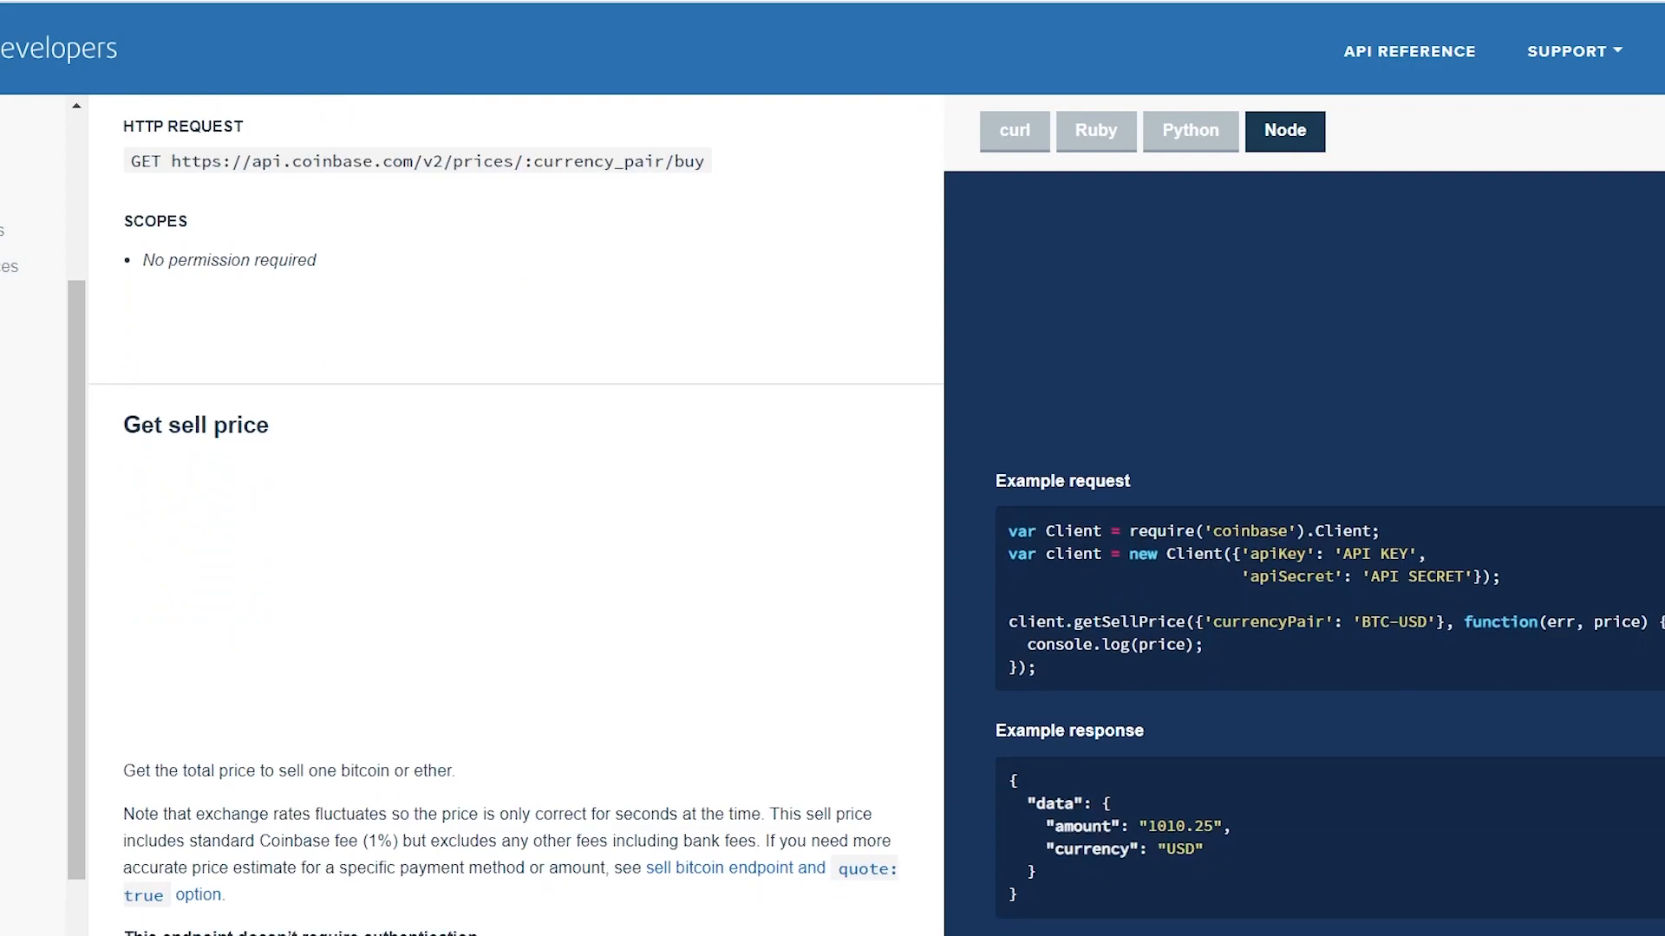
pyautogui.scroll(-3)
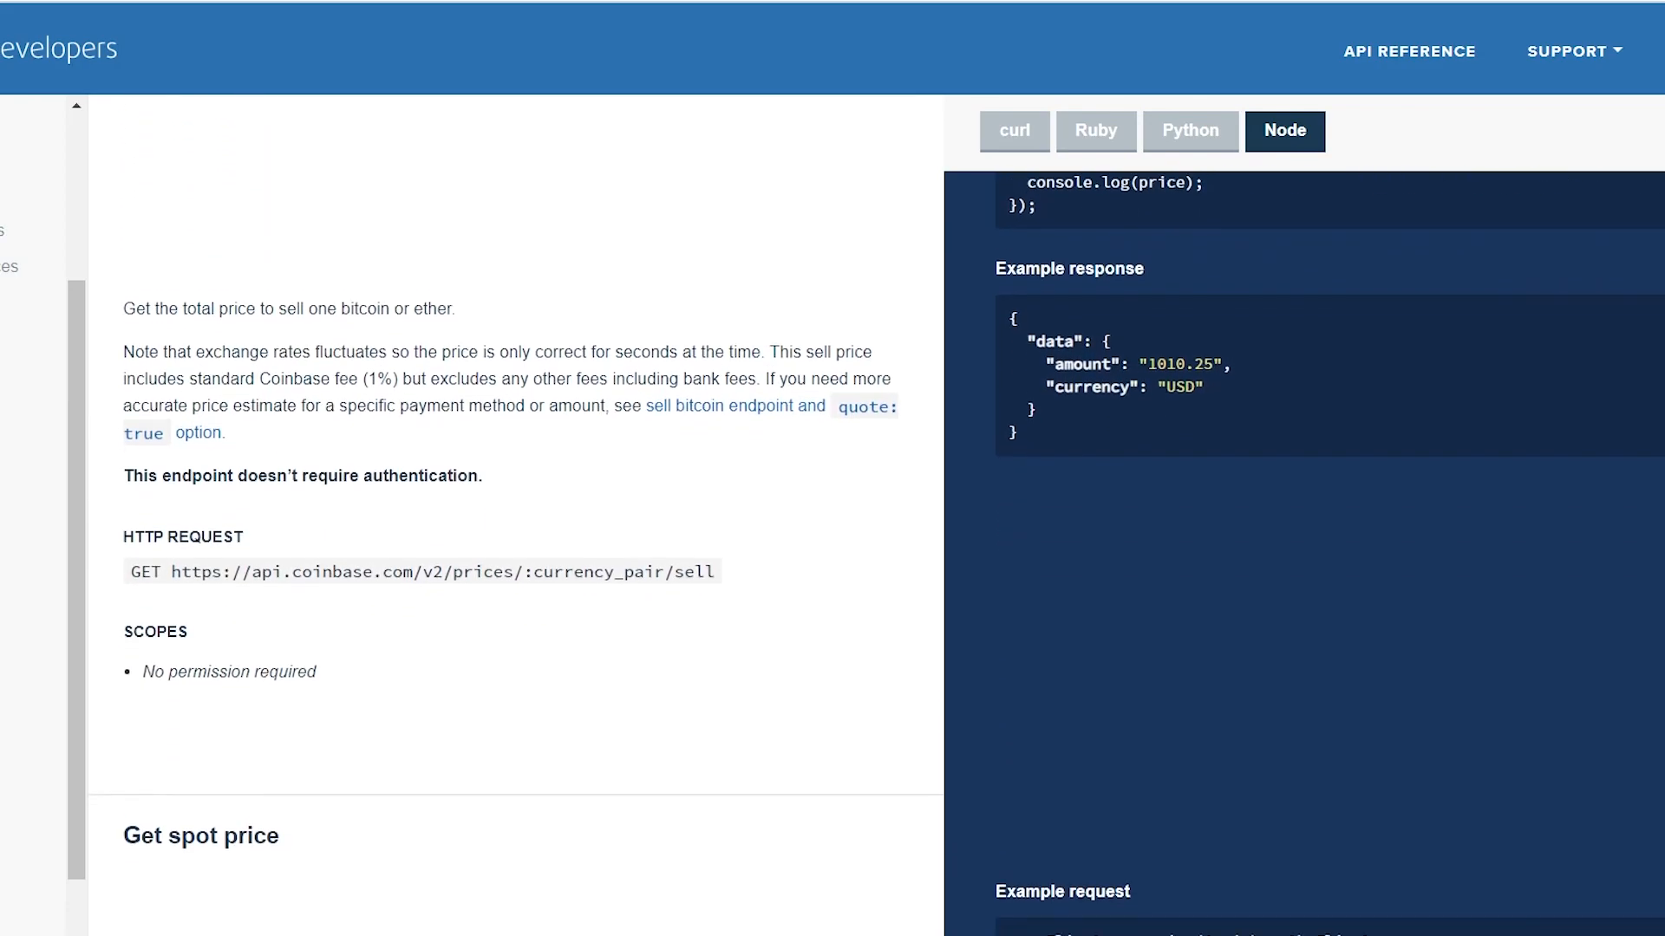
pyautogui.scroll(-3)
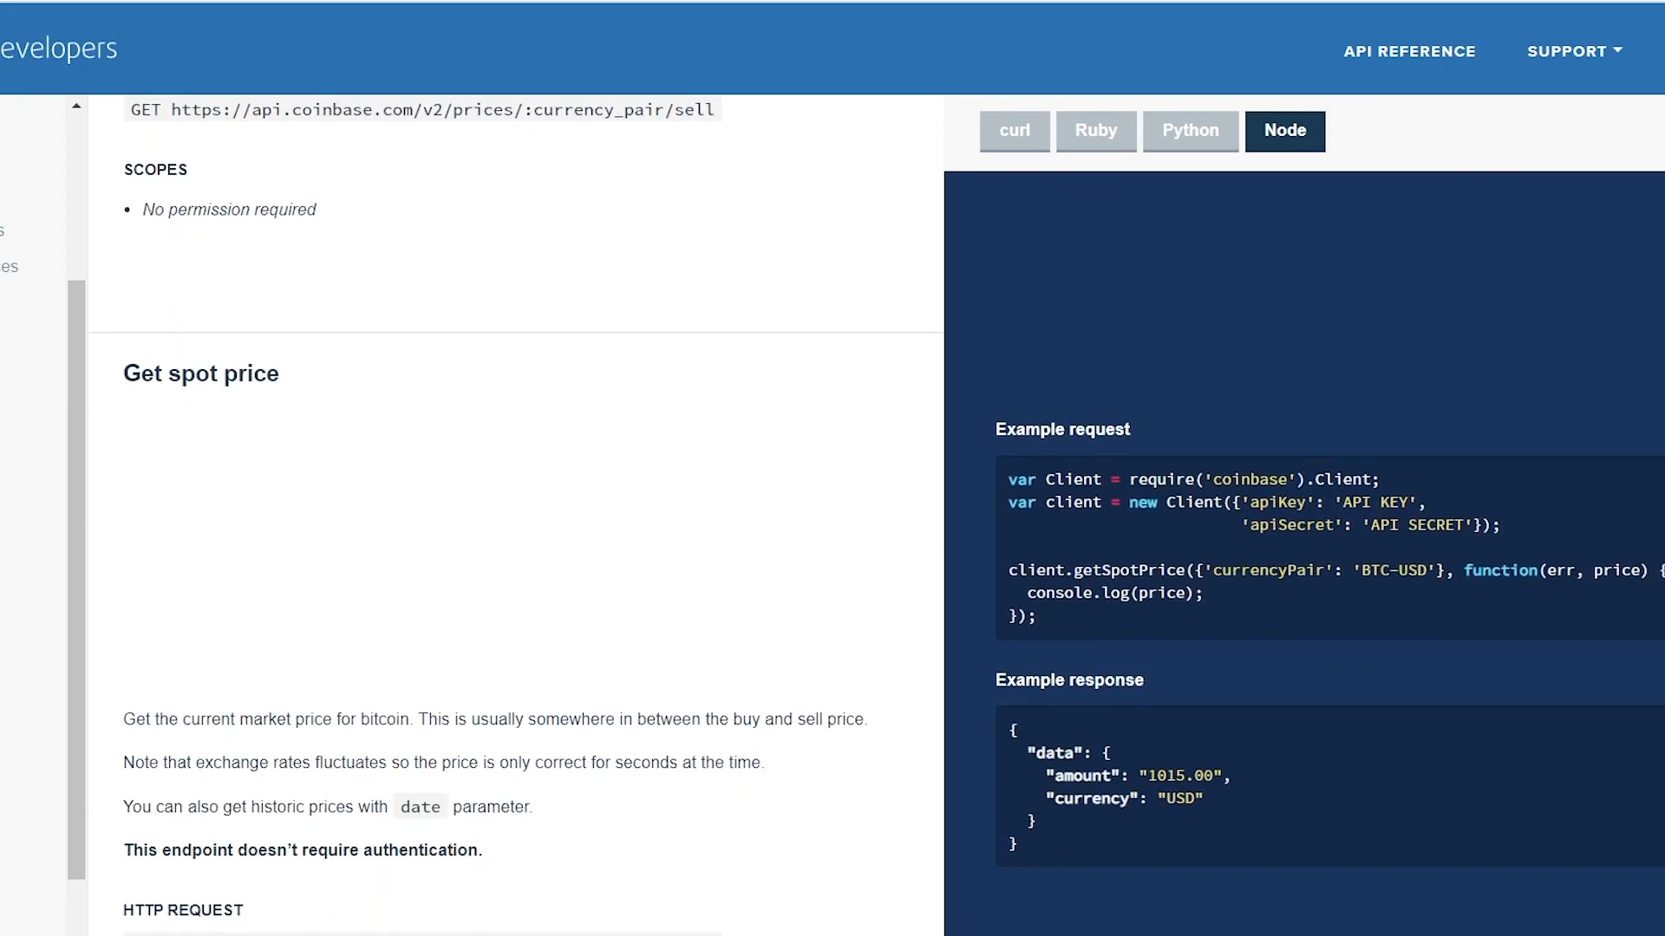
pyautogui.scroll(-3)
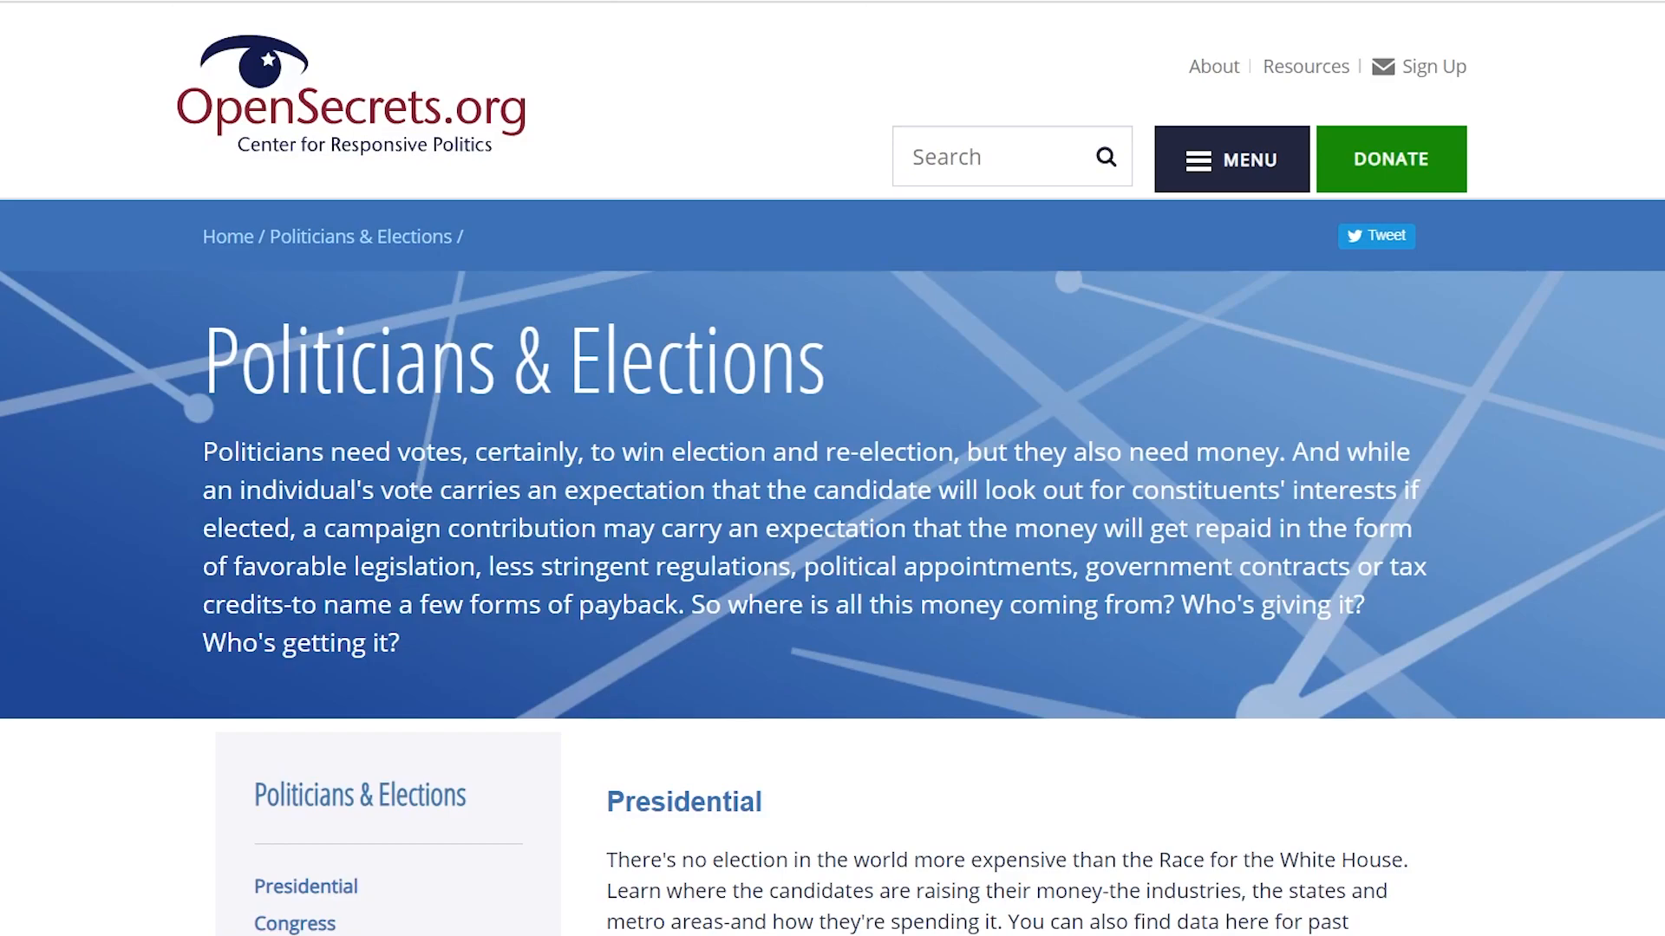
# Scroll the Politicians & Elections page from Presidential down to Get Local! and Donor Lookup
pyautogui.scroll(-3)
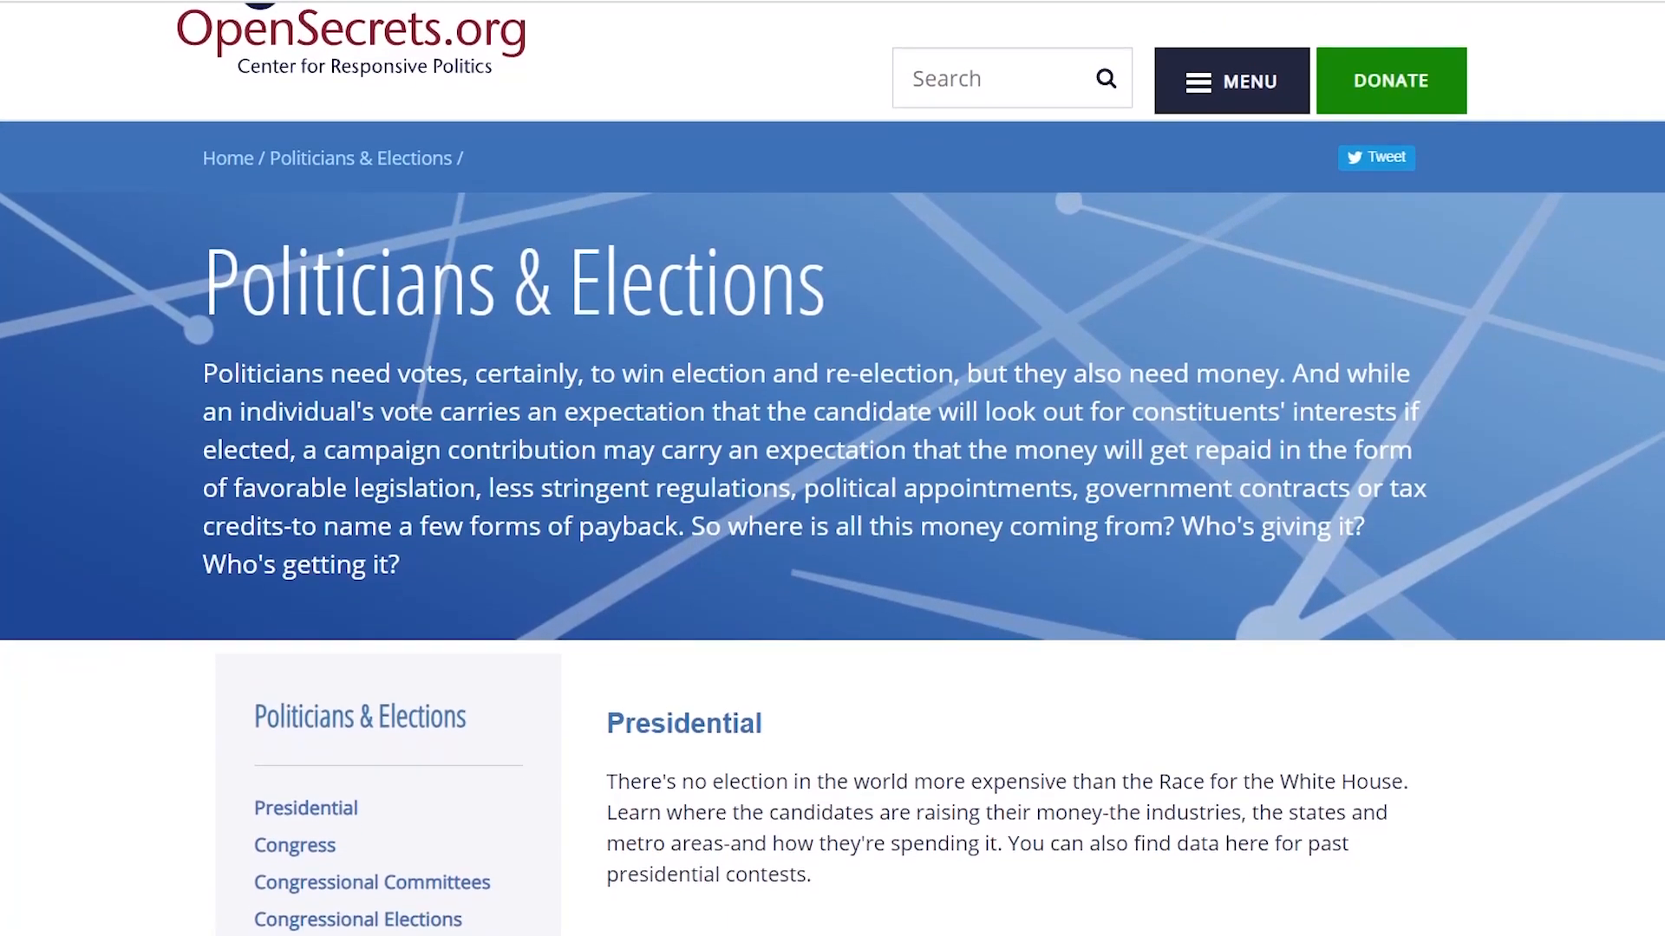
pyautogui.scroll(-3)
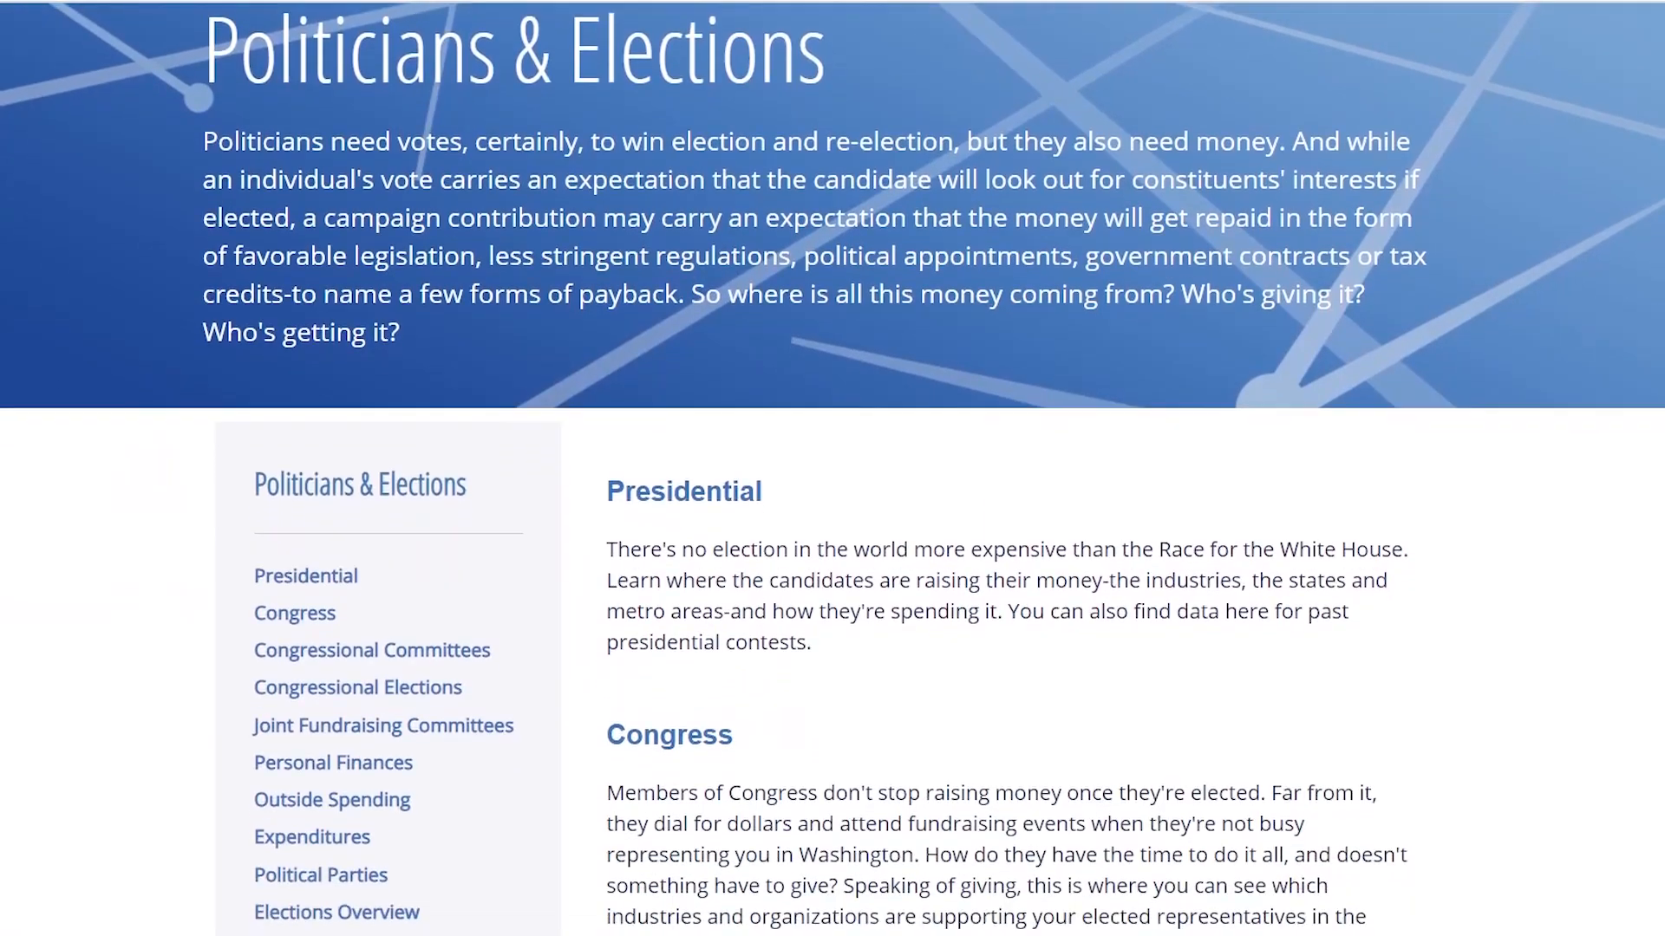
pyautogui.scroll(-3)
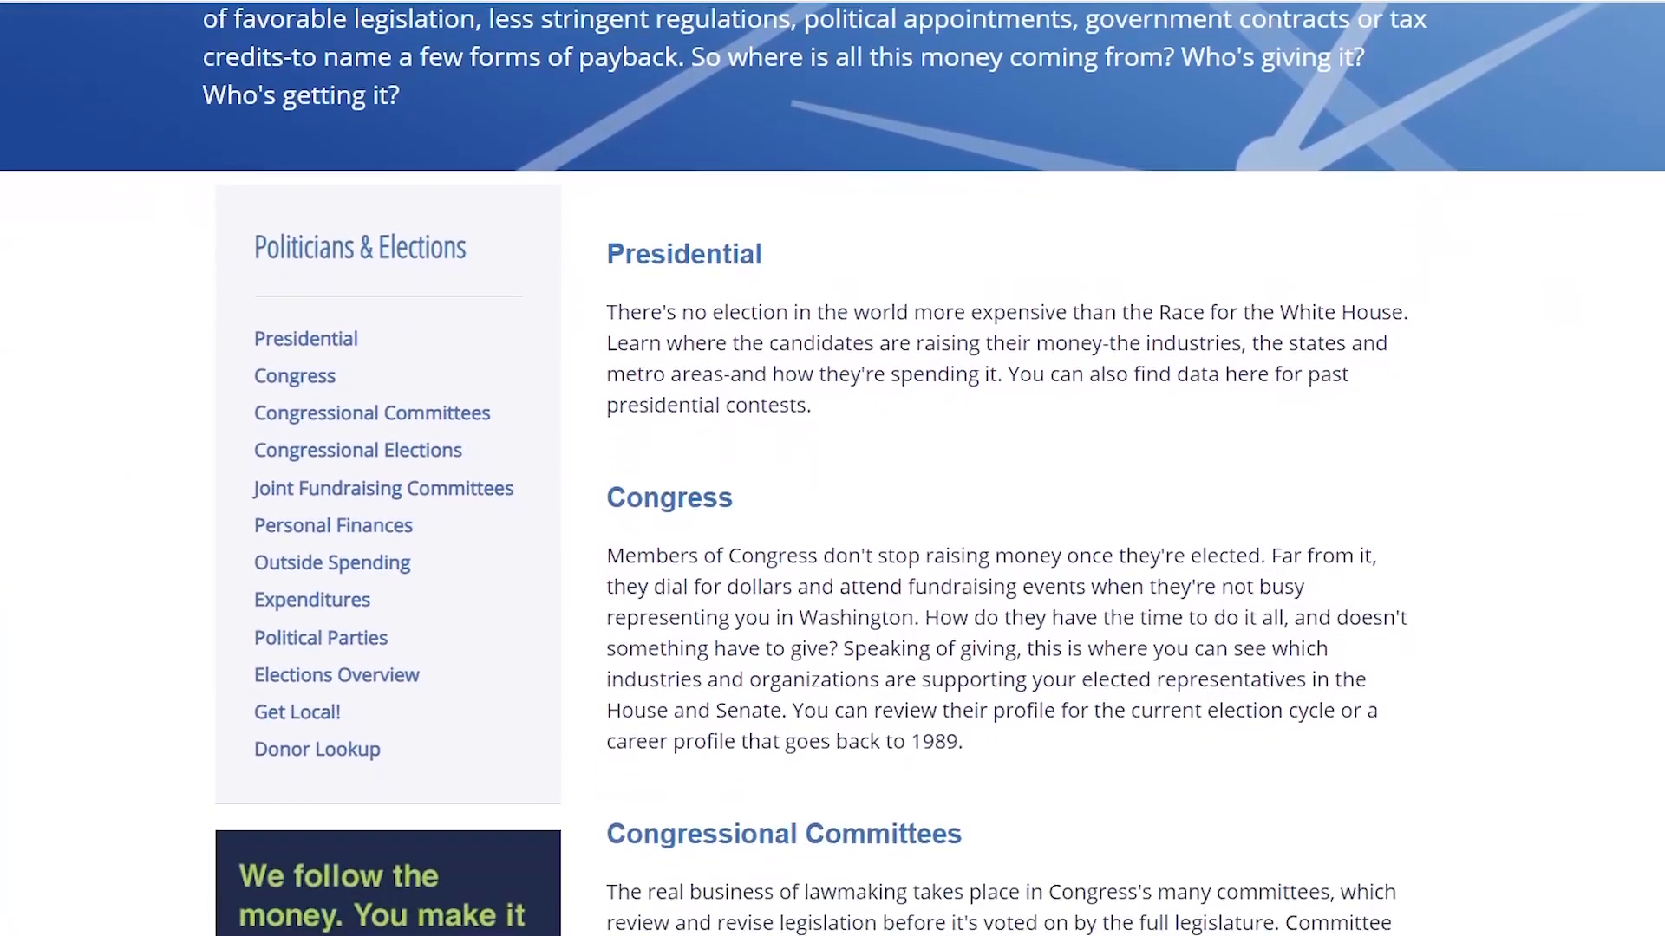
pyautogui.scroll(-3)
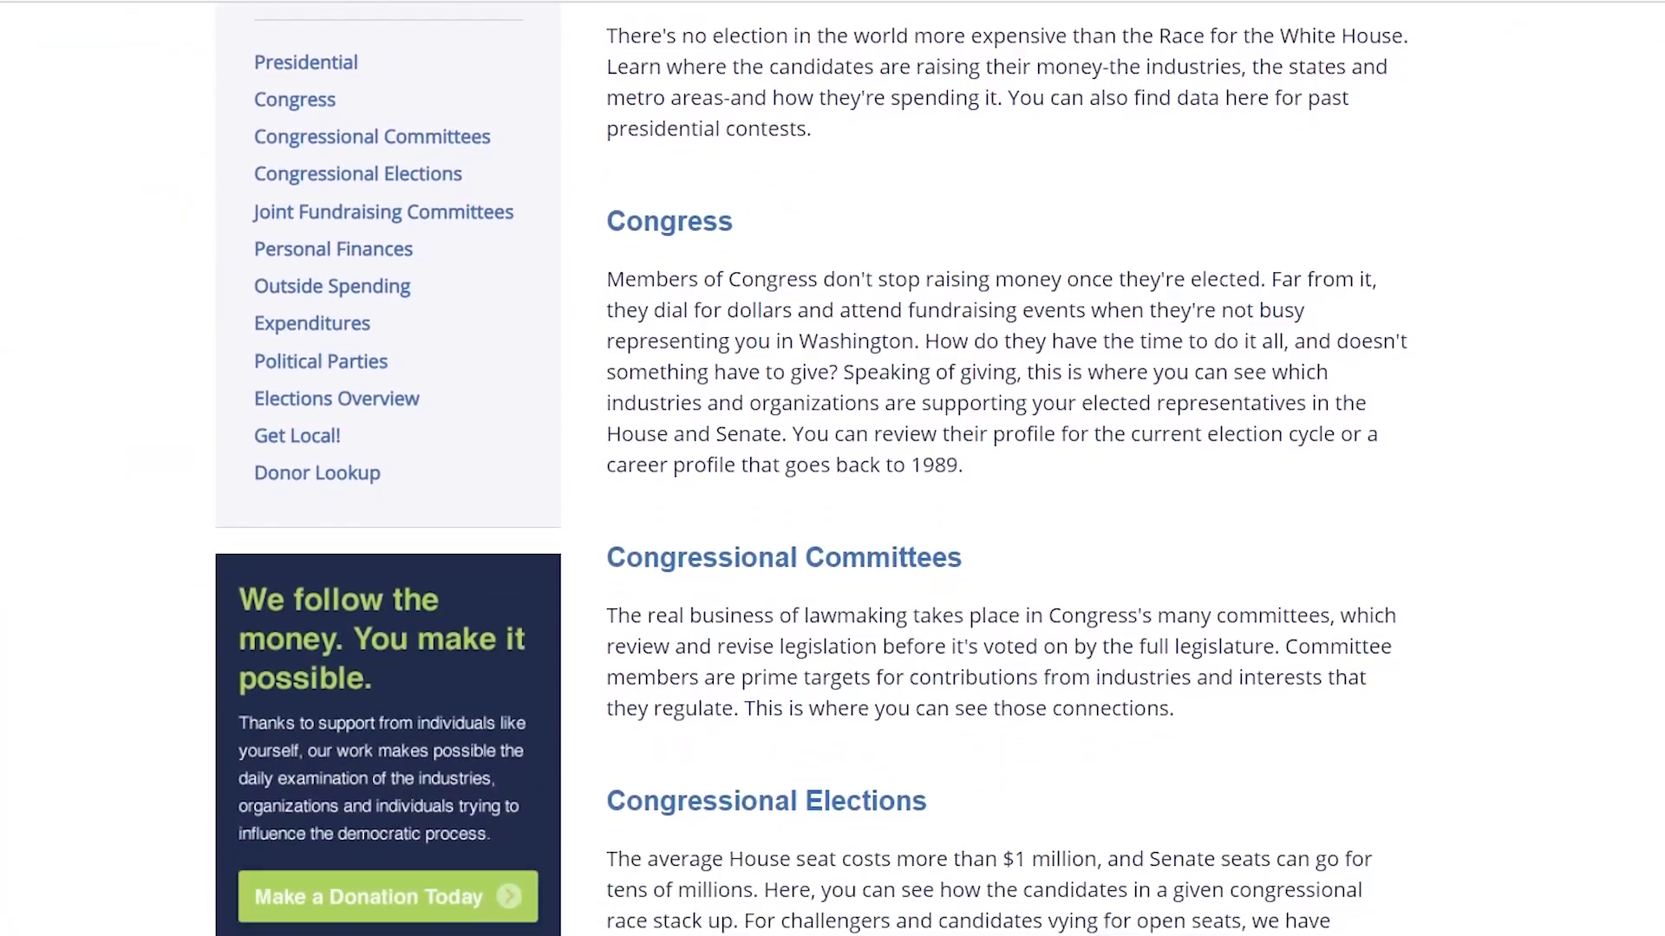
pyautogui.scroll(-3)
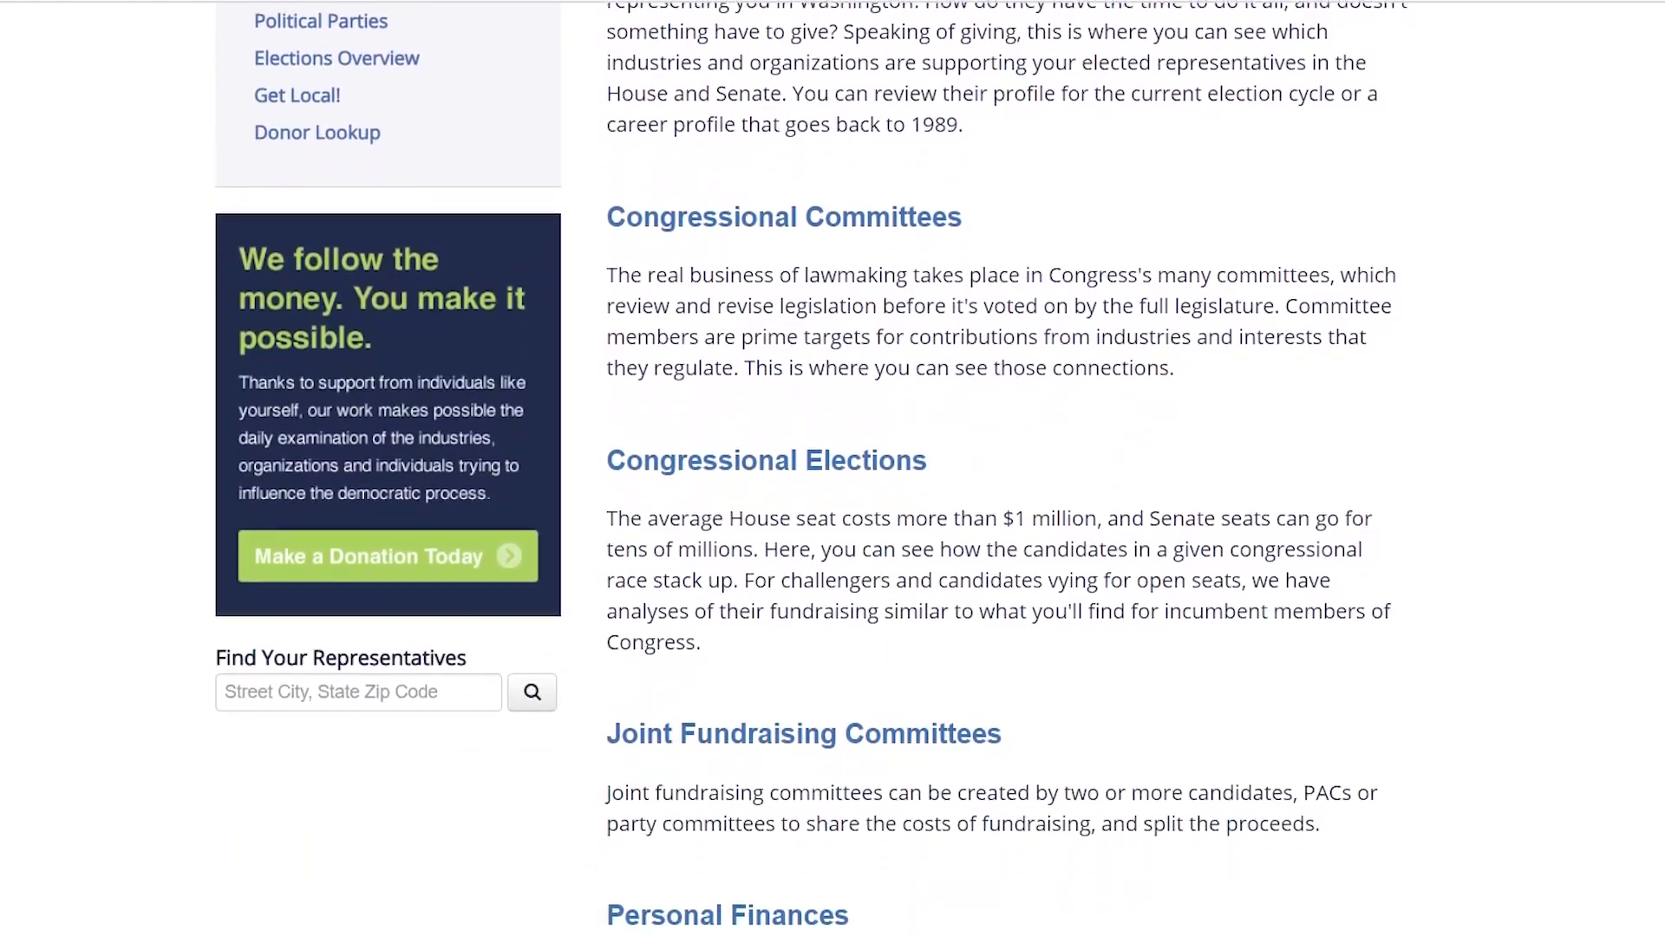
pyautogui.scroll(-3)
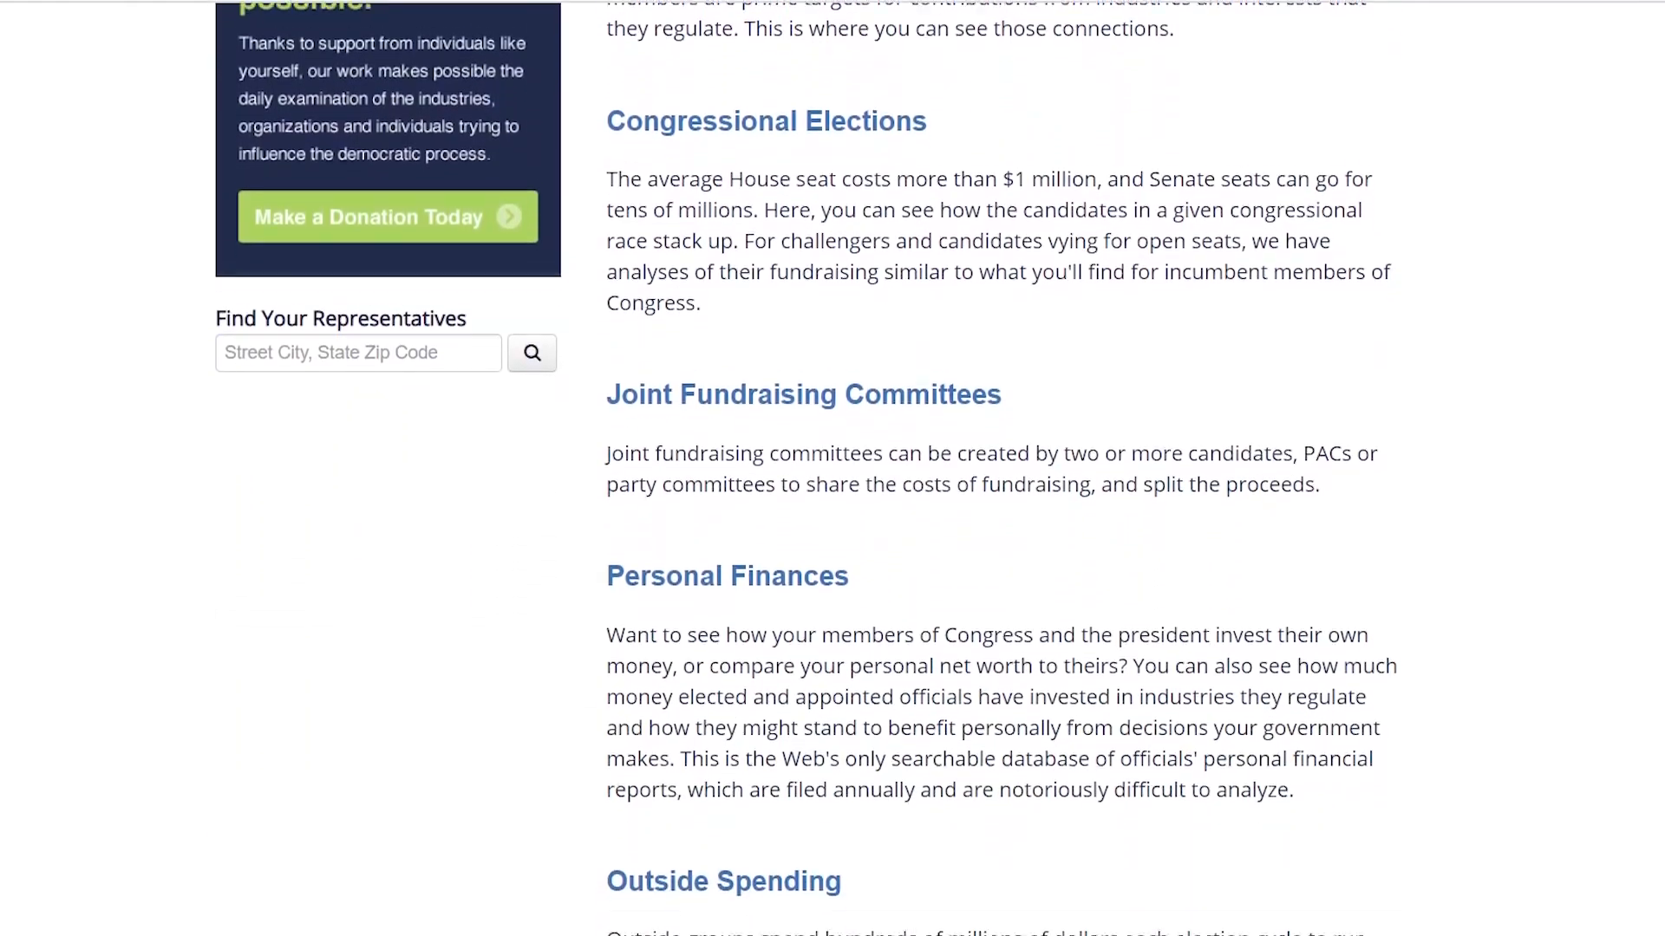
pyautogui.scroll(-3)
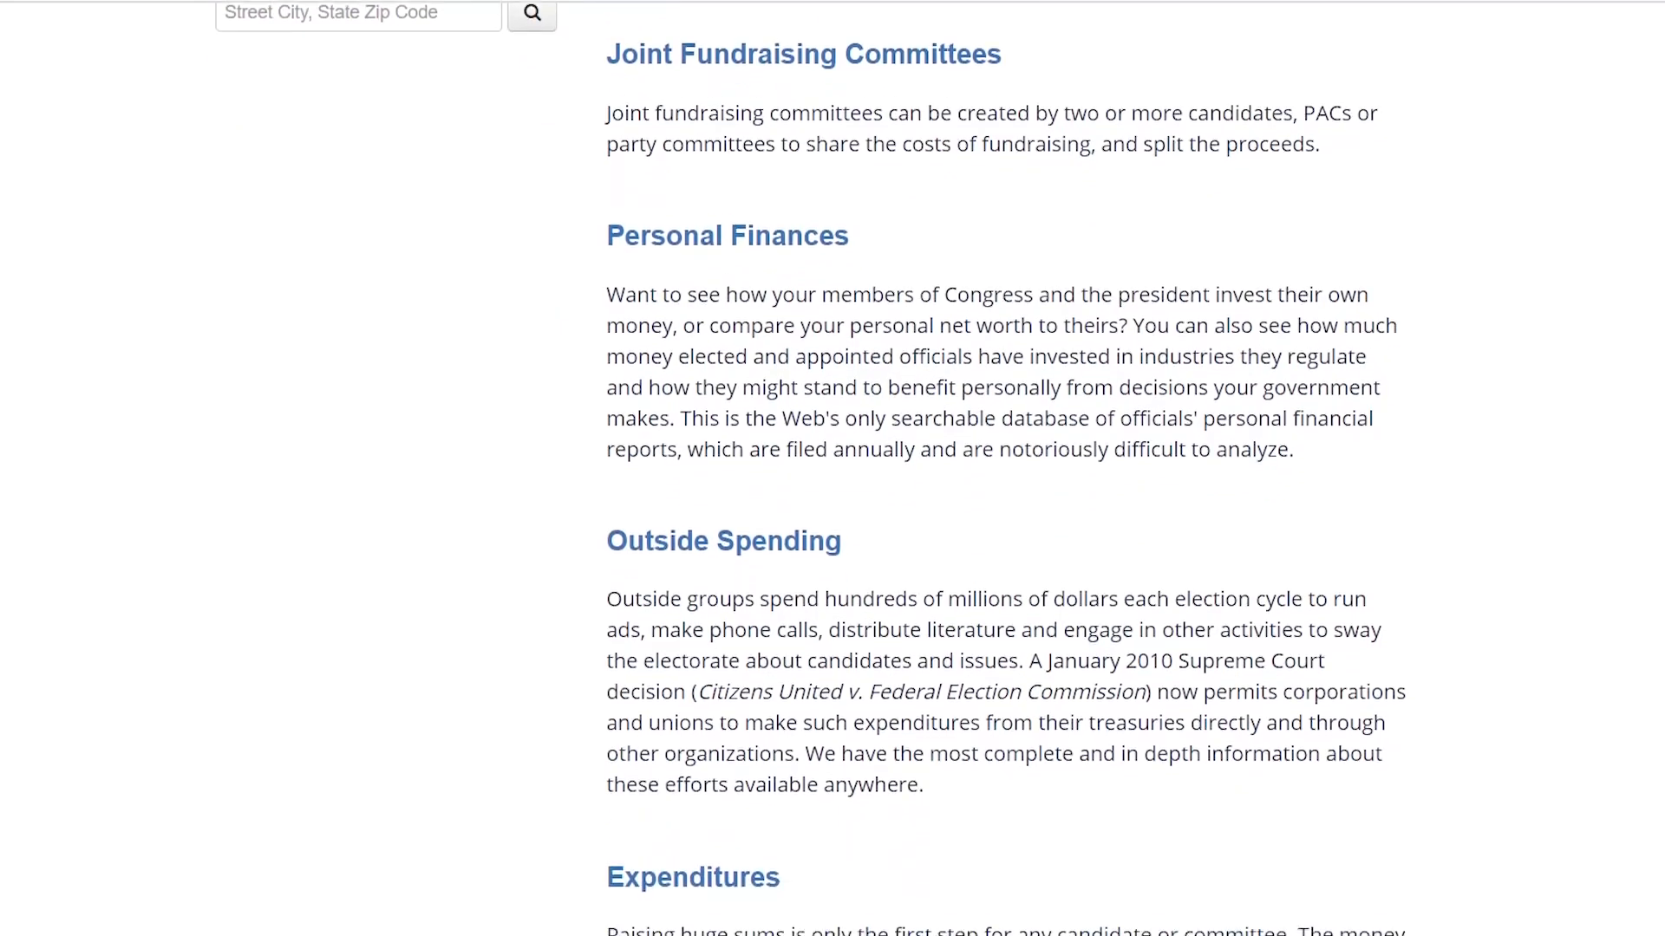
pyautogui.scroll(-3)
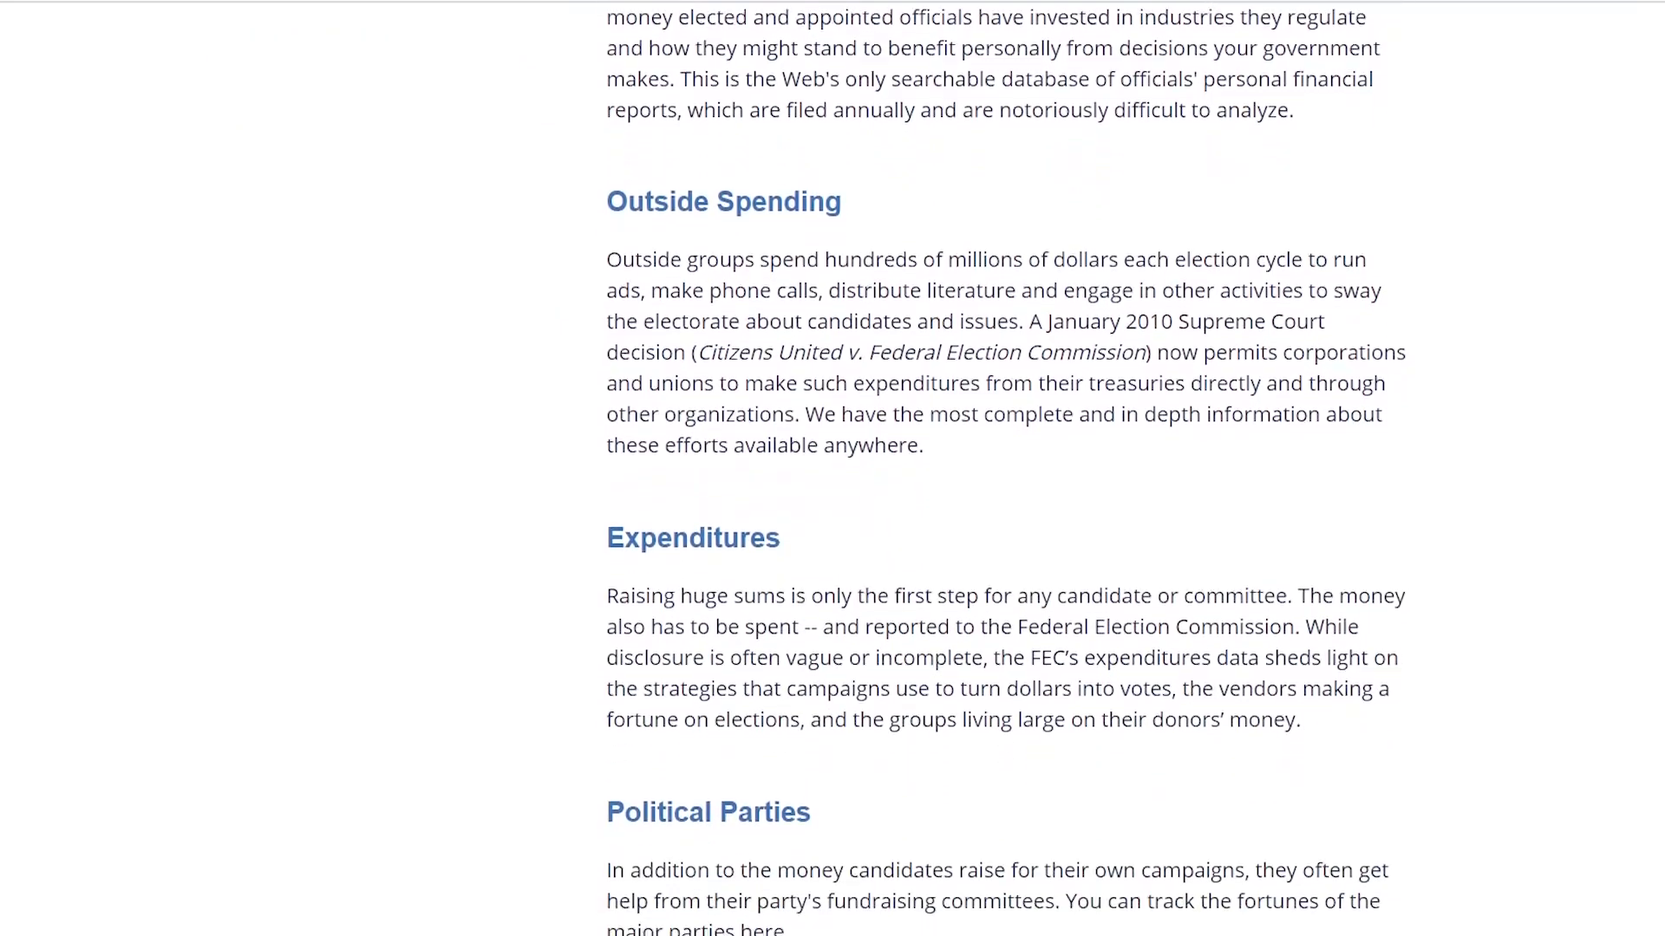
pyautogui.scroll(-3)
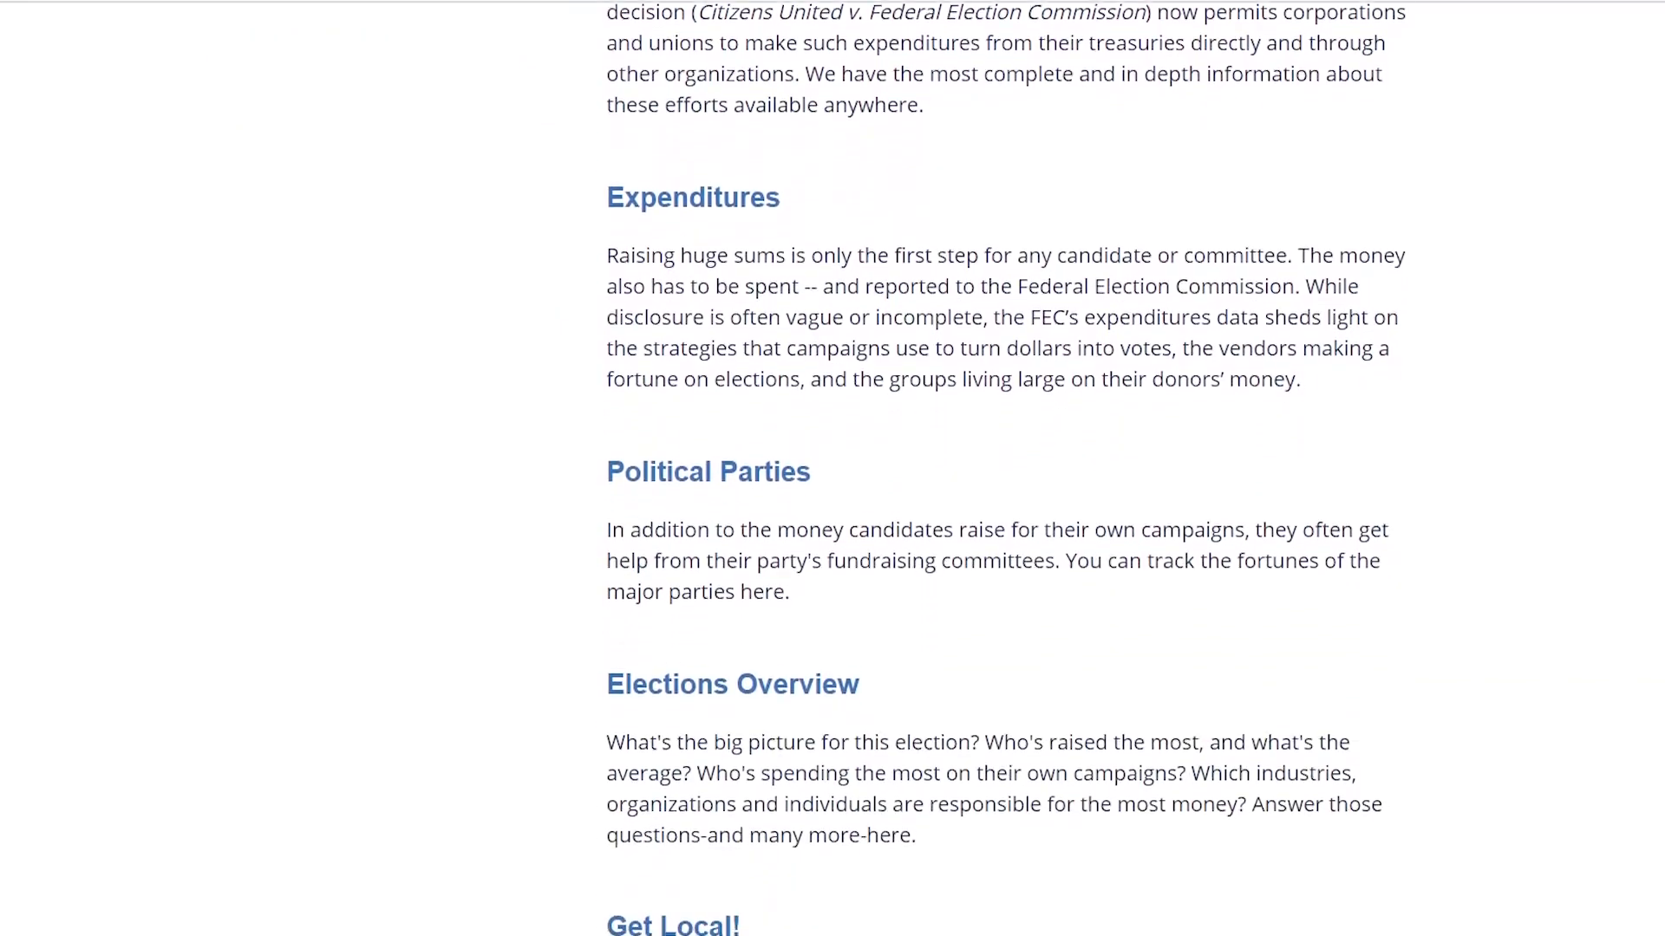
pyautogui.scroll(-3)
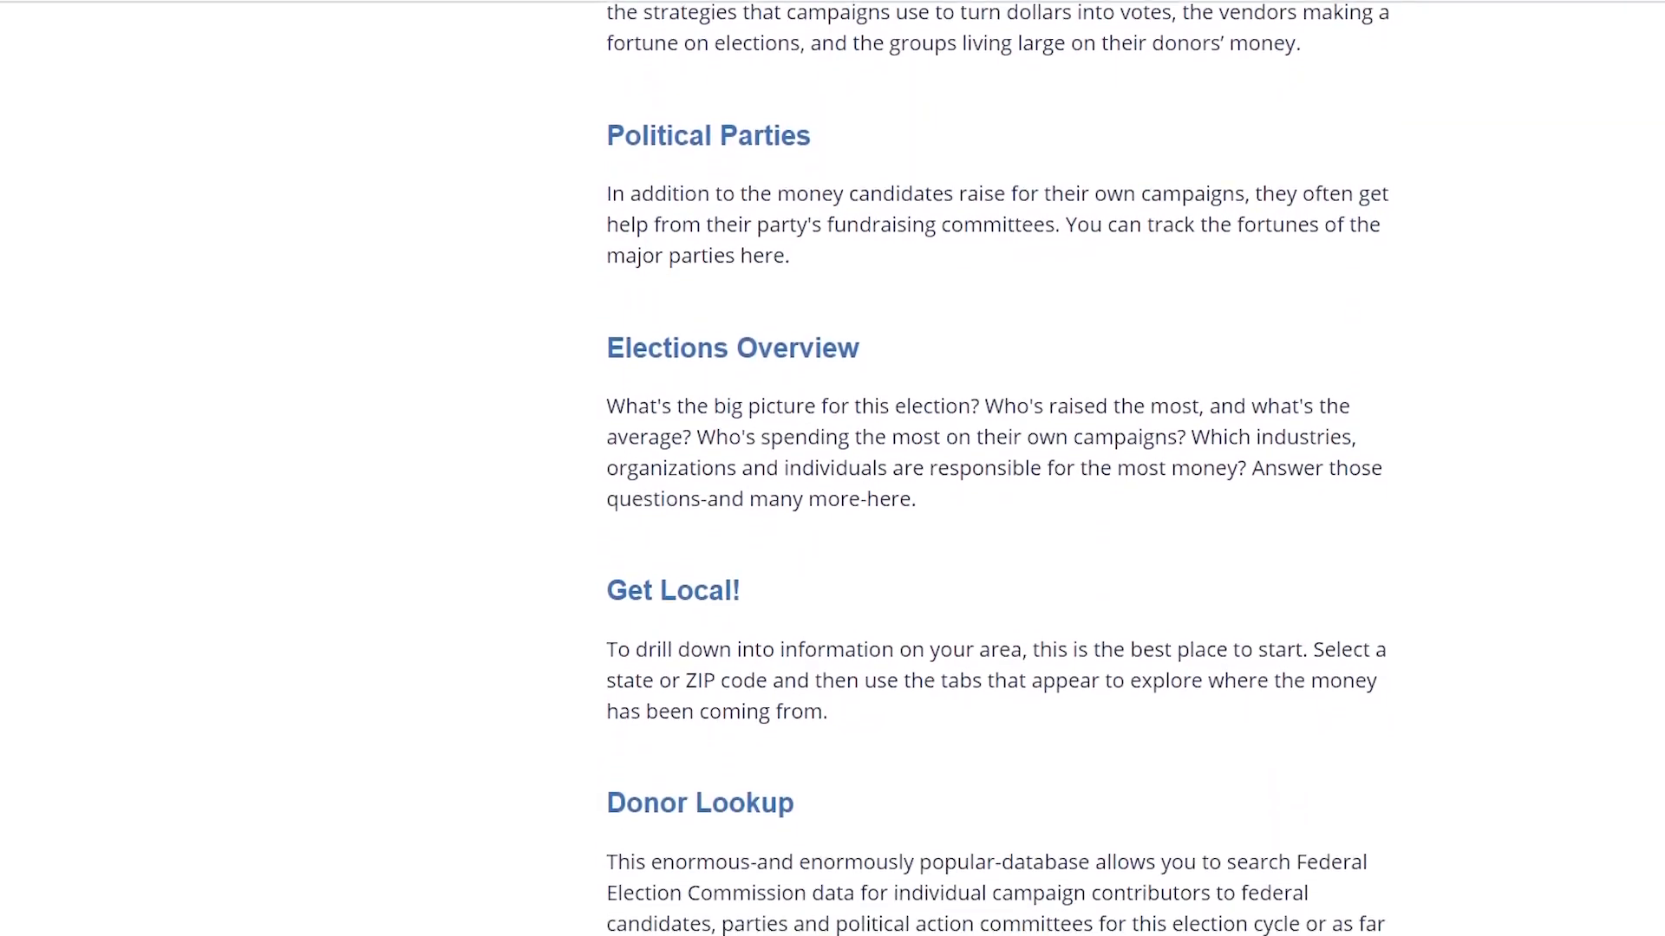
pyautogui.scroll(-3)
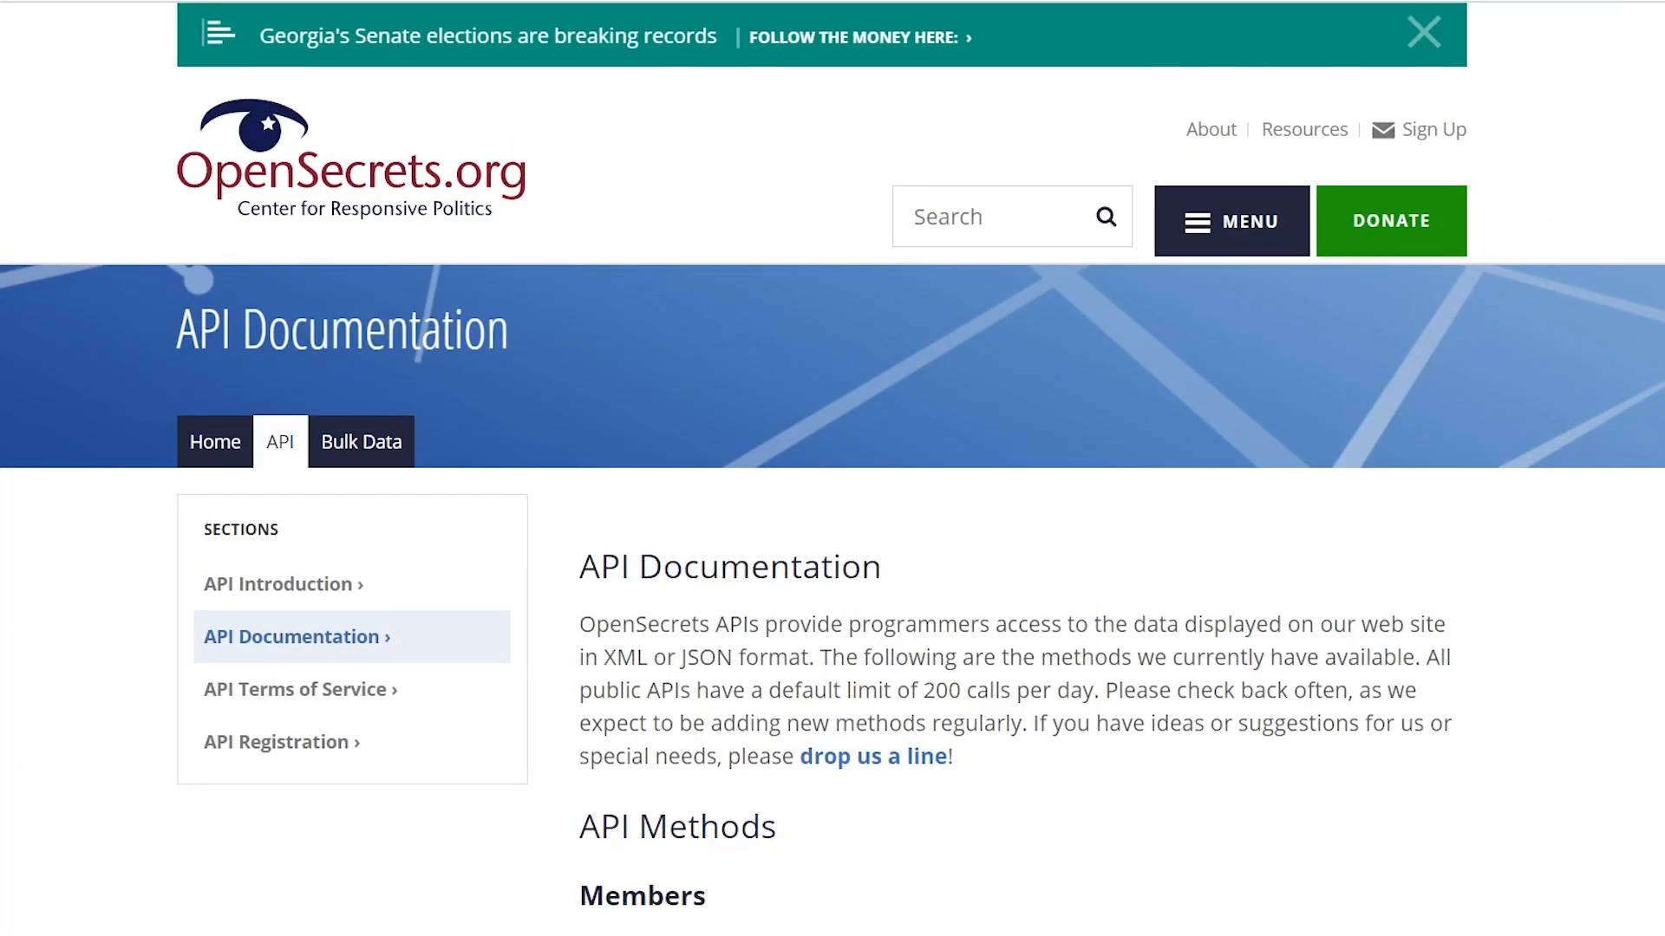
# Scroll the OpenSecrets API Documentation through API Methods, API Key, Reference files and Libraries
pyautogui.scroll(-3)
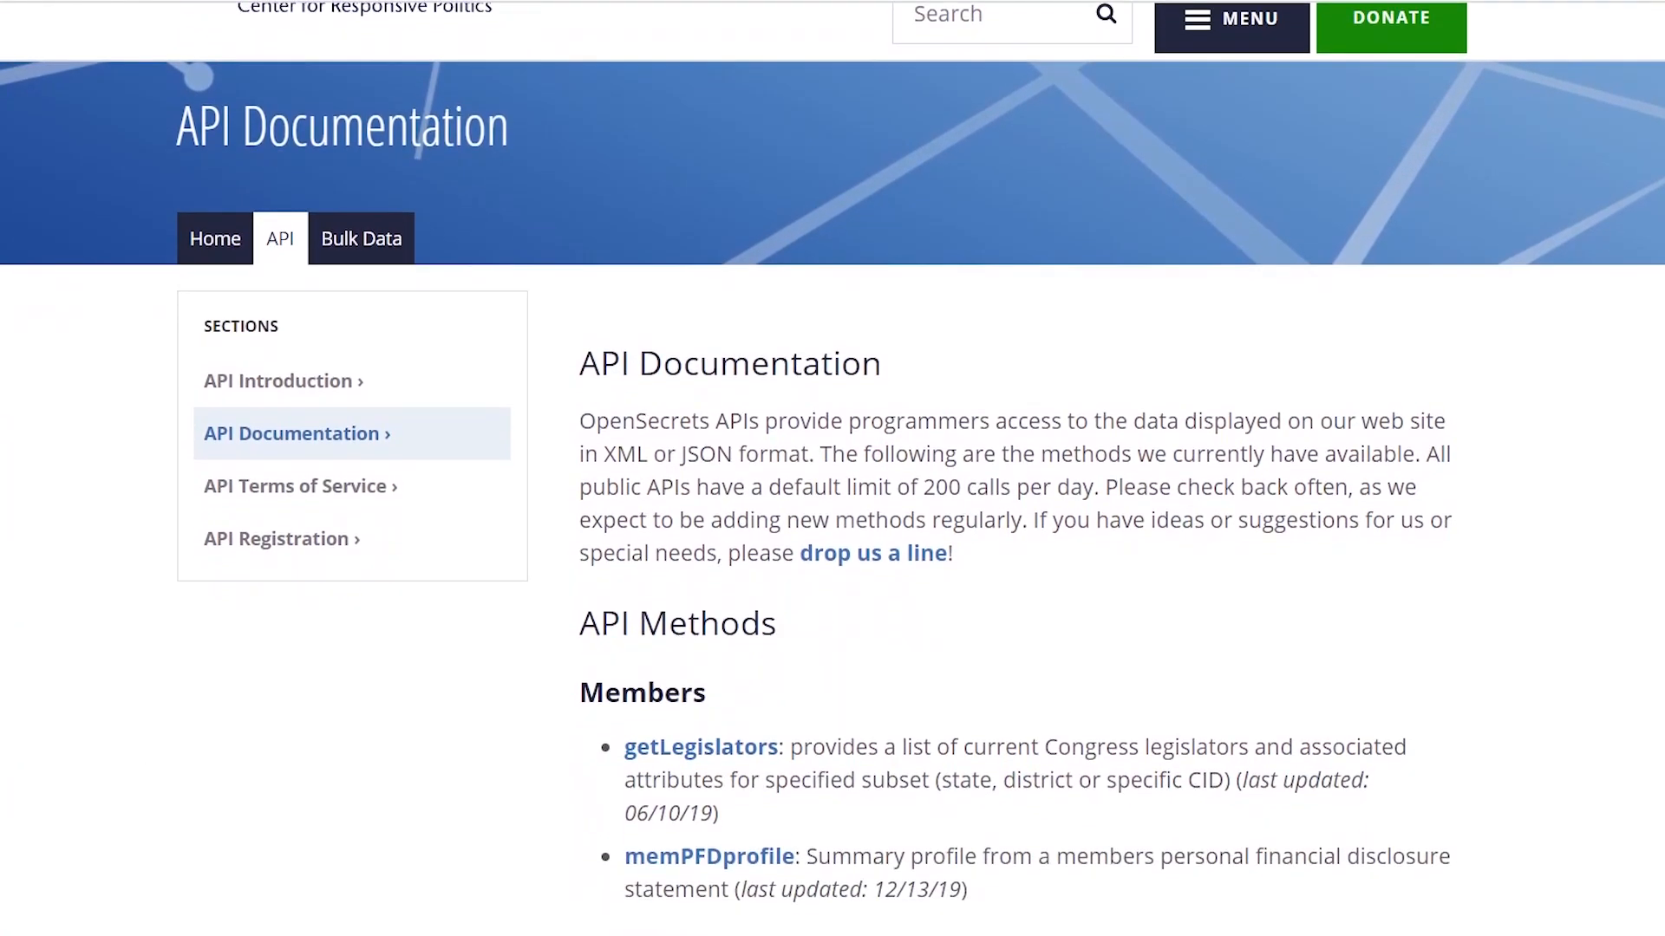
pyautogui.scroll(-3)
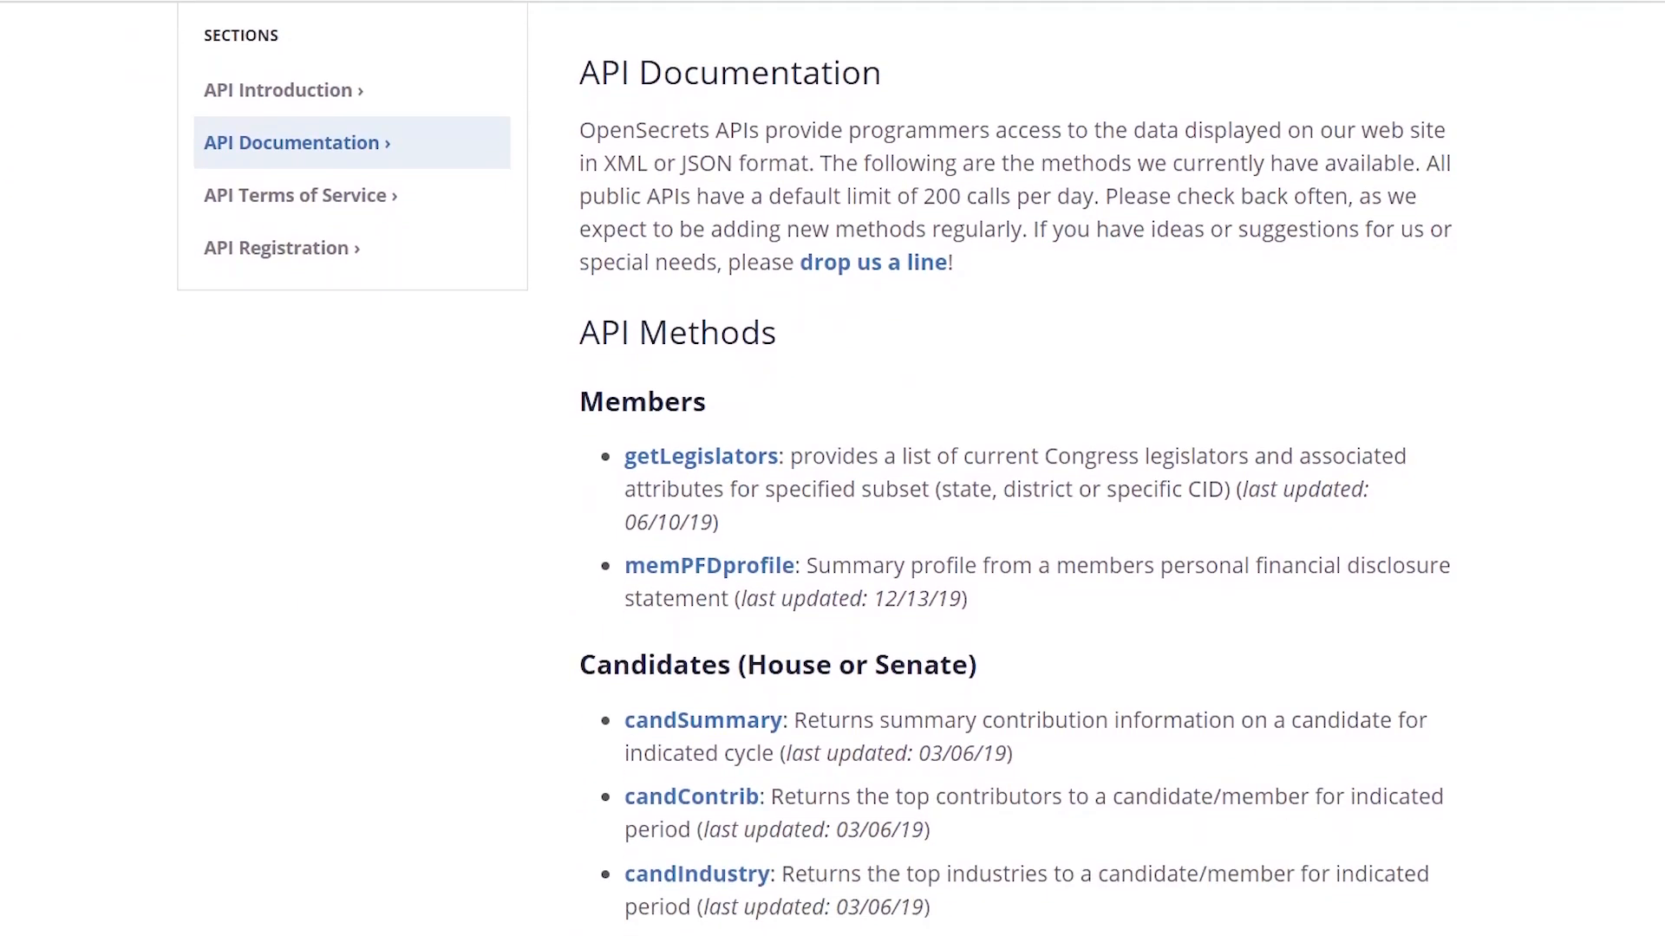
pyautogui.scroll(-3)
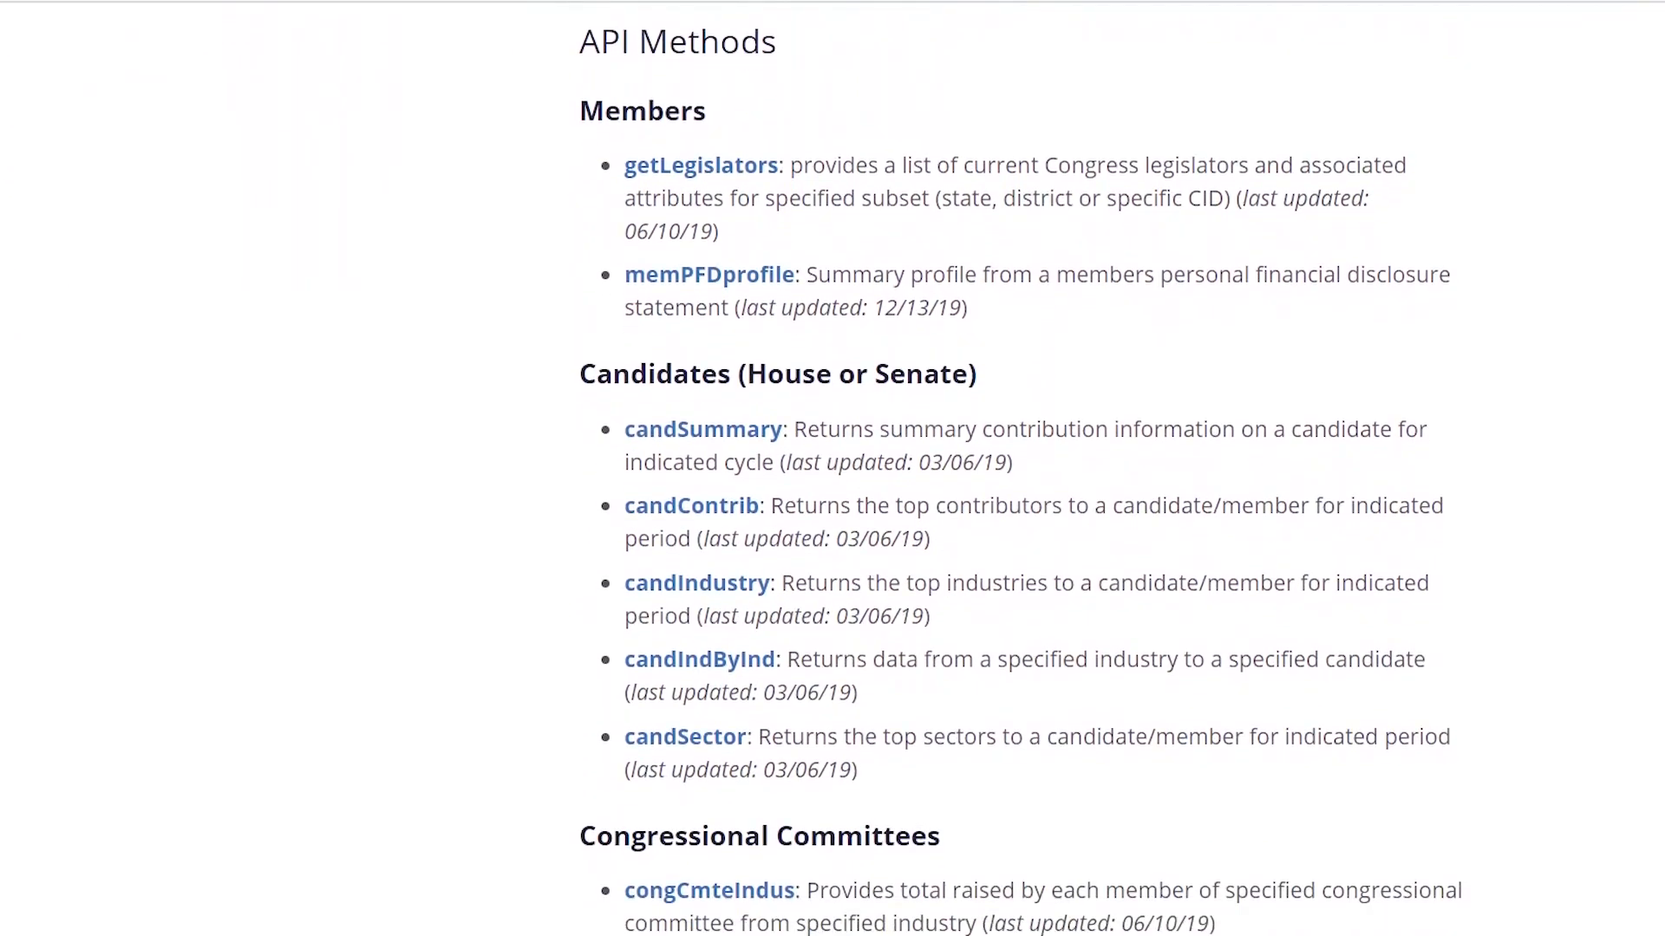
pyautogui.scroll(-3)
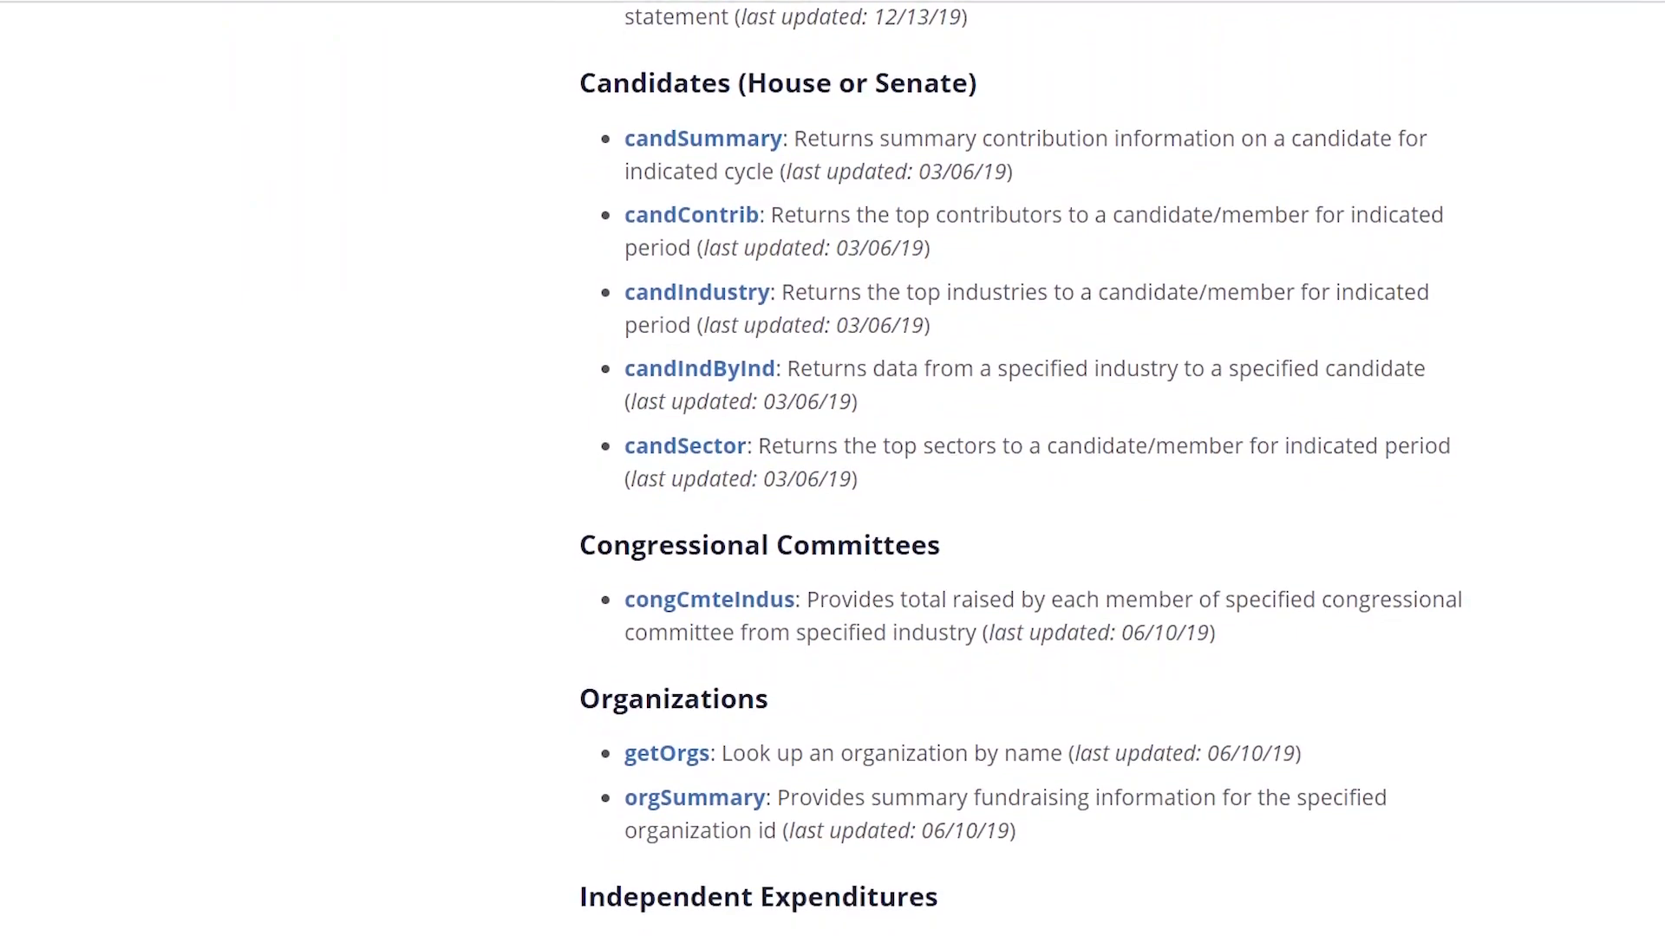
pyautogui.scroll(-3)
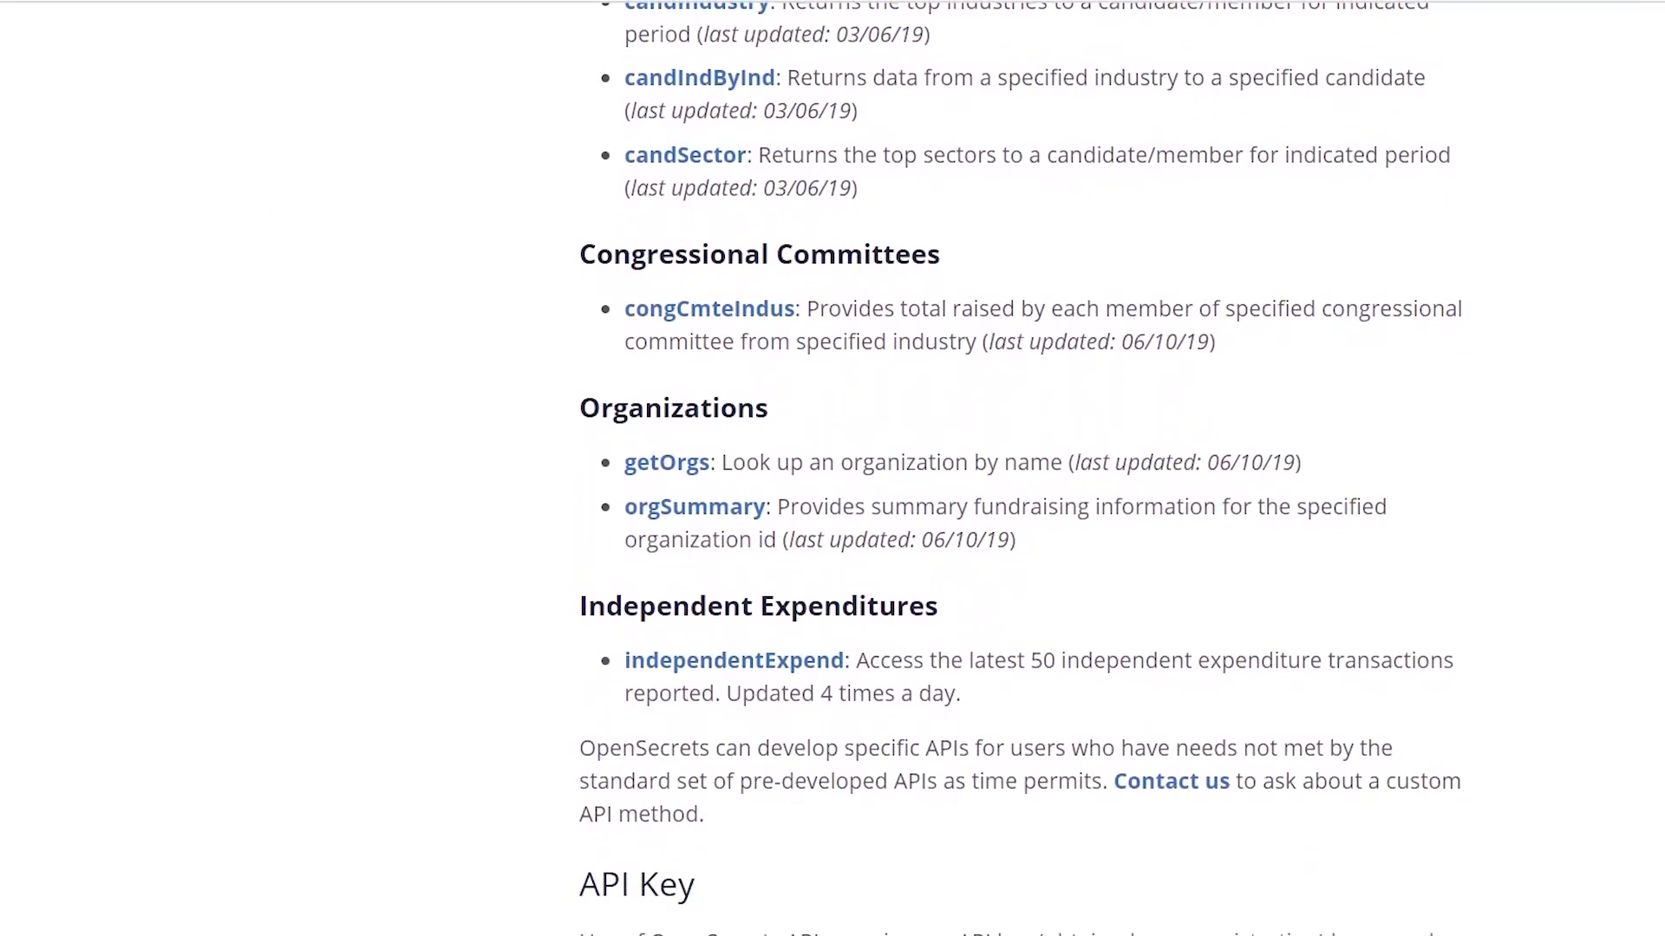
pyautogui.scroll(-3)
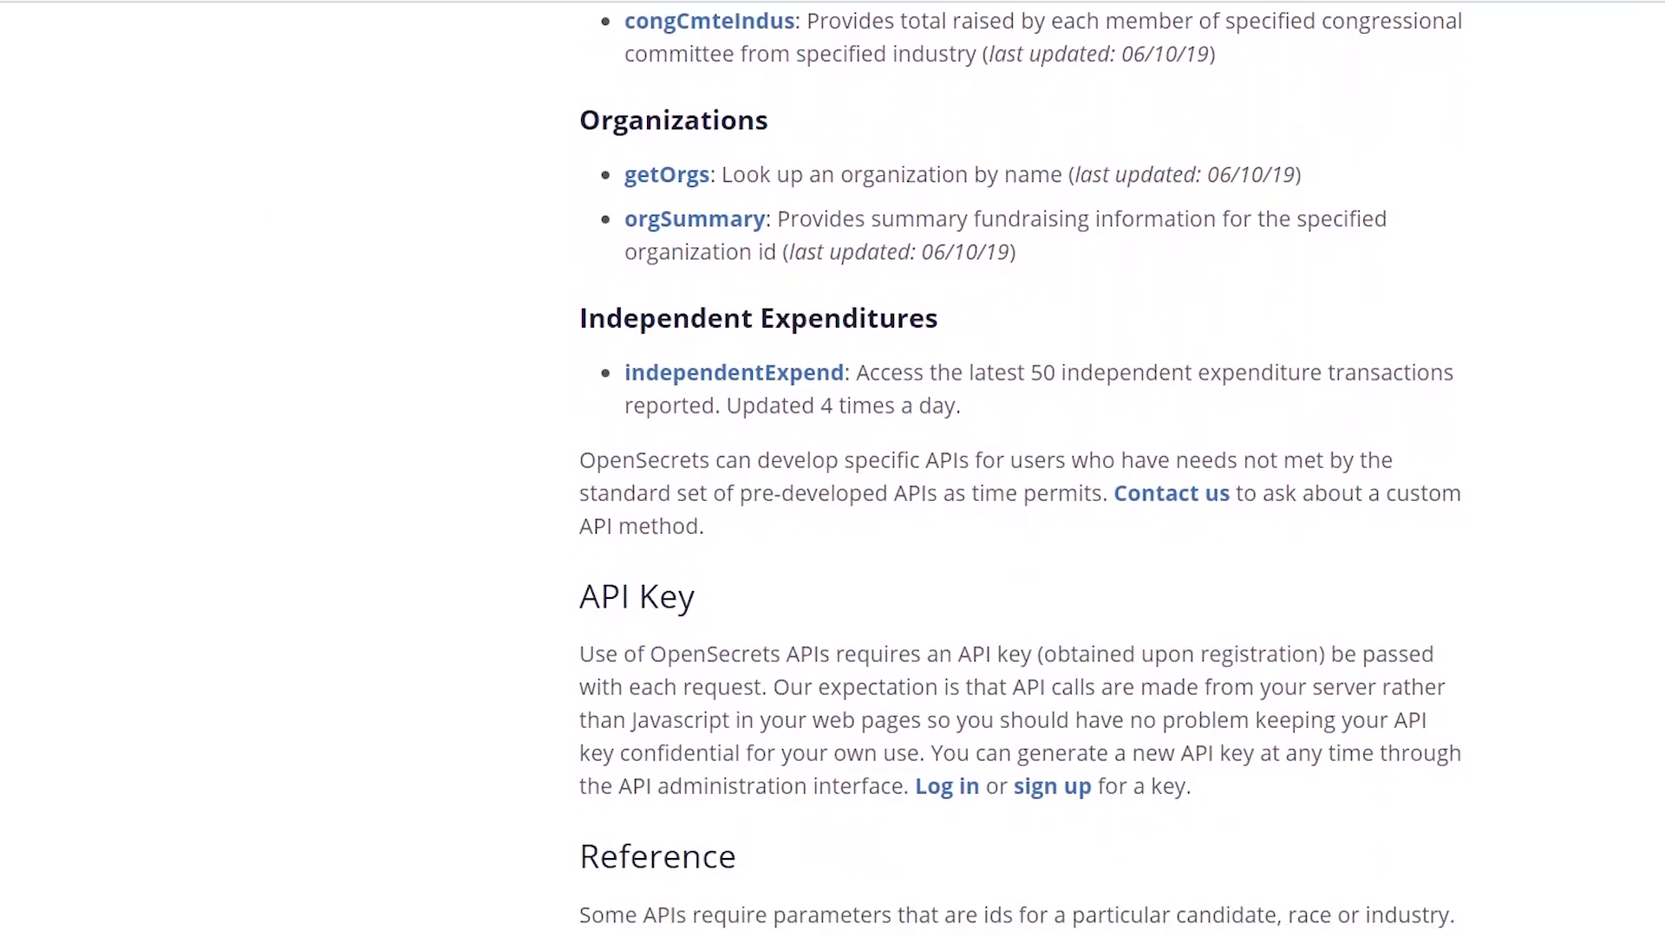
pyautogui.scroll(-3)
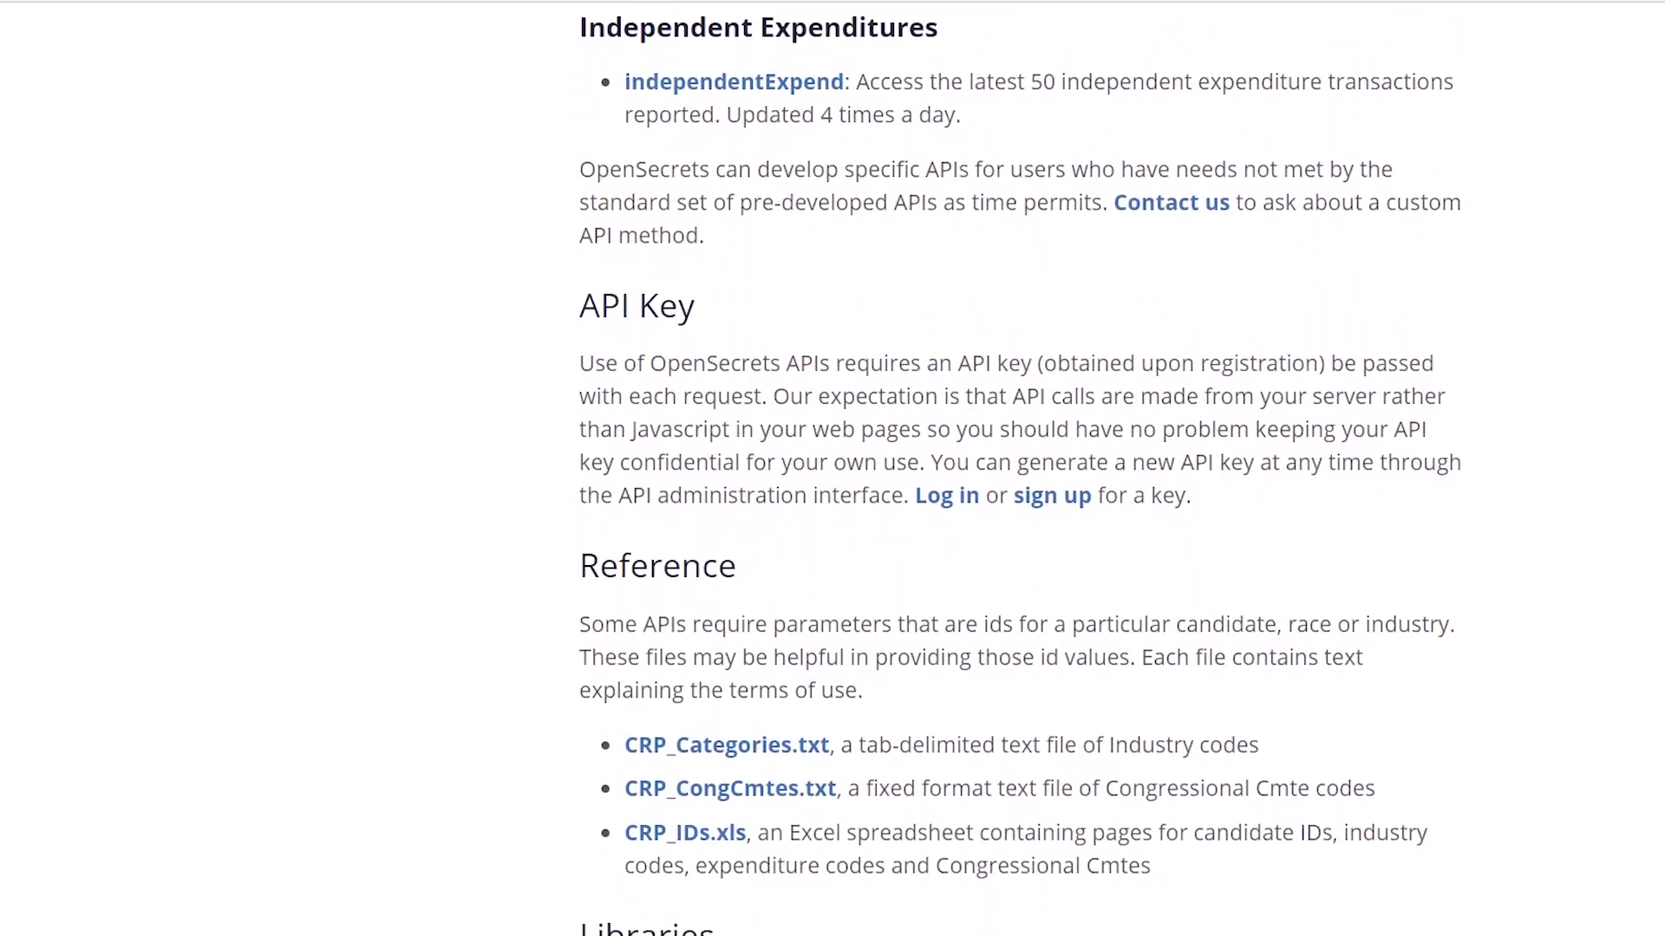
pyautogui.scroll(-3)
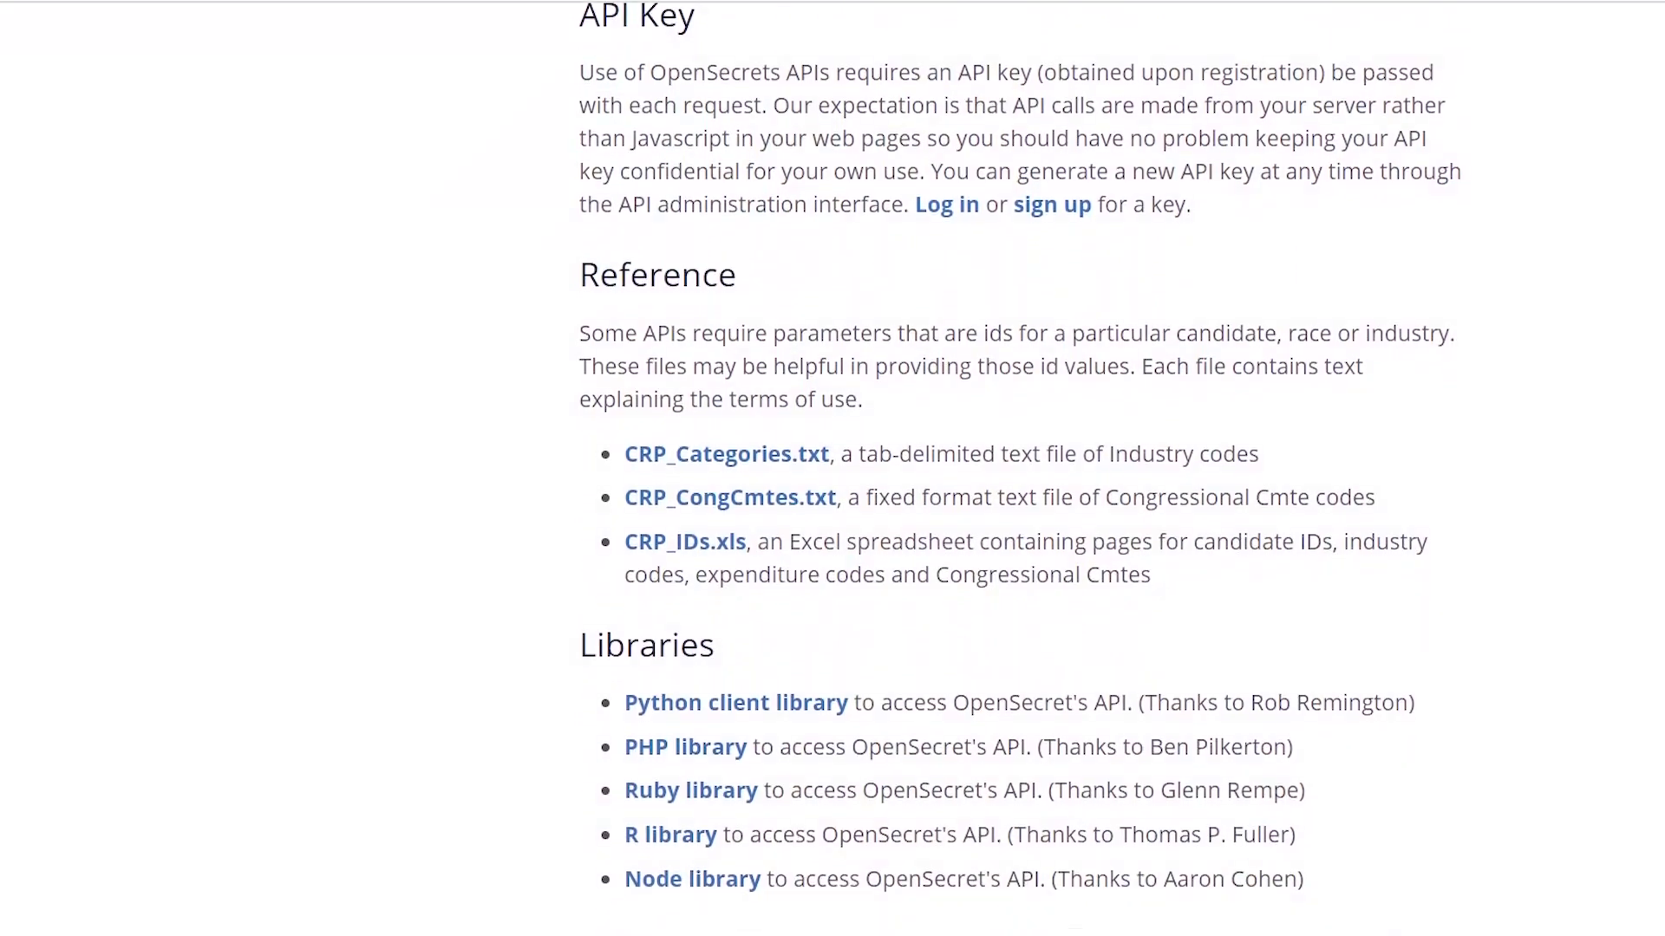